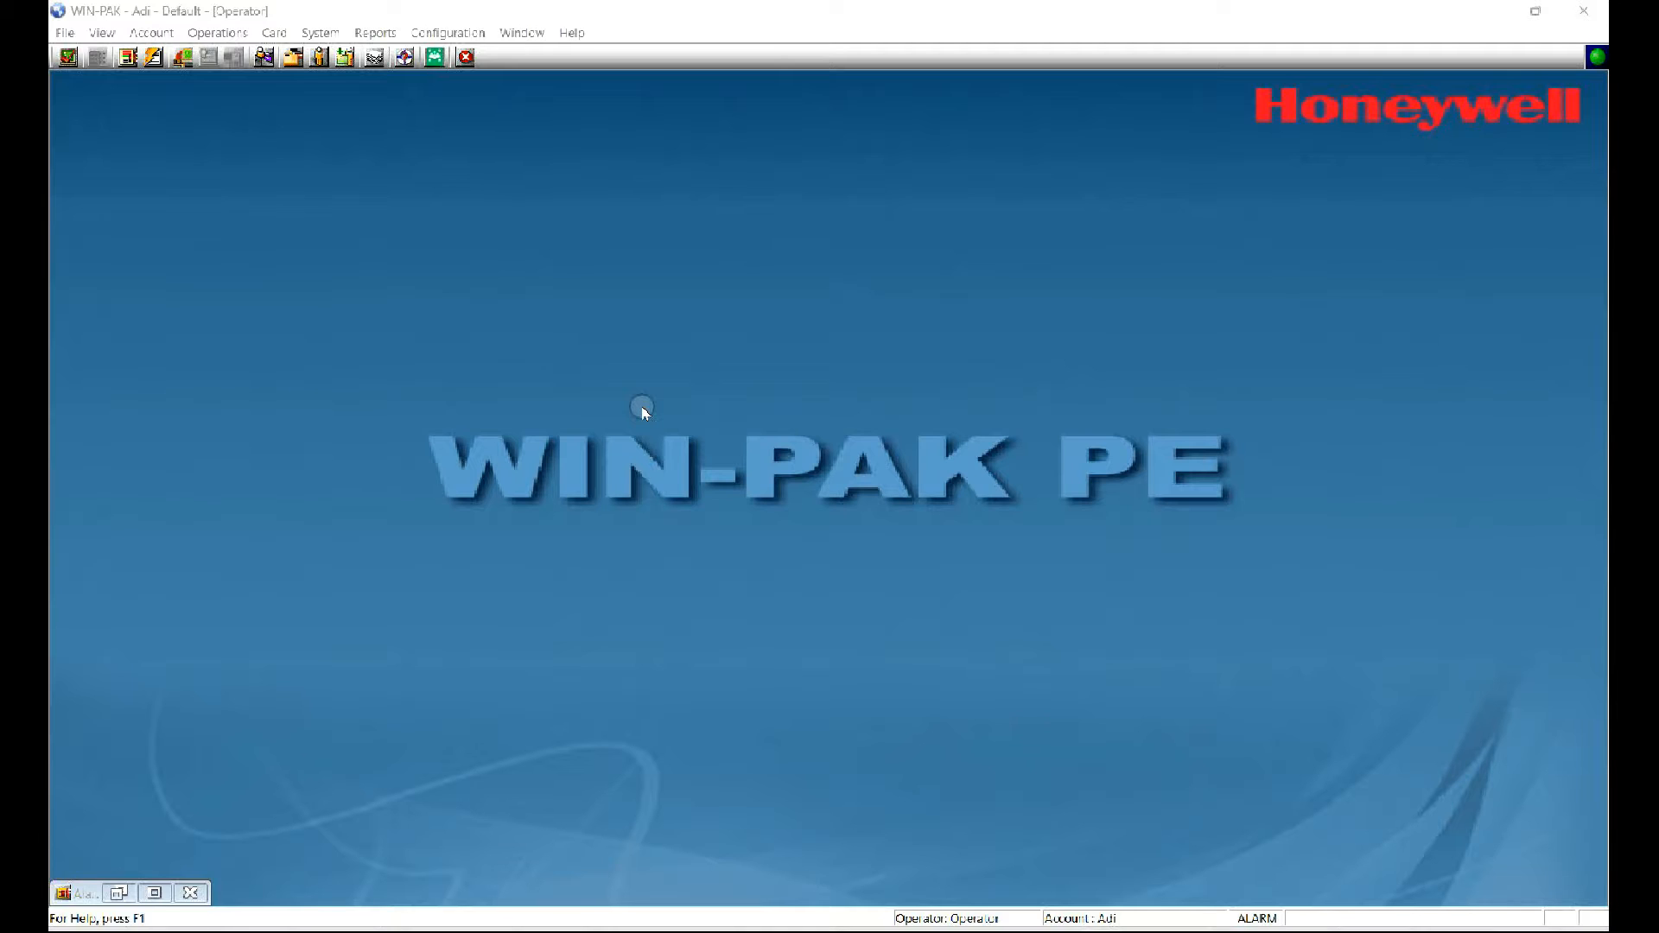
pyautogui.moveTo(935, 767)
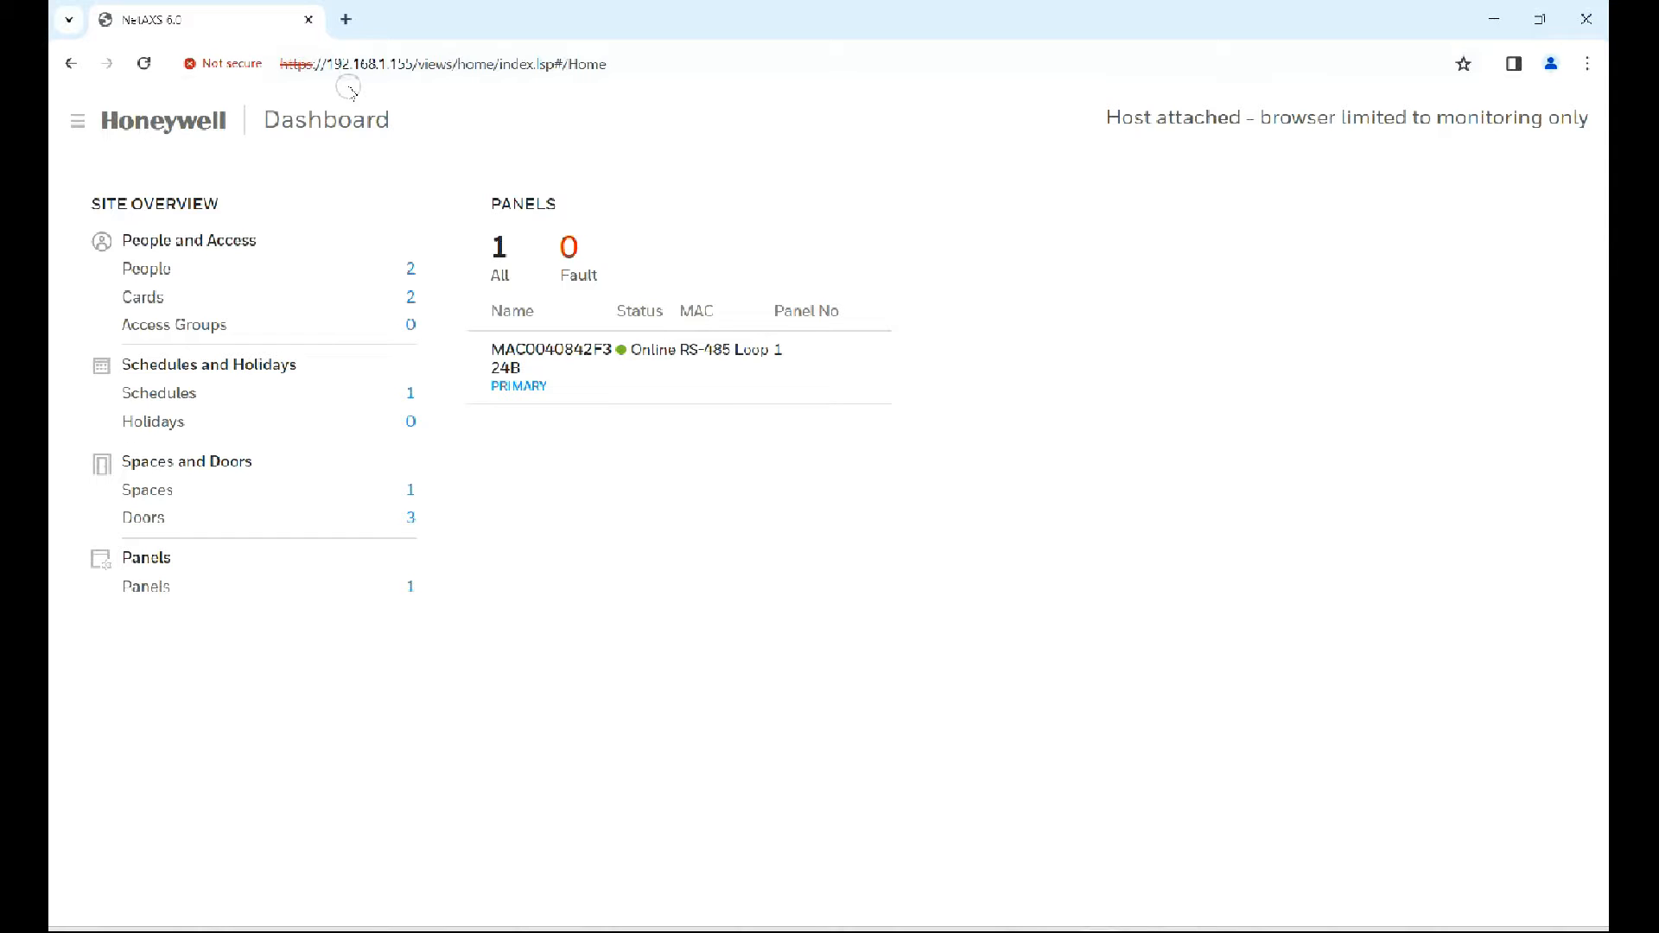
# Step: Show NetAXS Host / Loop Communications with WIN-PAK as host over TCP/IP port 3001
pyautogui.click(76, 121)
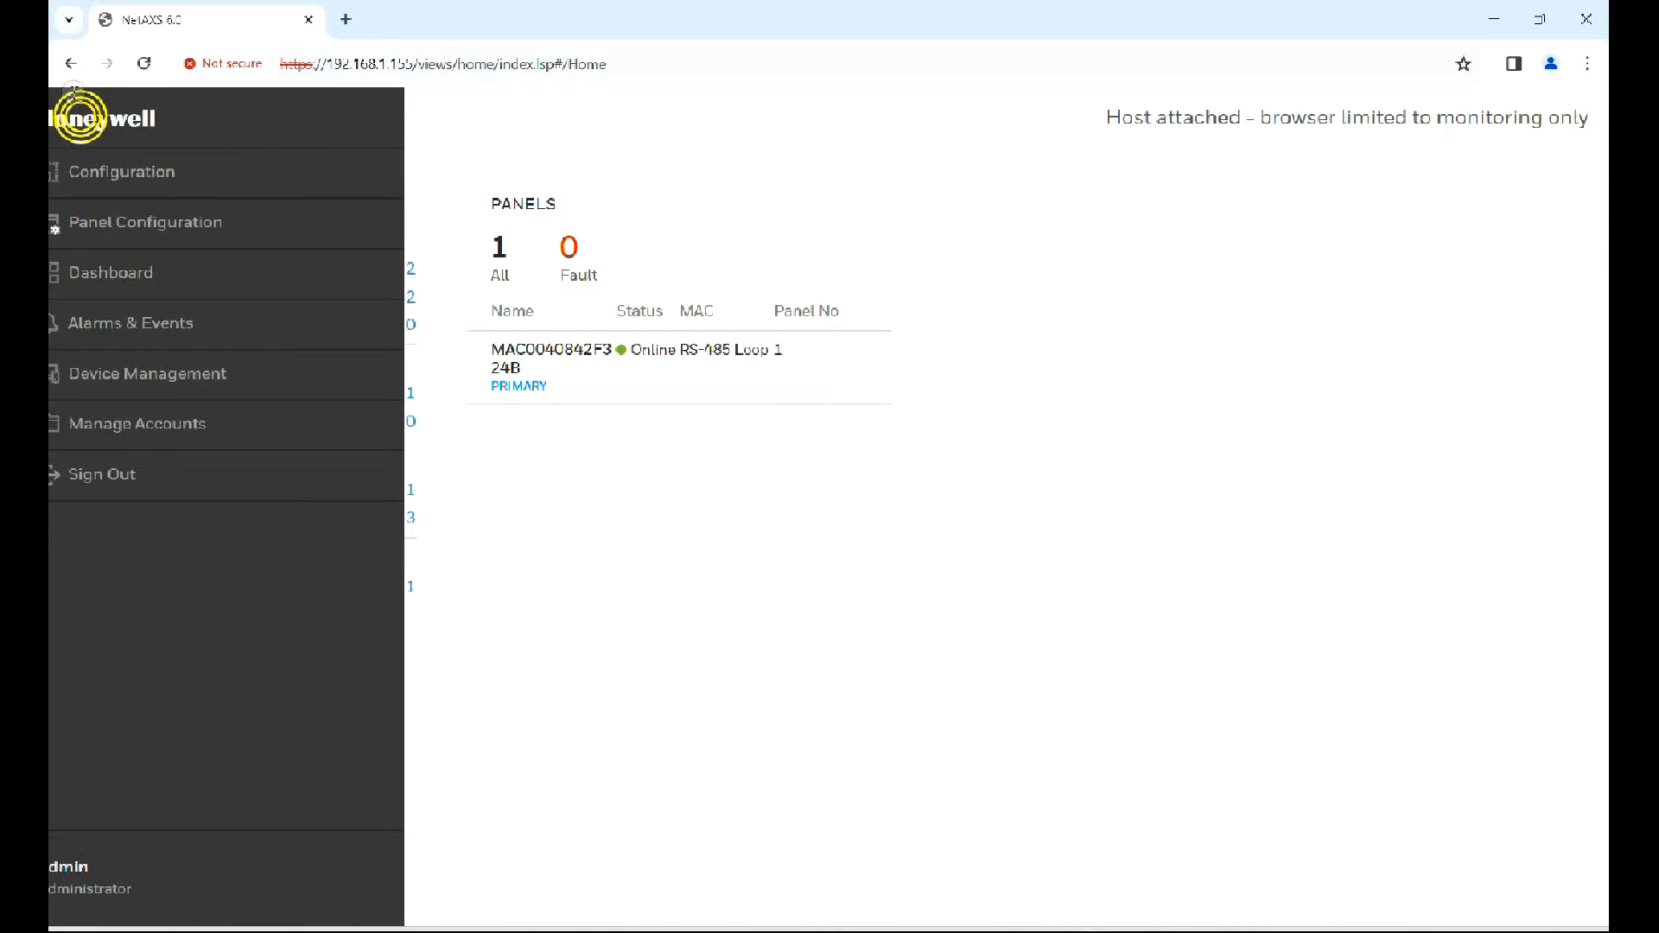
pyautogui.click(146, 222)
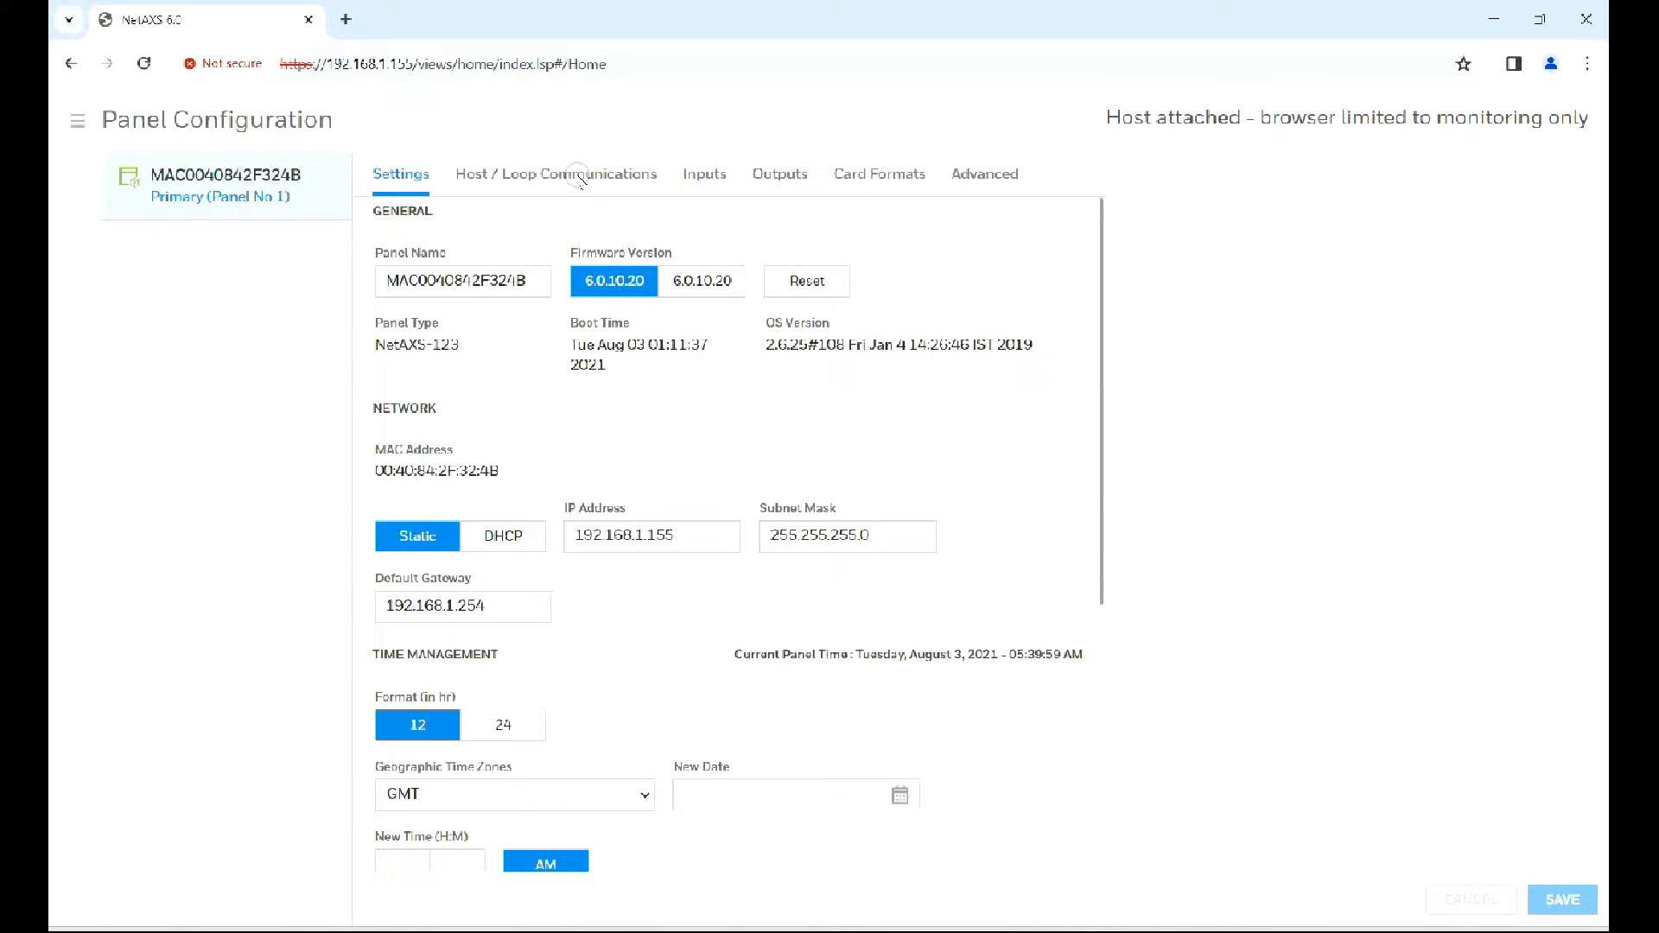
pyautogui.click(555, 173)
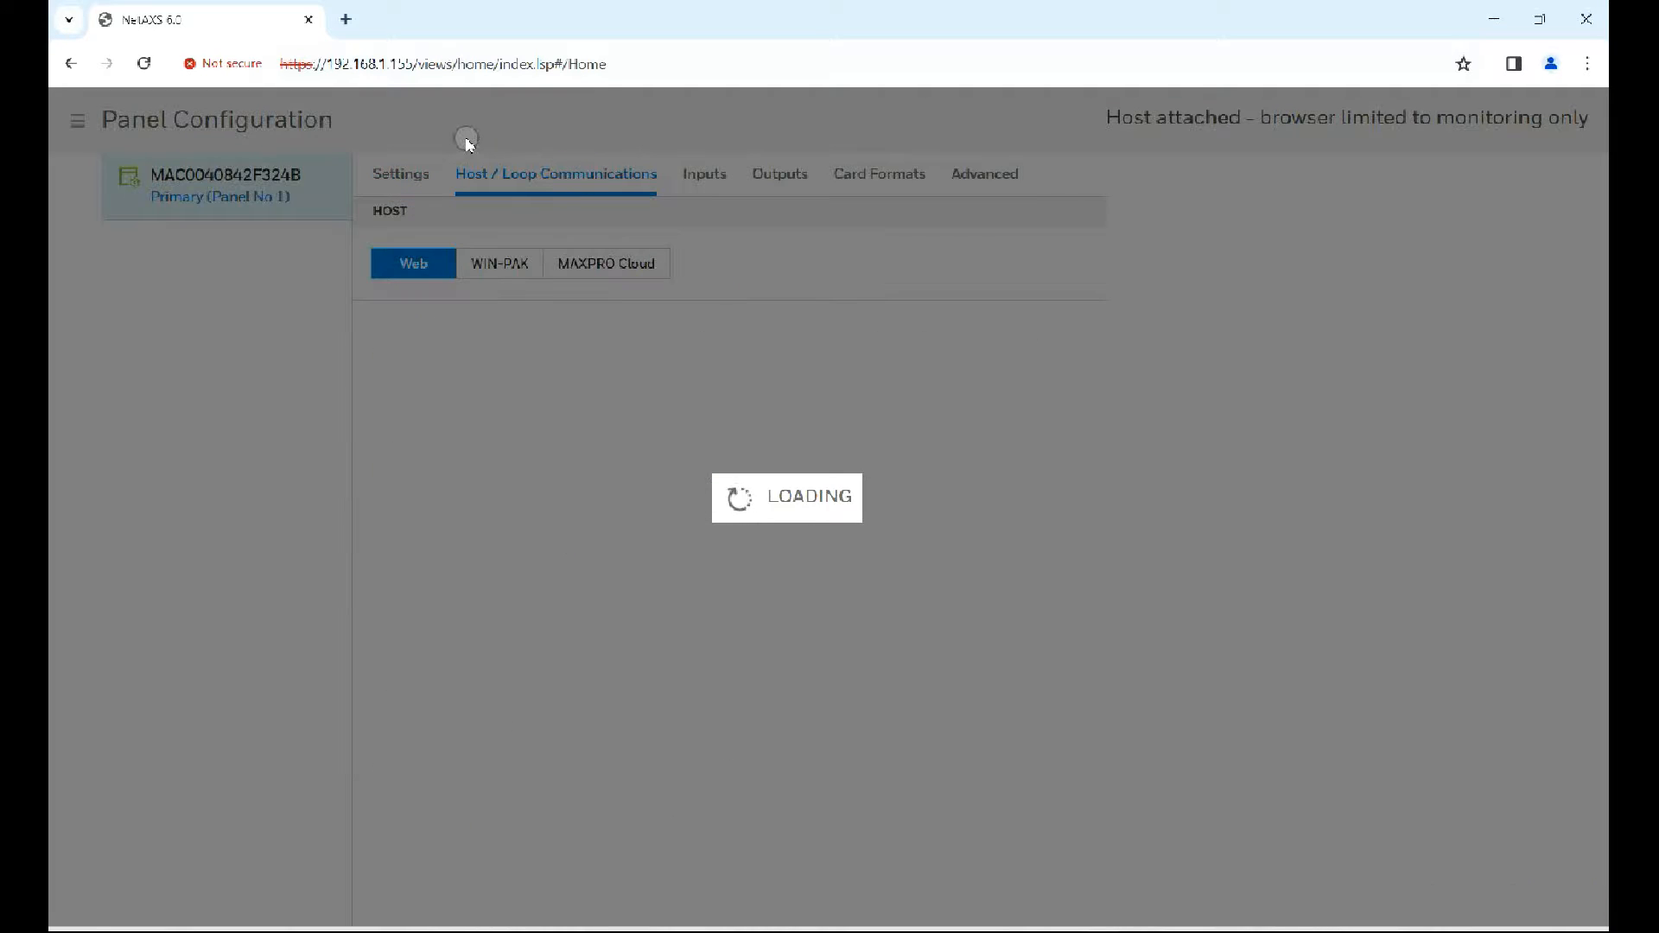
pyautogui.click(498, 264)
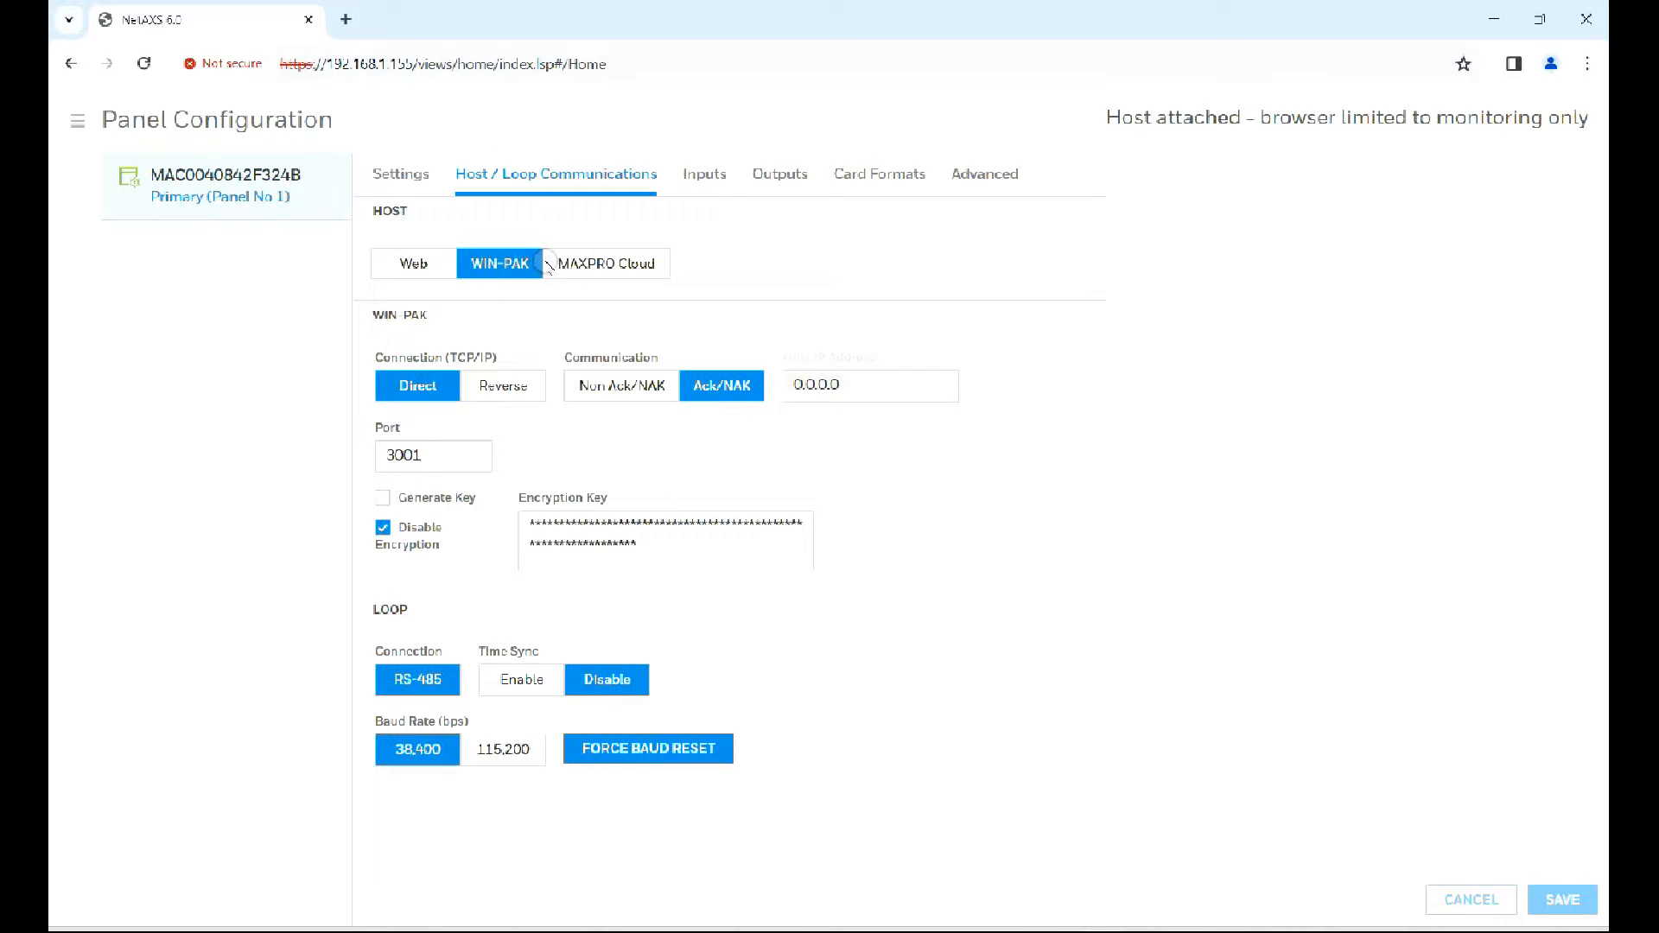
pyautogui.moveTo(369, 326)
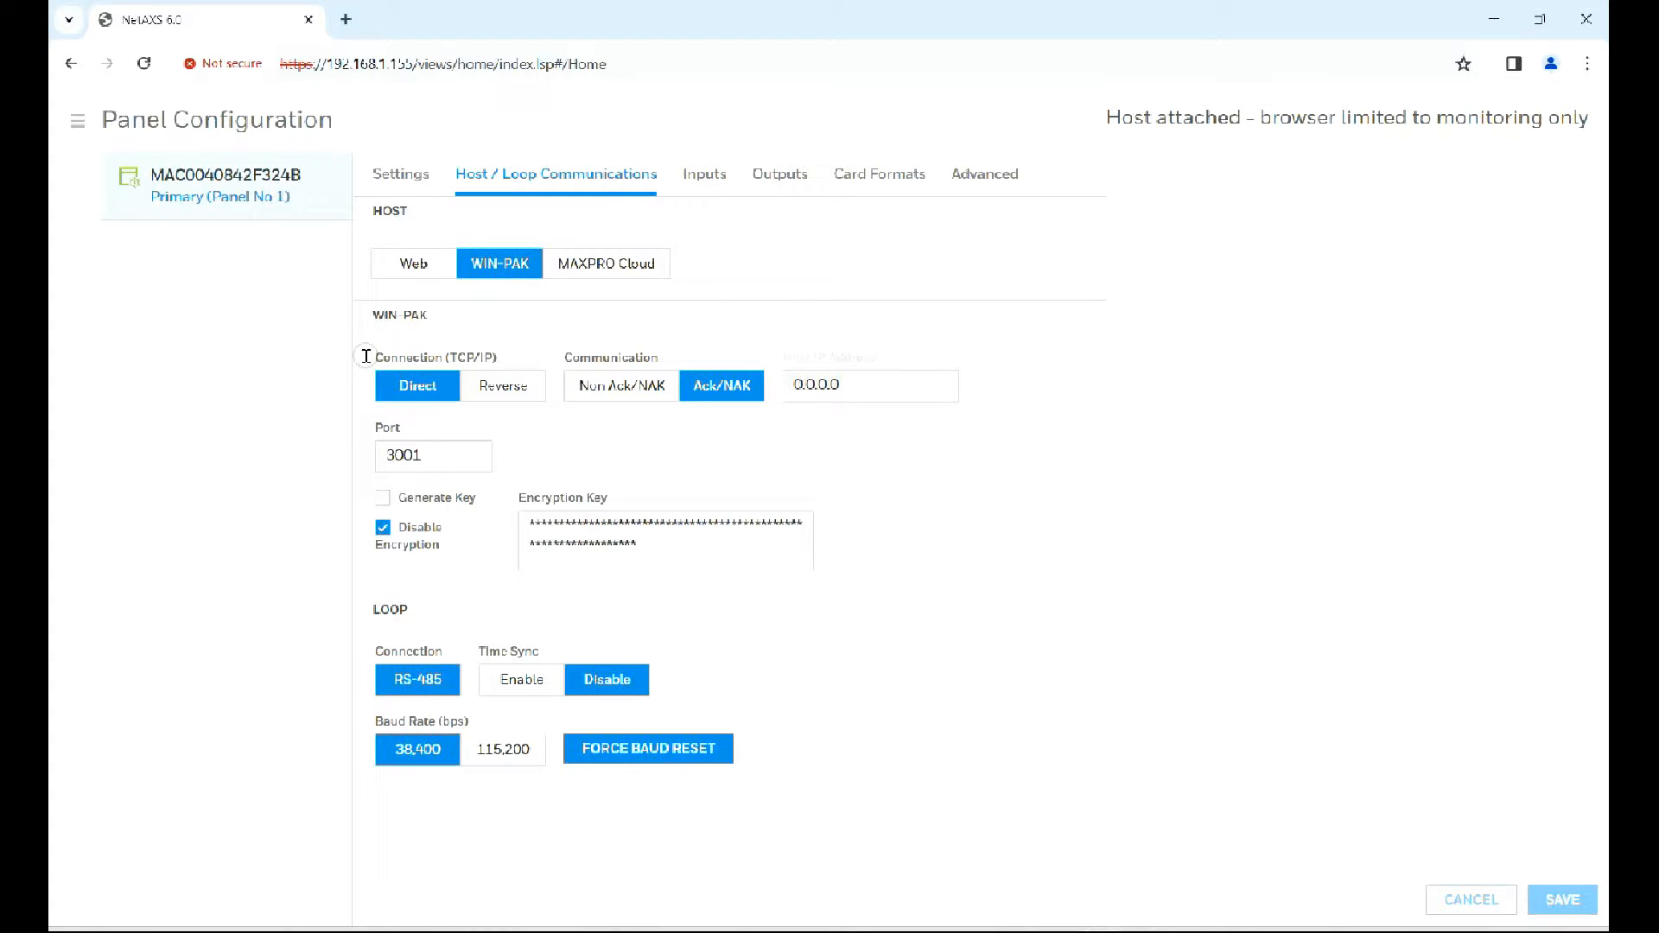
pyautogui.moveTo(603, 315)
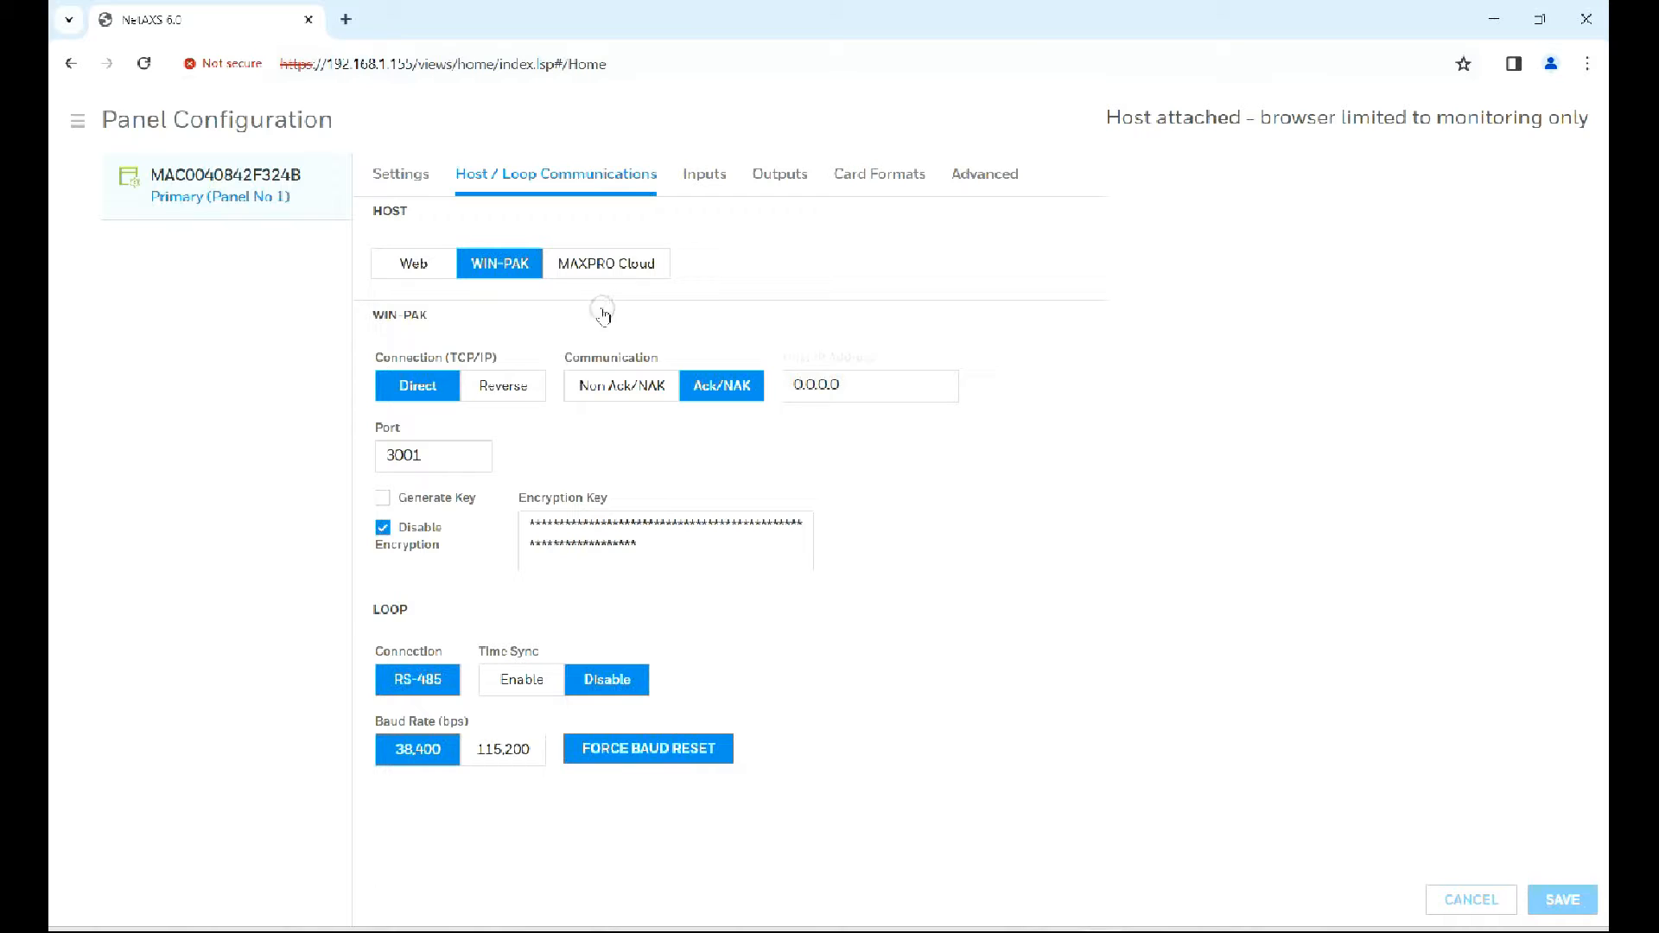
pyautogui.moveTo(367, 432)
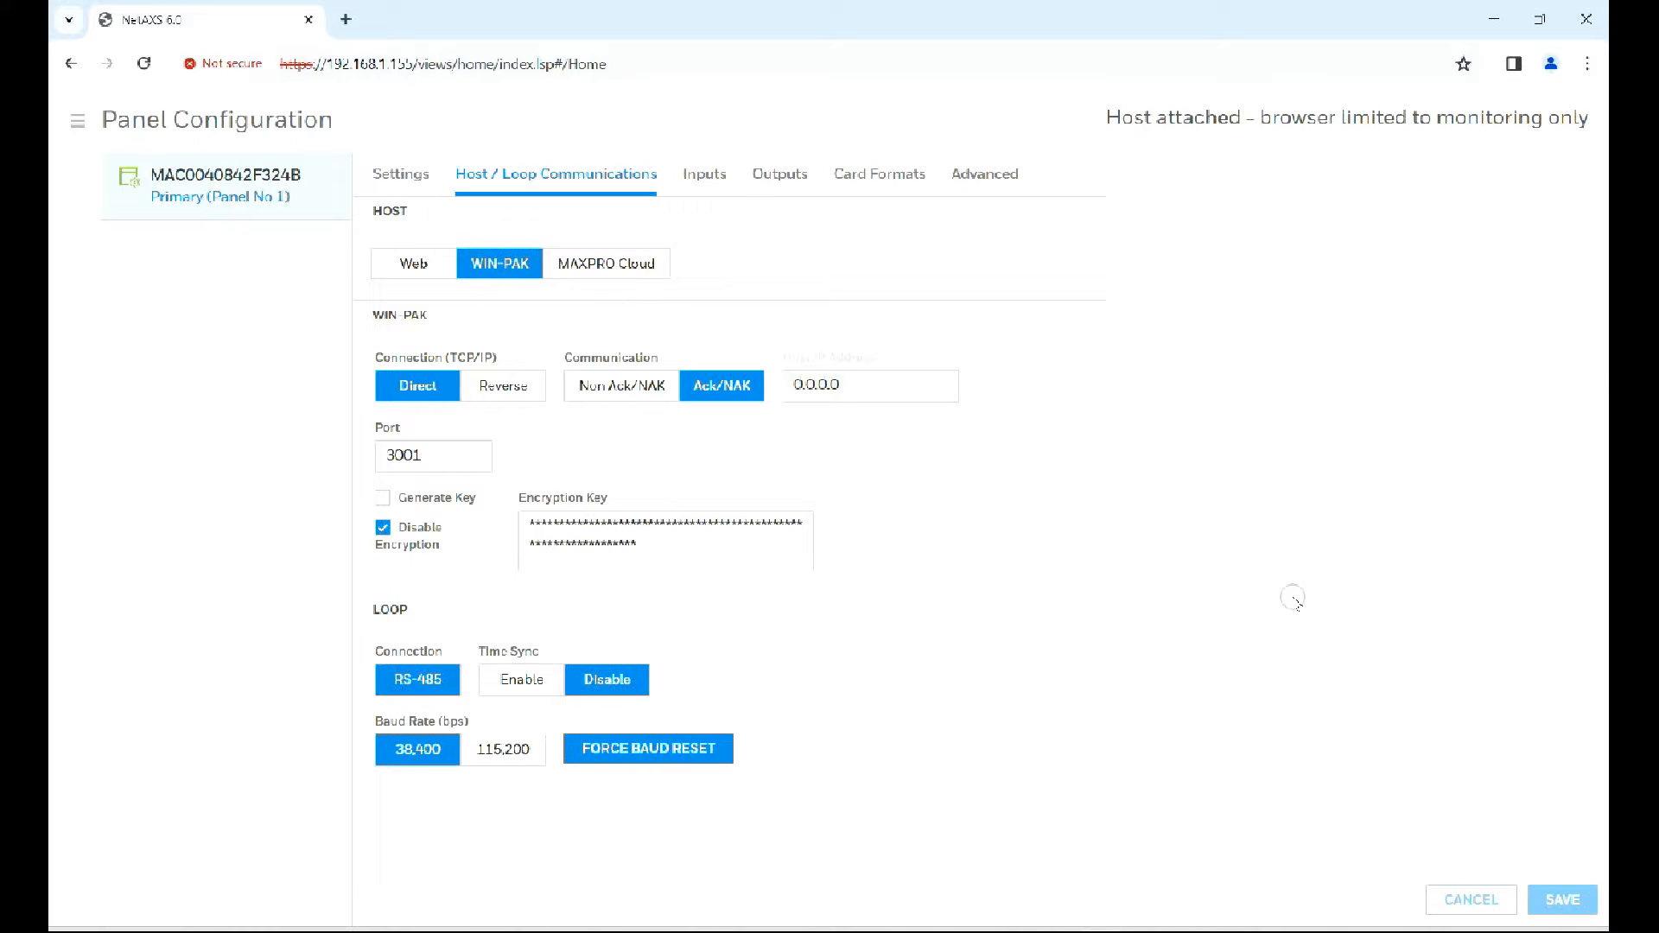
pyautogui.moveTo(1262, 720)
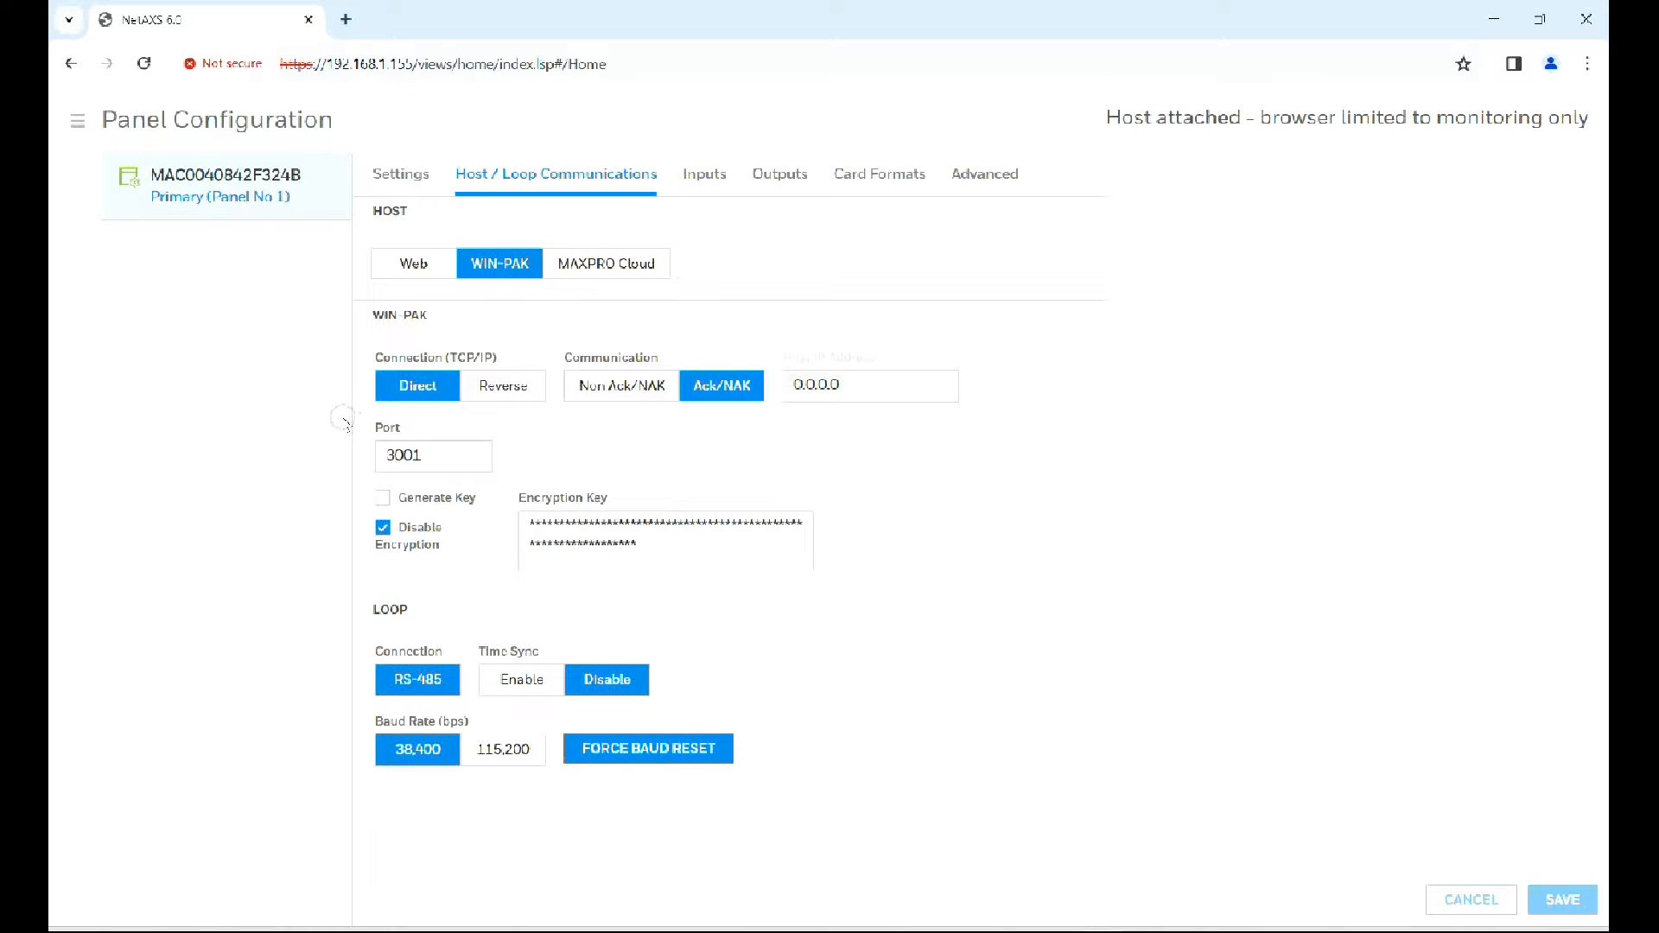
pyautogui.moveTo(1070, 570)
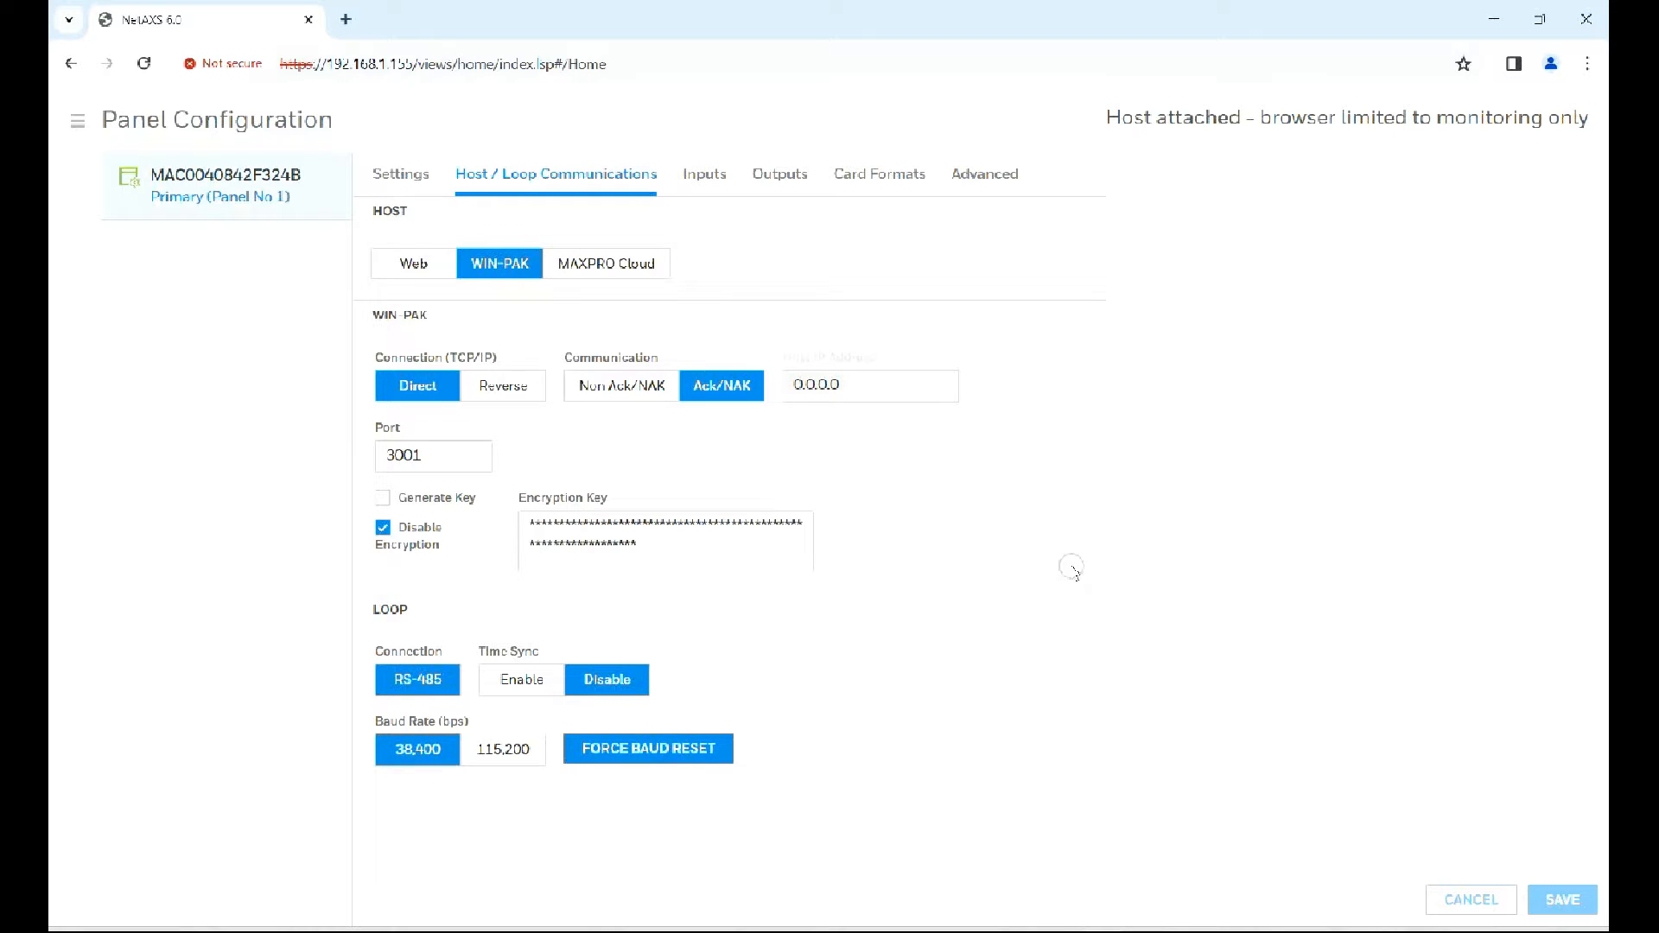
pyautogui.moveTo(350, 358)
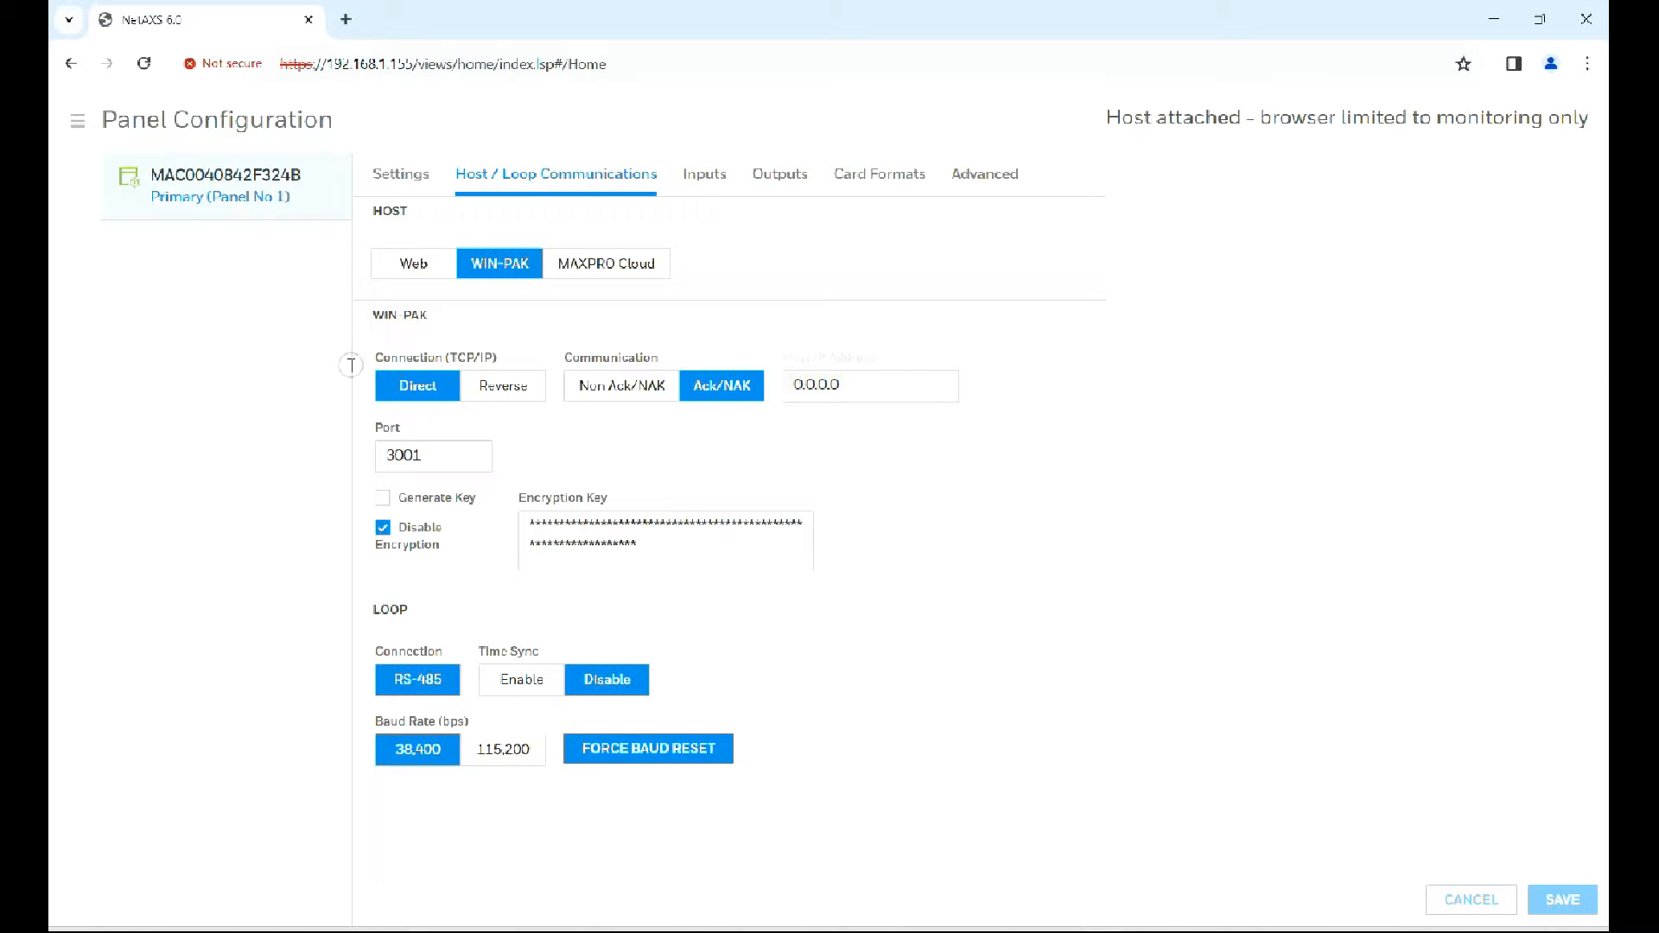
pyautogui.moveTo(344, 118)
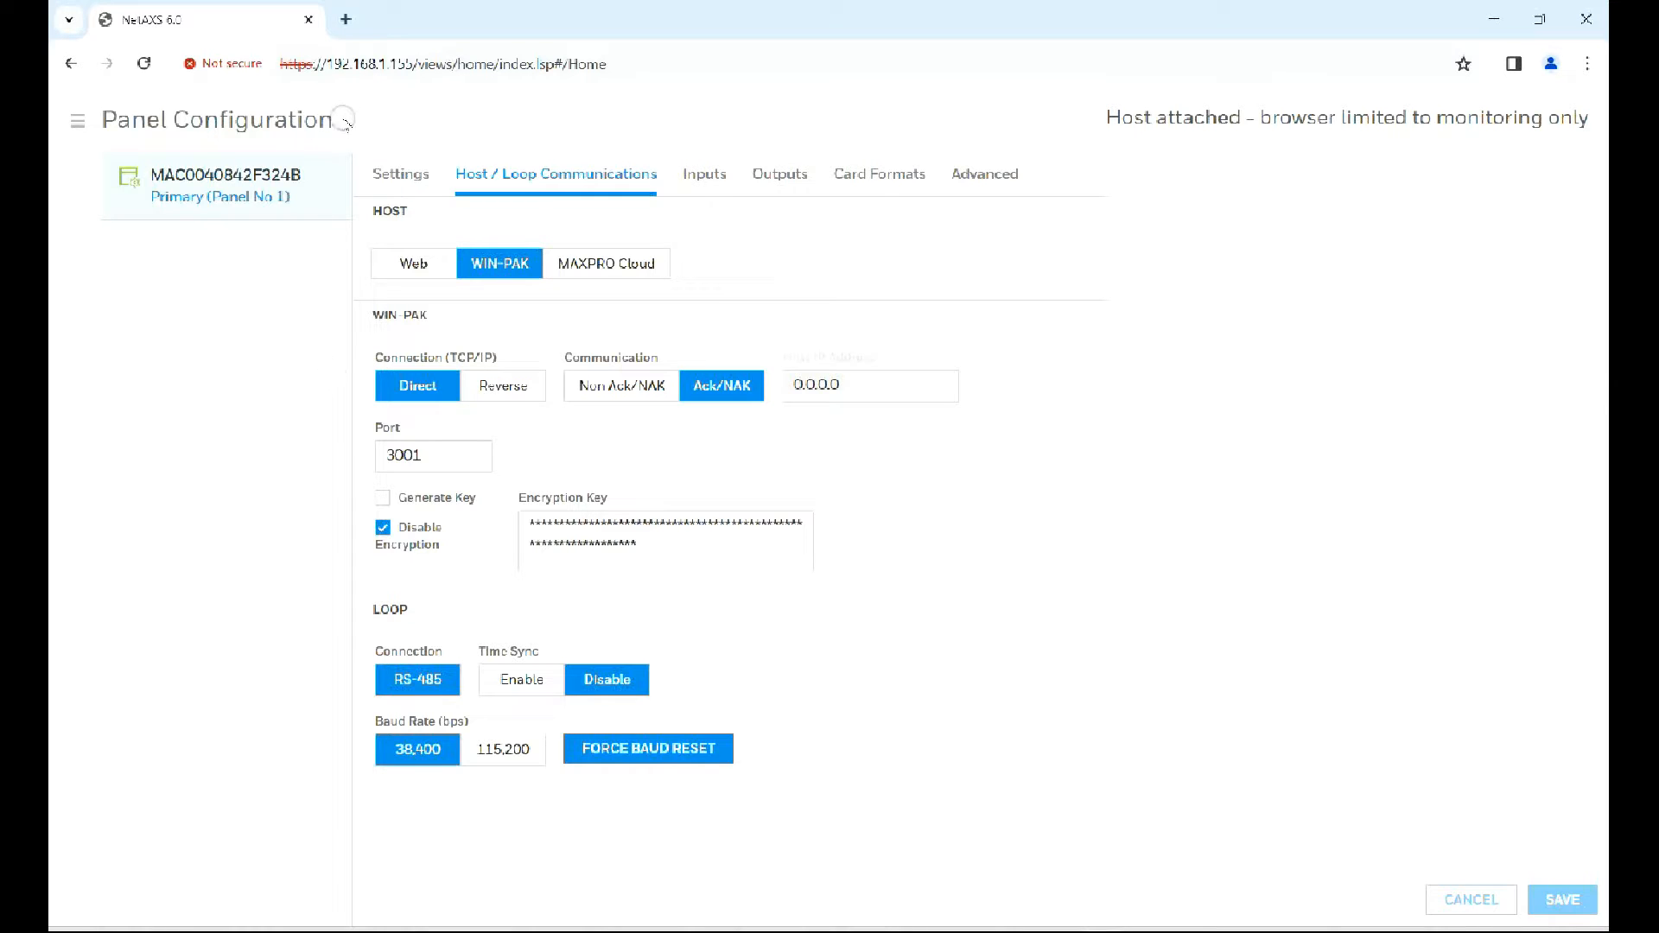
# Step: Review the panel Settings tab showing NetAXS-123 and static IP 192.168.1.155
pyautogui.click(401, 173)
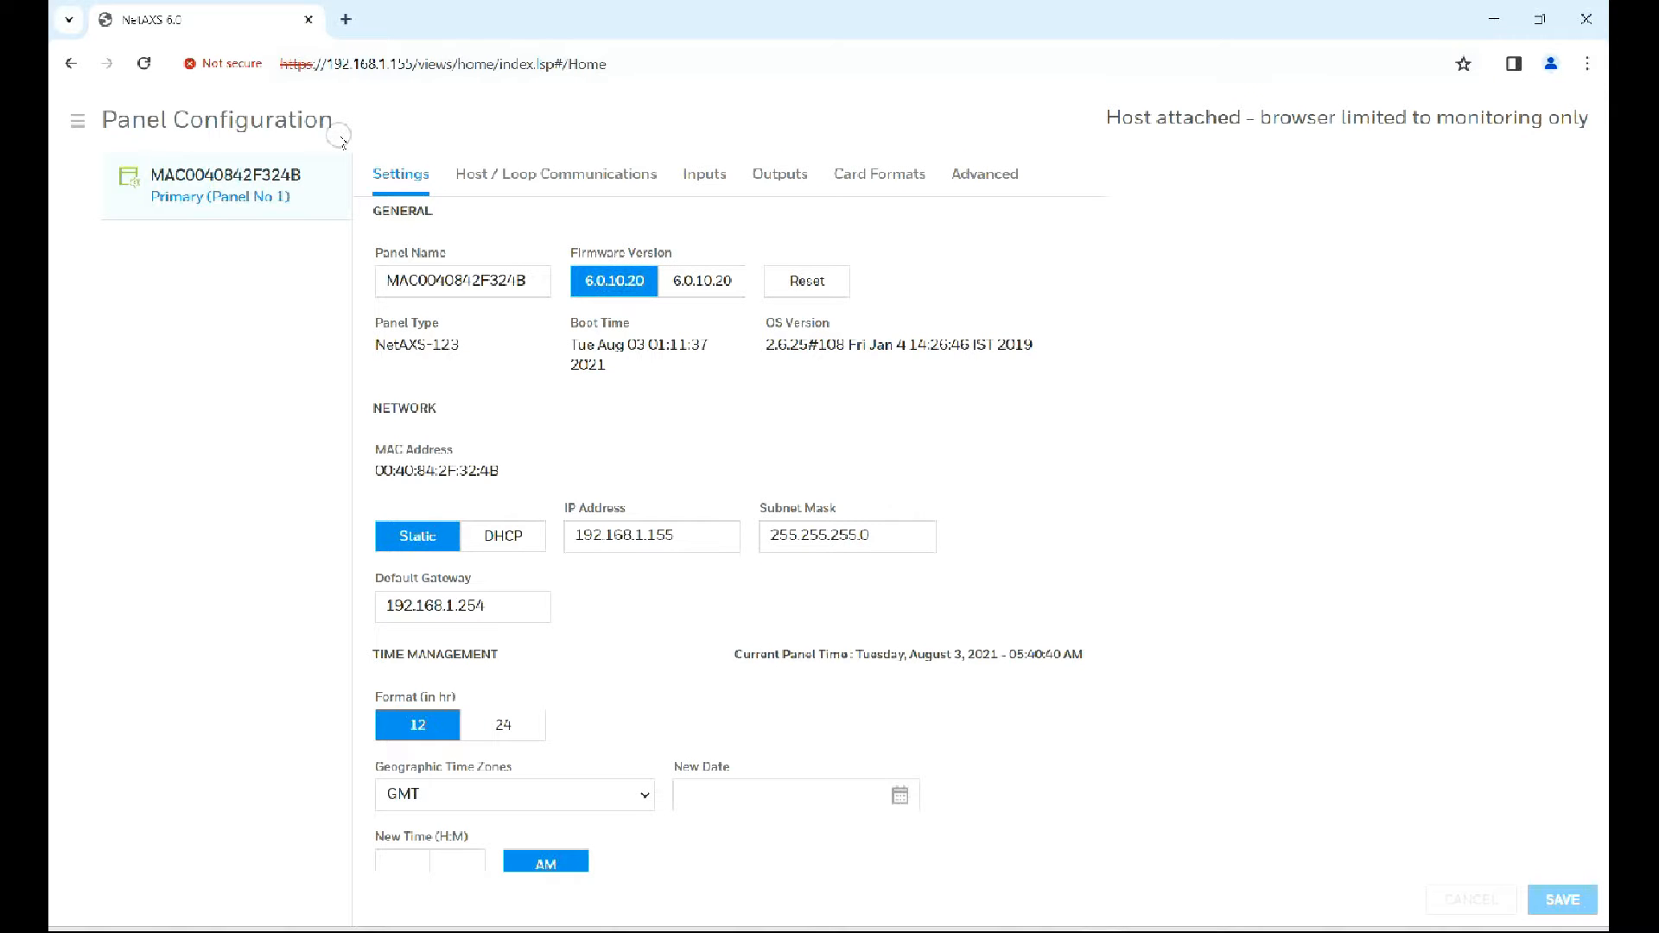
pyautogui.moveTo(482, 434)
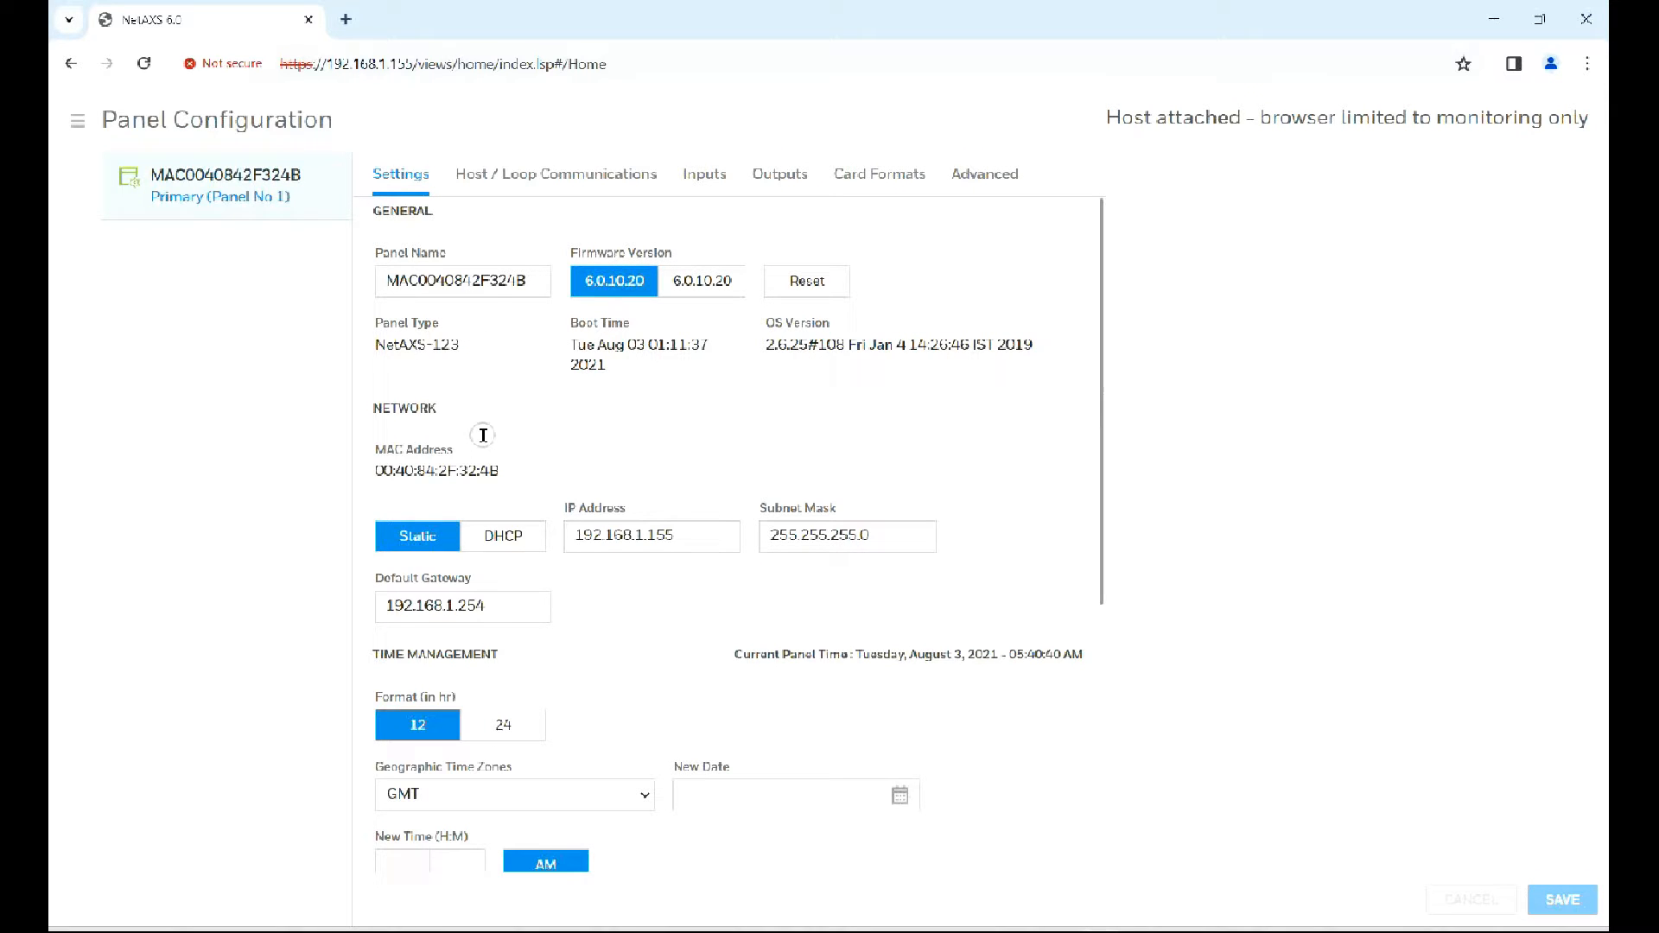
pyautogui.moveTo(443, 442)
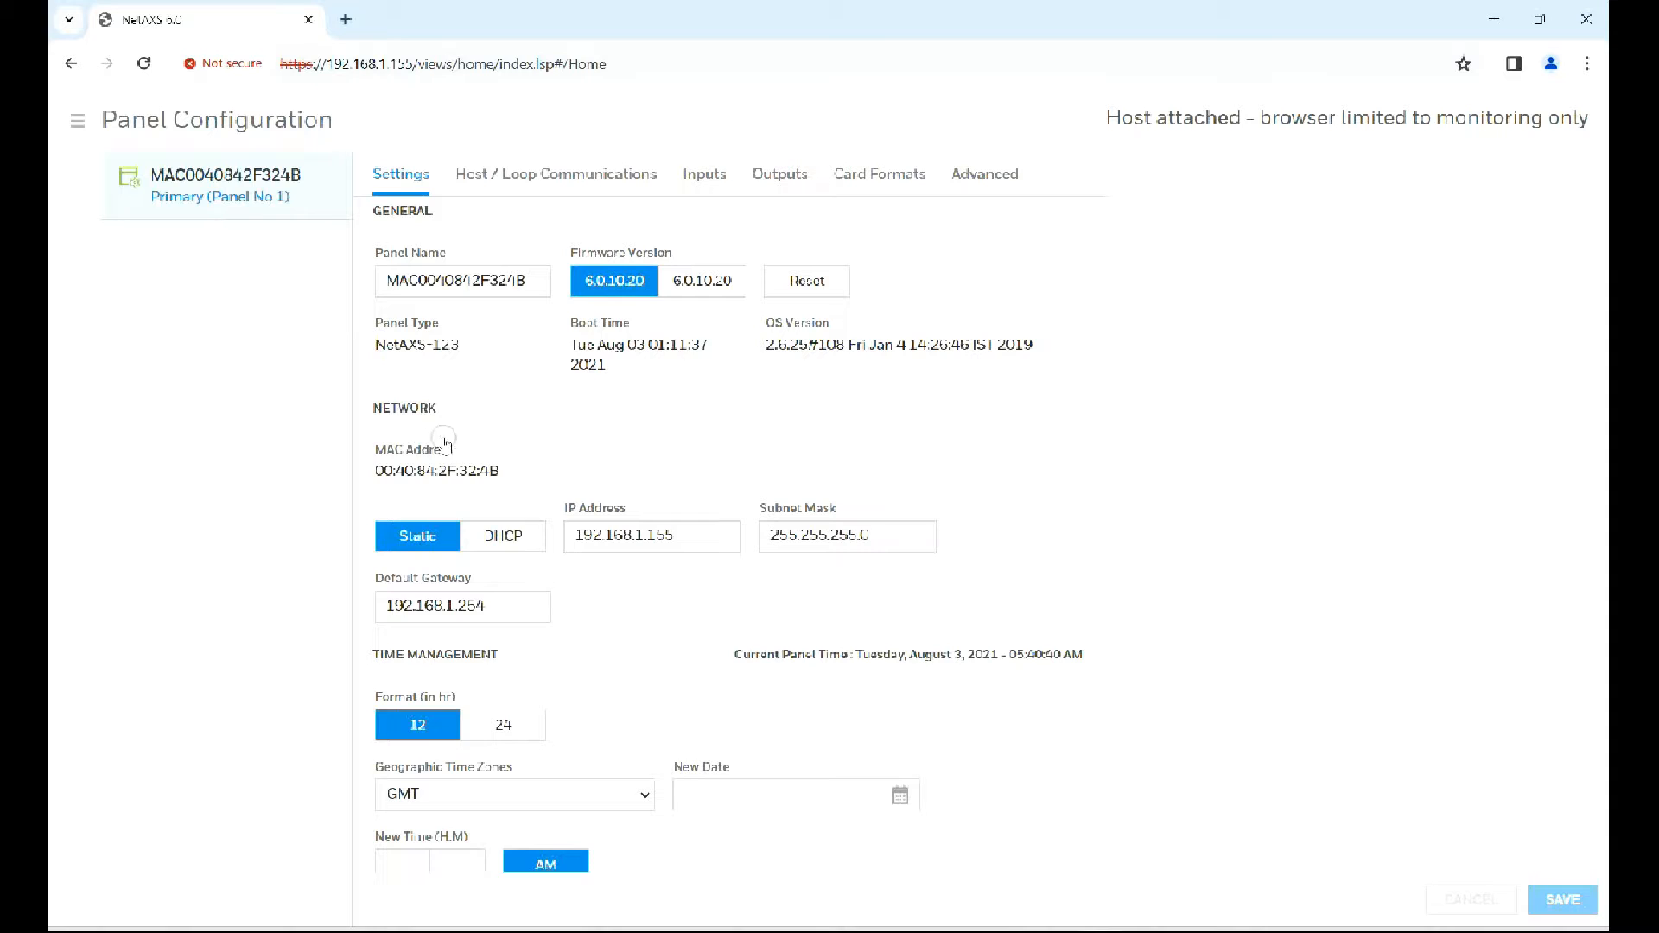
pyautogui.click(504, 536)
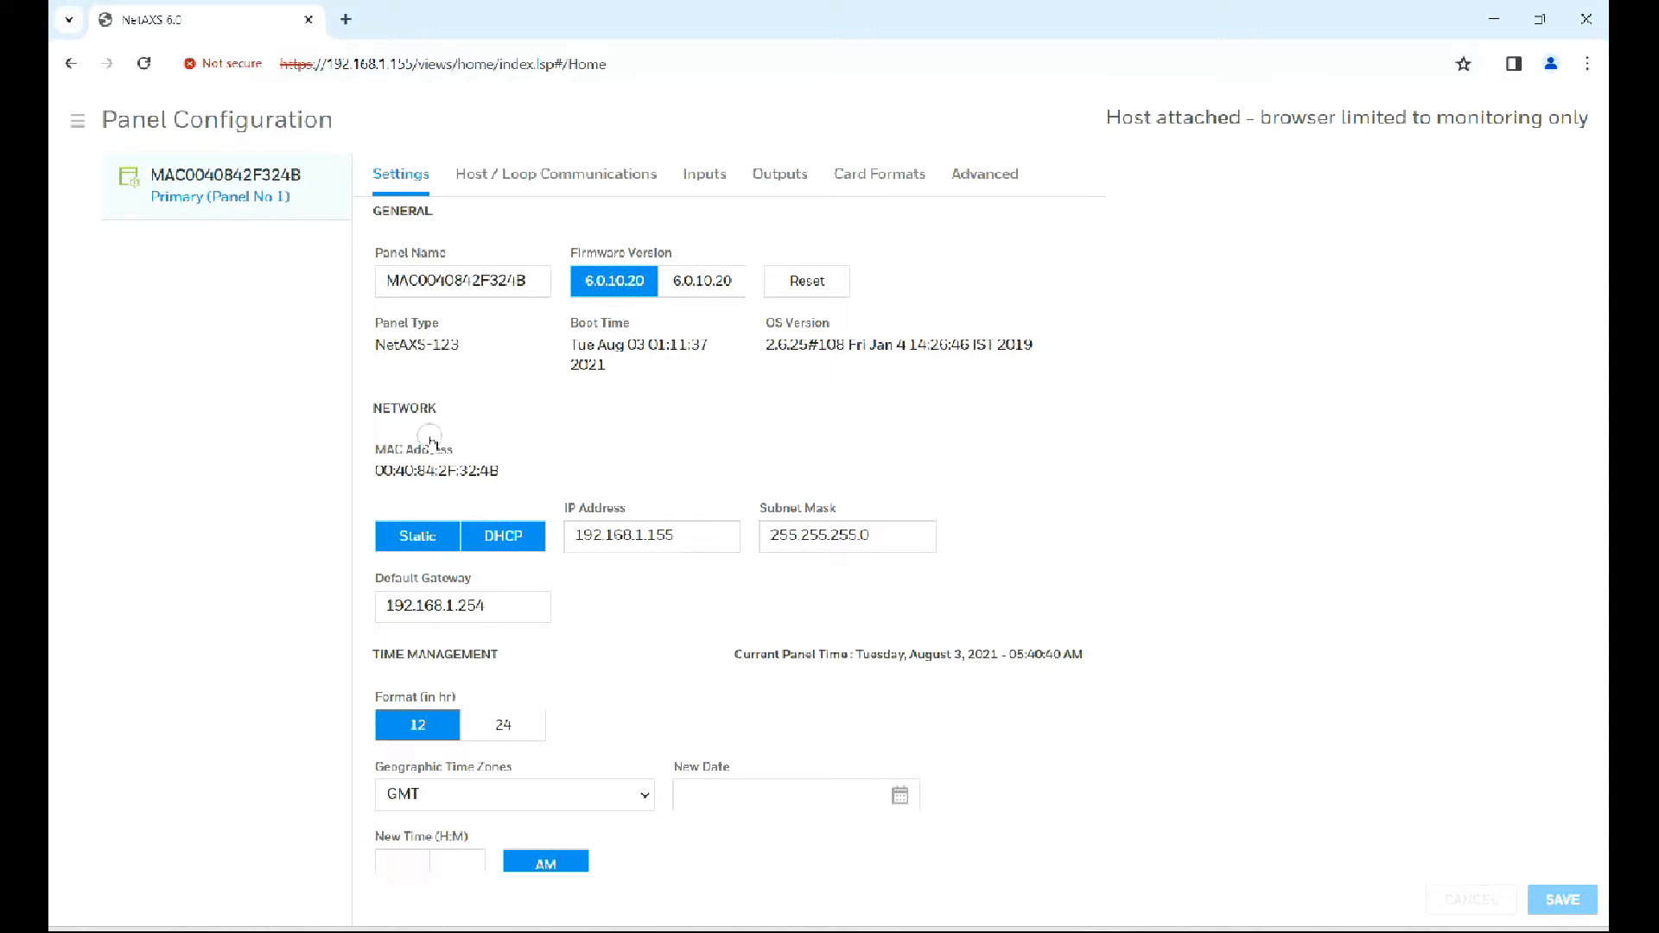
pyautogui.moveTo(545, 448)
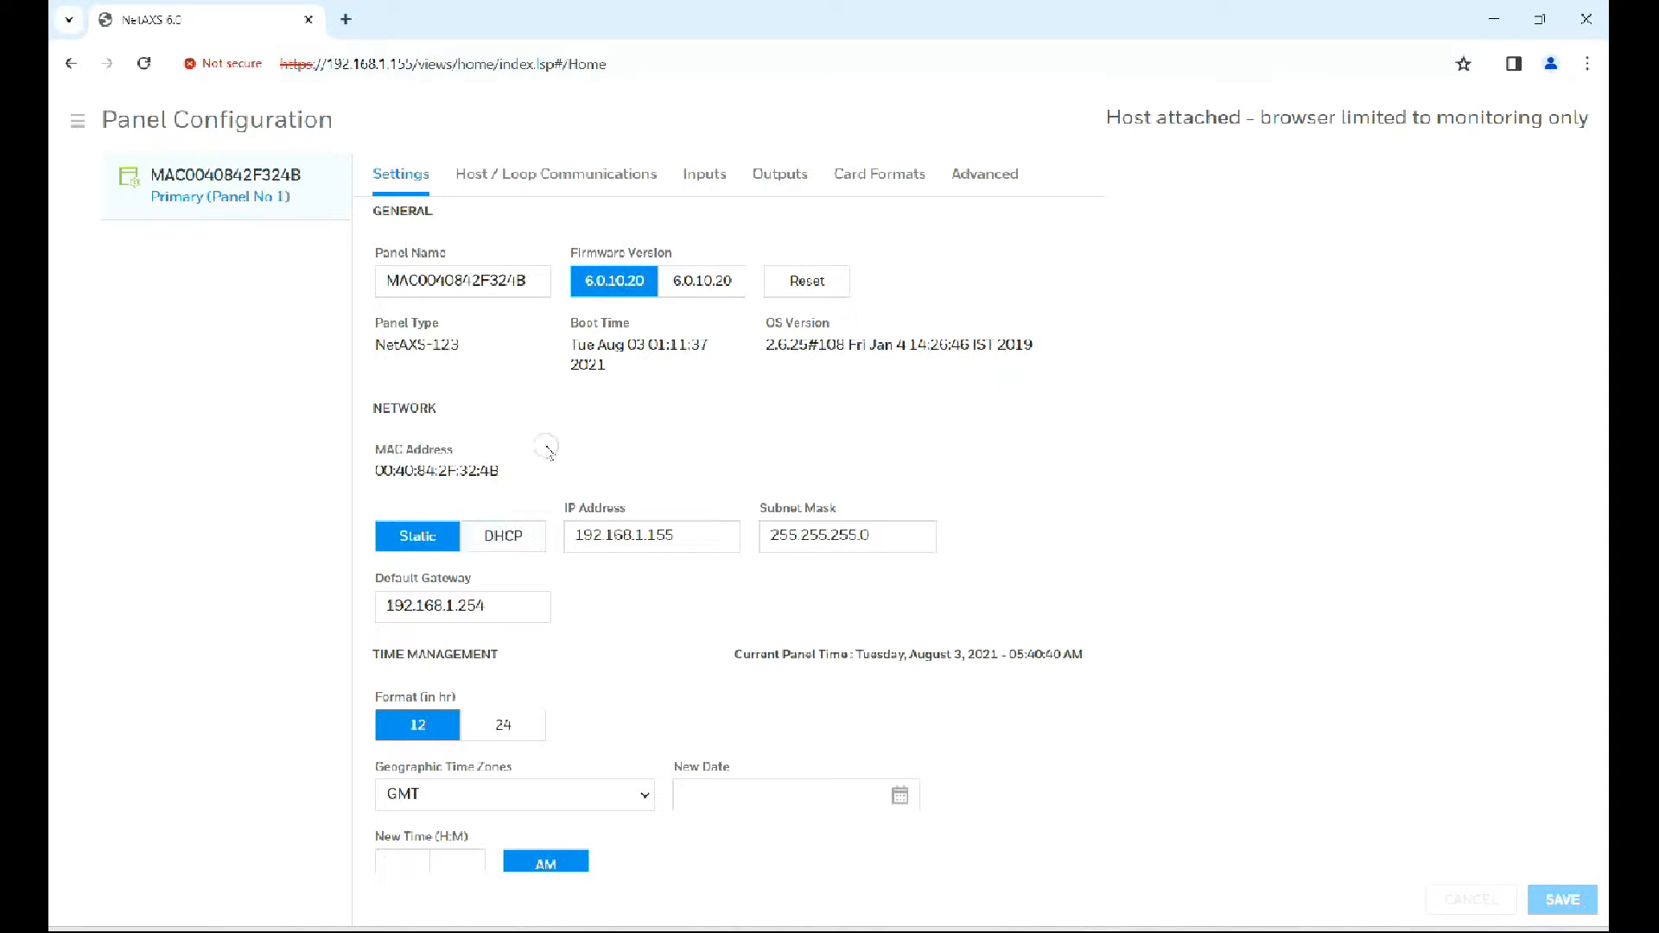
pyautogui.moveTo(716, 426)
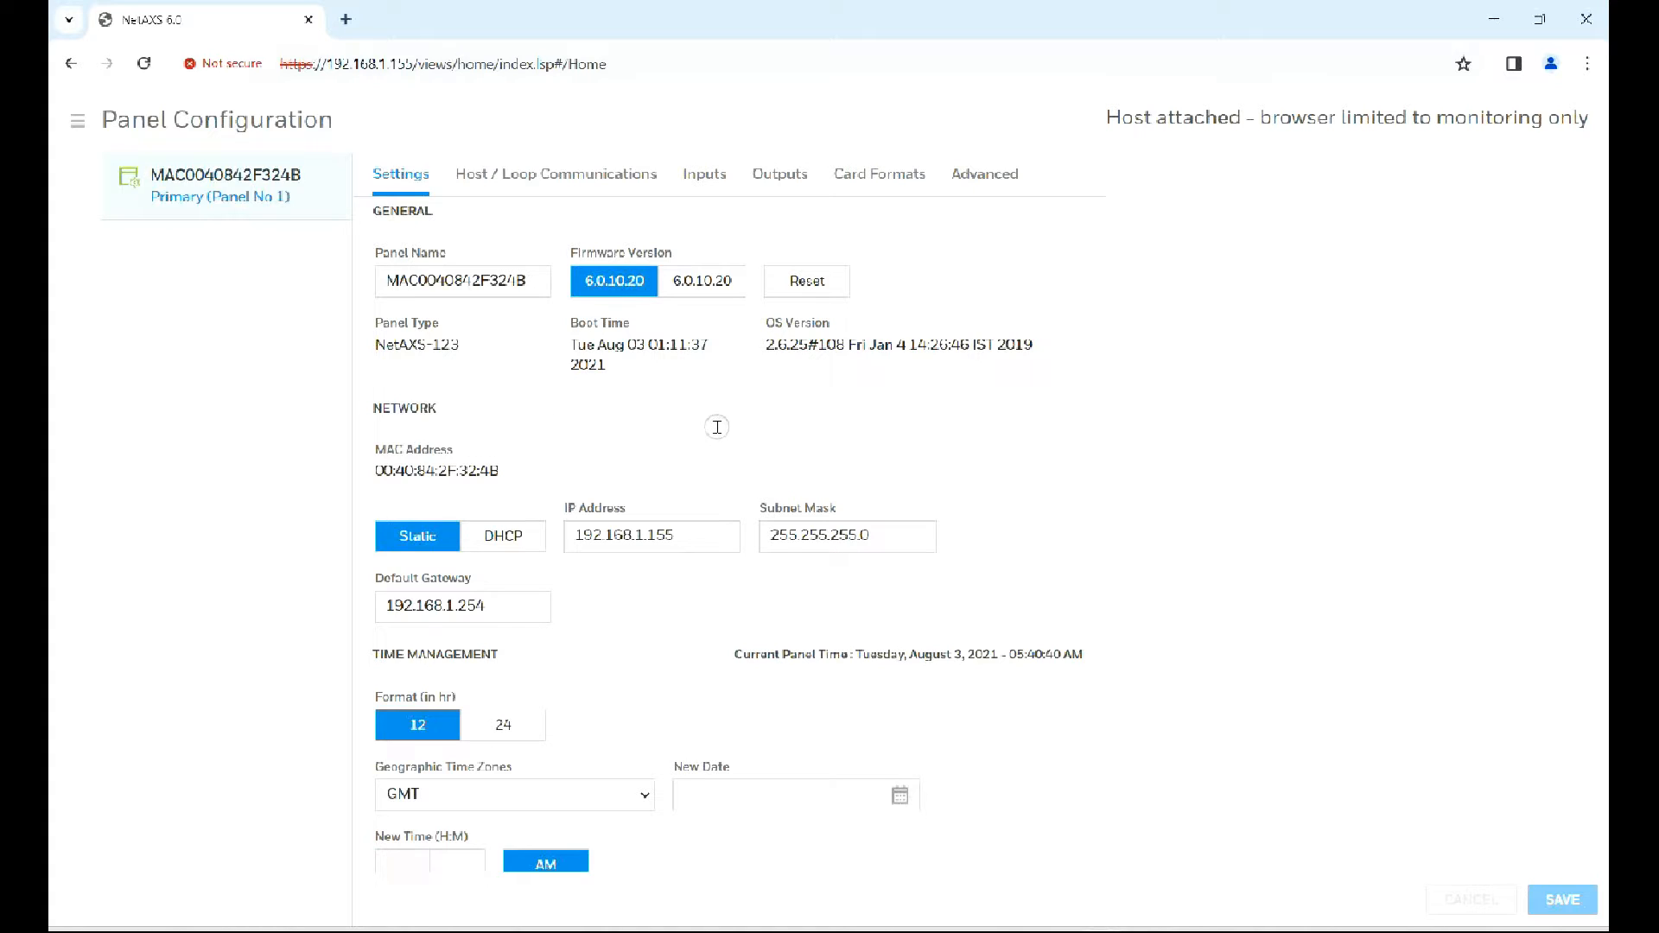
pyautogui.moveTo(405, 498)
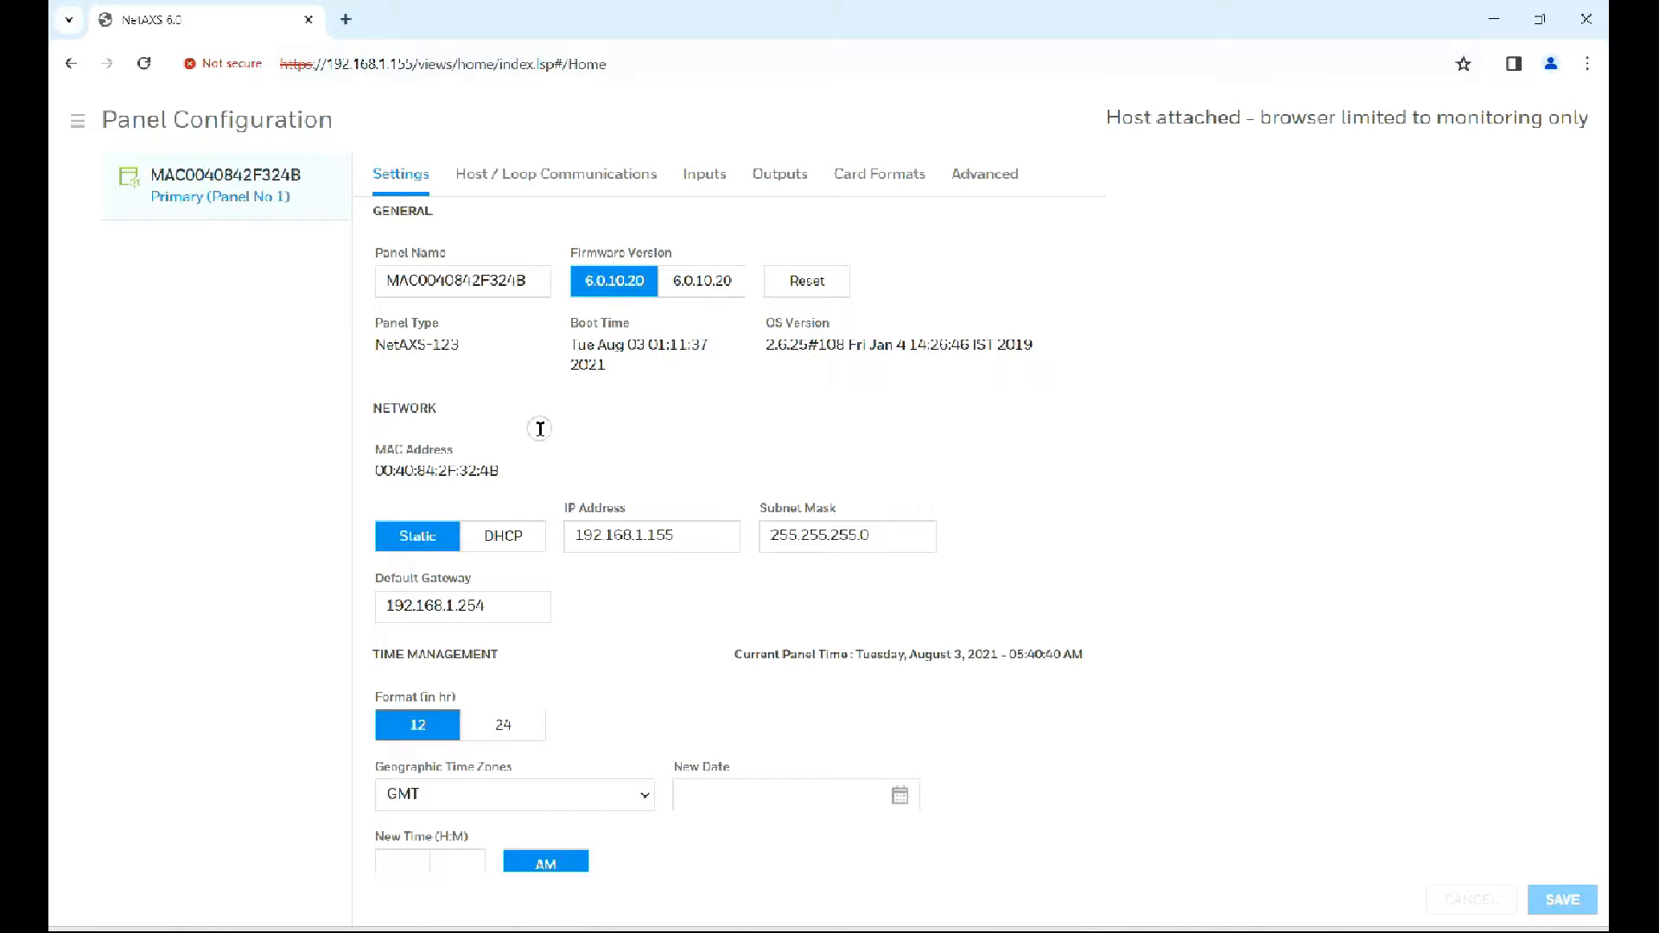
pyautogui.moveTo(557, 425)
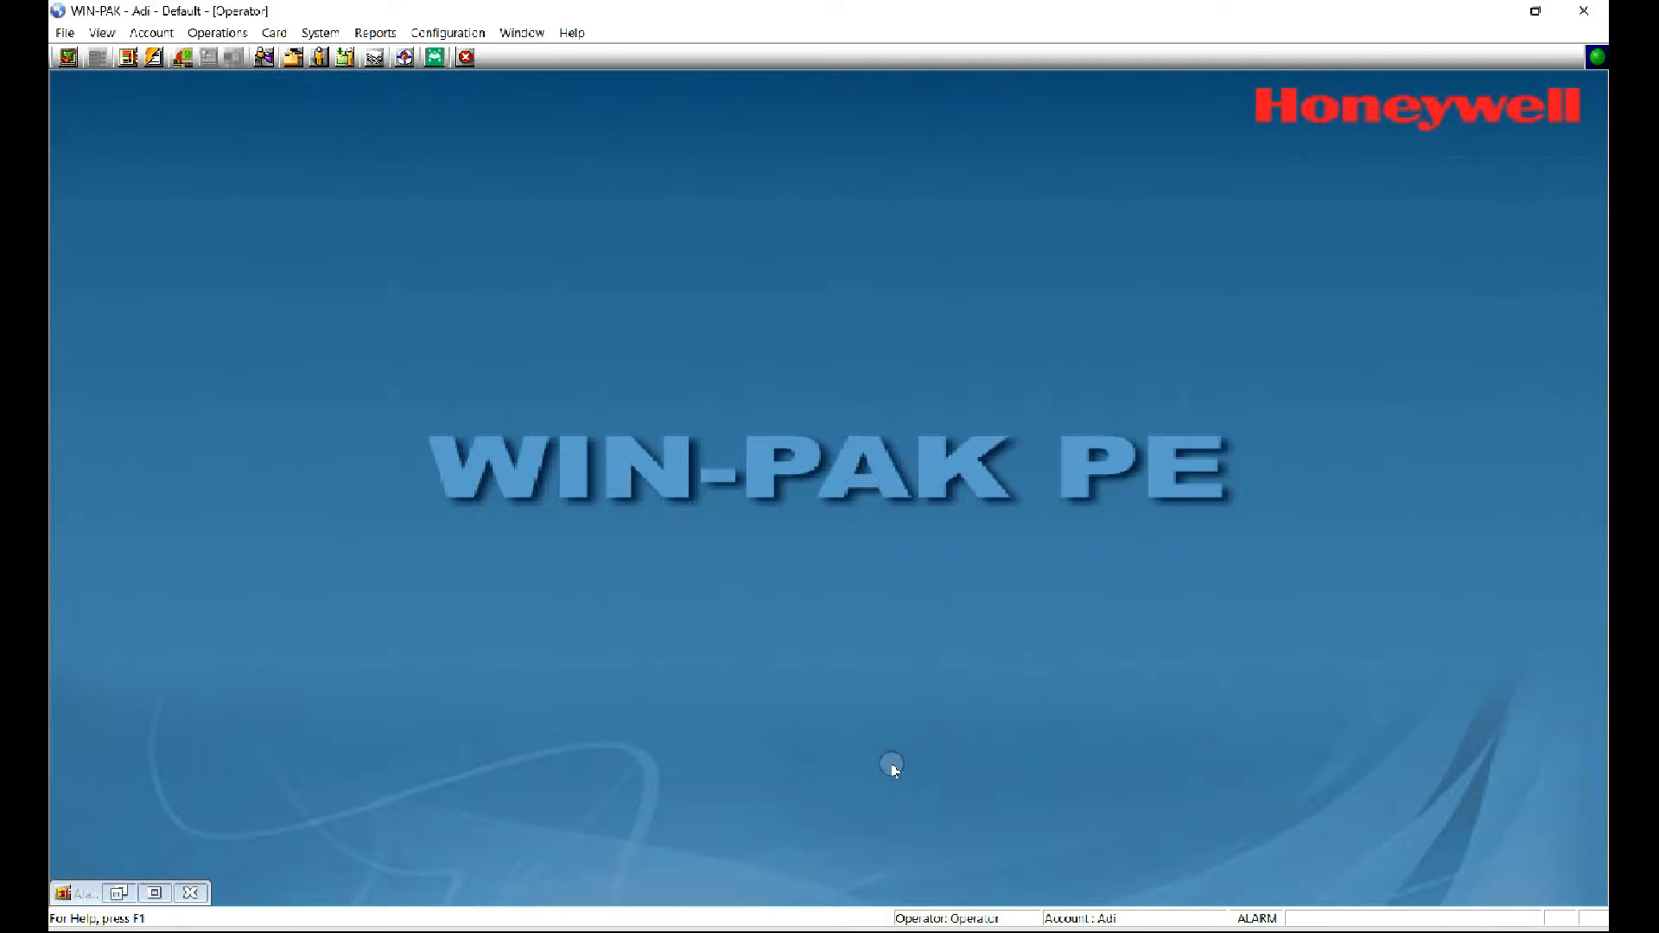
pyautogui.moveTo(403, 169)
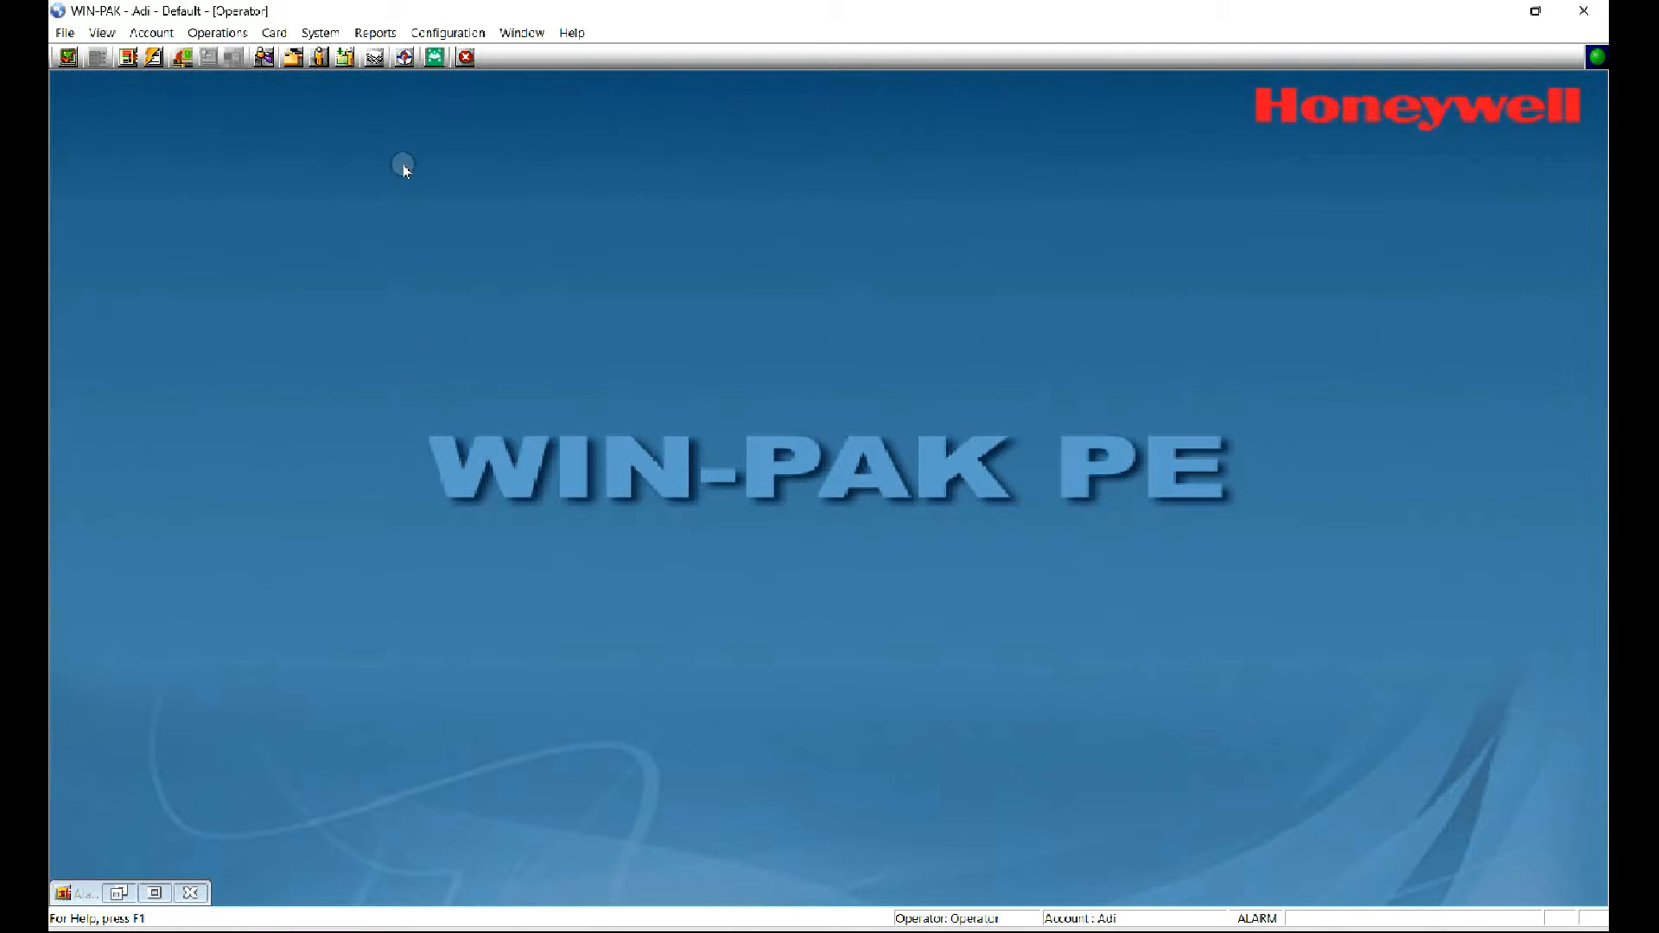
# Step: Open the Device Map and list device types to add under Devices
pyautogui.click(446, 32)
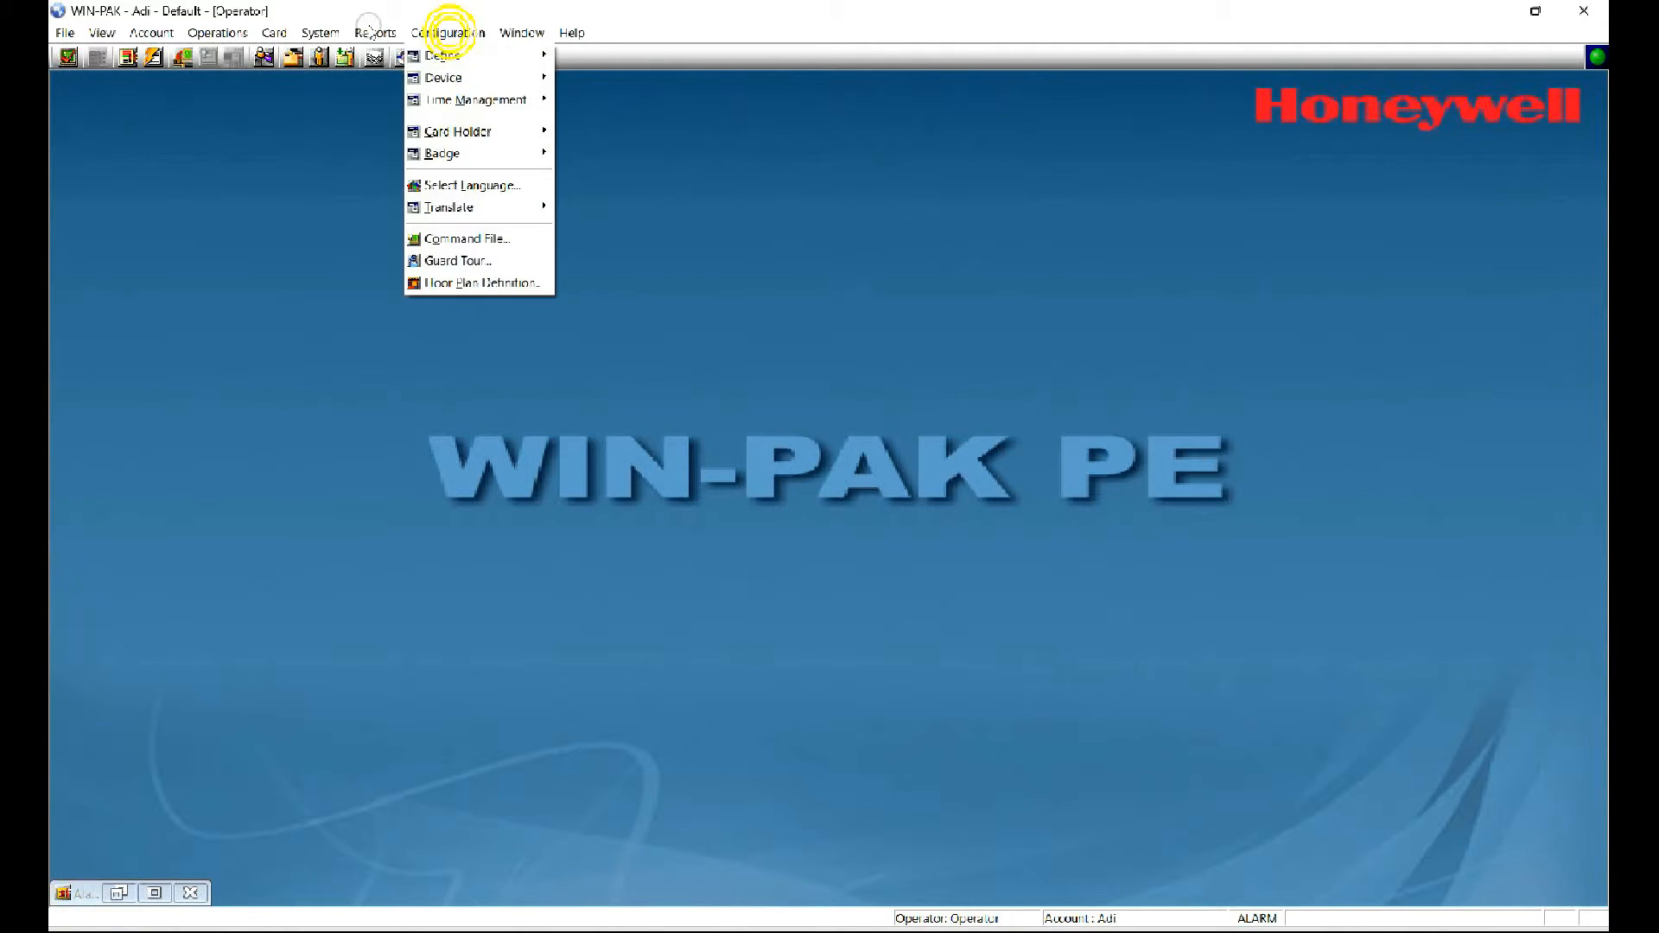
pyautogui.moveTo(442, 79)
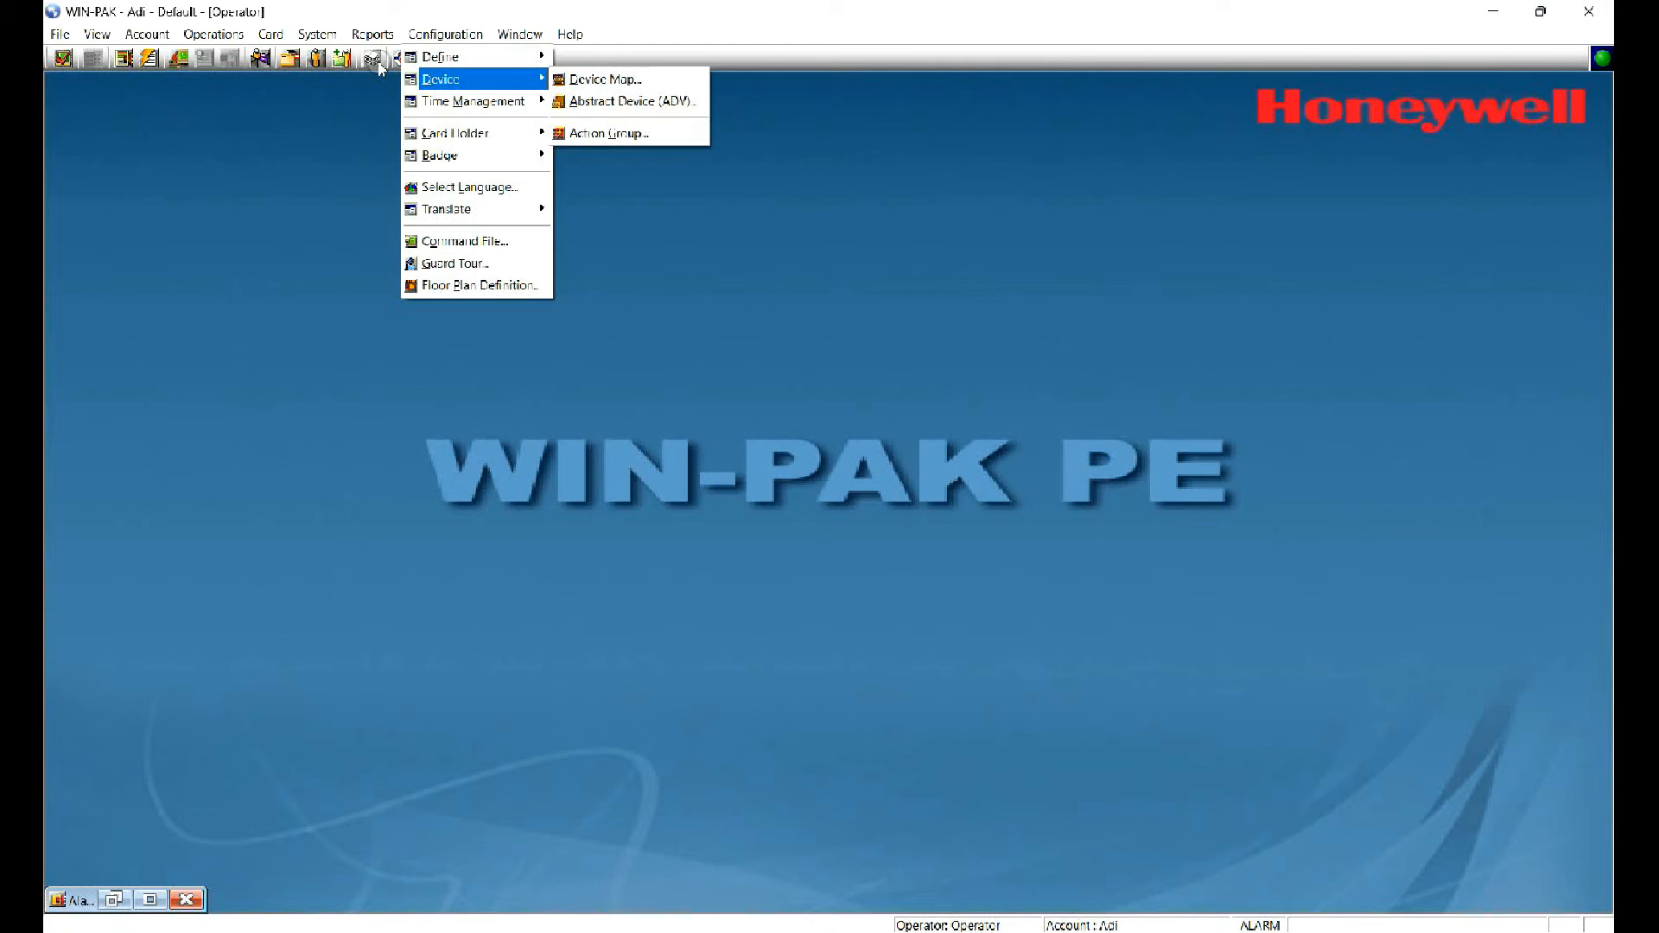
pyautogui.click(603, 79)
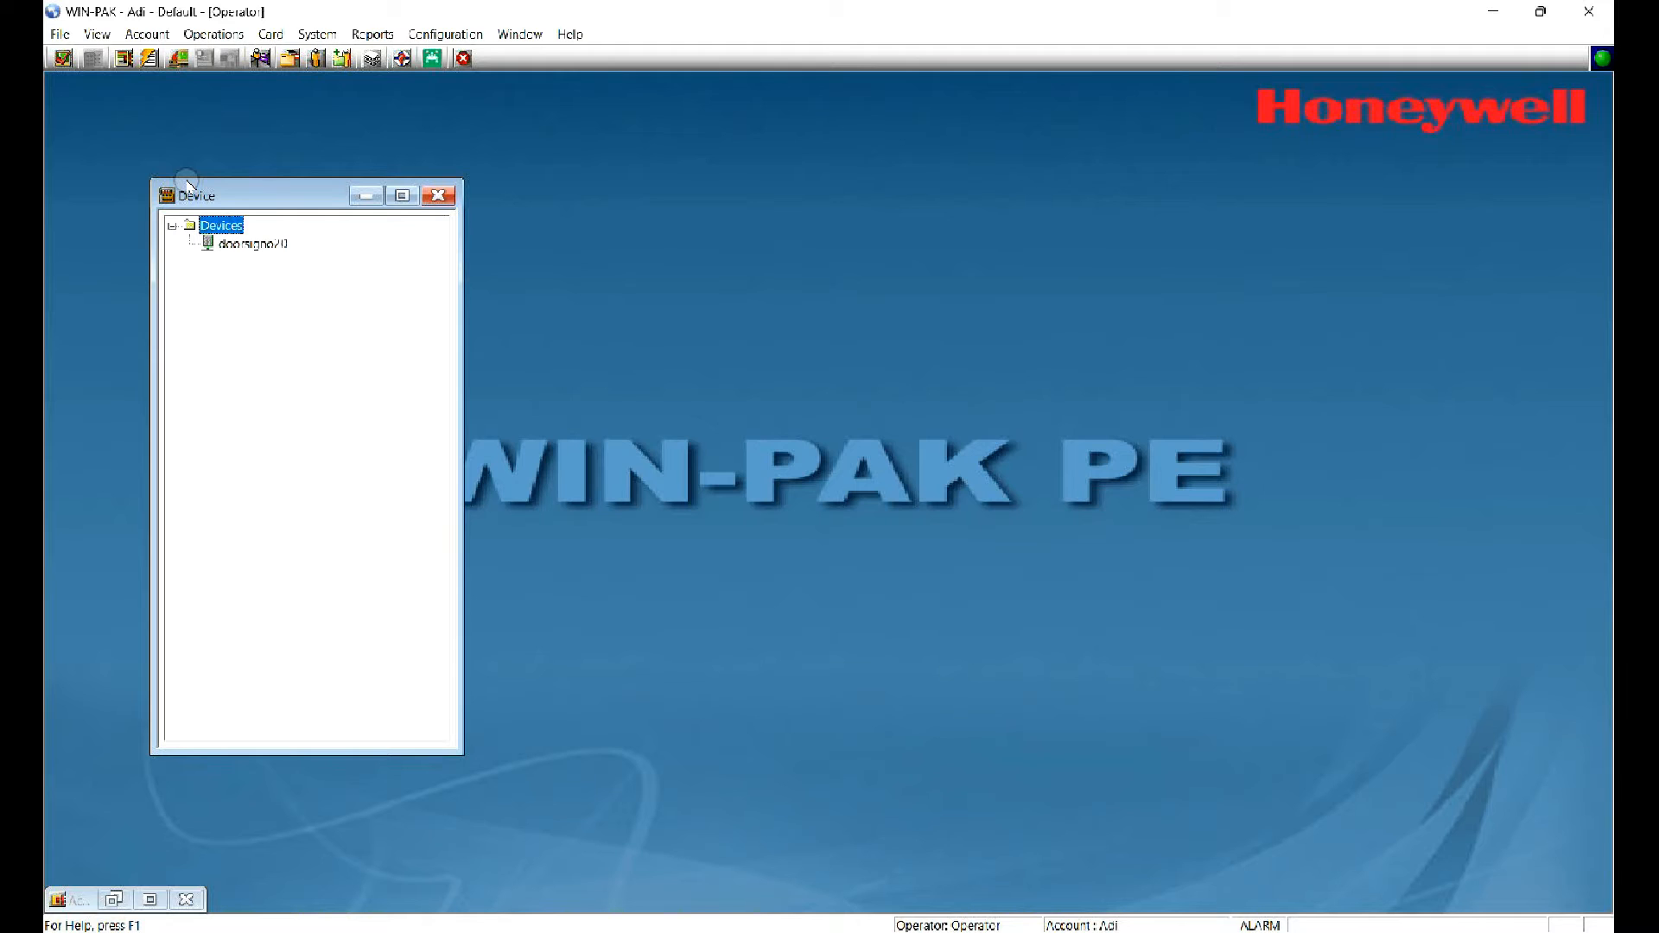
pyautogui.rightClick(221, 226)
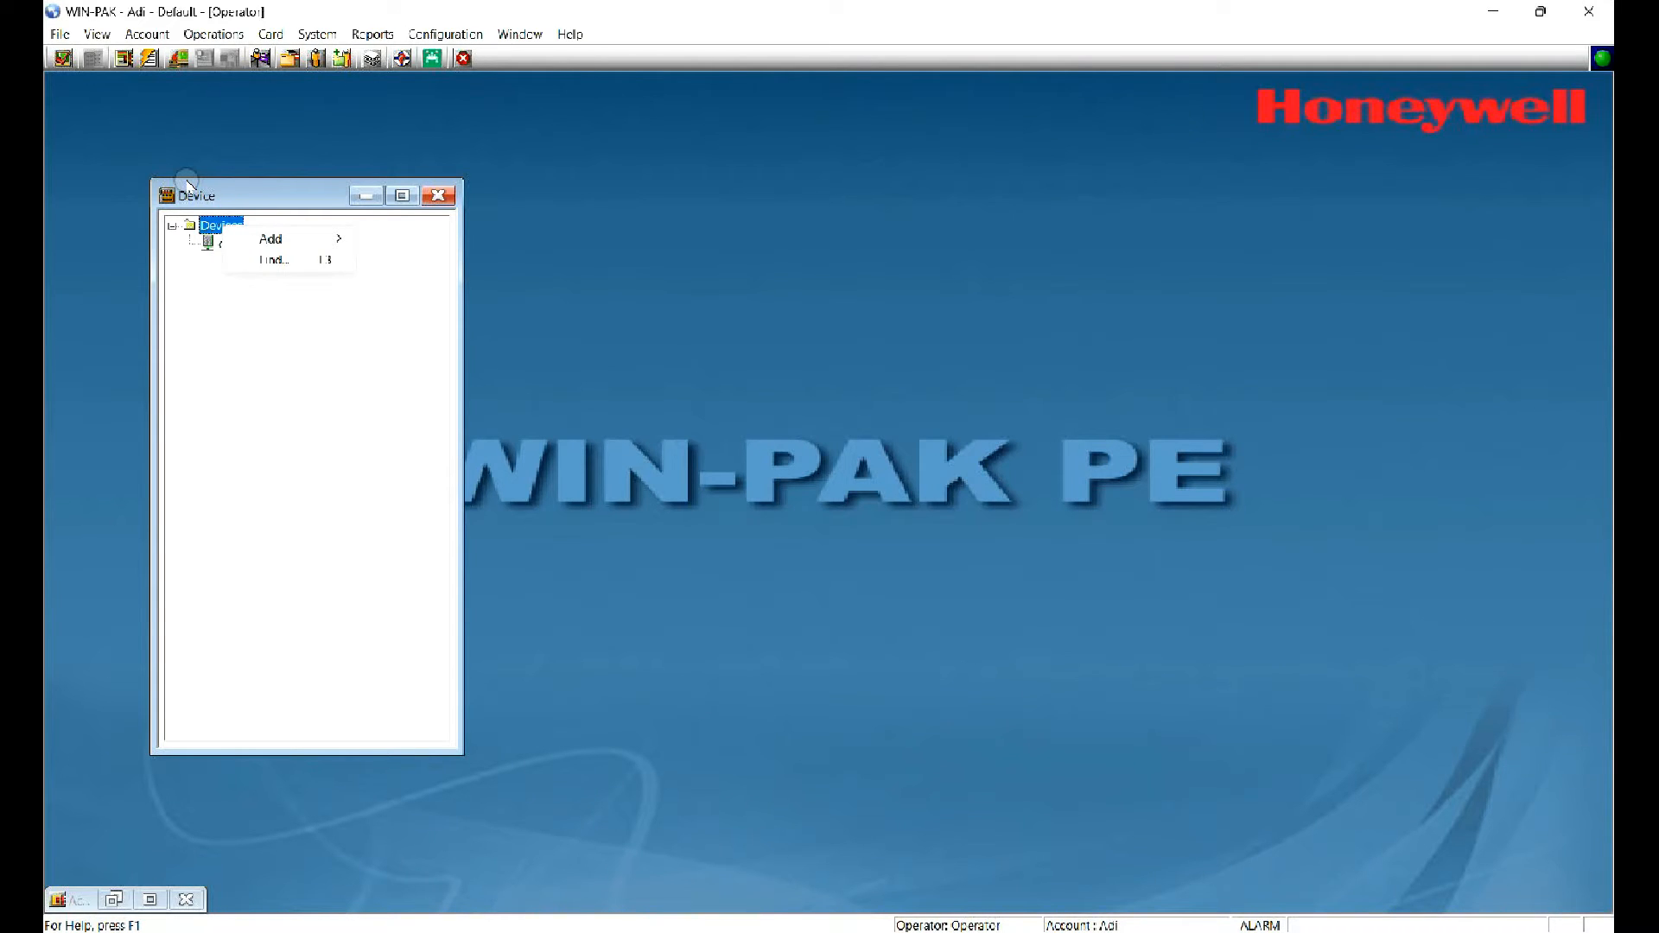
pyautogui.click(271, 239)
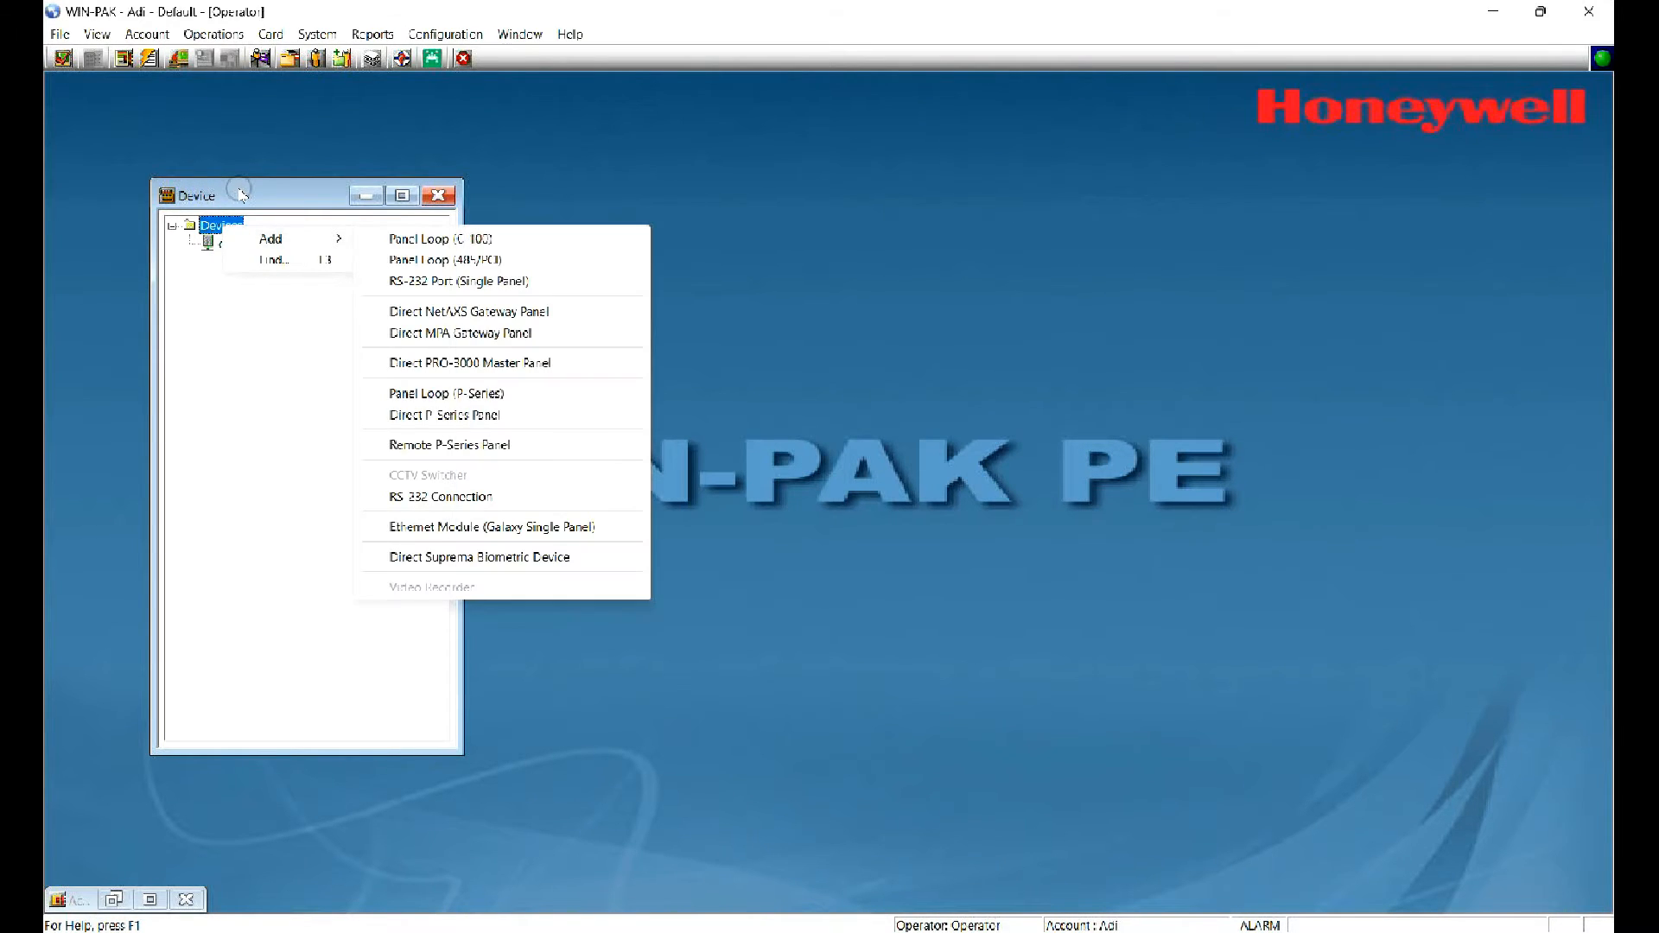
pyautogui.moveTo(423, 239)
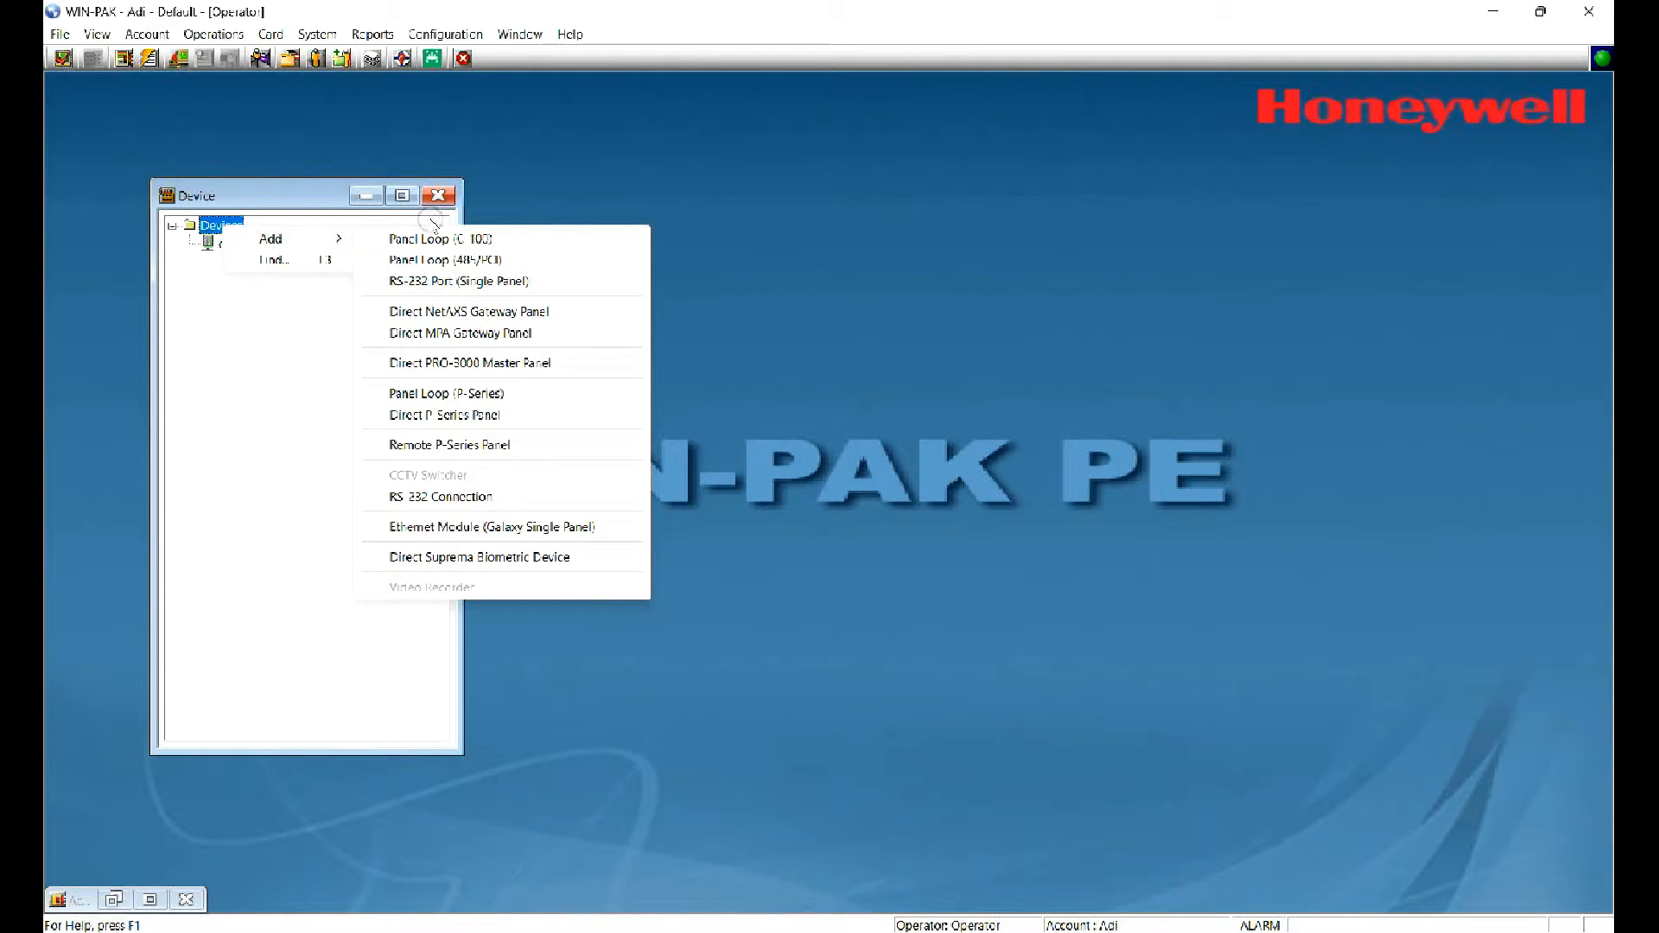
pyautogui.moveTo(459, 258)
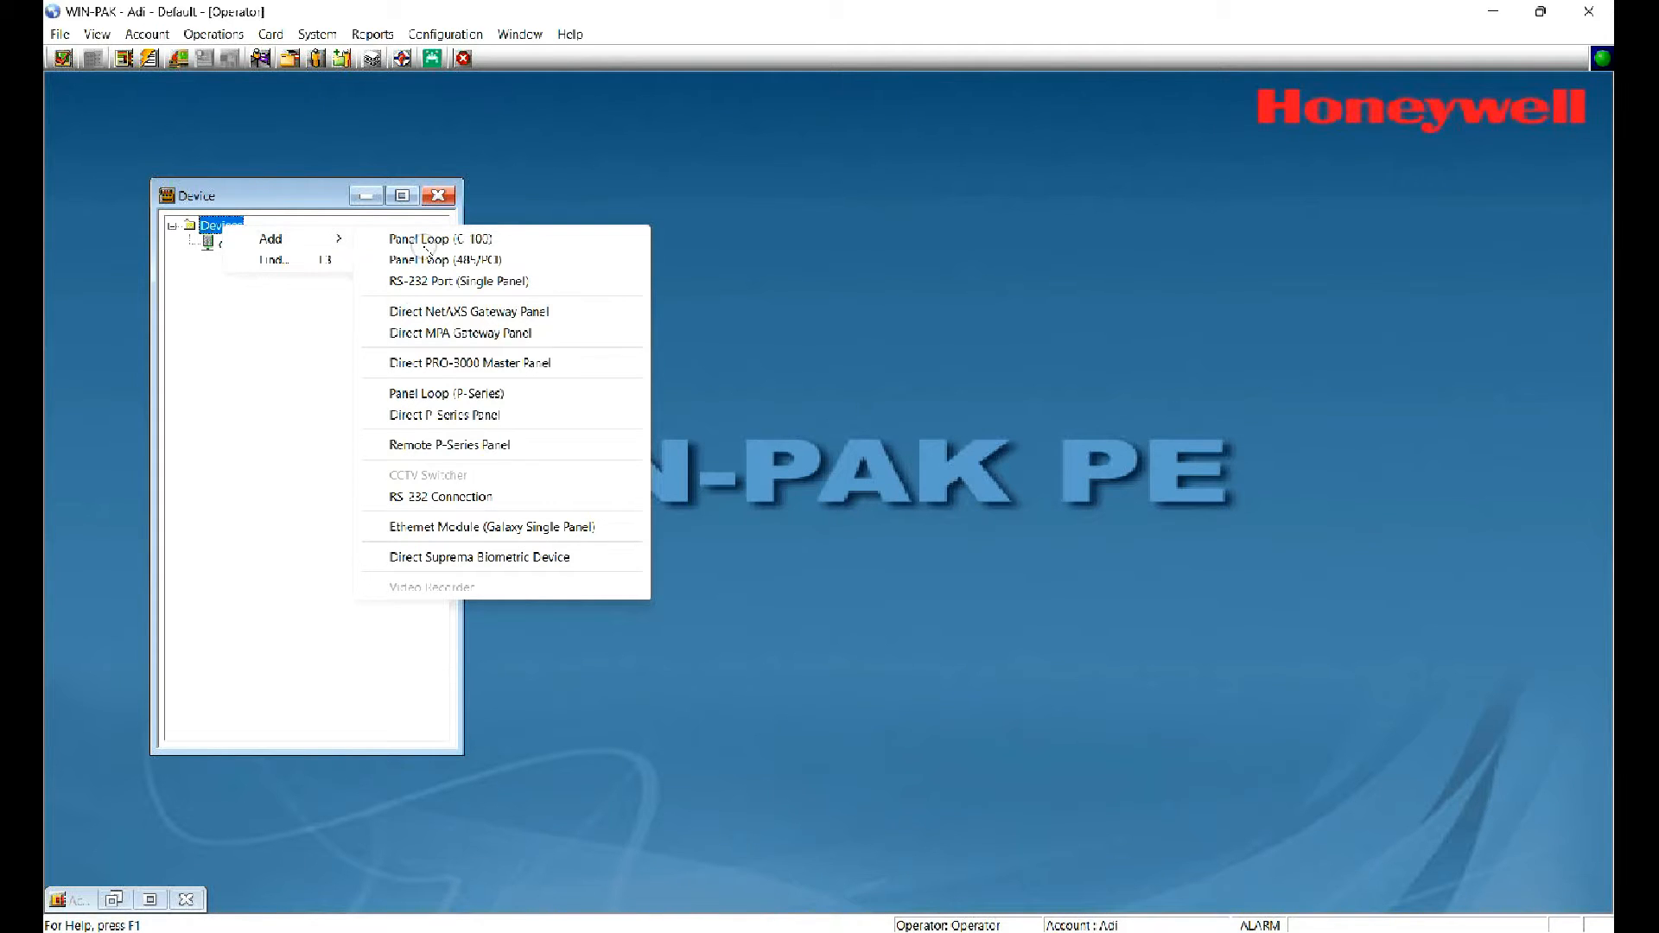
# Step: Set the gateway type to NetAXS-123 Gateway and name it '3dco'
pyautogui.click(467, 311)
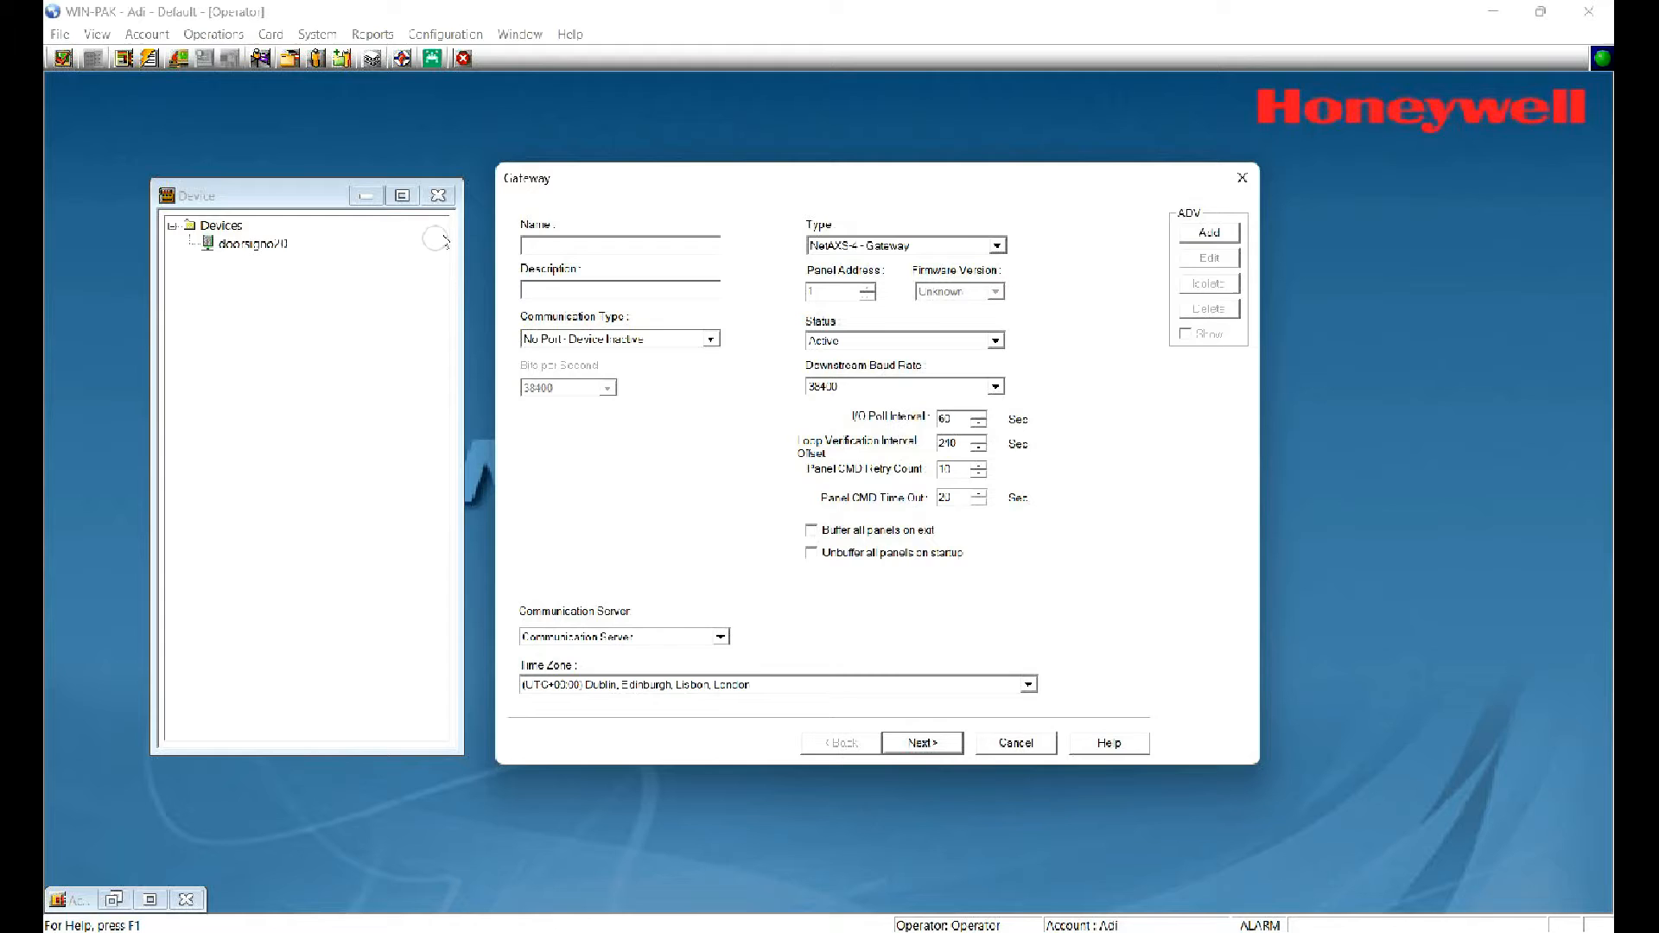
pyautogui.click(993, 245)
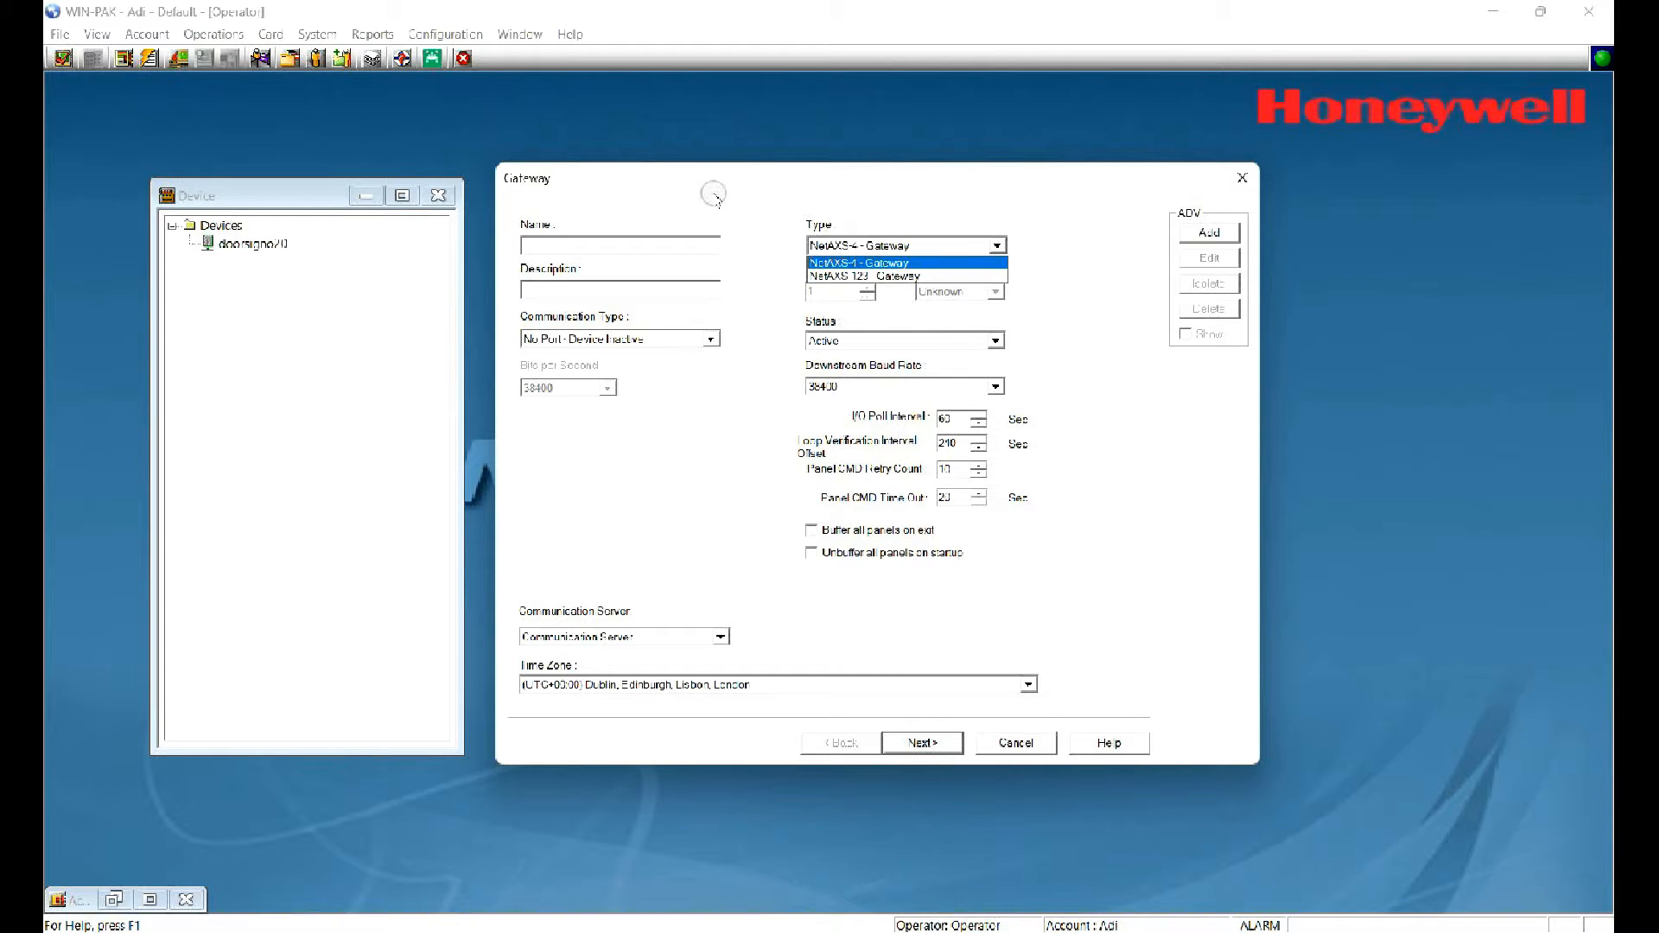
pyautogui.click(886, 275)
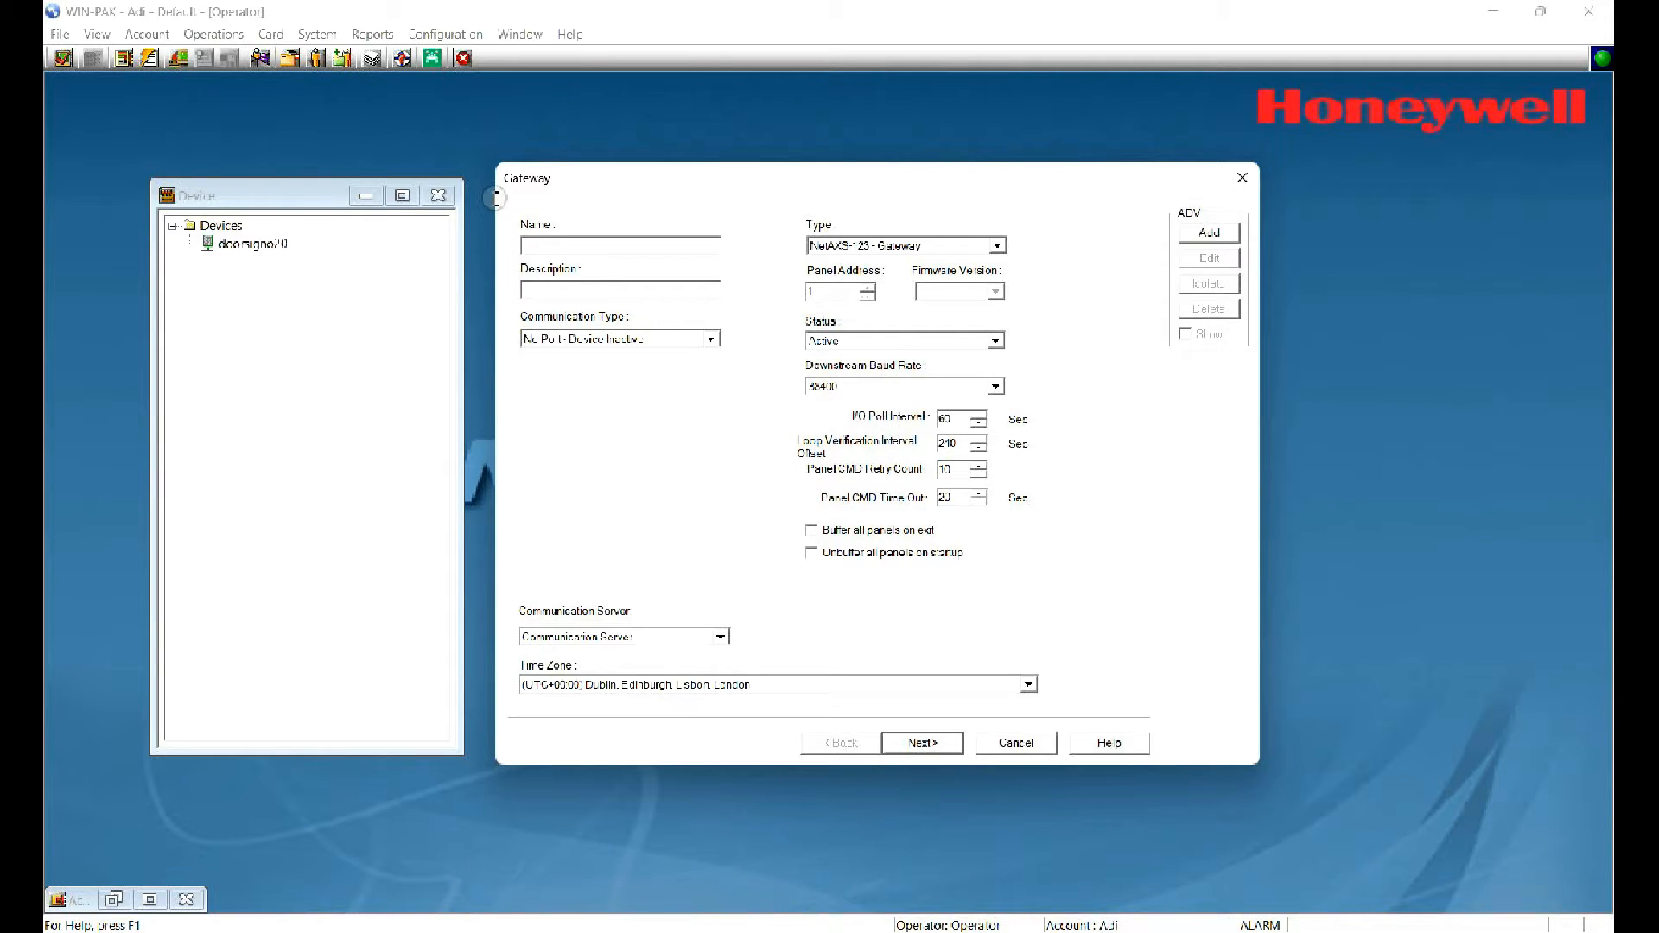
pyautogui.write('3dcor')
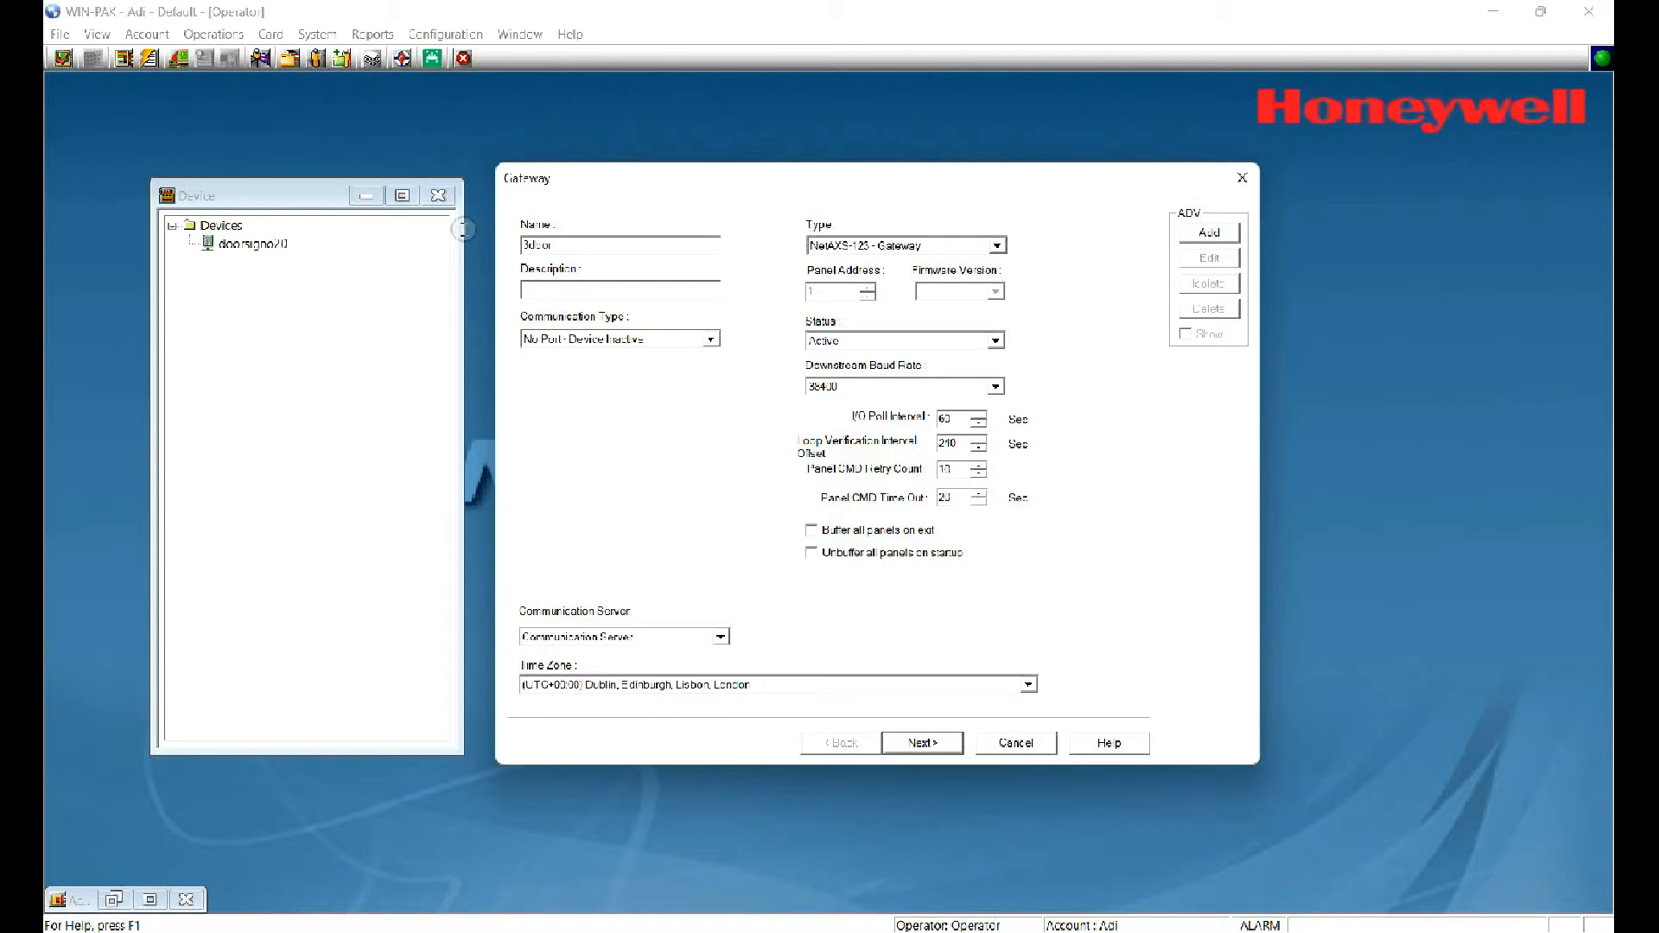
pyautogui.click(618, 288)
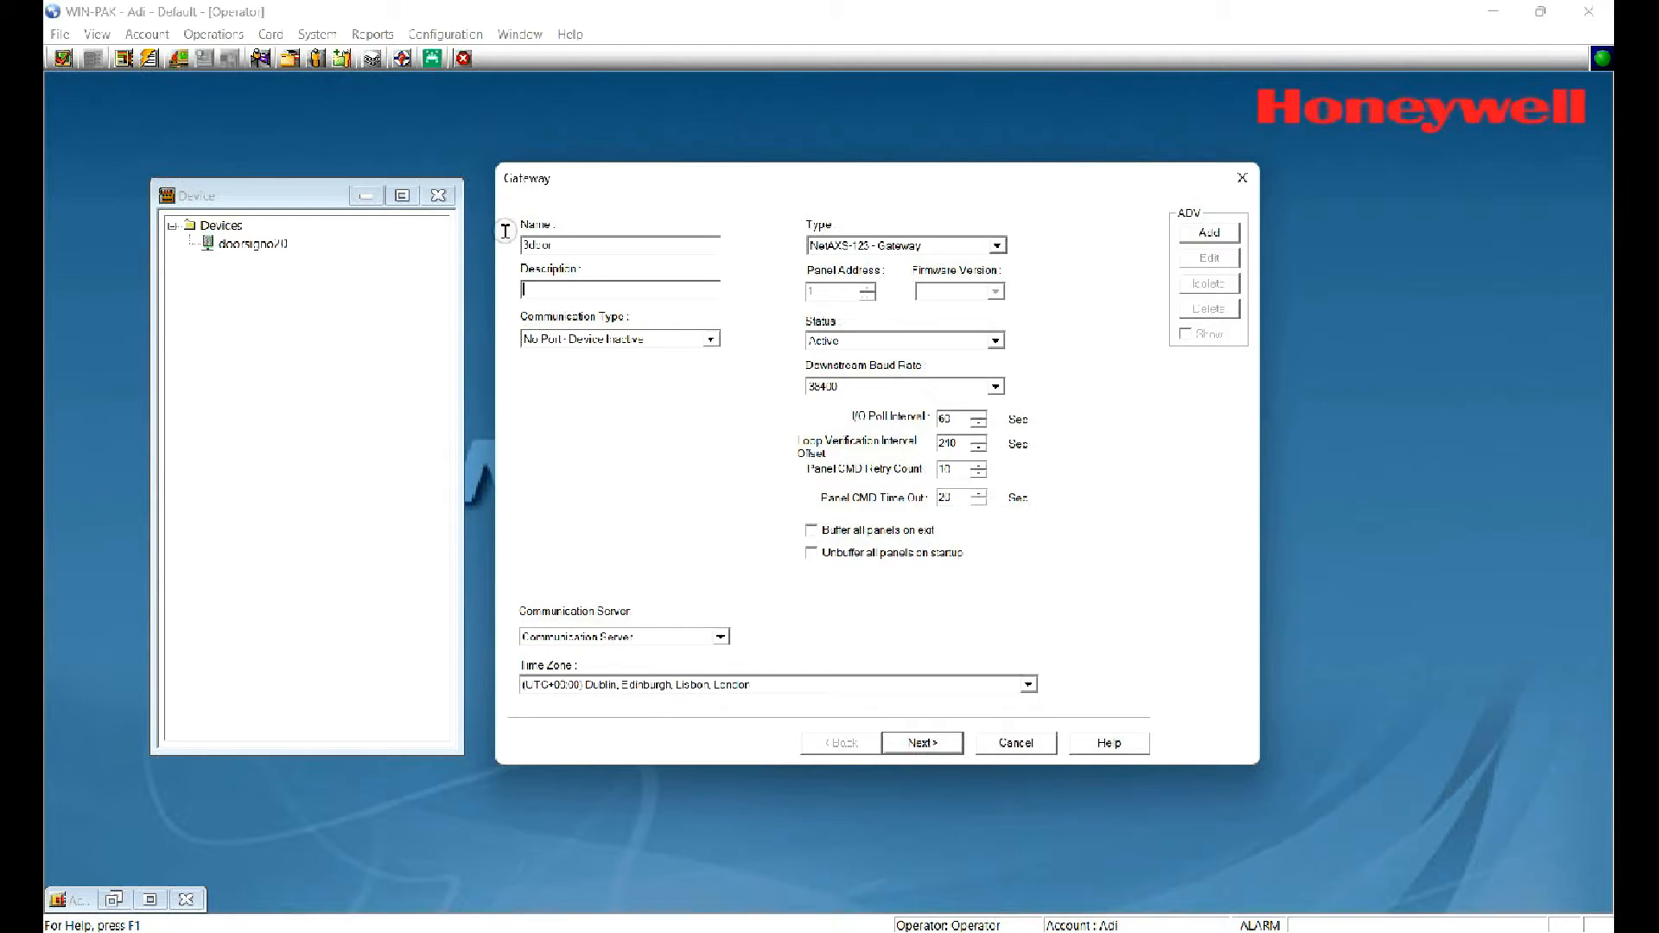
pyautogui.moveTo(504, 264)
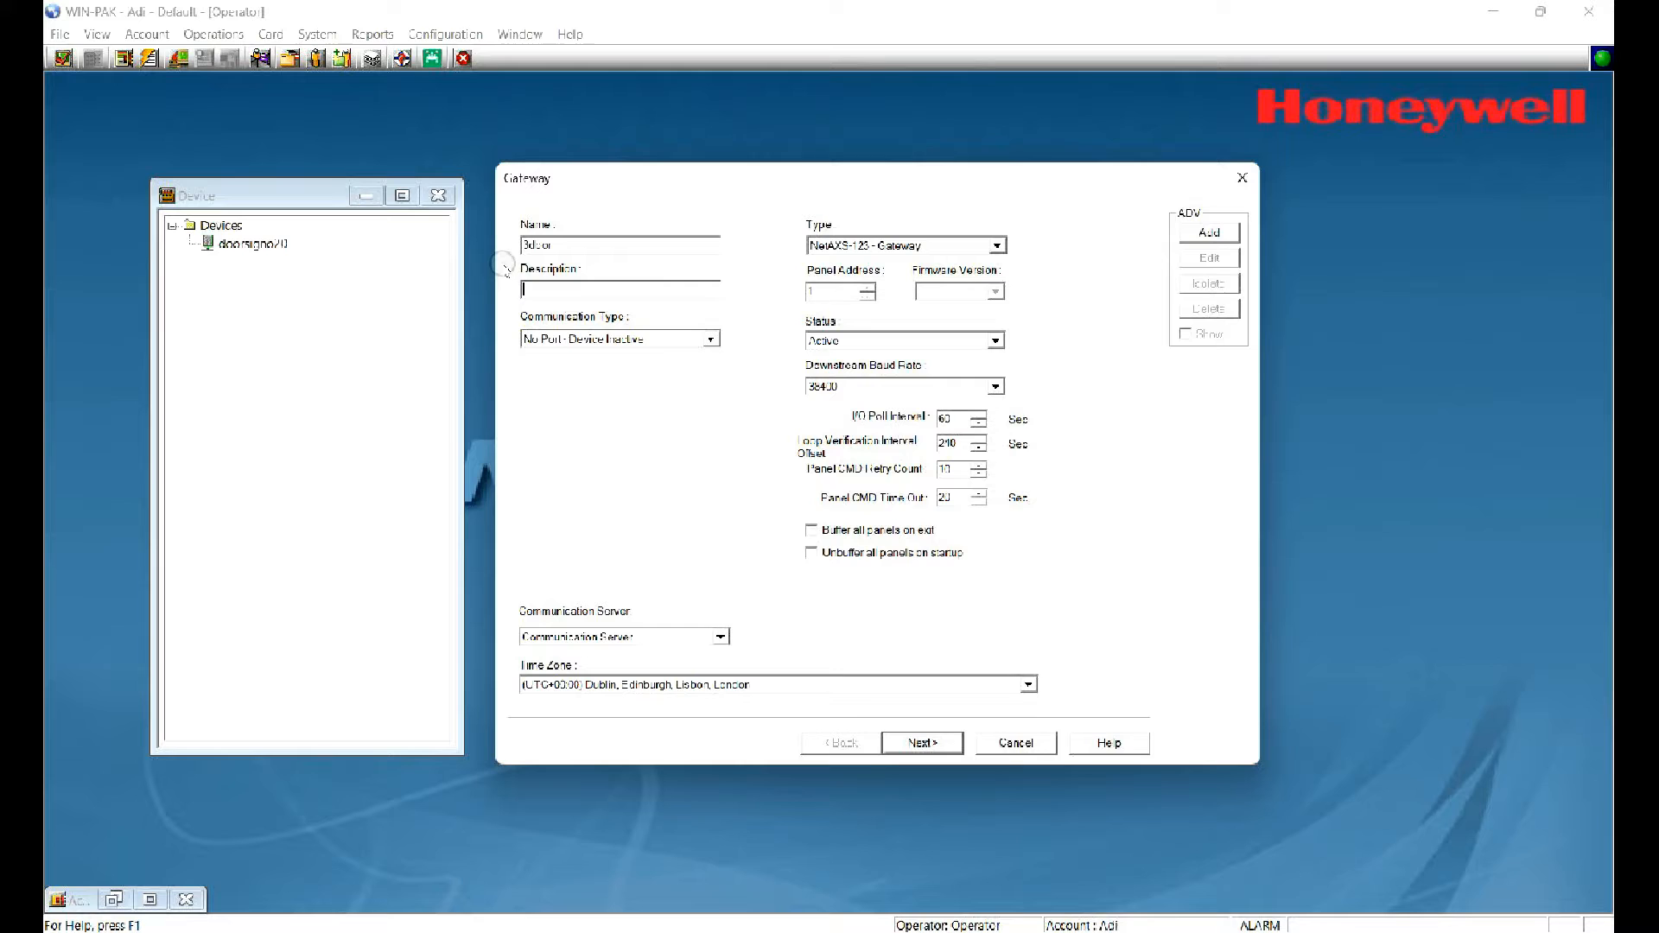
# Step: Use a TCP/IP connection at 192.168.1.153 and add the gateway record
pyautogui.click(711, 338)
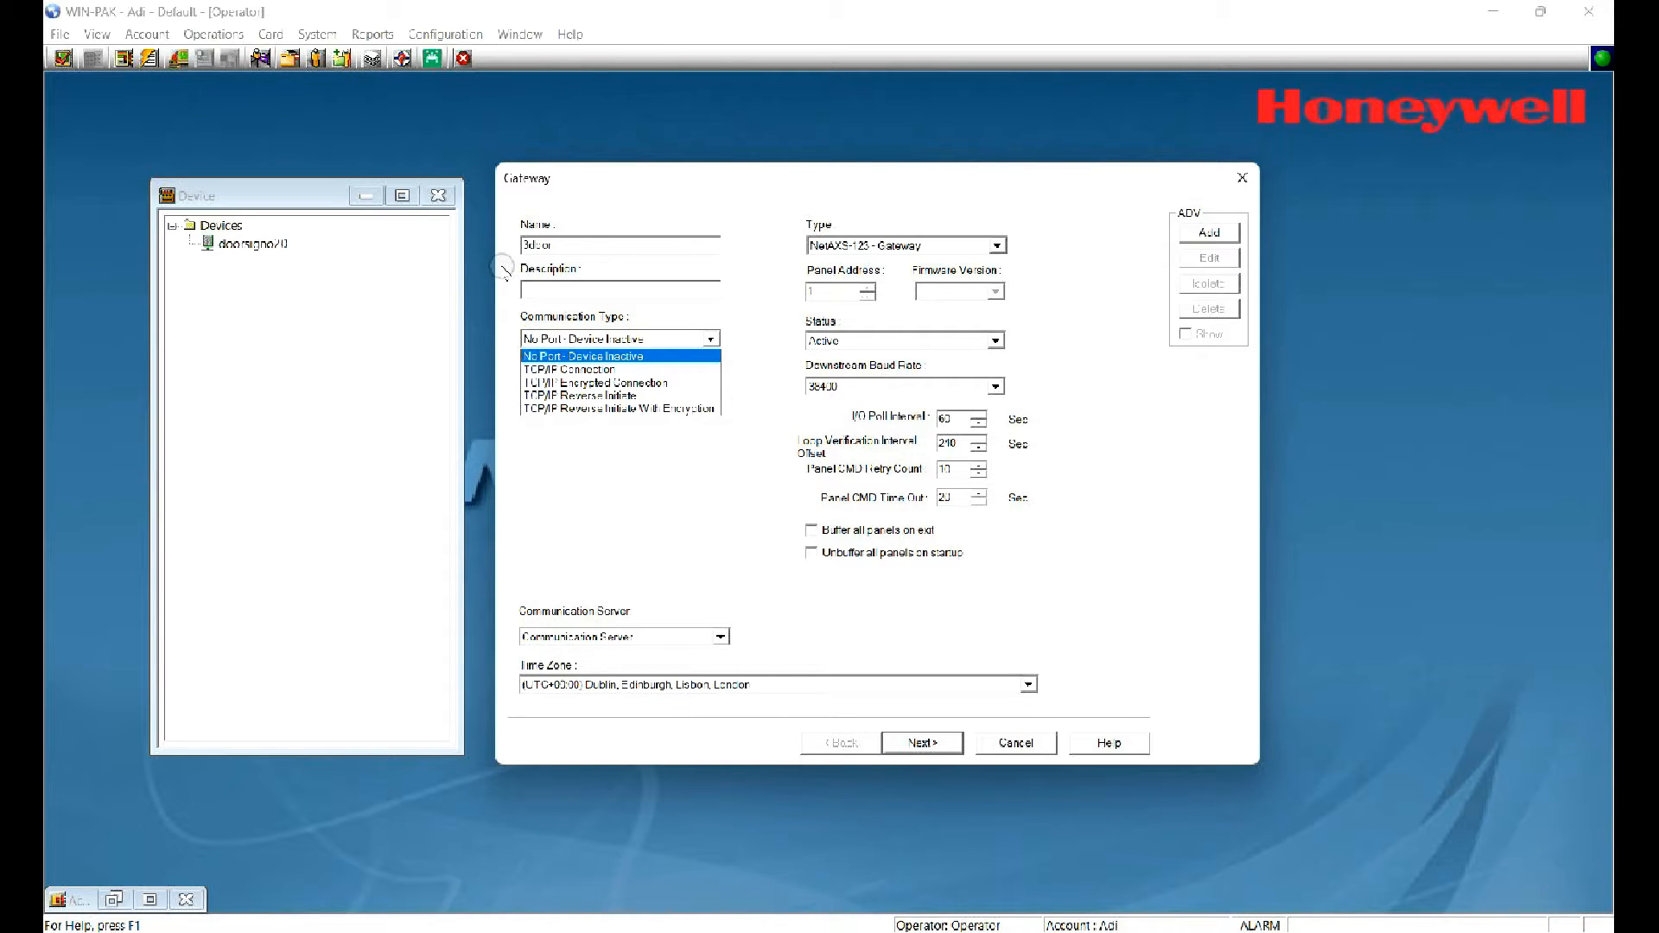
pyautogui.moveTo(508, 288)
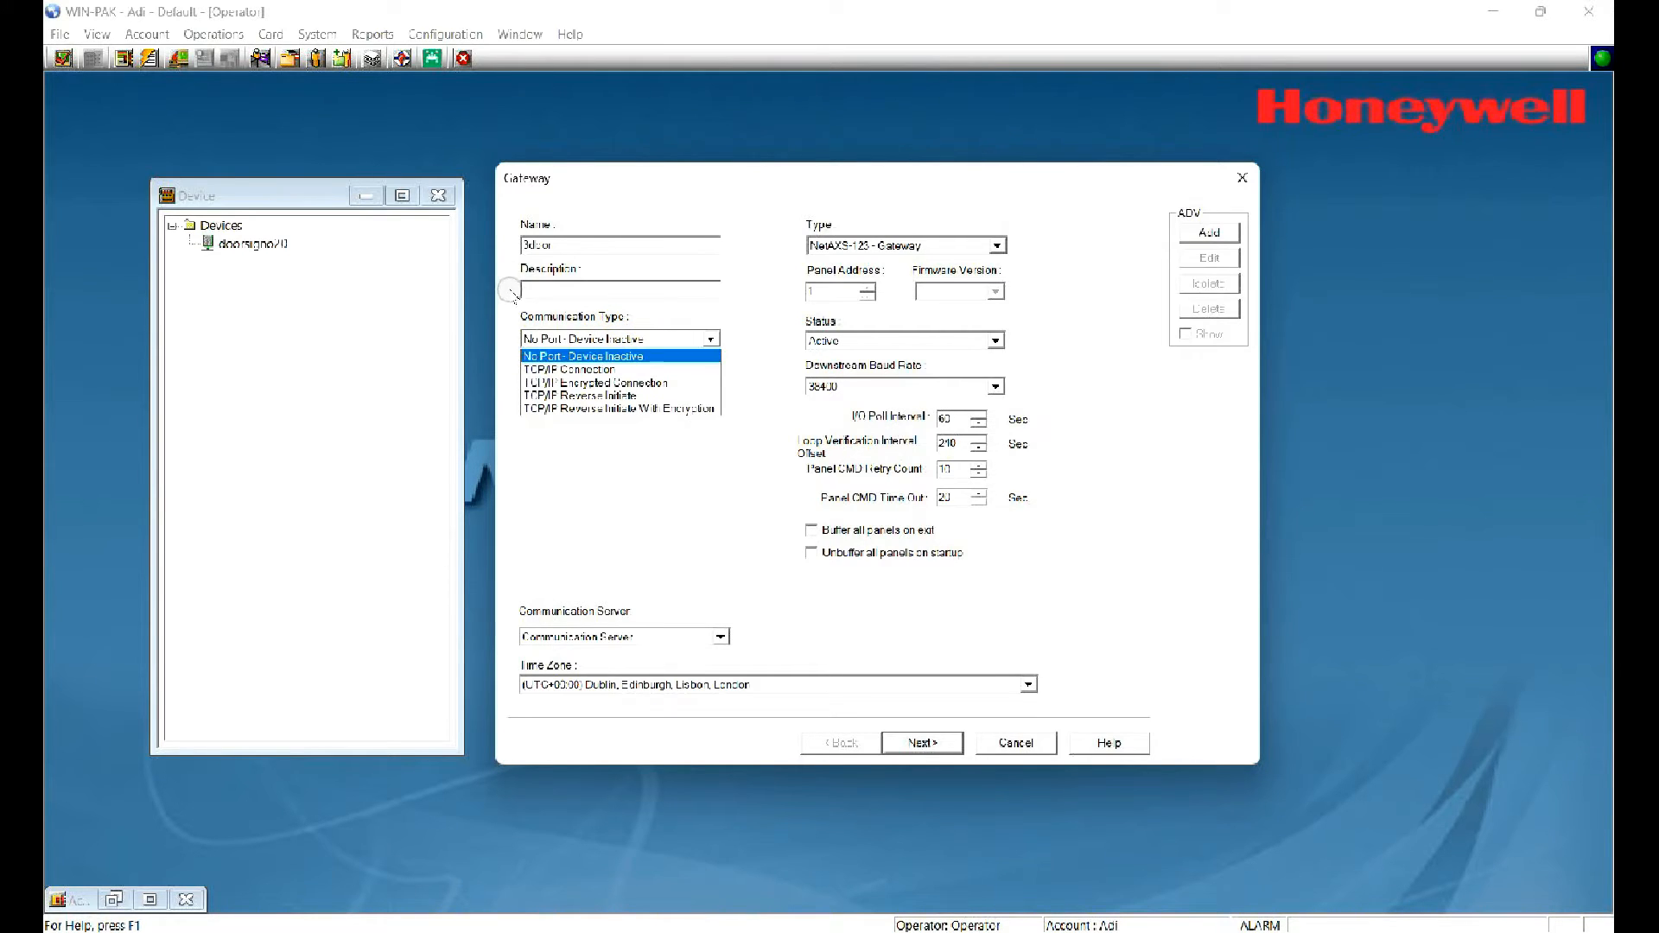
pyautogui.click(571, 368)
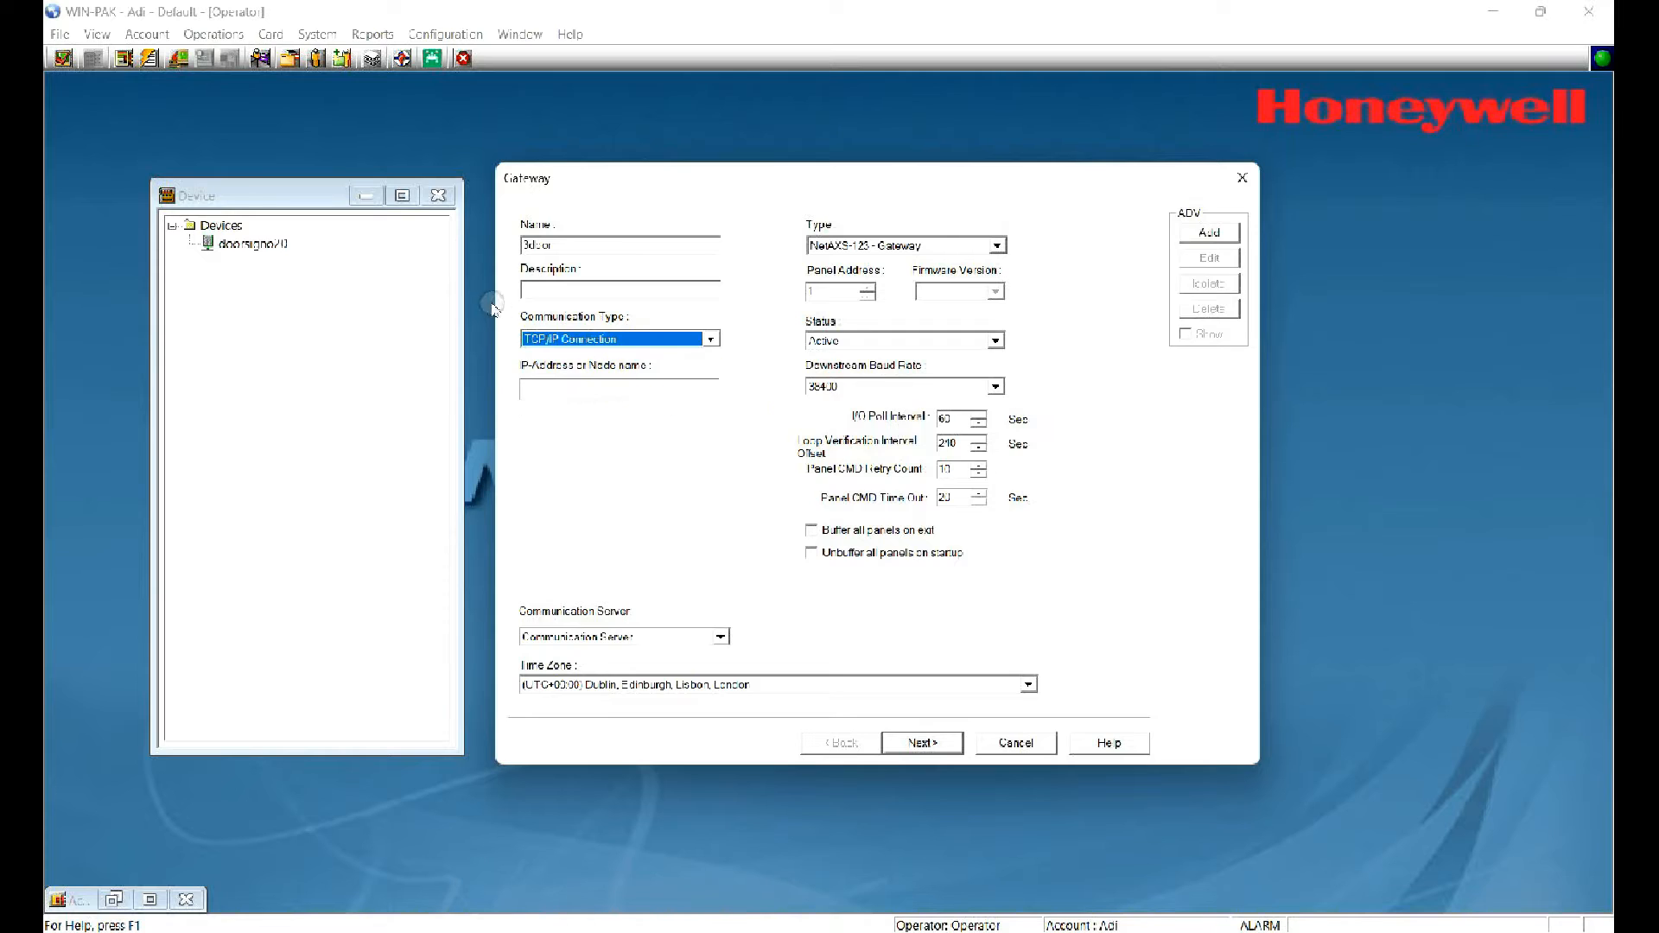
pyautogui.click(618, 388)
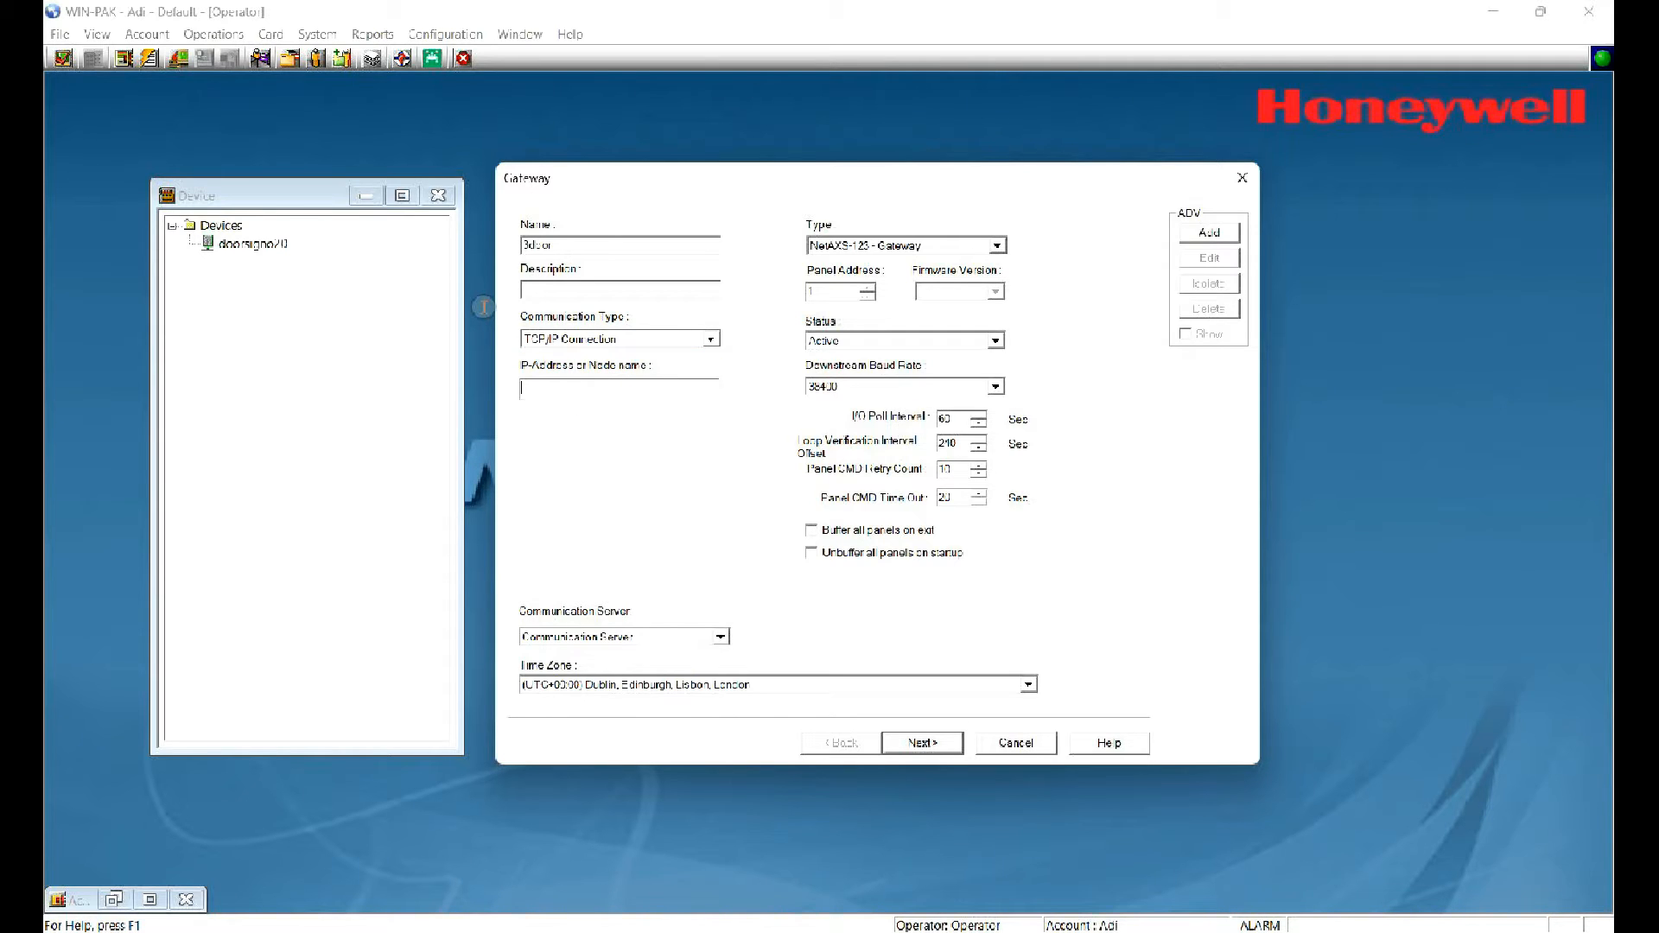
pyautogui.write('192.168')
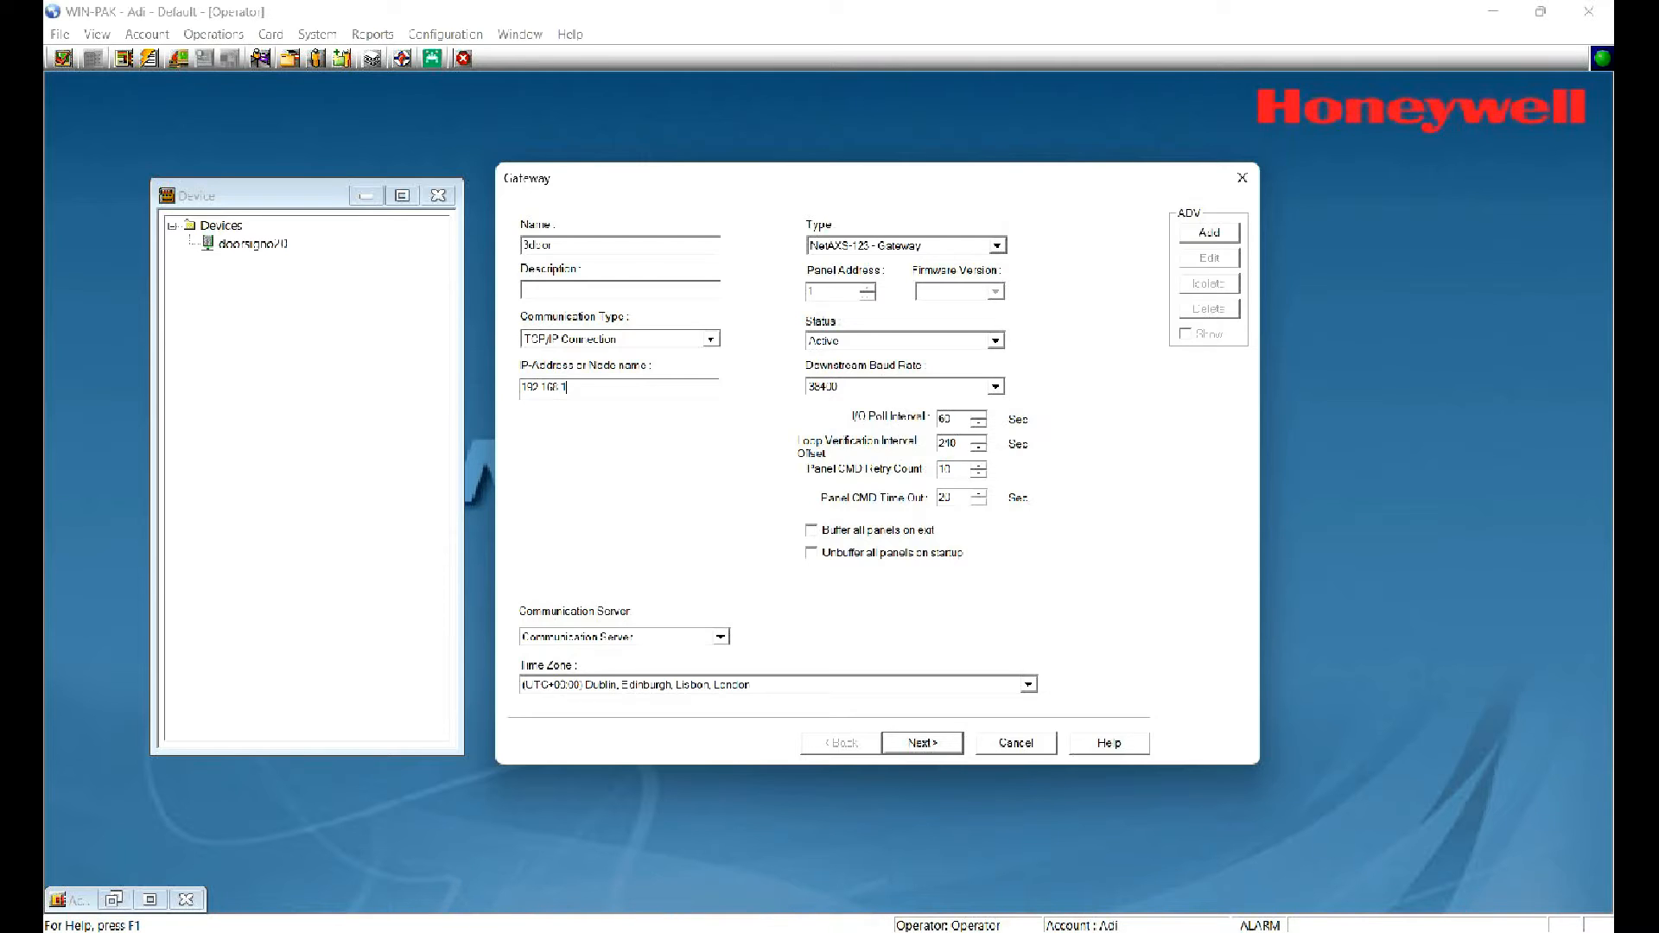
pyautogui.write('.153')
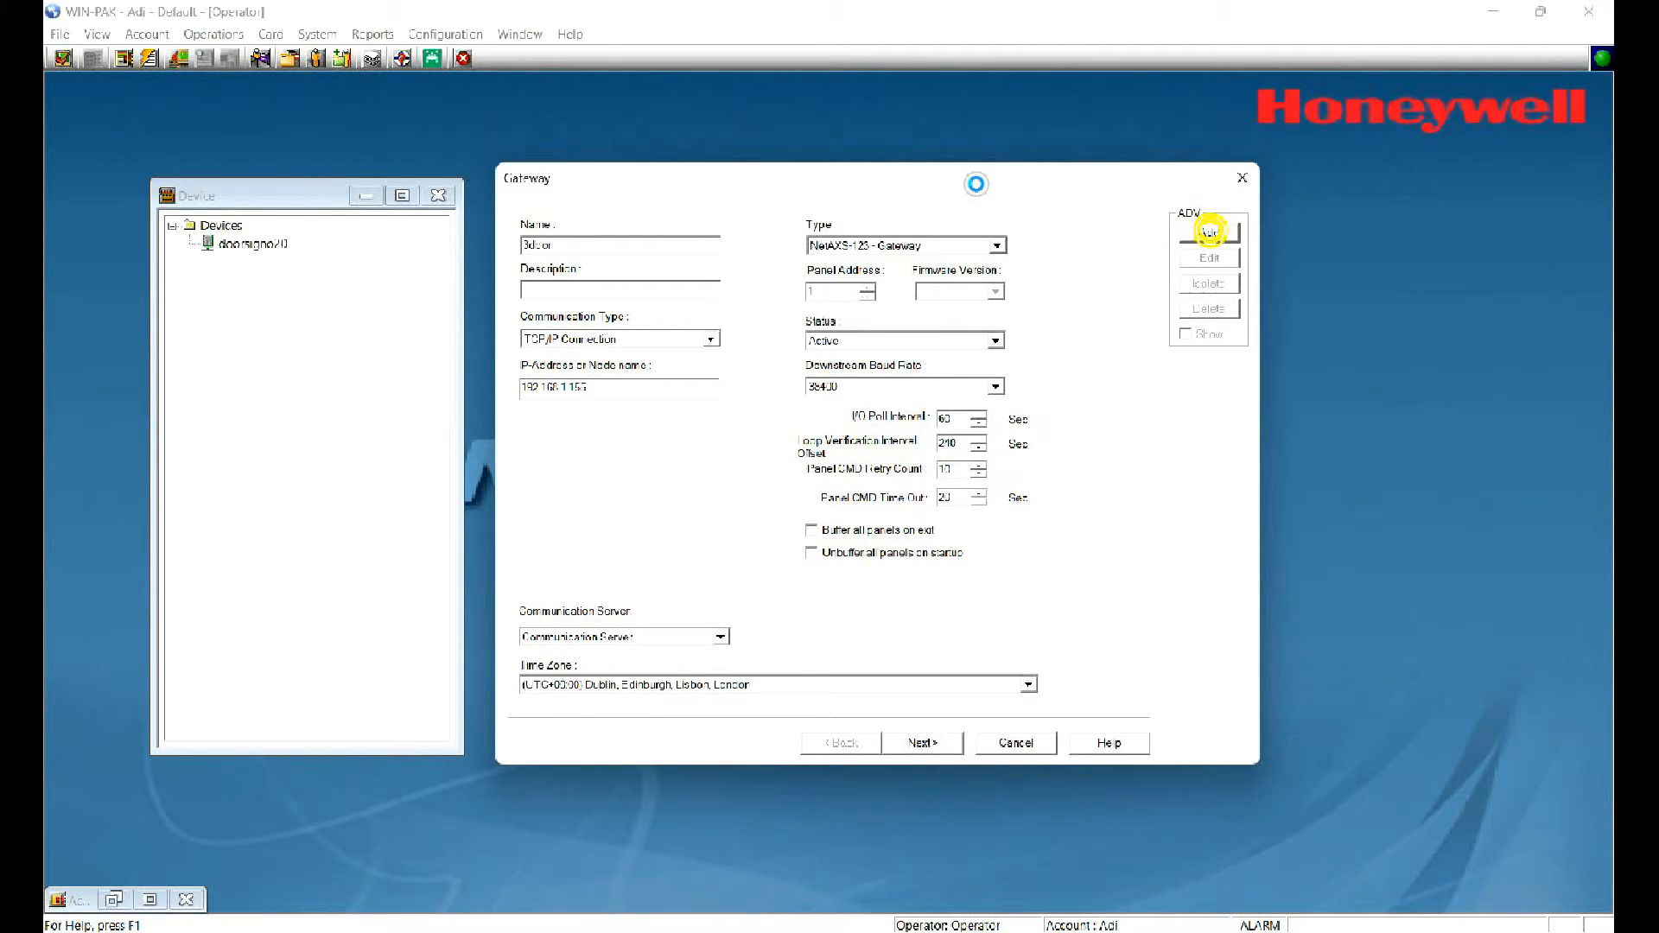
pyautogui.click(1206, 230)
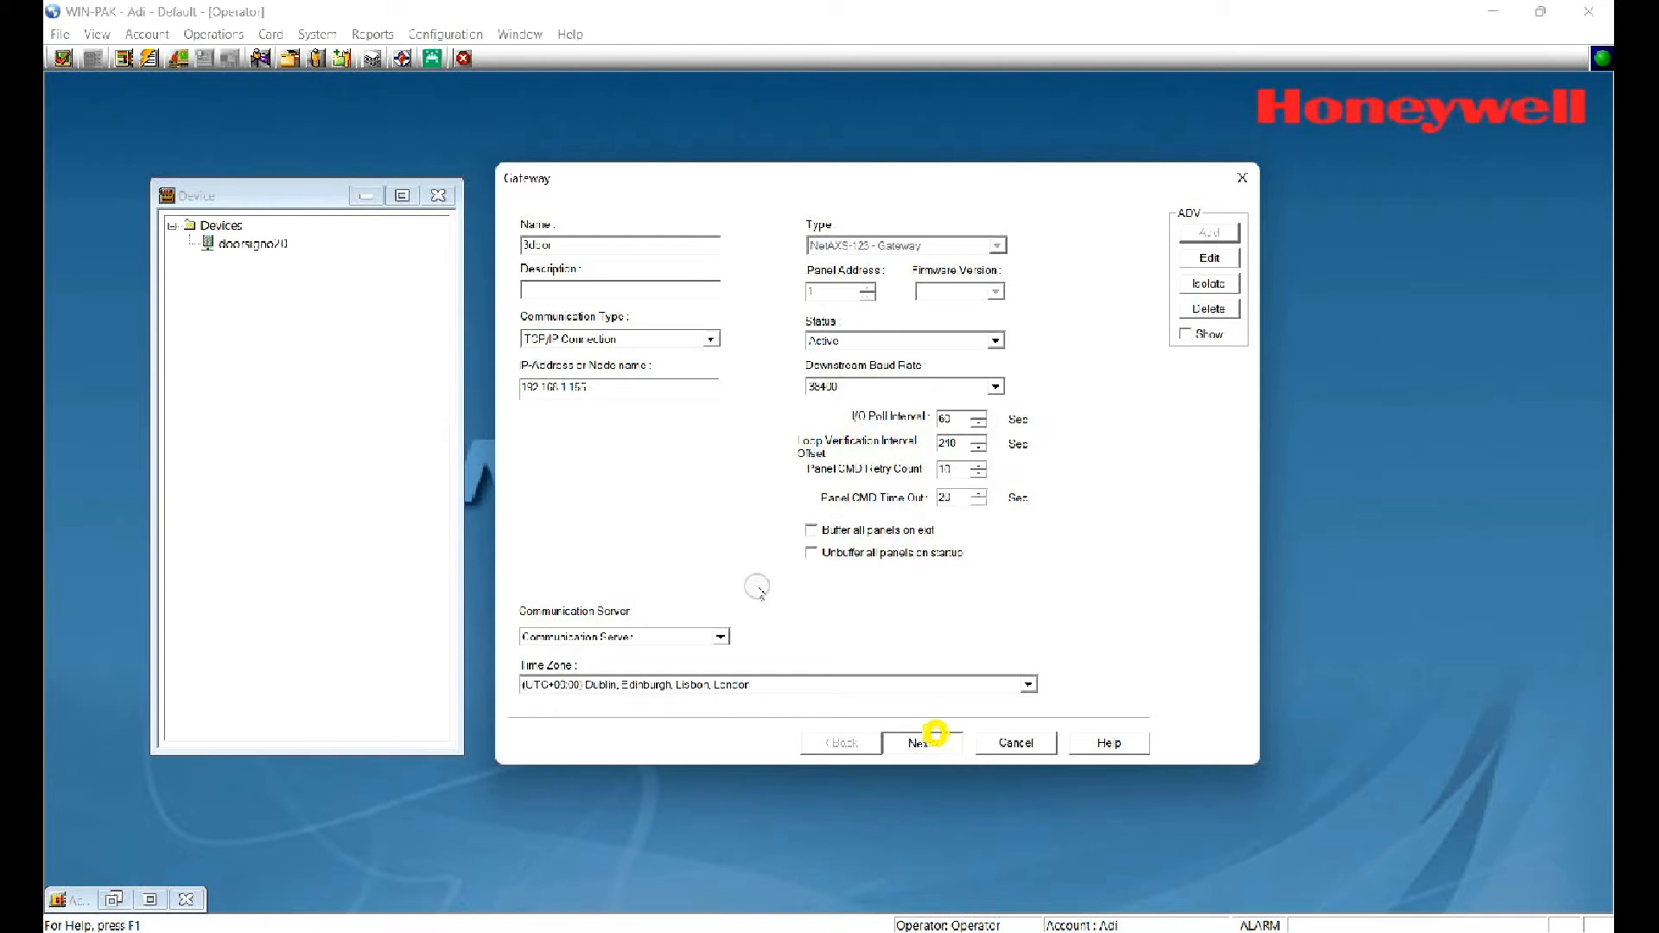
# Step: Keep the default 26-bit Wiegand card formats and advance to Time Zones
pyautogui.click(919, 741)
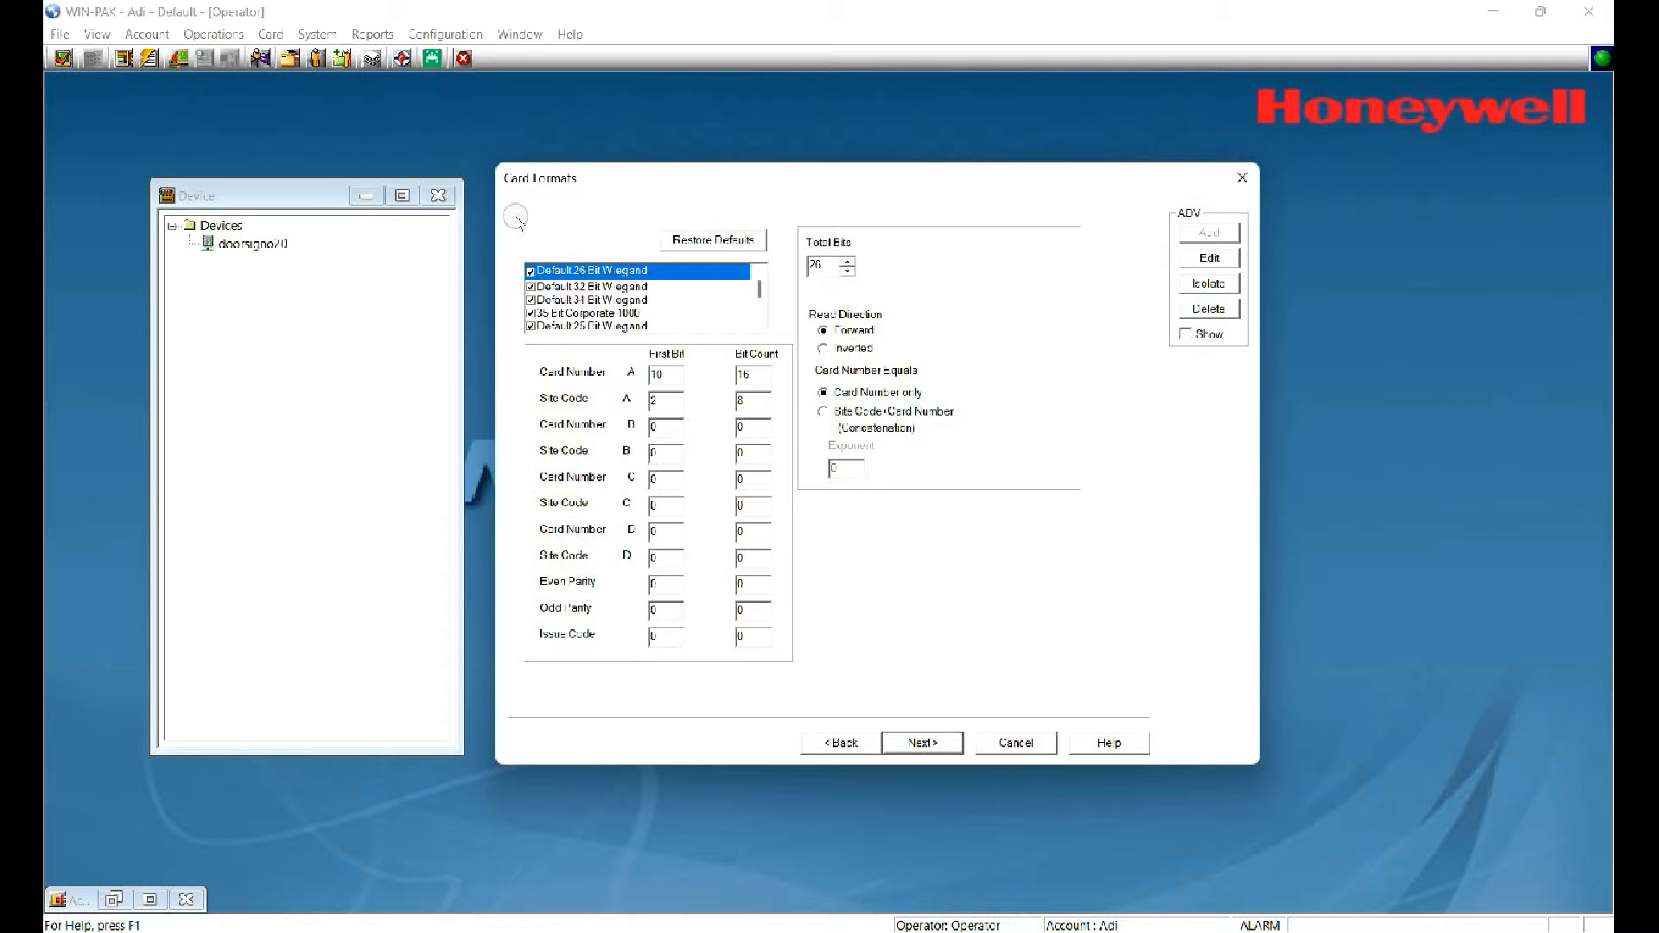
pyautogui.moveTo(487, 217)
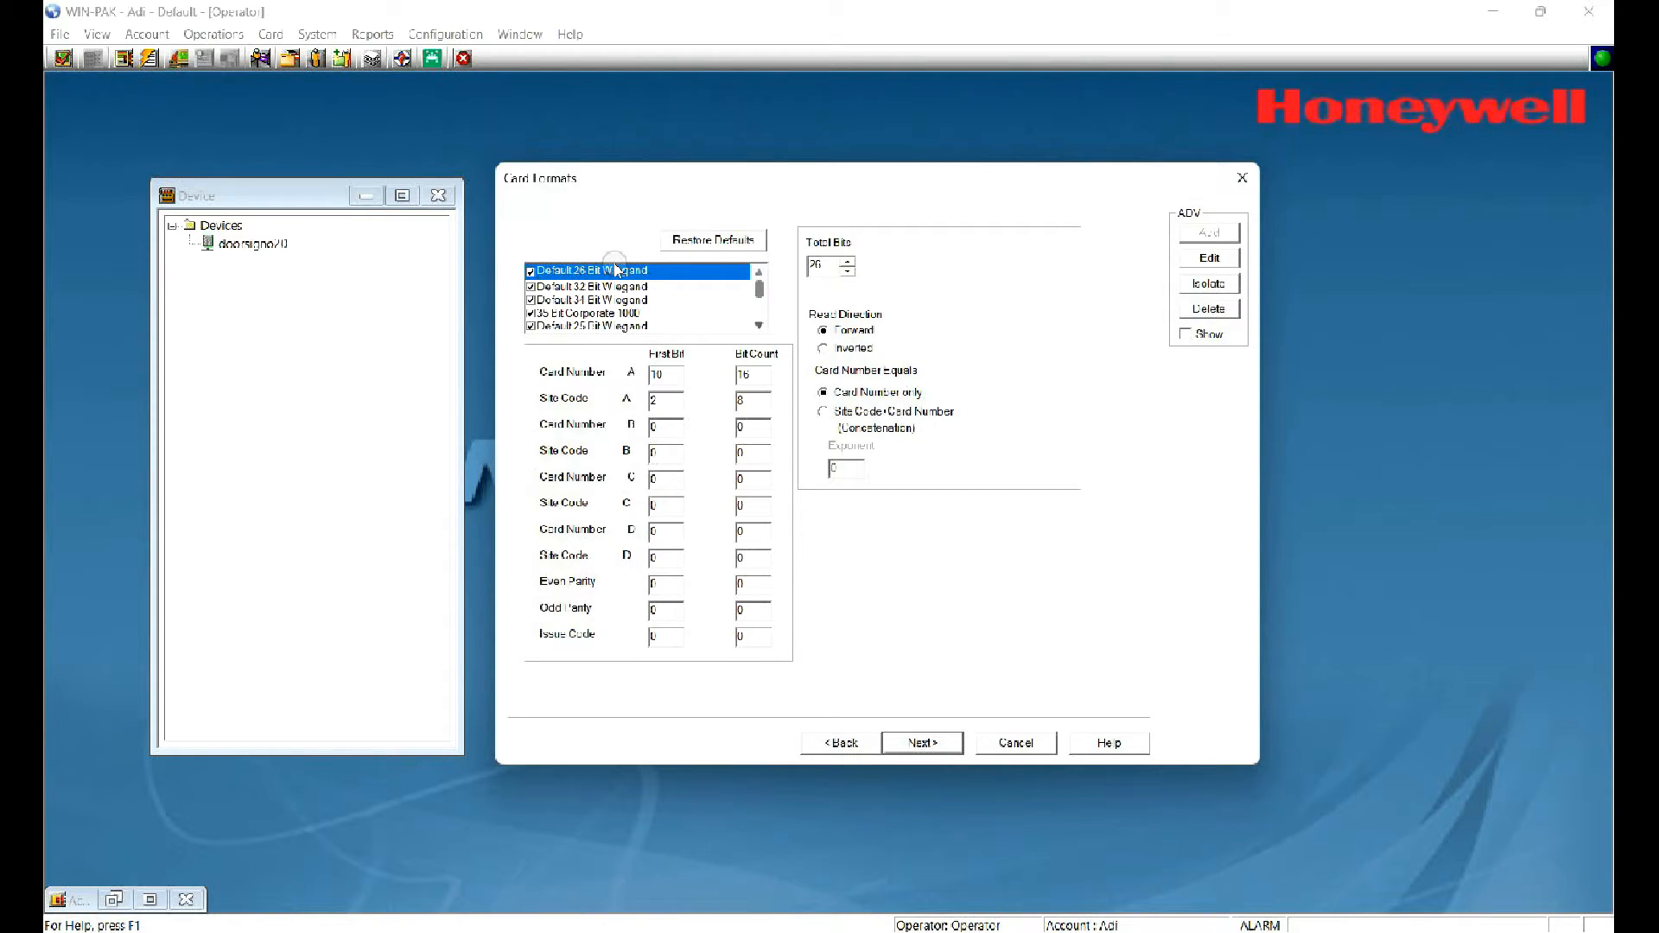
pyautogui.moveTo(487, 237)
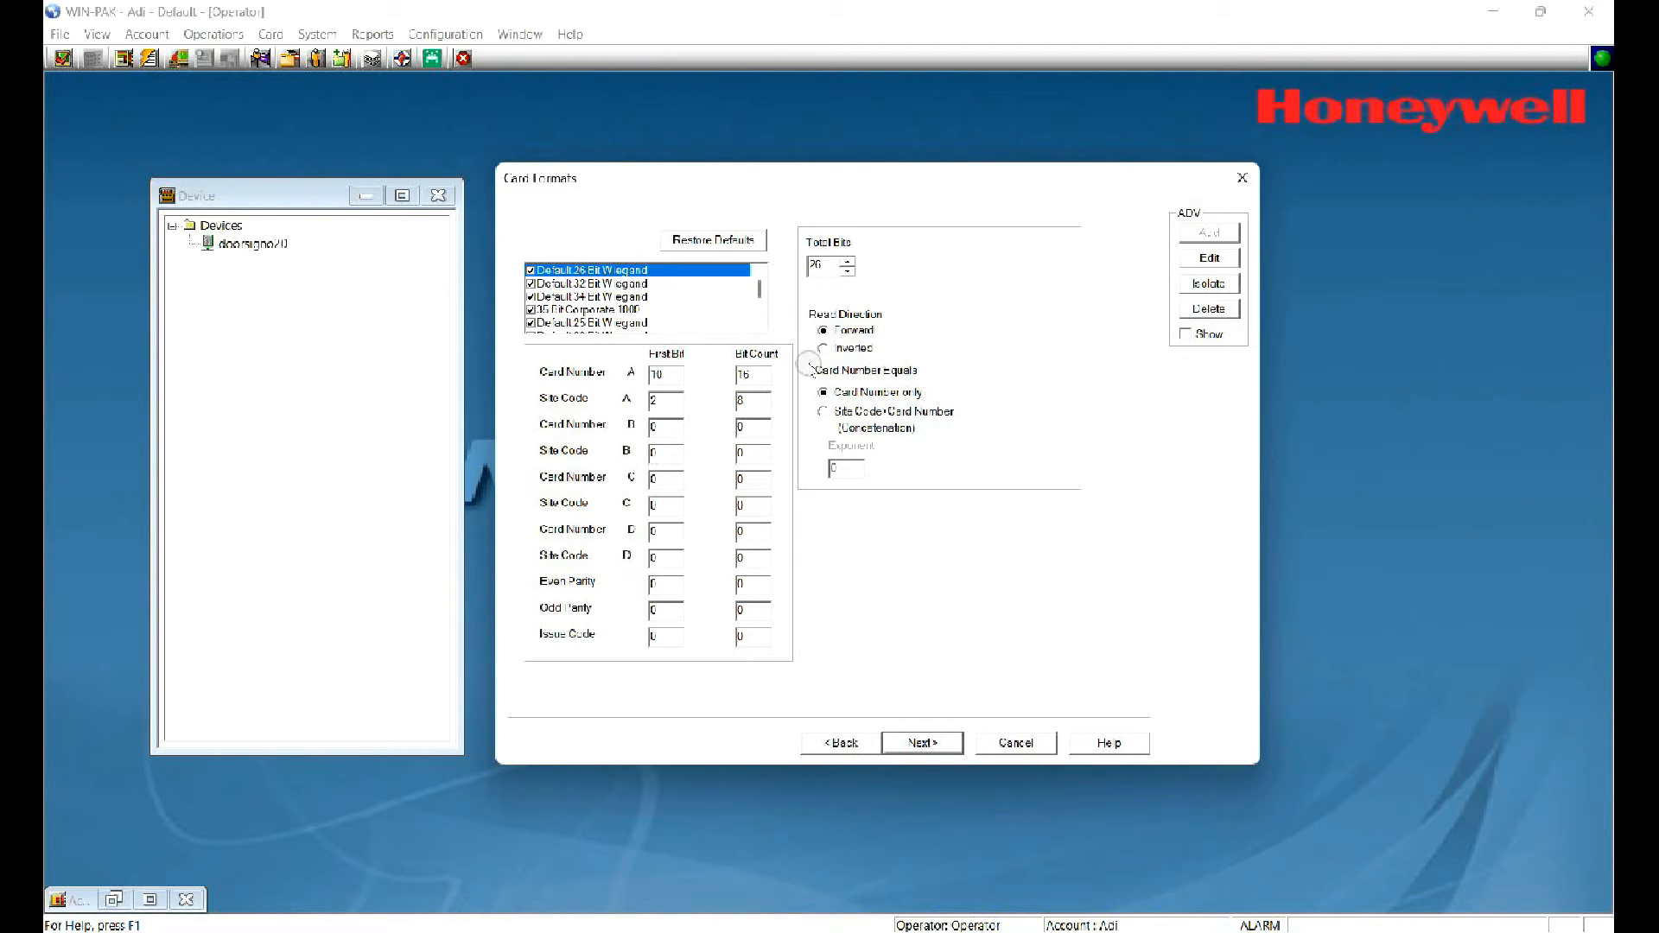
pyautogui.click(919, 742)
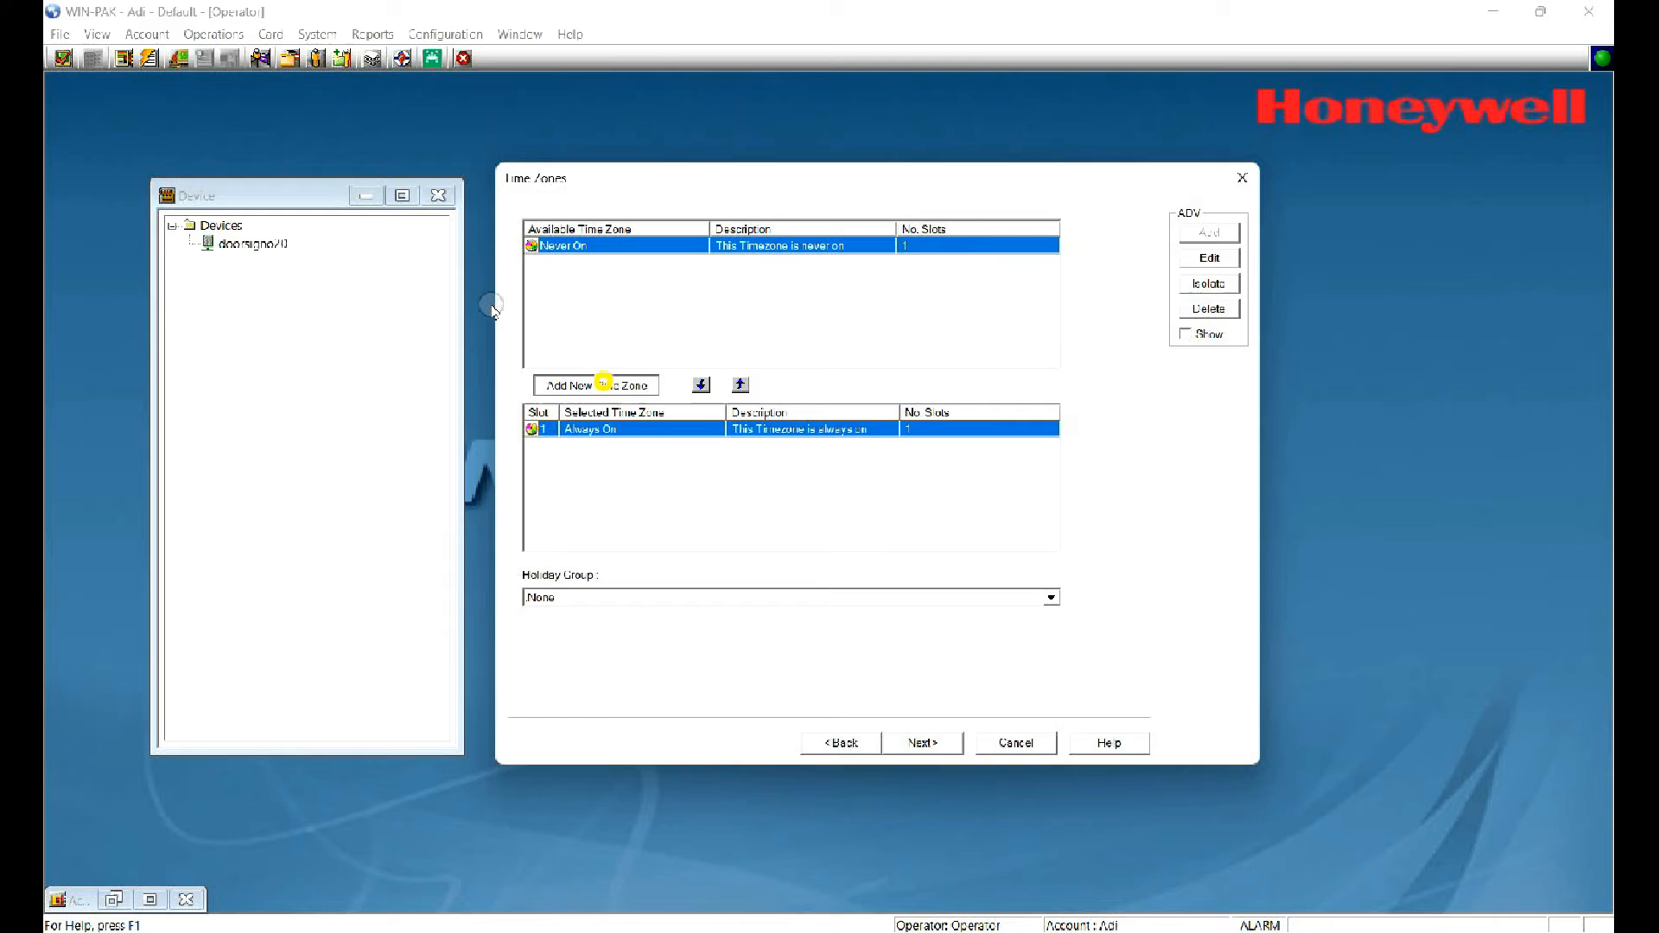
# Step: Open a blank new Time Zone definition
pyautogui.click(594, 384)
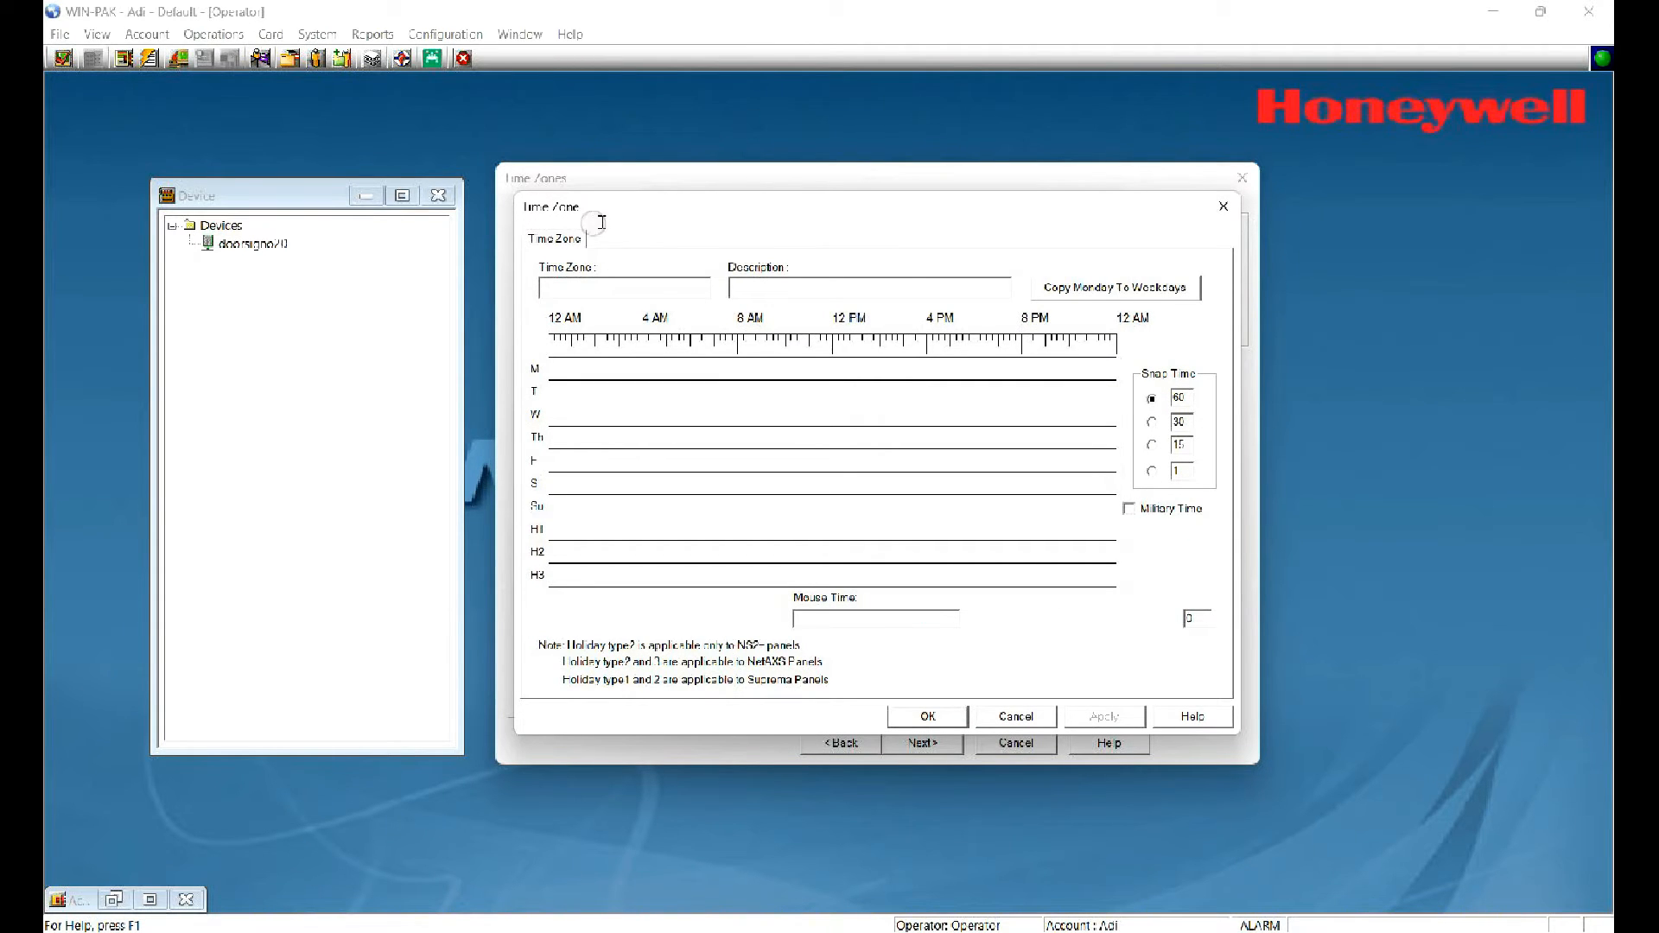
pyautogui.moveTo(545, 307)
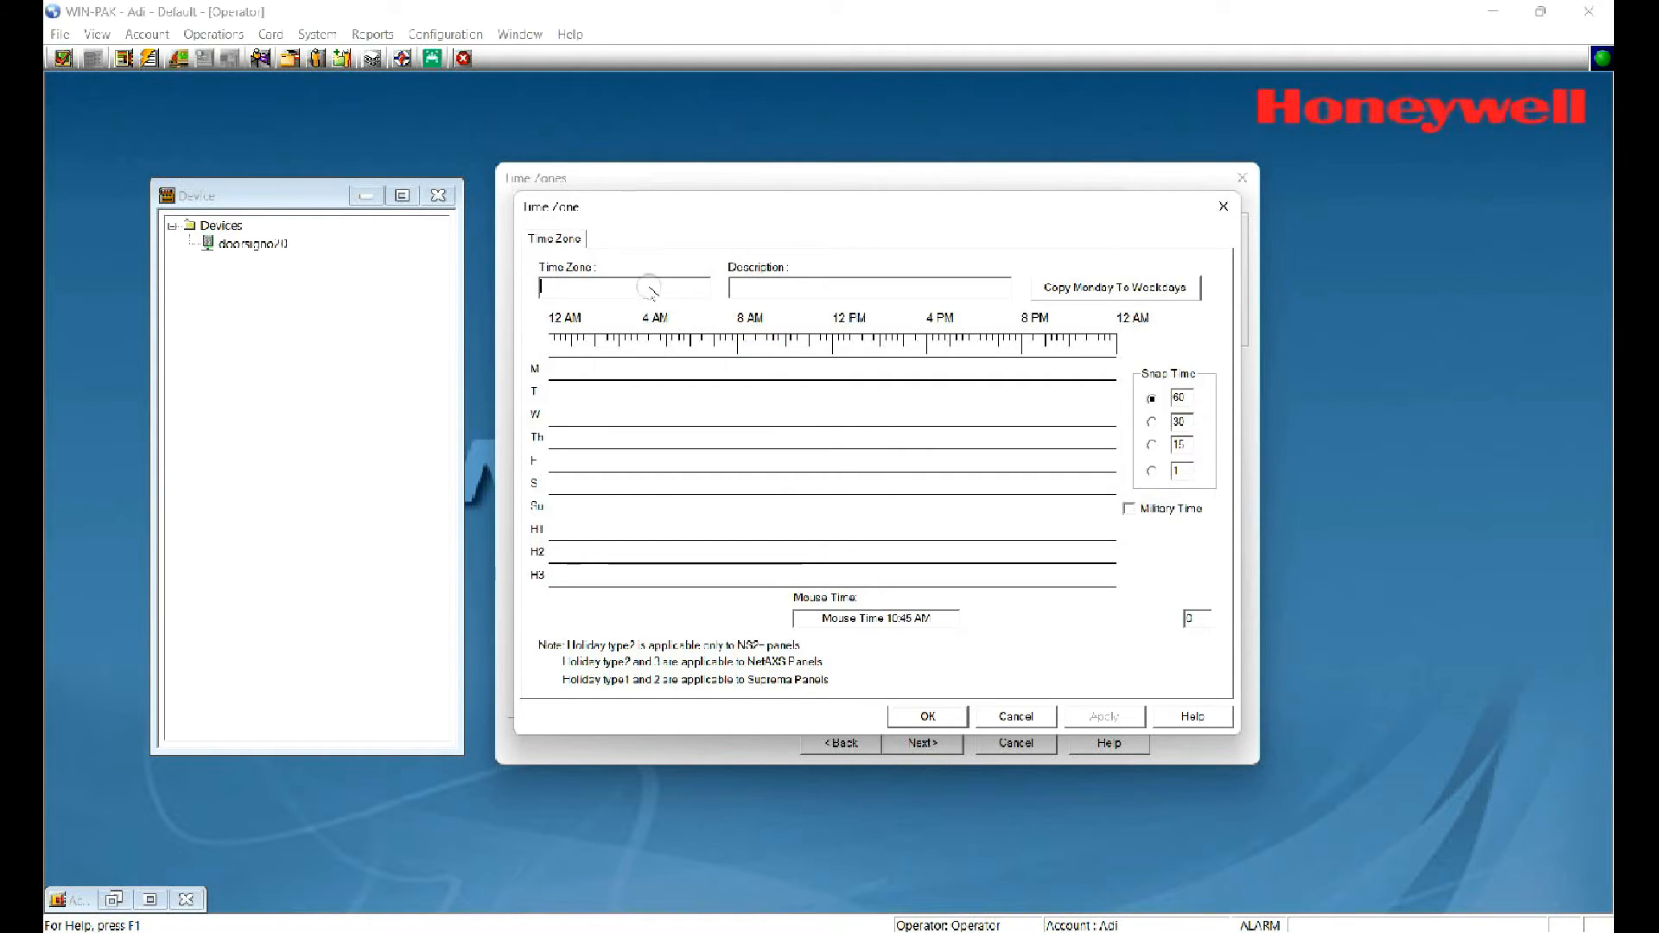
pyautogui.moveTo(603, 296)
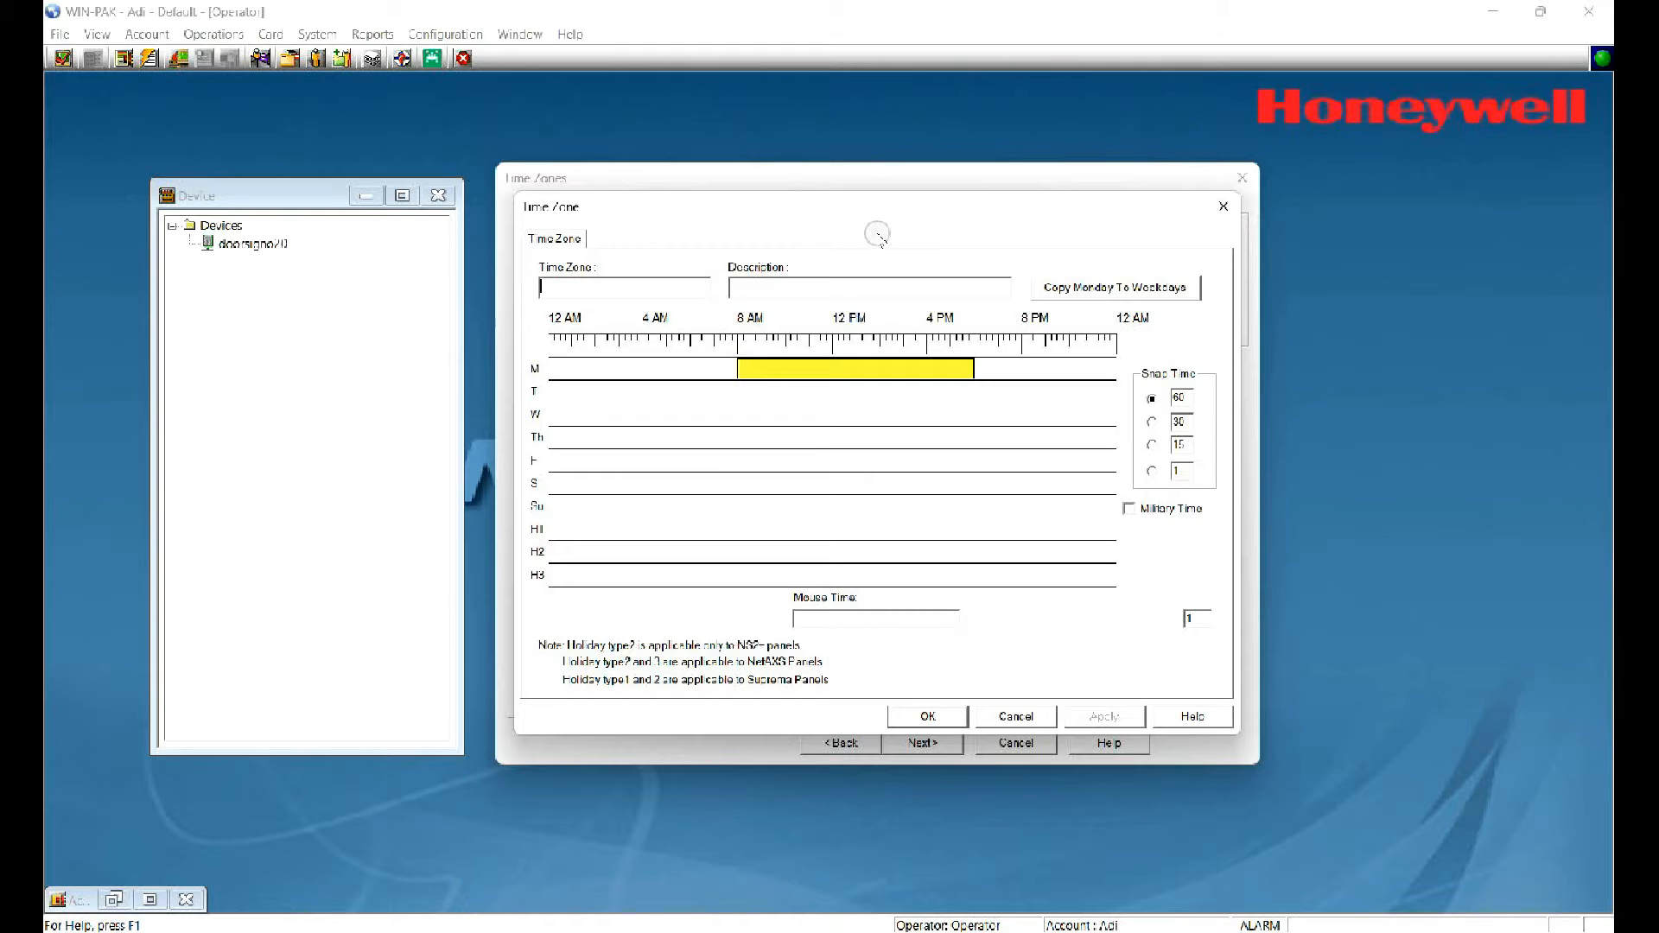
# Step: Copy Monday's 8 AM–5 PM hours to all weekdays and advance to Options
pyautogui.click(1112, 287)
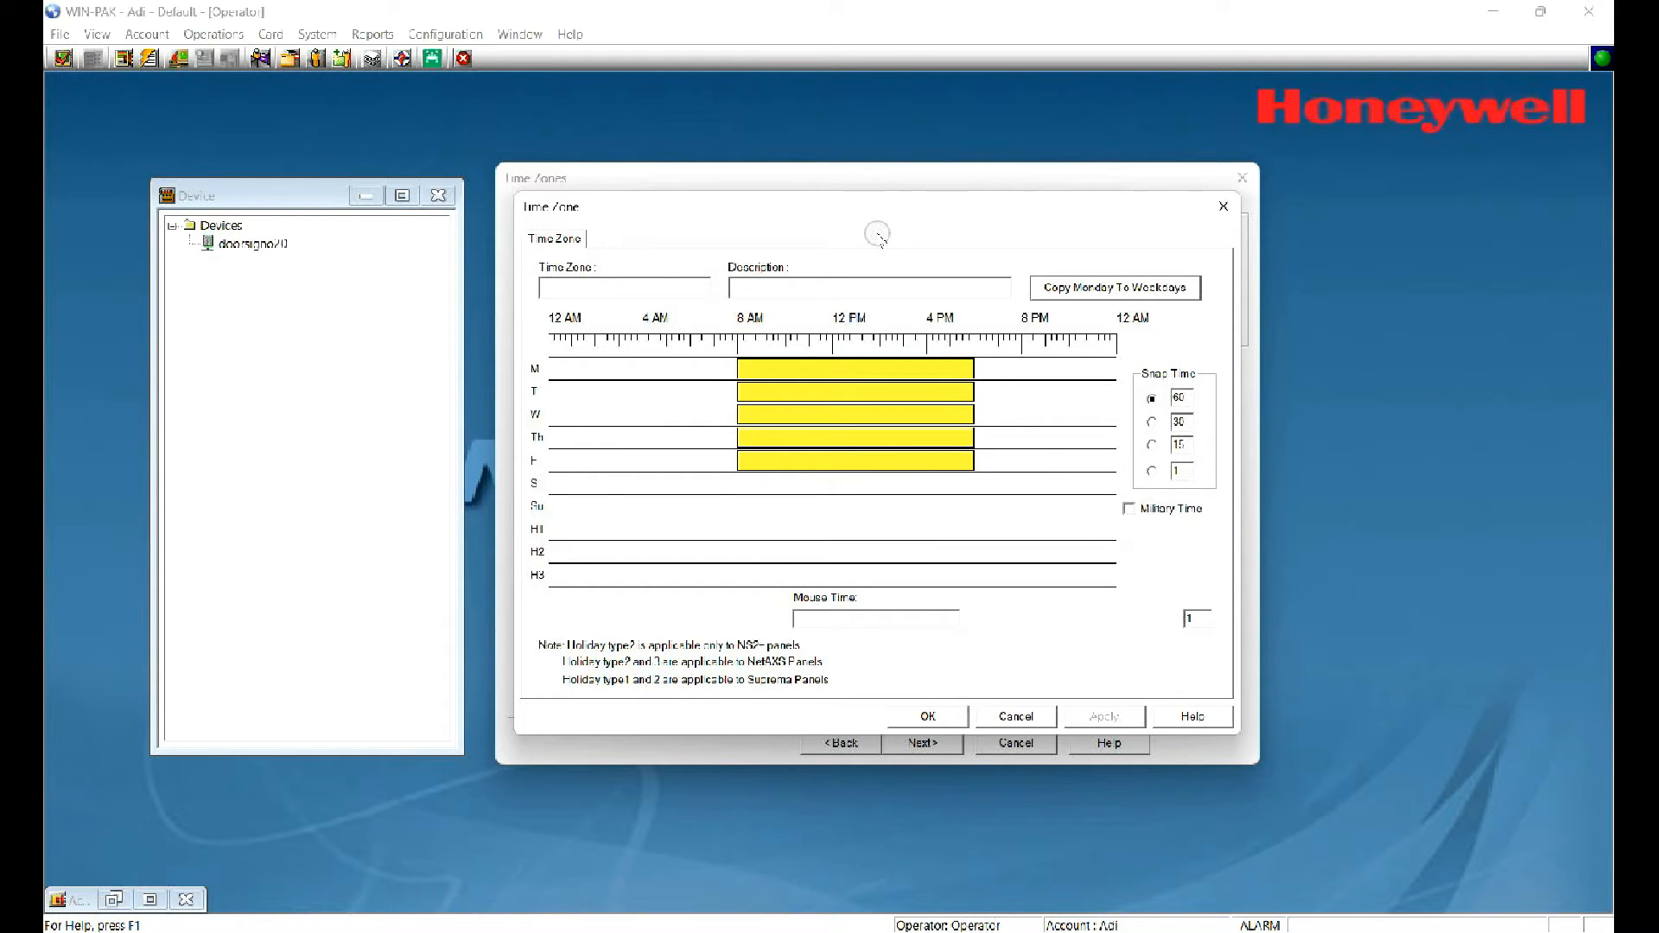
pyautogui.moveTo(825, 405)
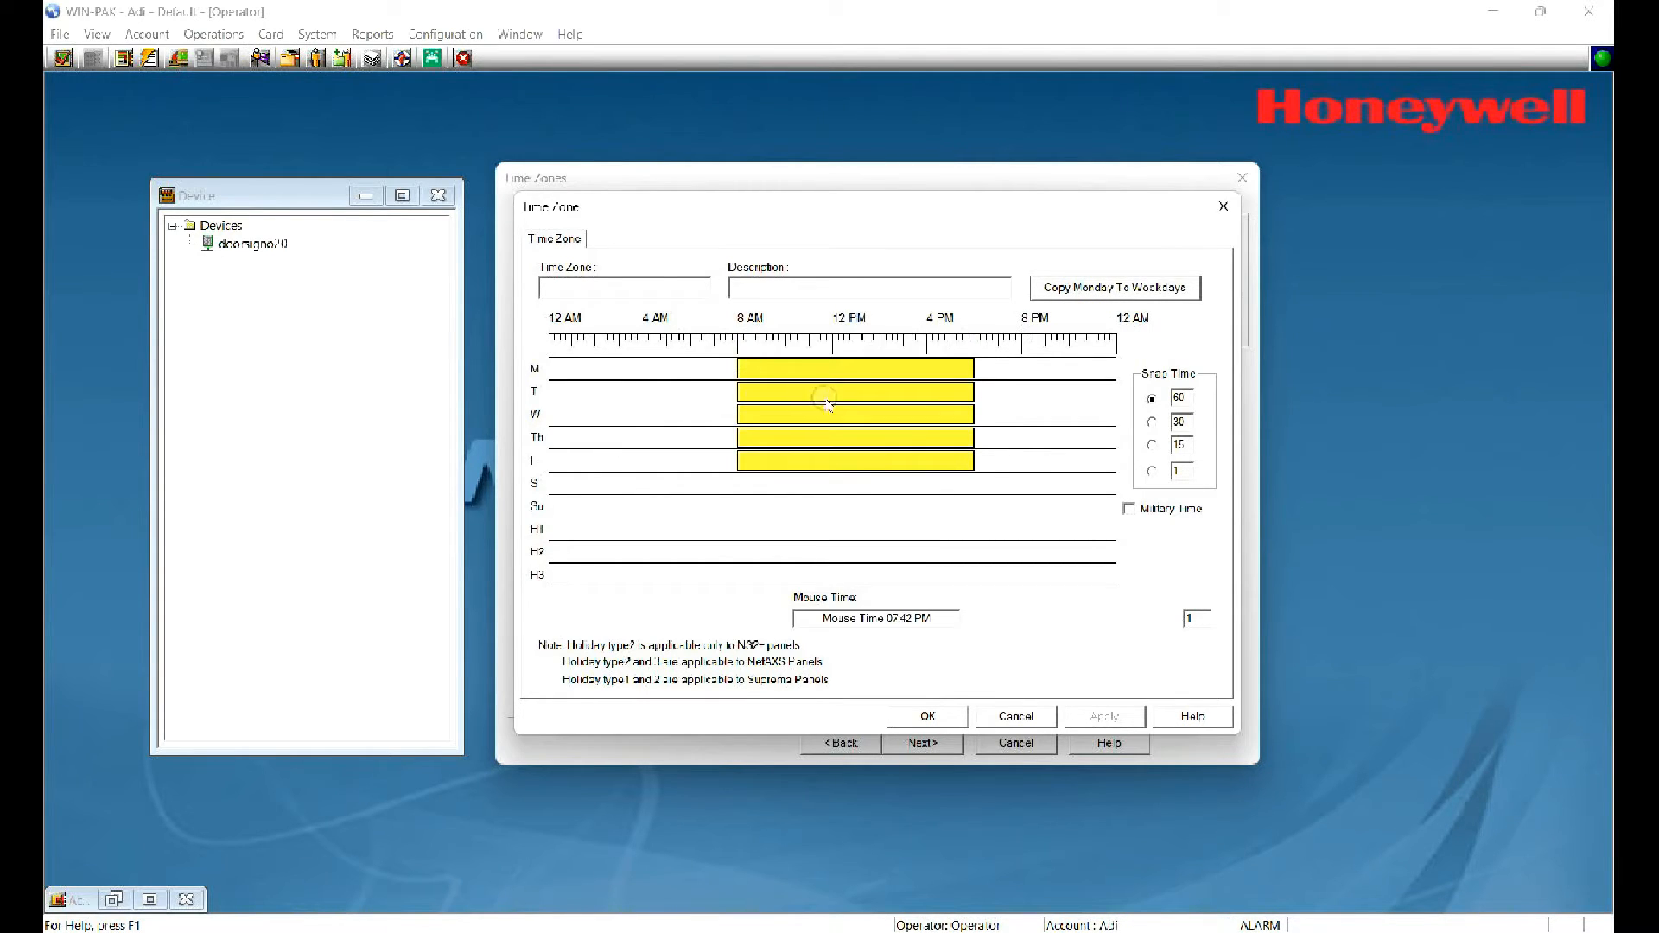
pyautogui.moveTo(847, 399)
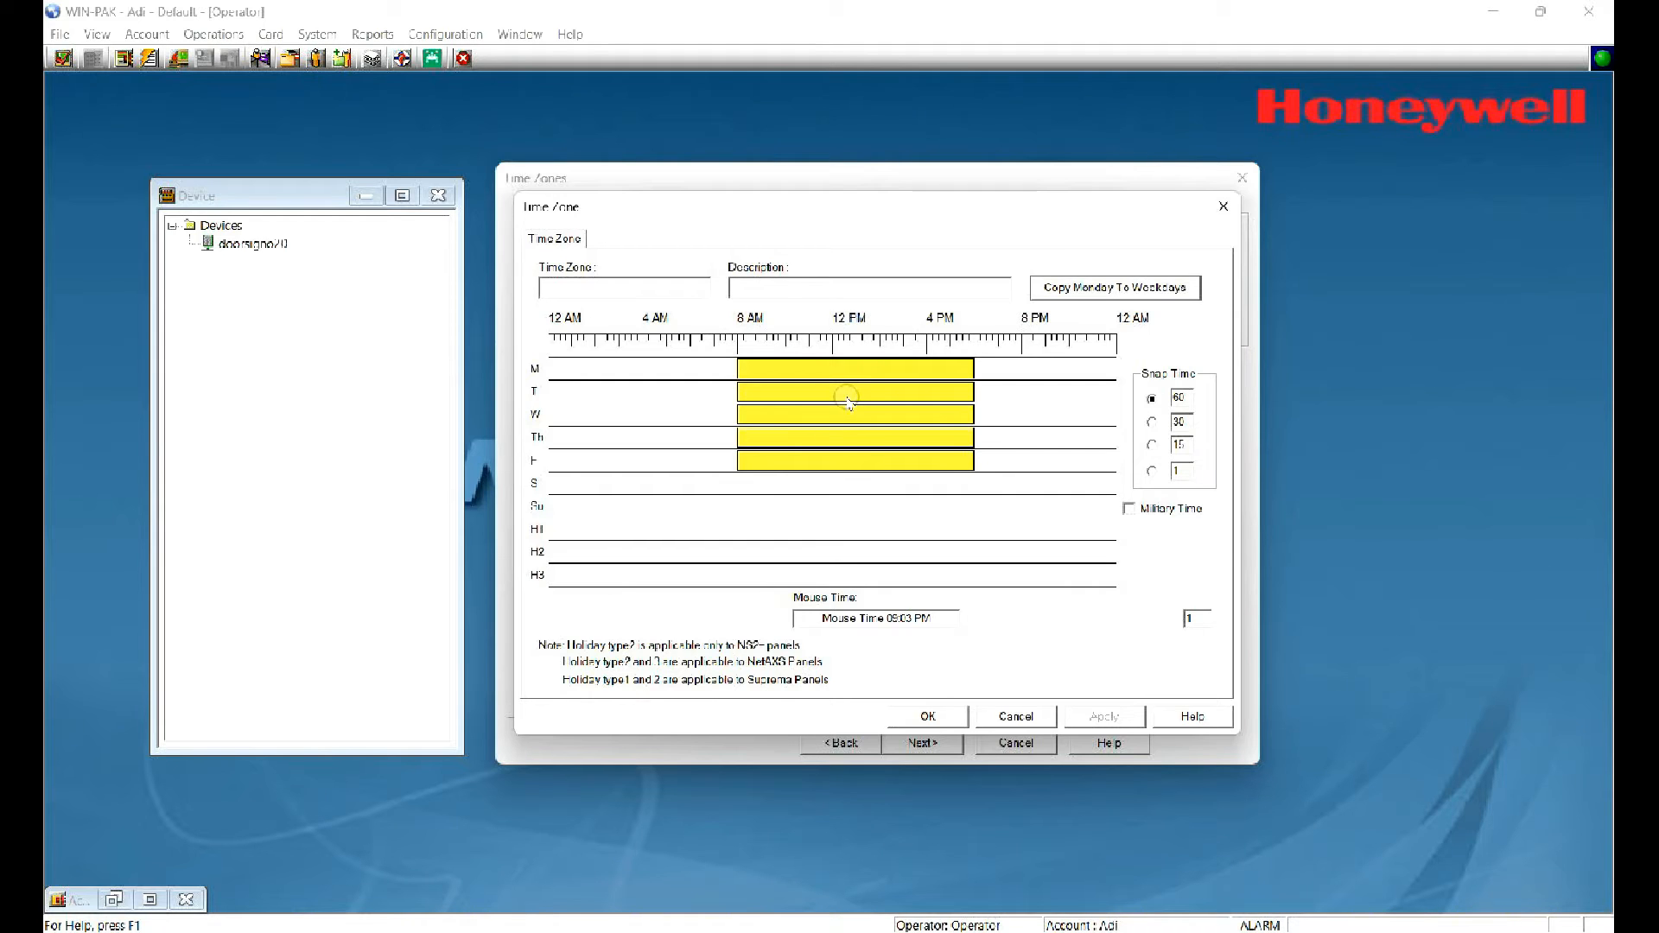
pyautogui.moveTo(815, 571)
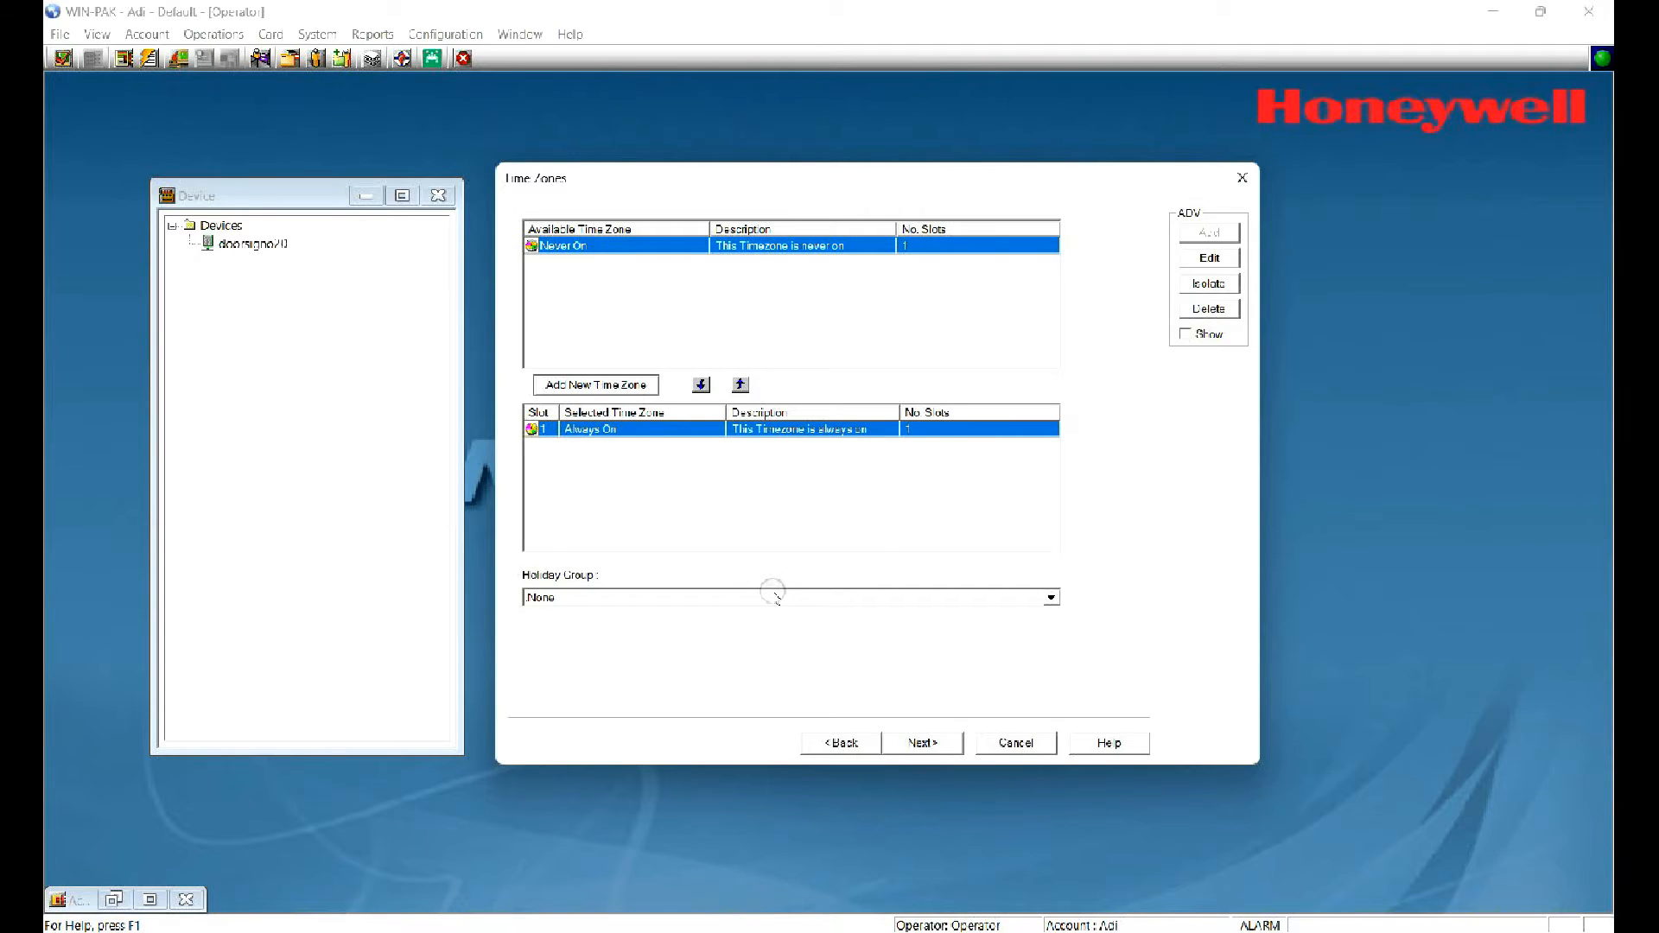
pyautogui.click(921, 741)
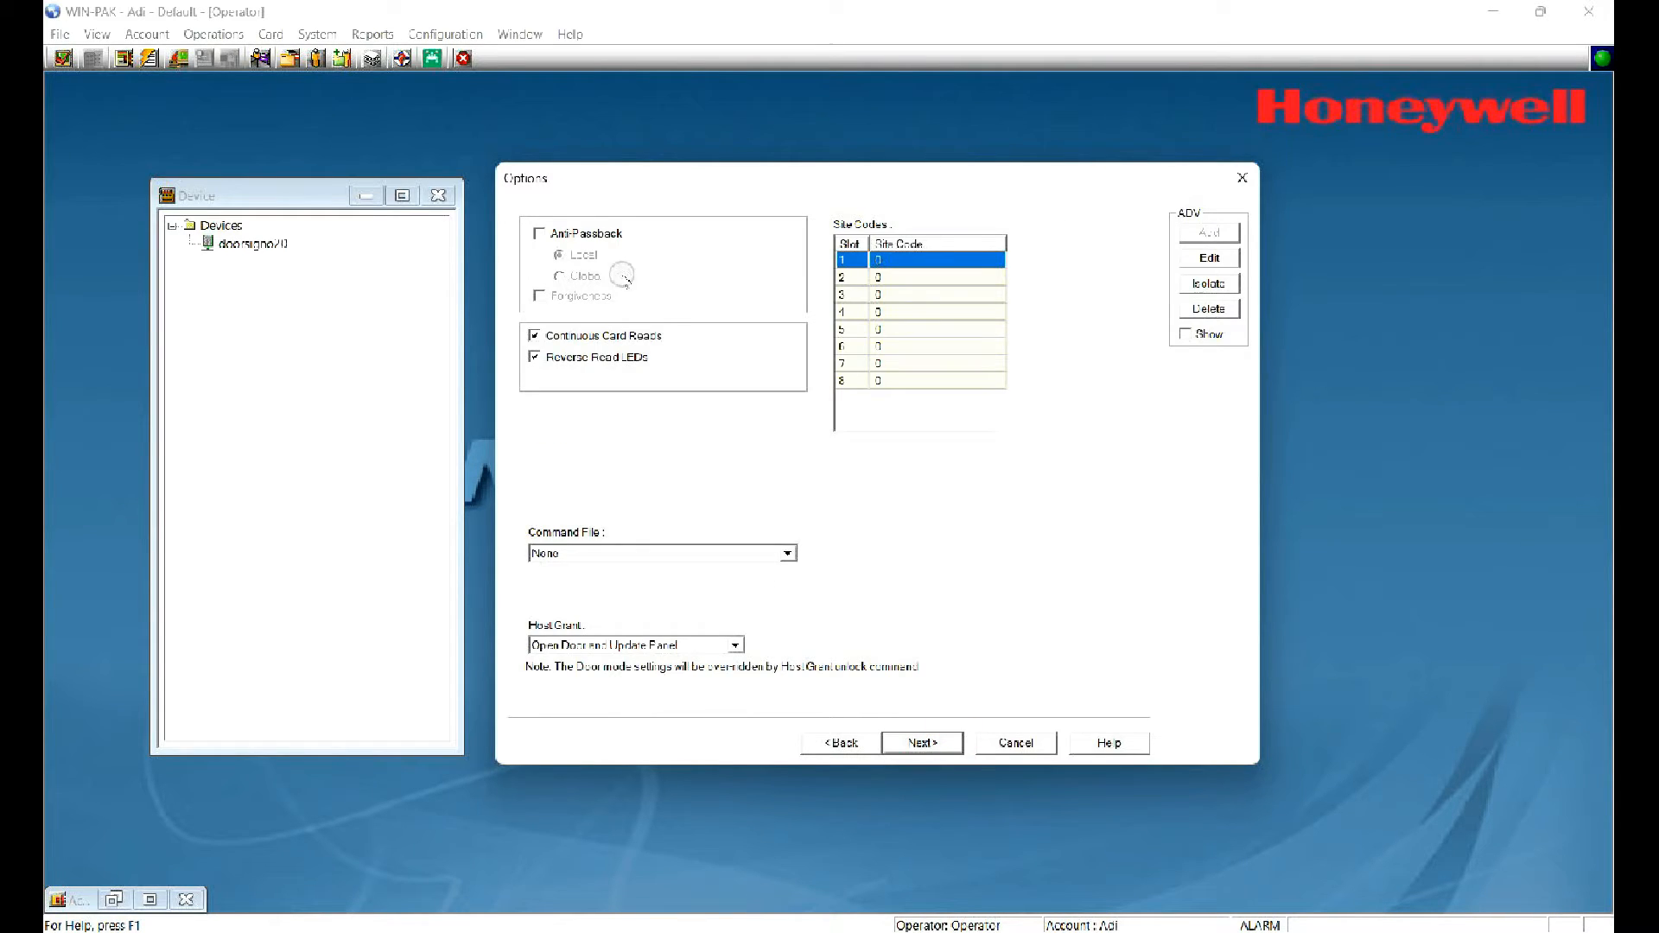
pyautogui.moveTo(487, 185)
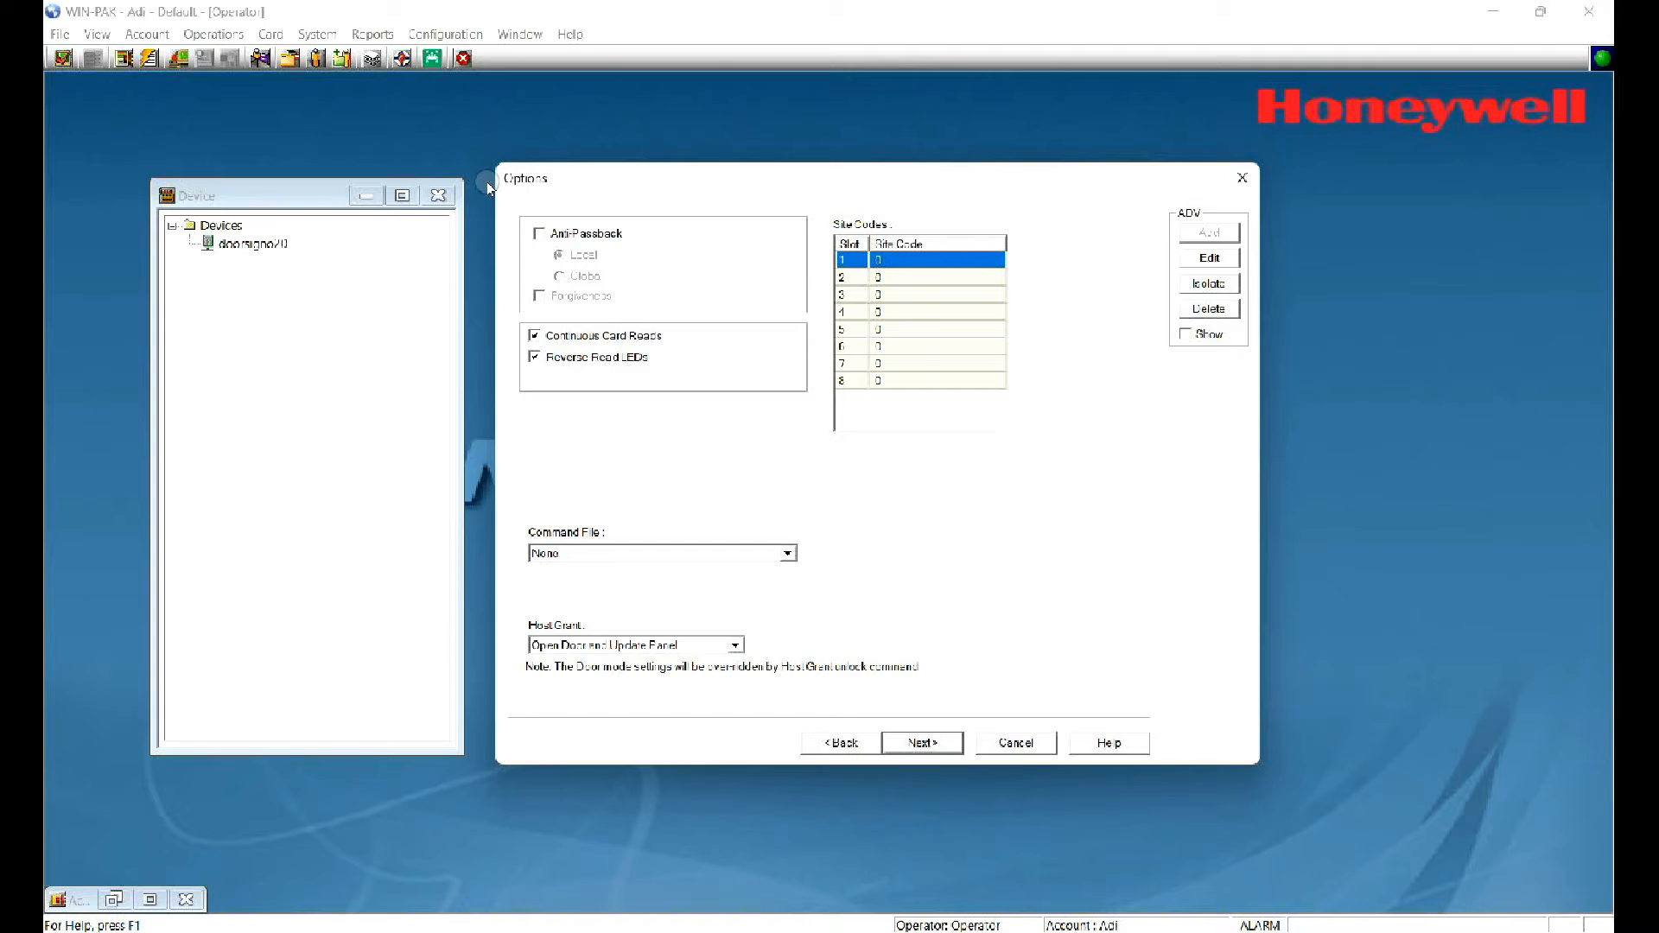
pyautogui.moveTo(487, 283)
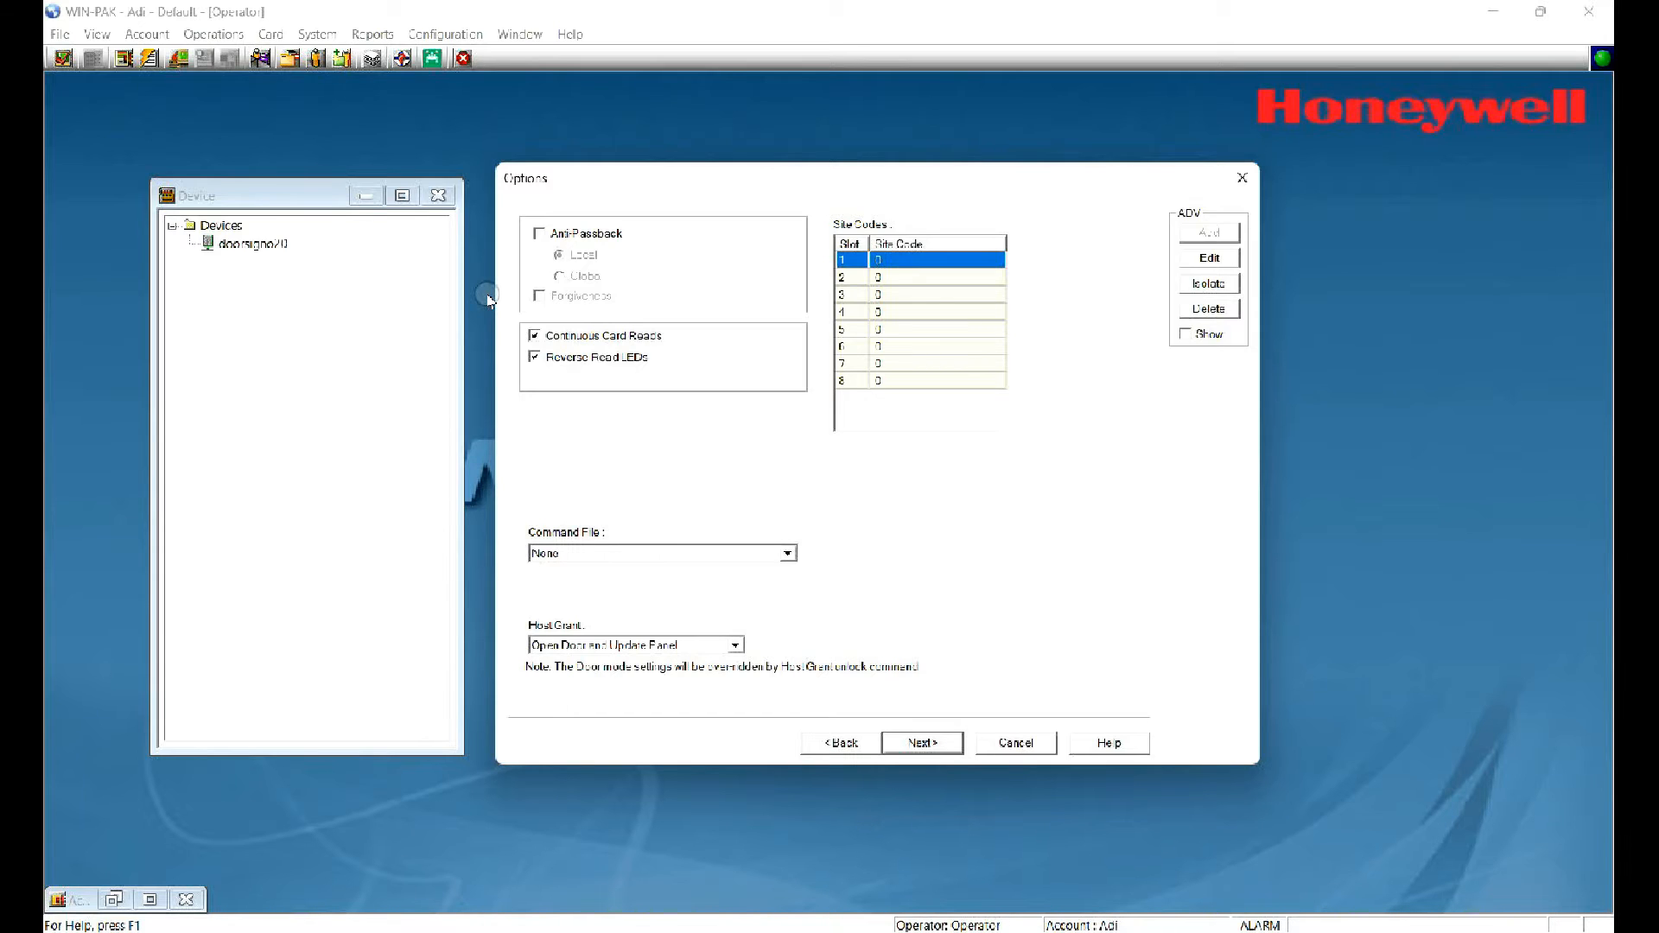
pyautogui.moveTo(477, 296)
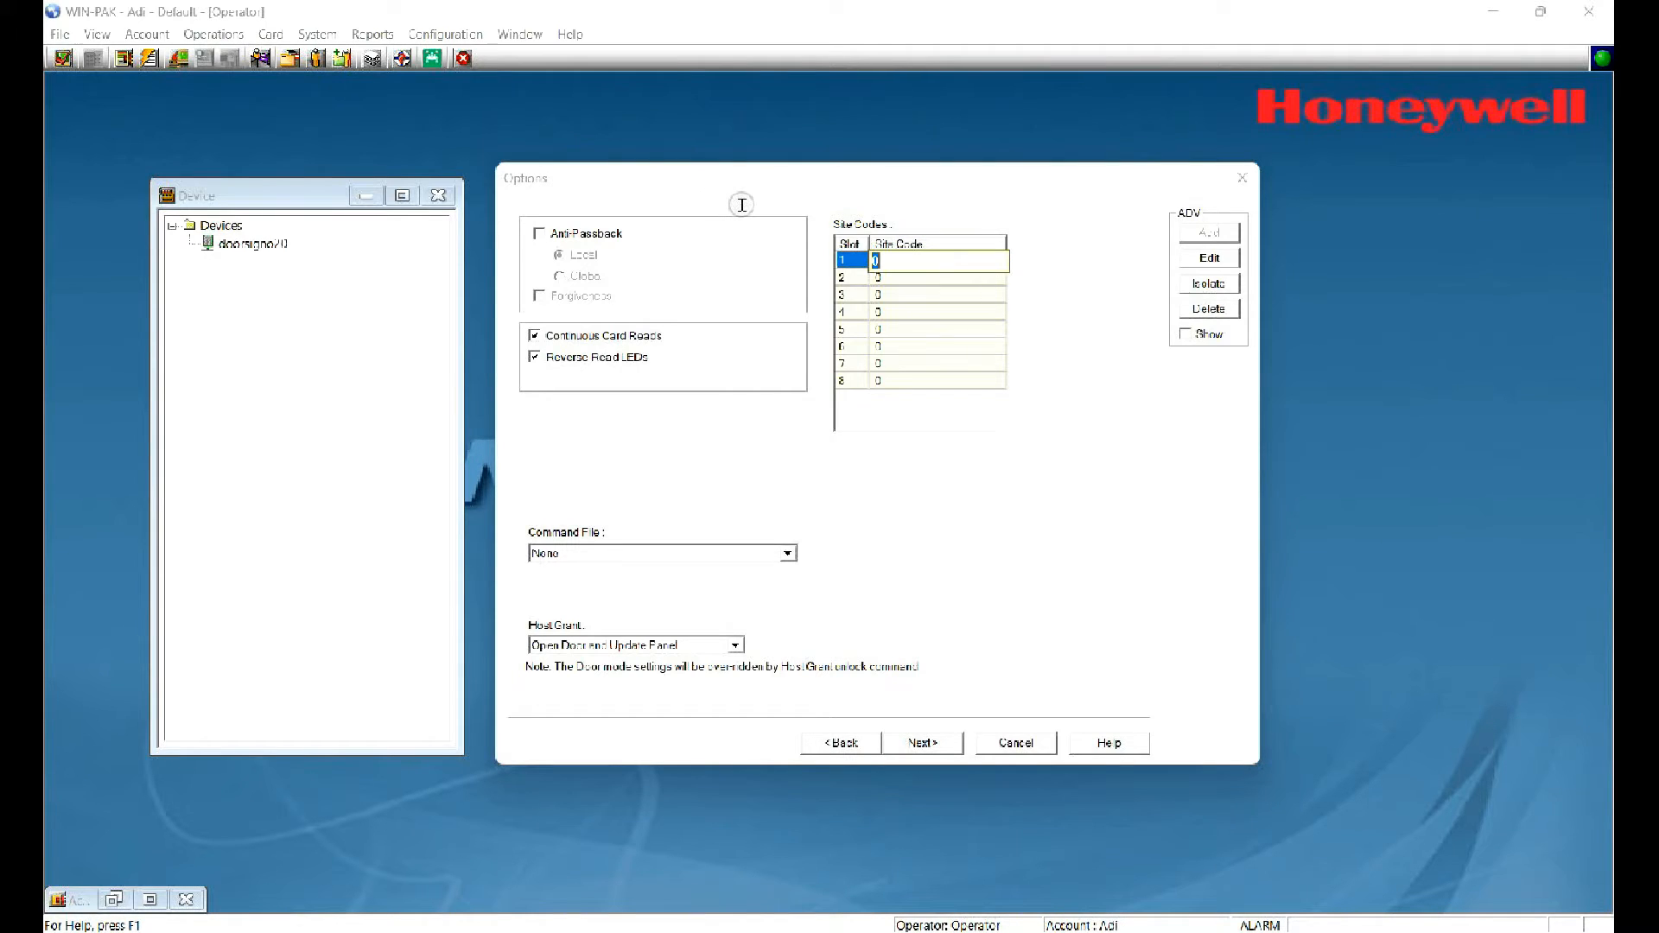
# Step: Enter site codes 10 and 14, then advance to the Inputs page
pyautogui.write('10')
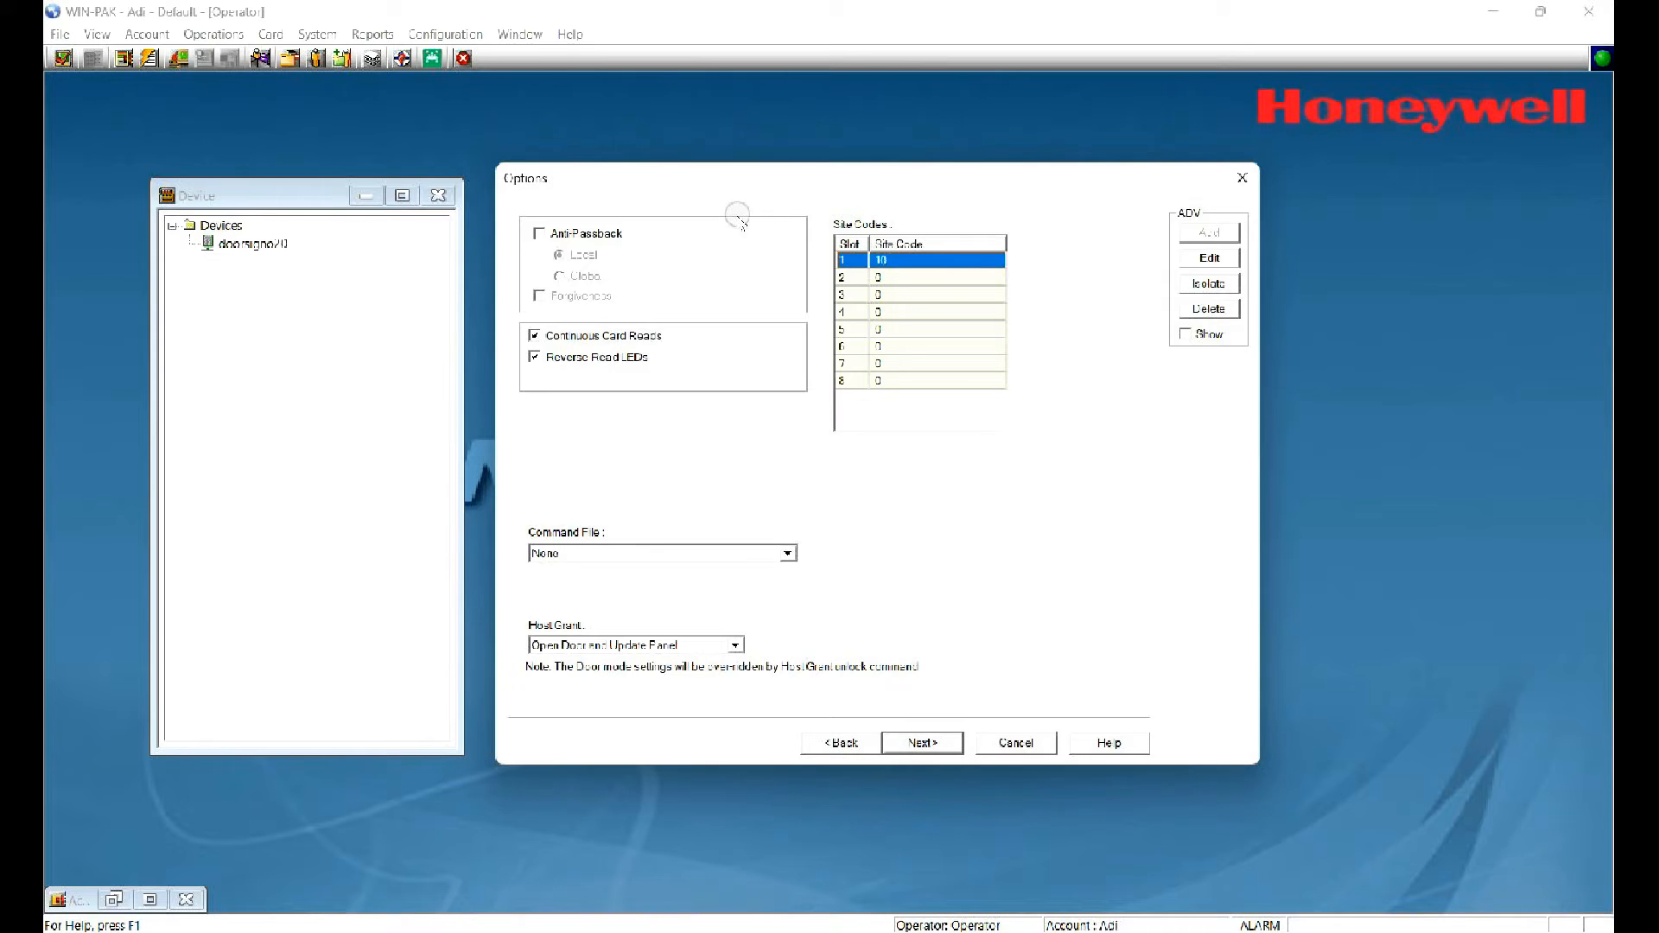
pyautogui.click(931, 277)
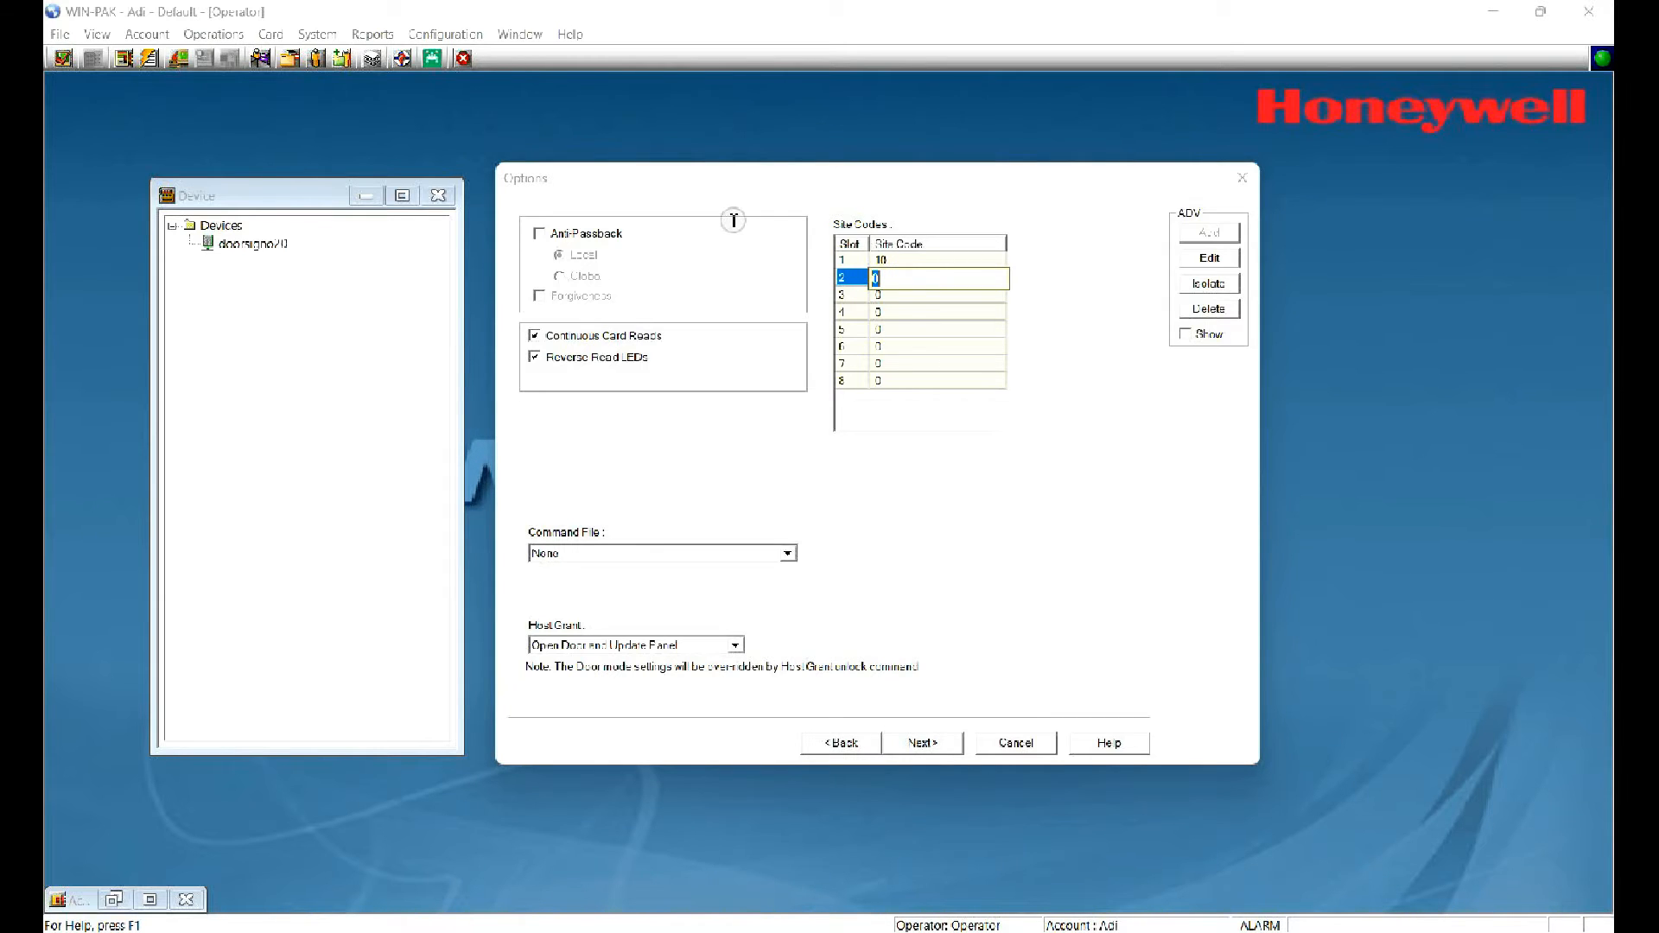
pyautogui.write('14')
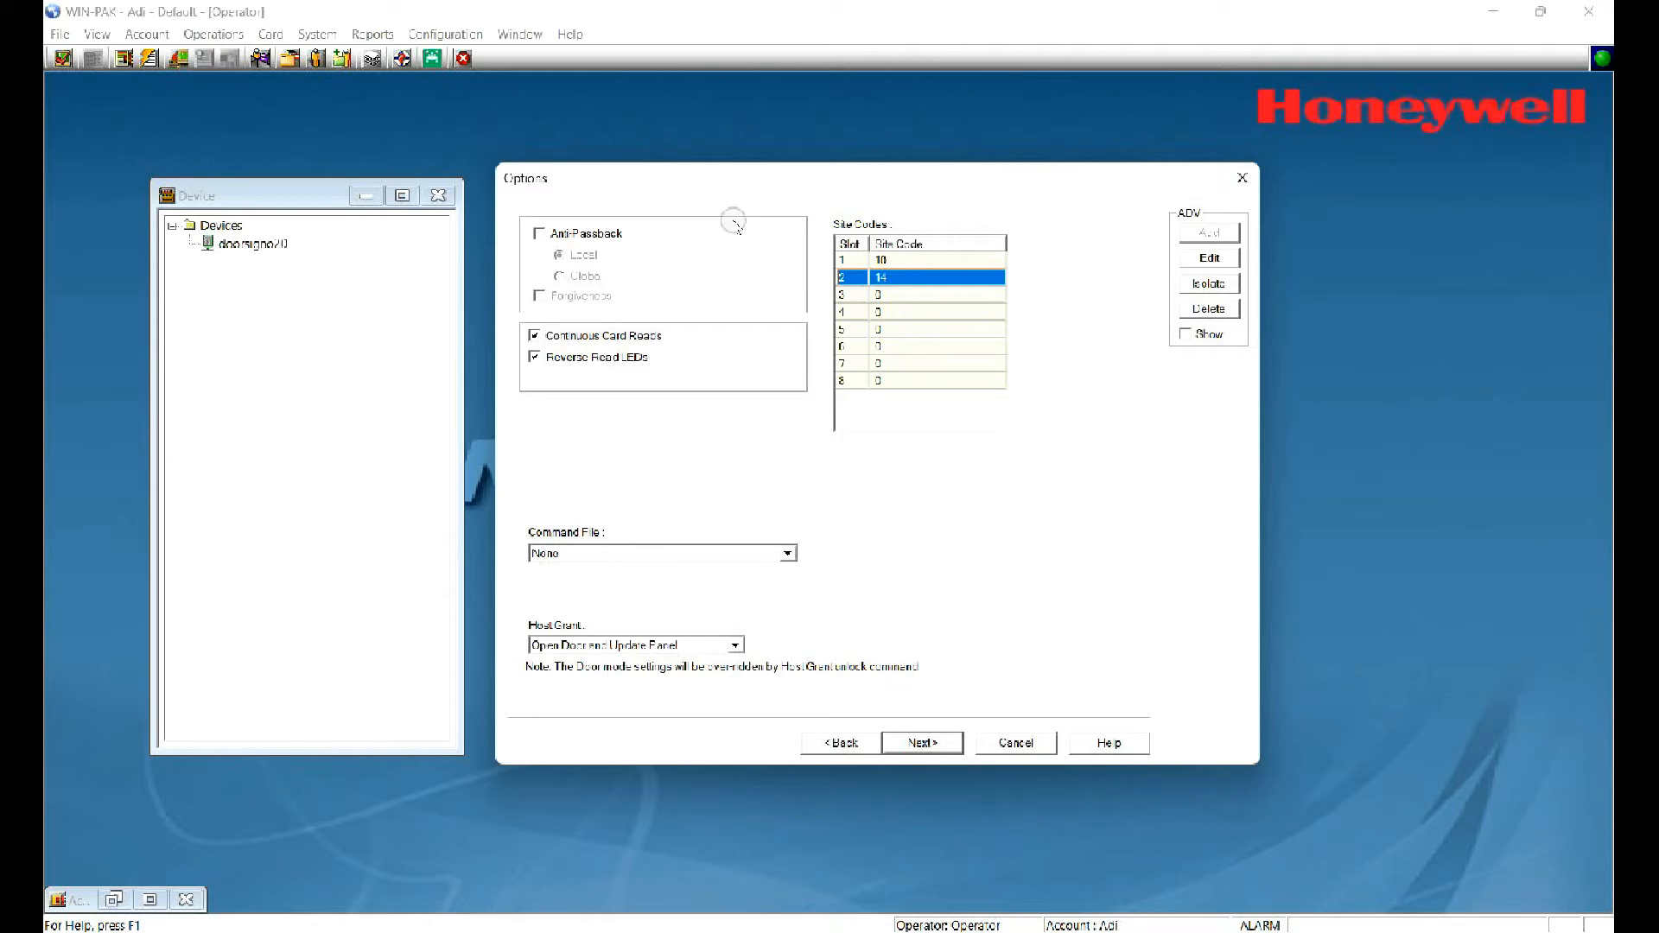
pyautogui.moveTo(786, 526)
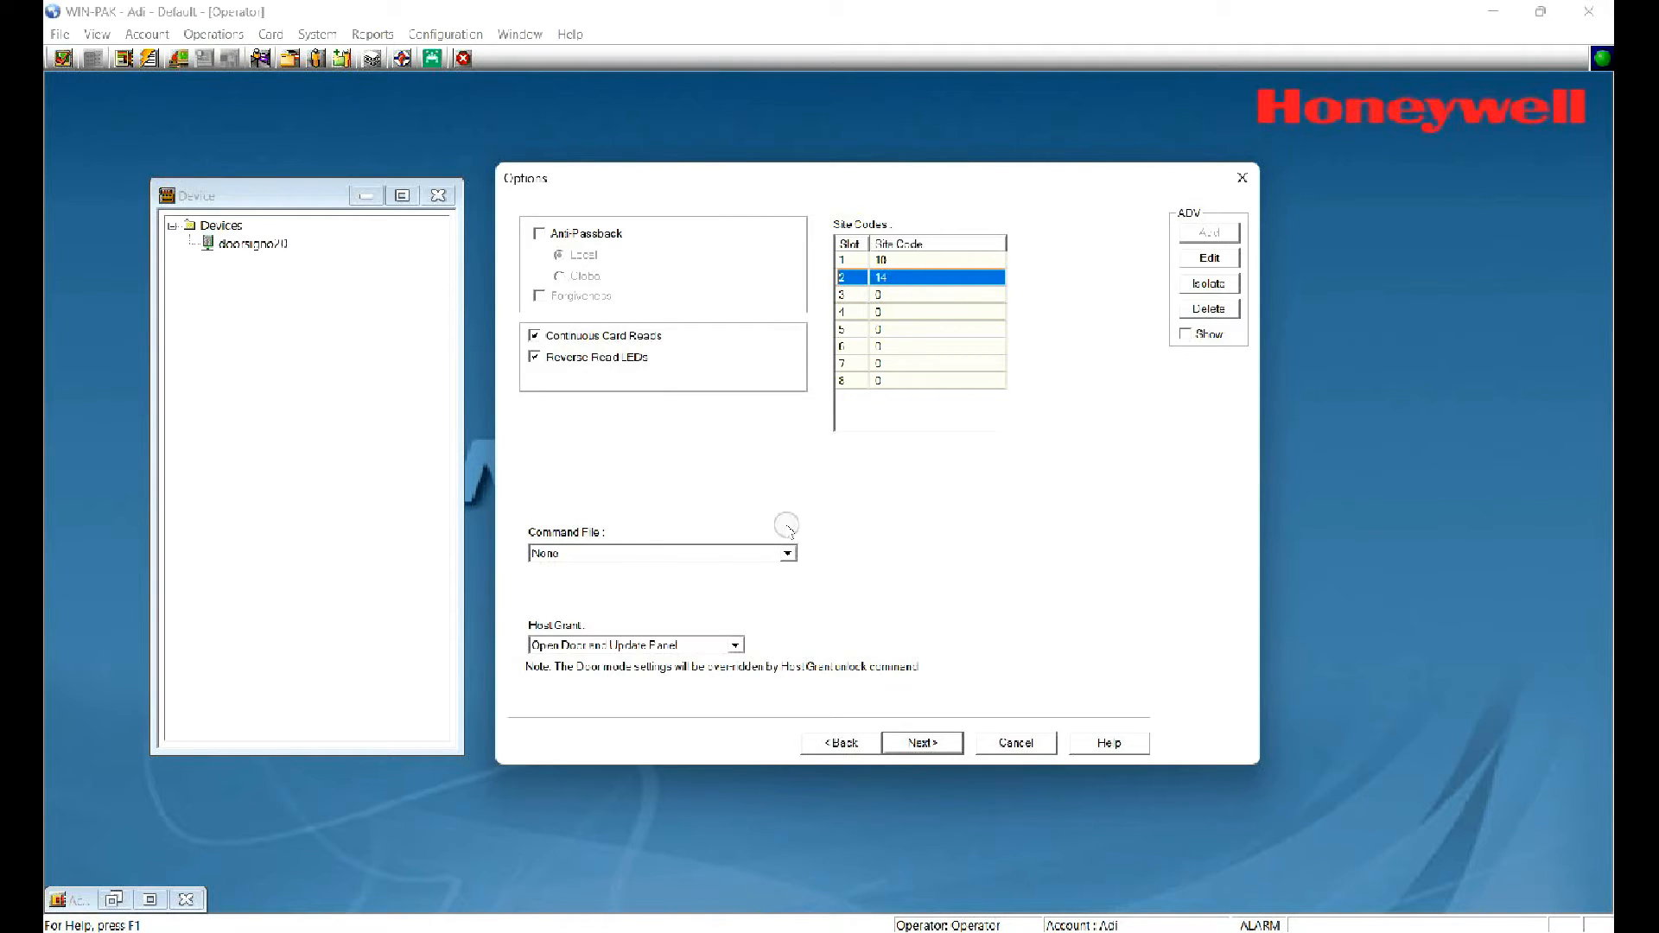
pyautogui.click(536, 232)
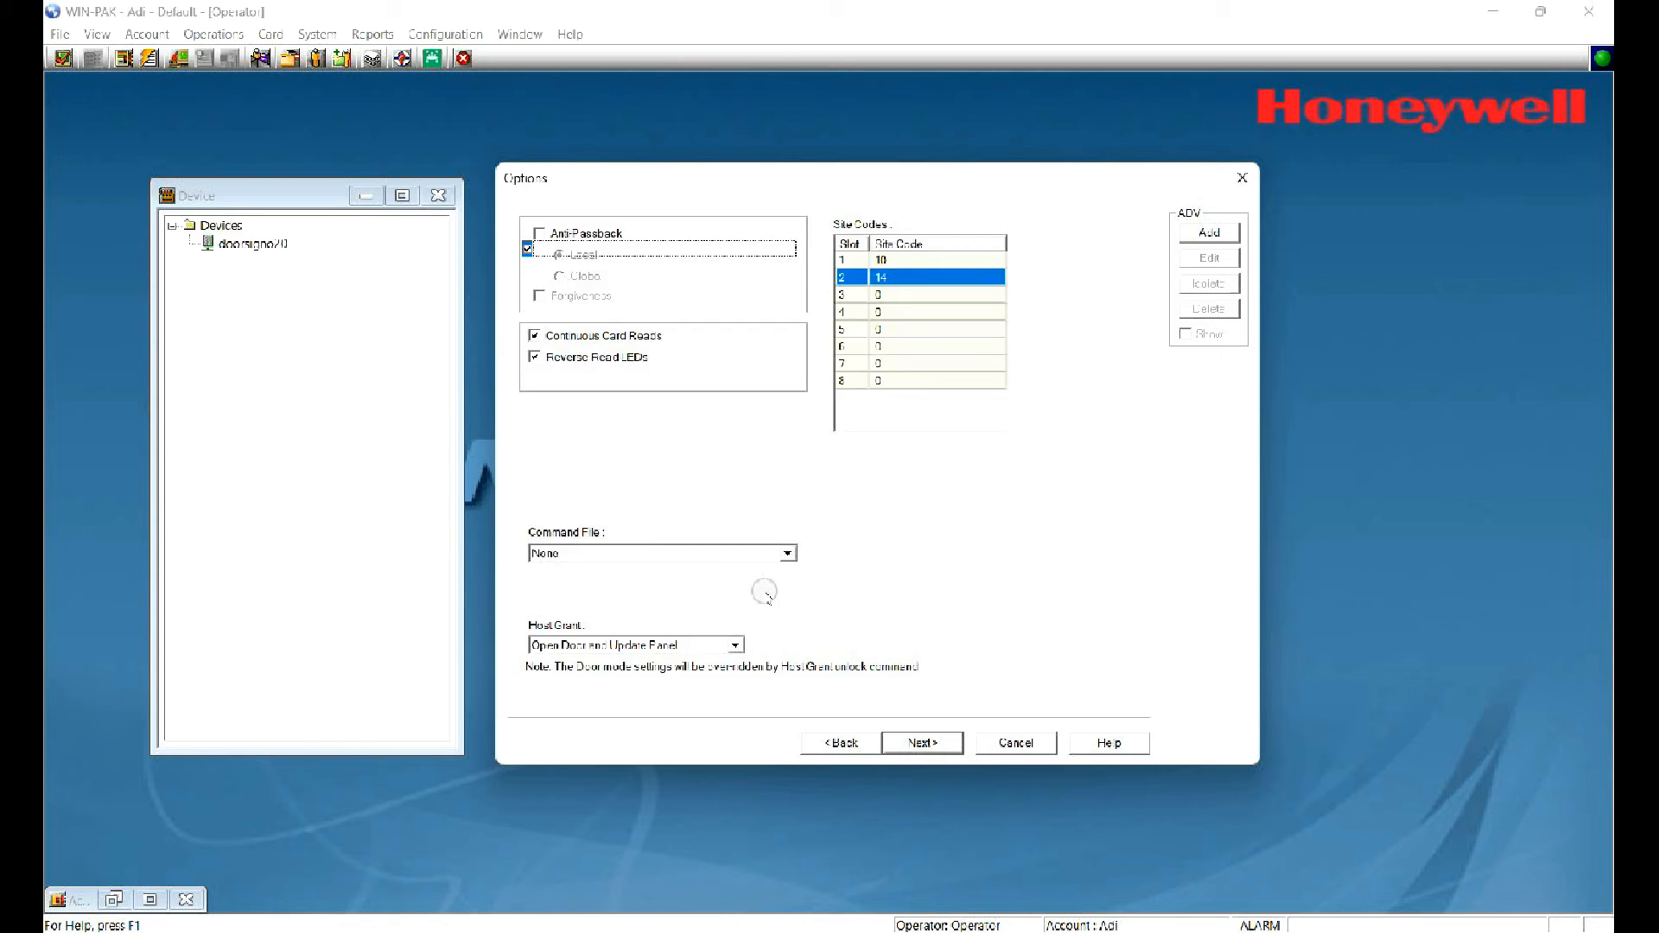
pyautogui.click(922, 741)
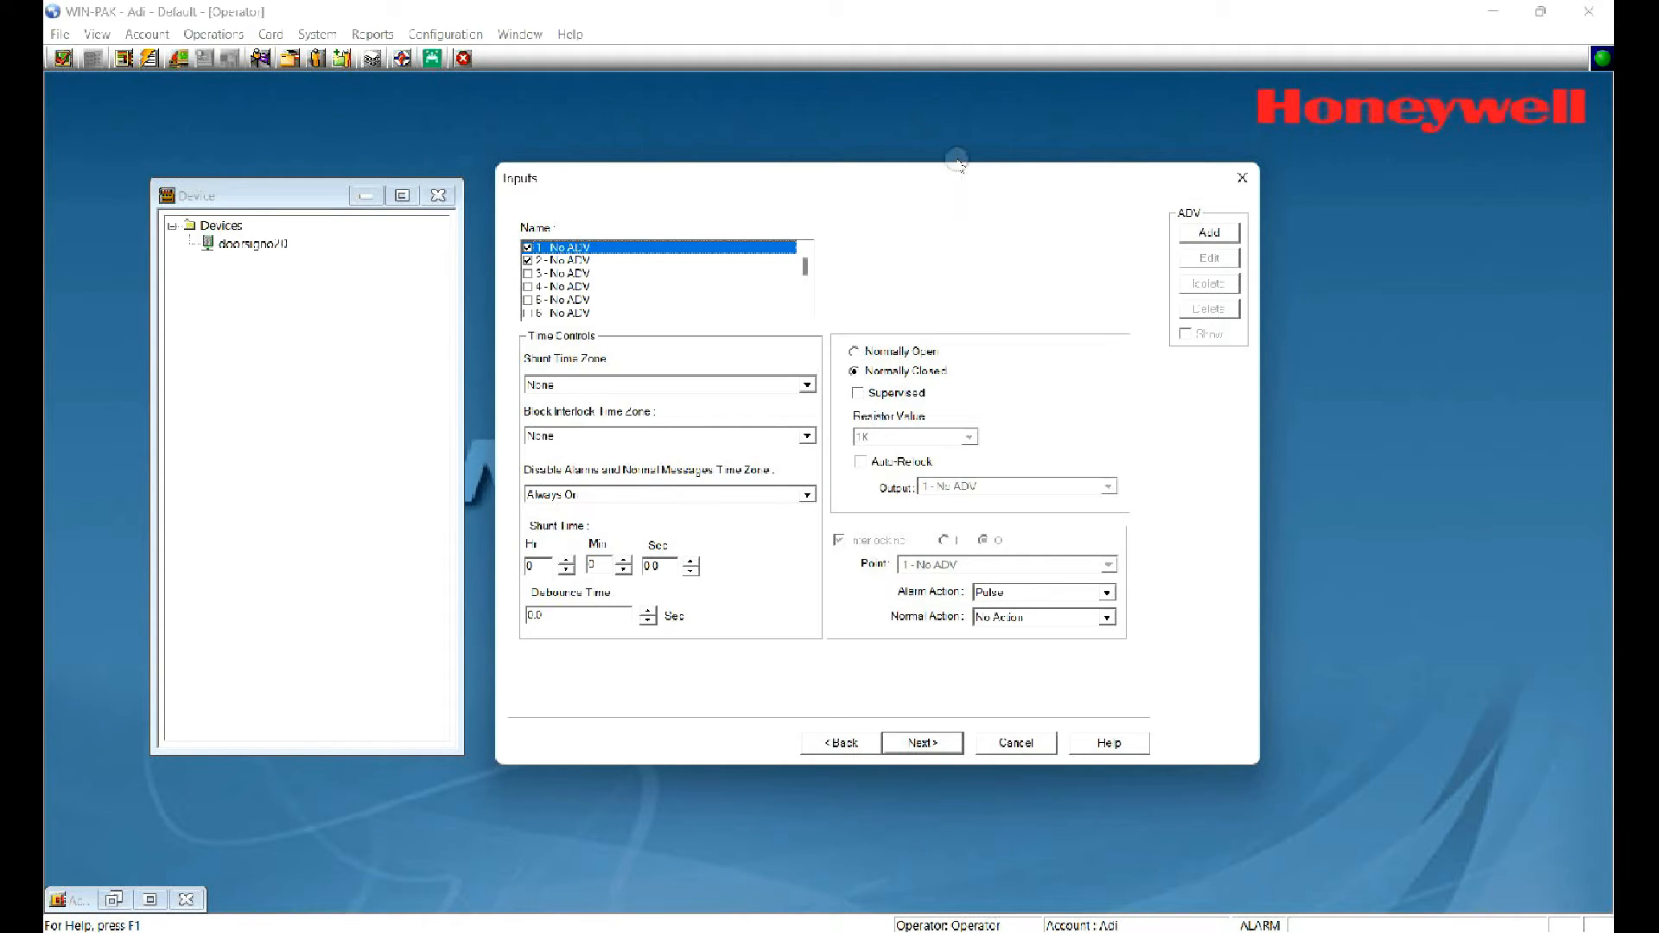
pyautogui.moveTo(982, 187)
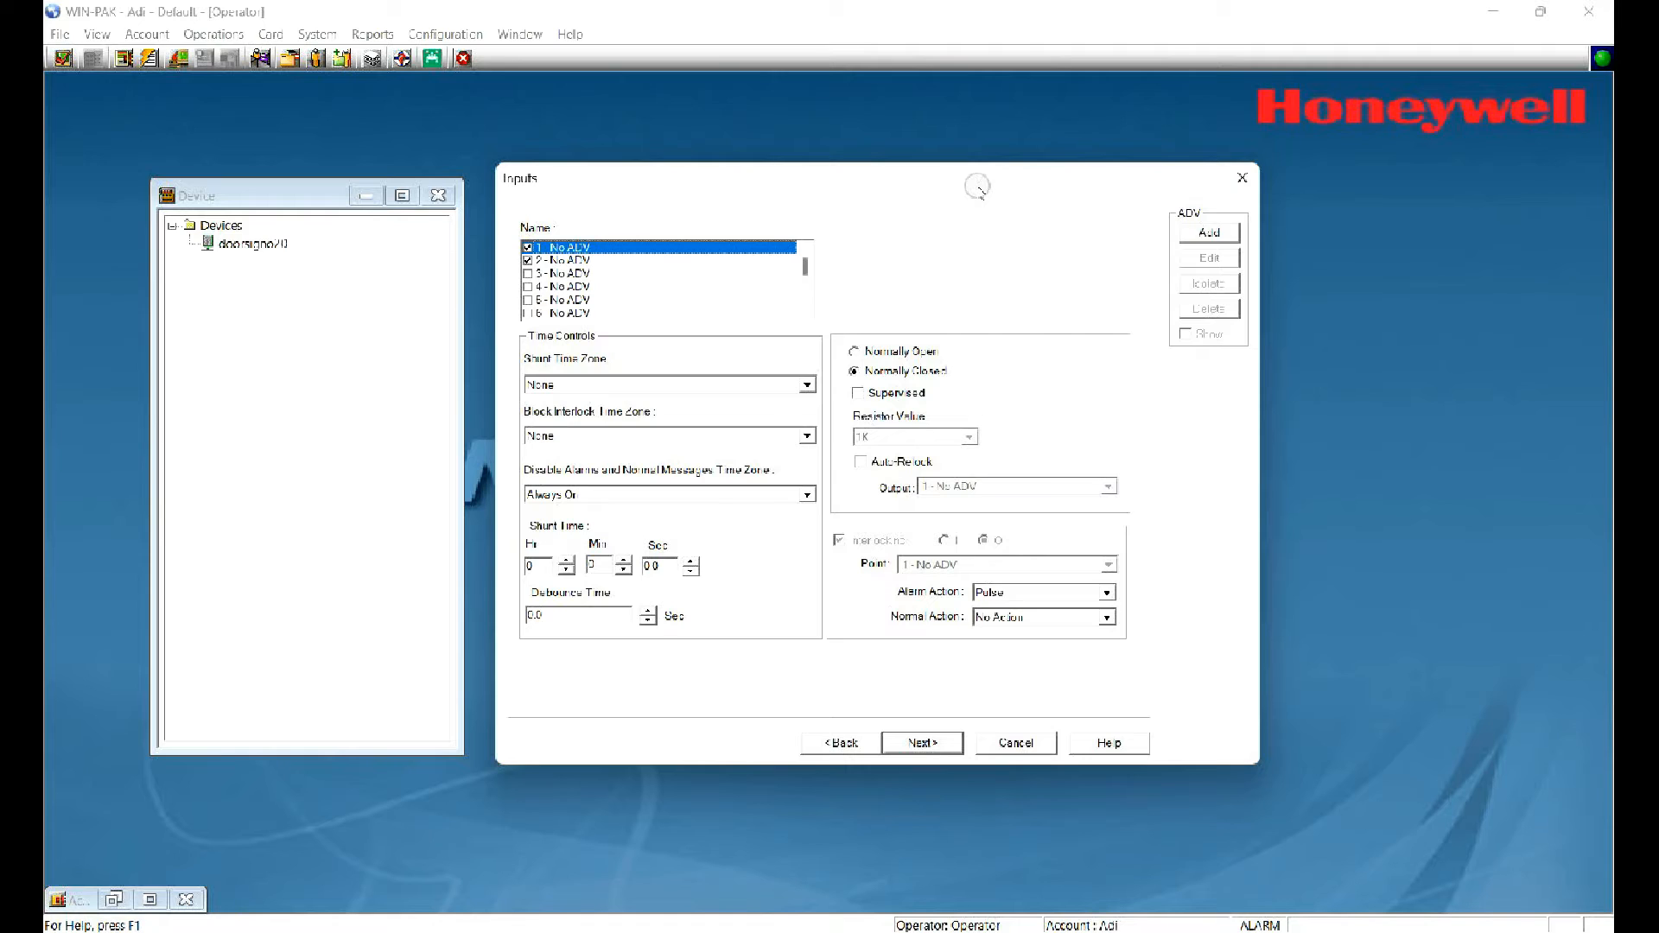
pyautogui.moveTo(564, 204)
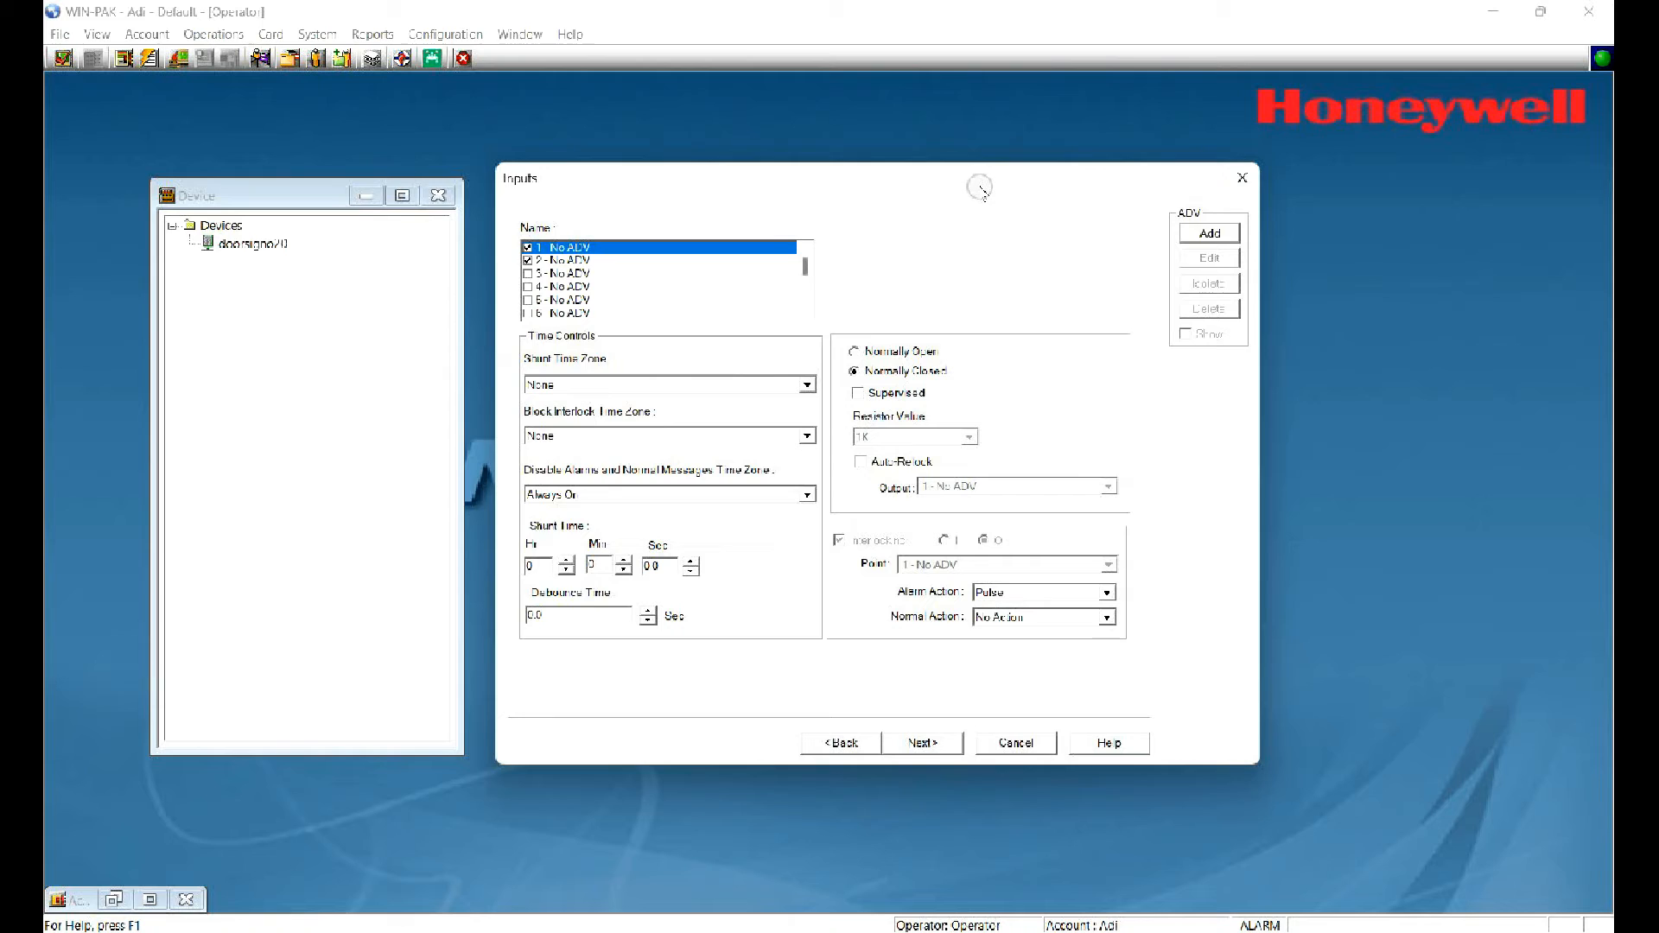
# Step: Add a door egress ADV record for input 1
pyautogui.click(1207, 233)
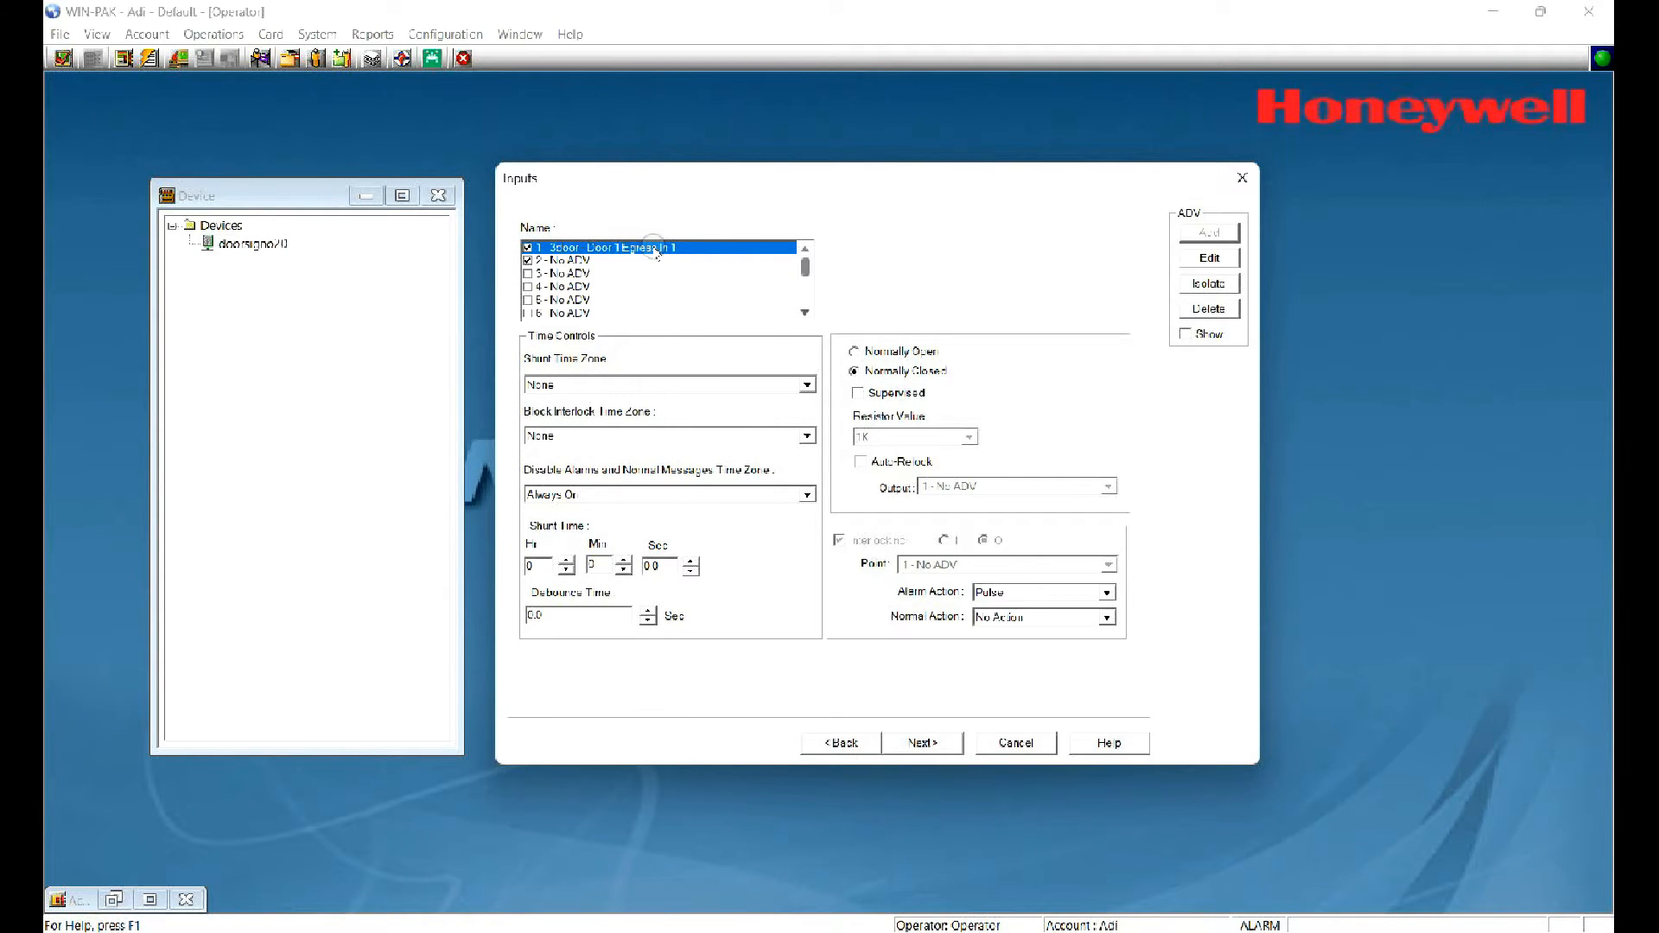
pyautogui.moveTo(482, 208)
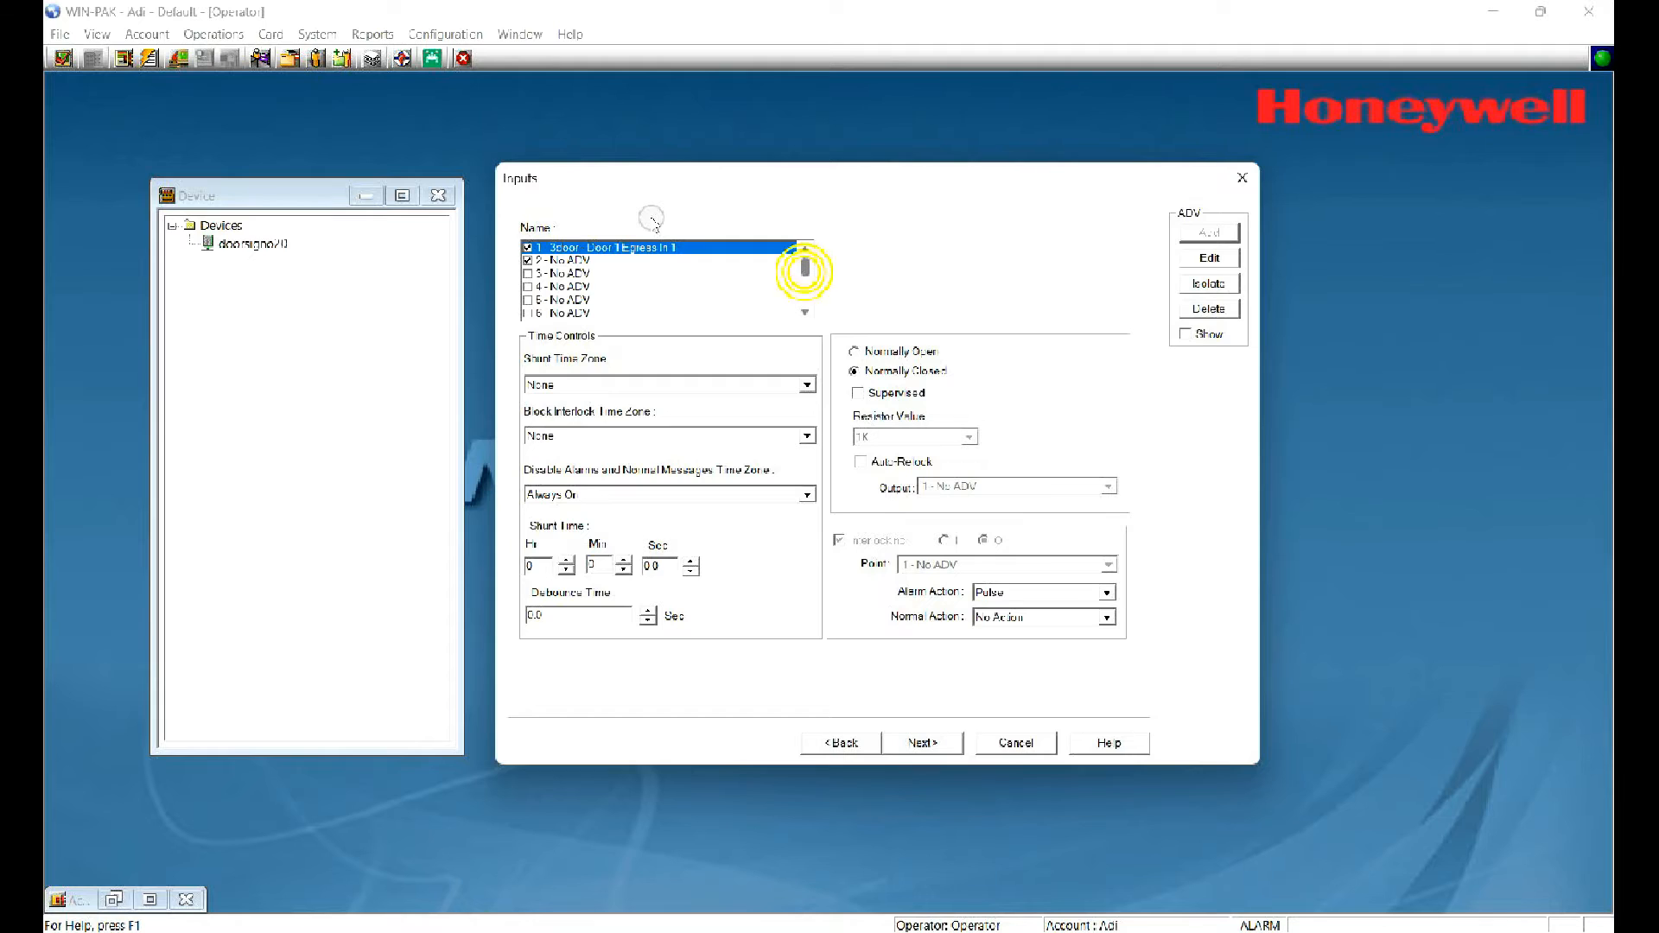
pyautogui.scroll(-3)
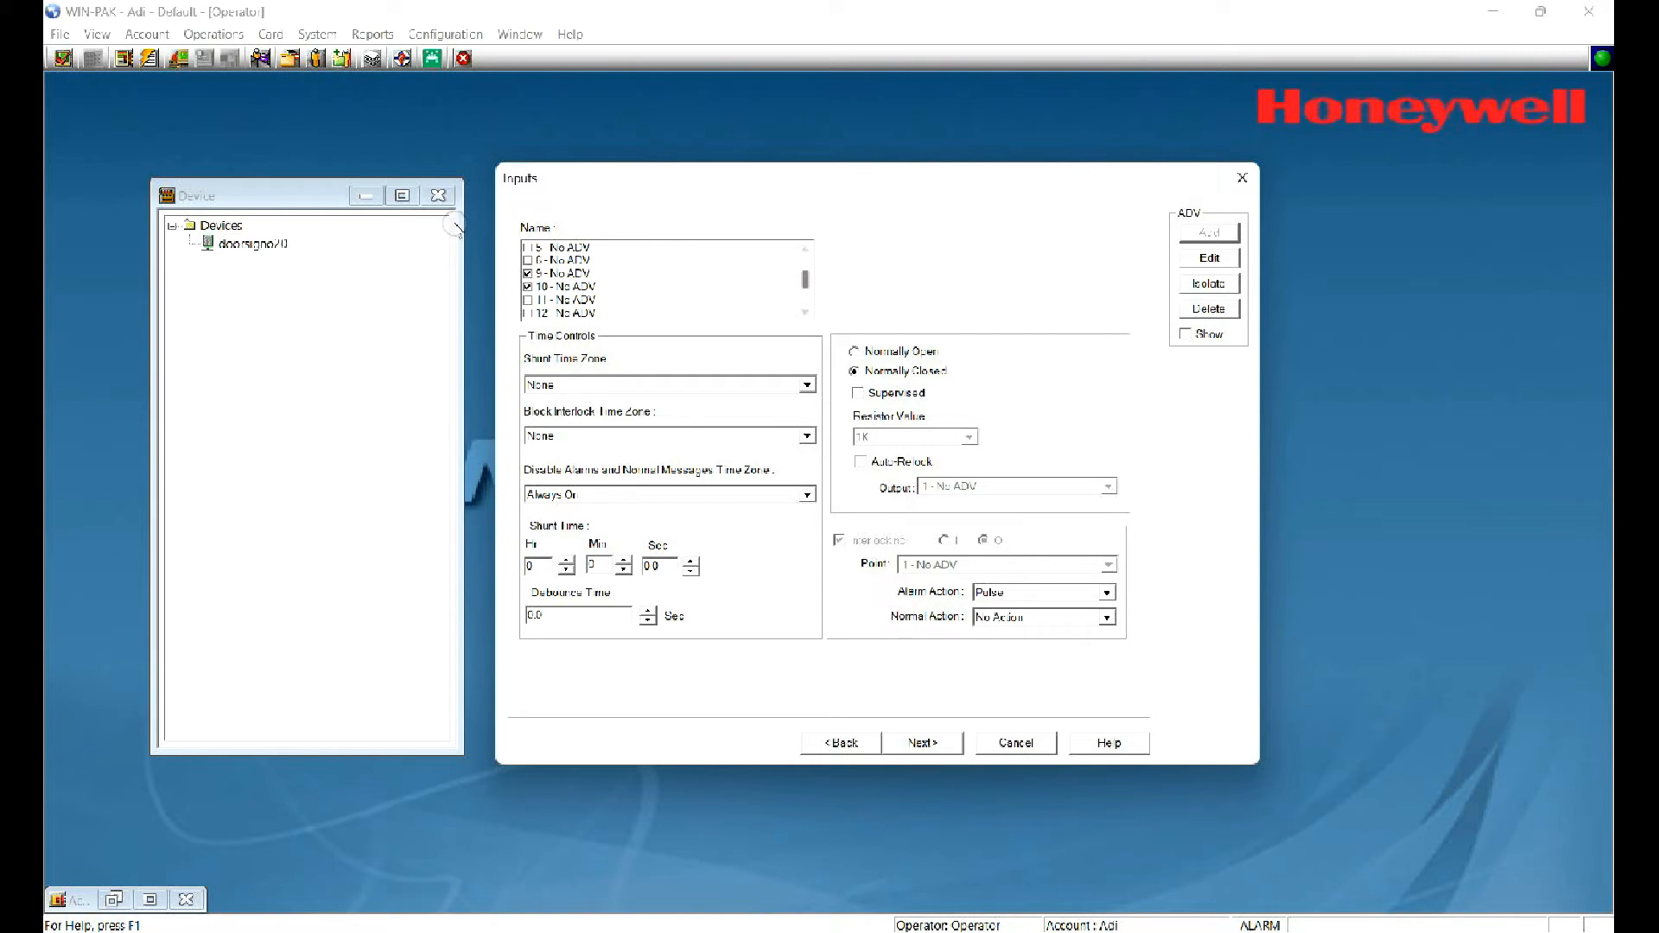
pyautogui.click(656, 273)
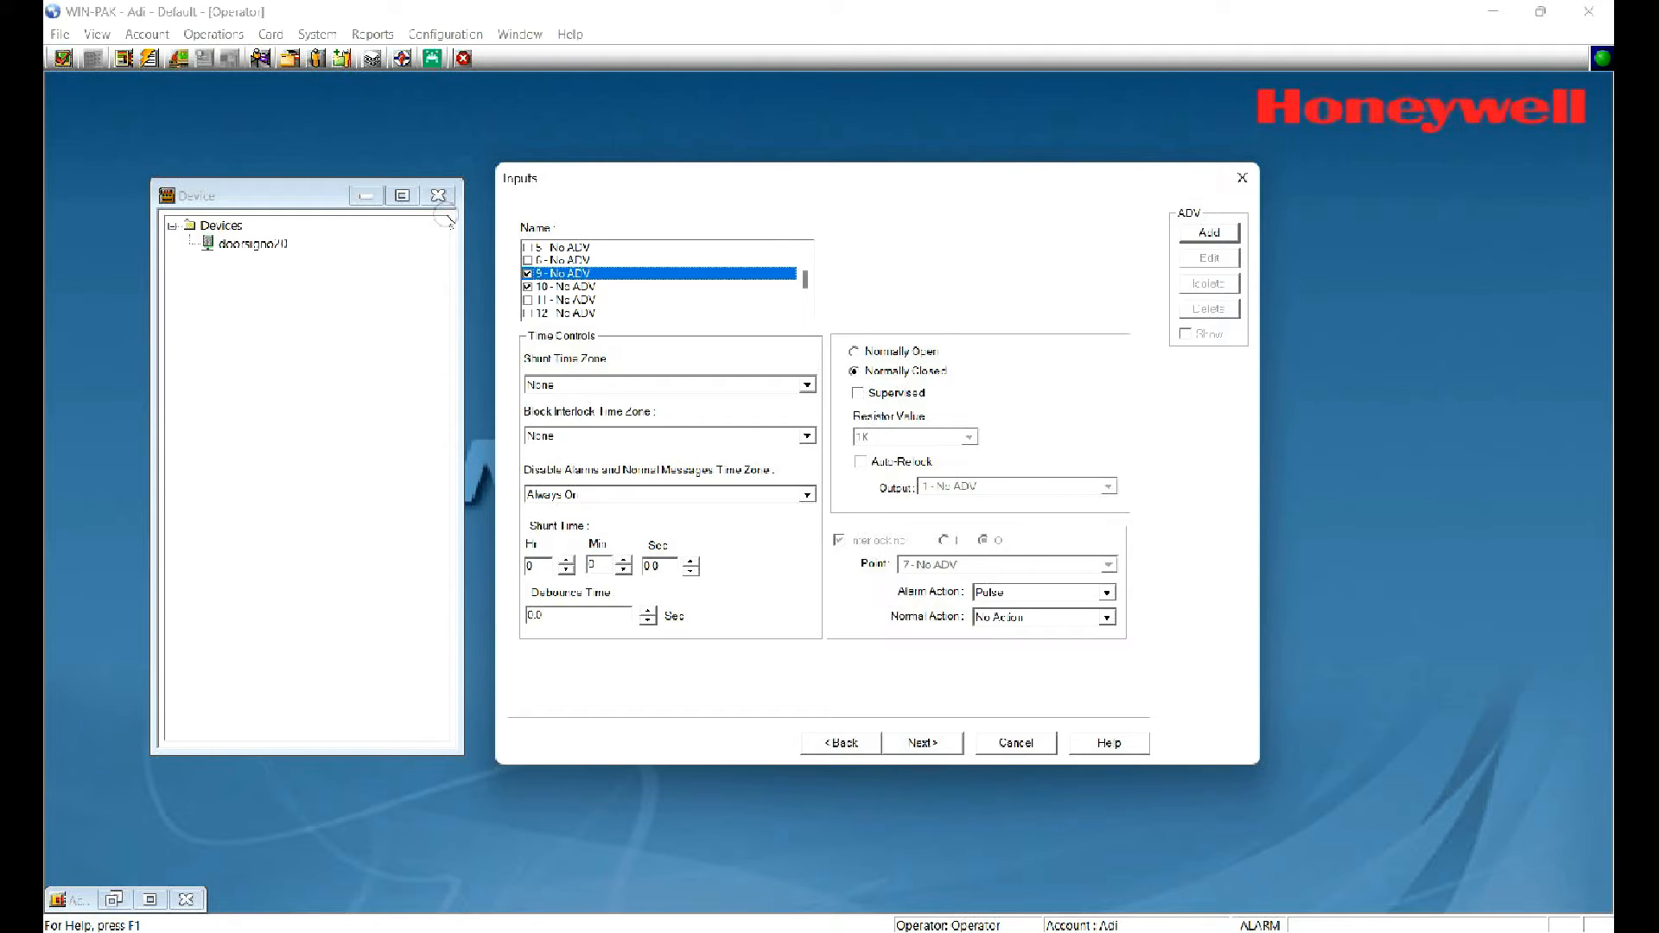
pyautogui.moveTo(968, 175)
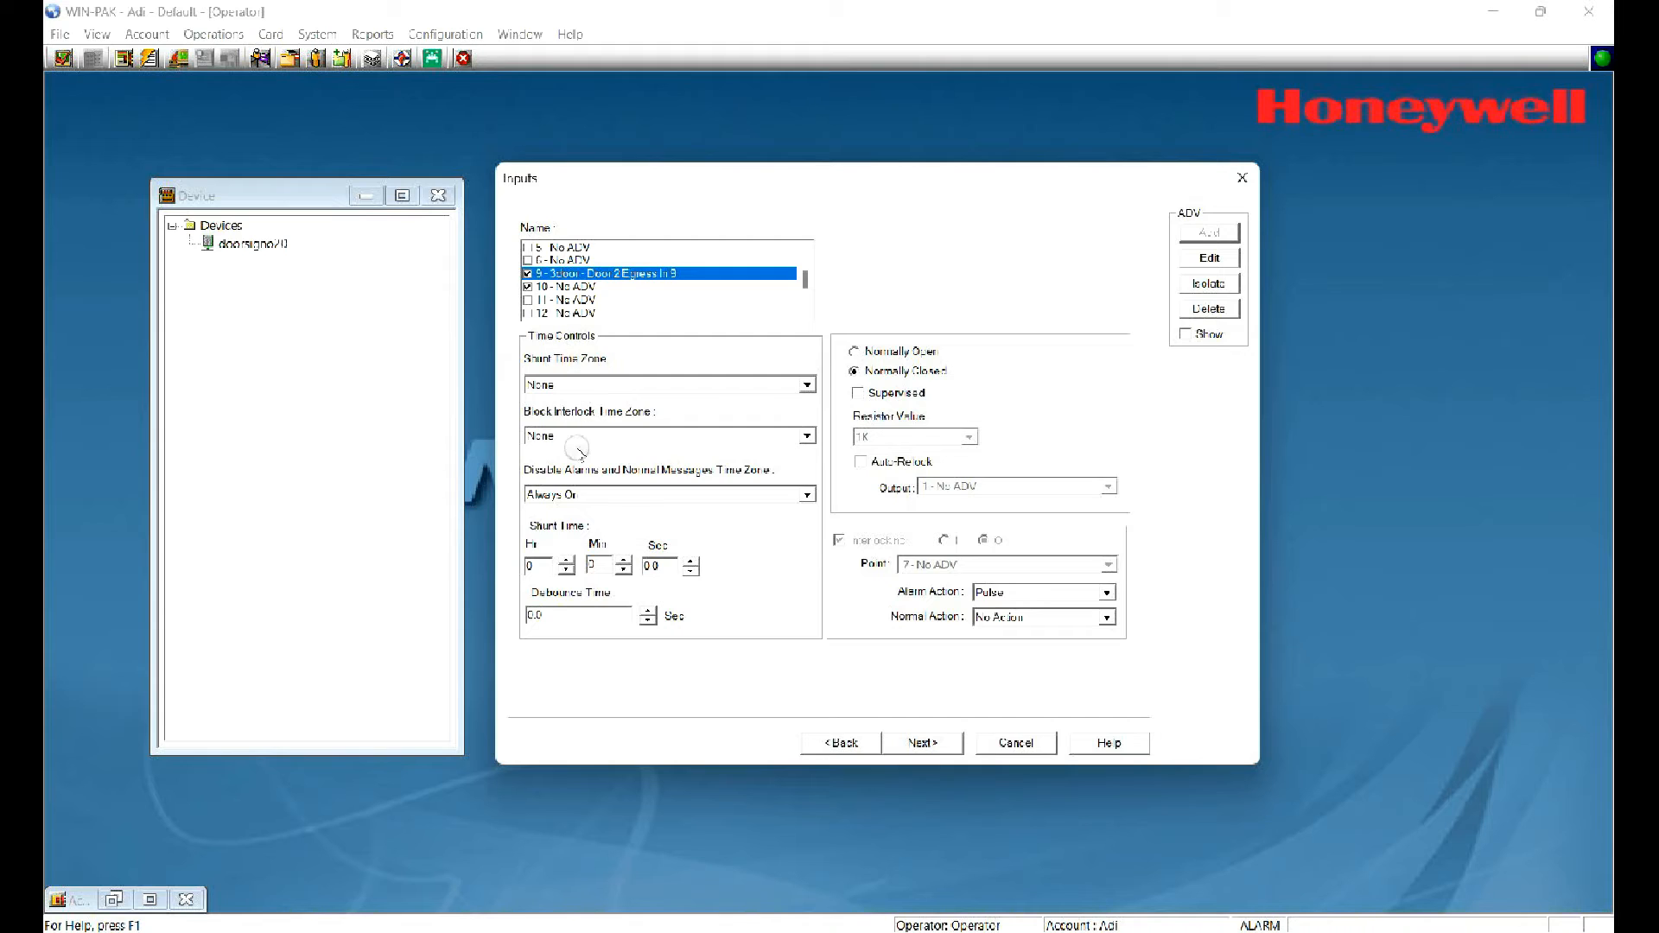
pyautogui.moveTo(571, 273)
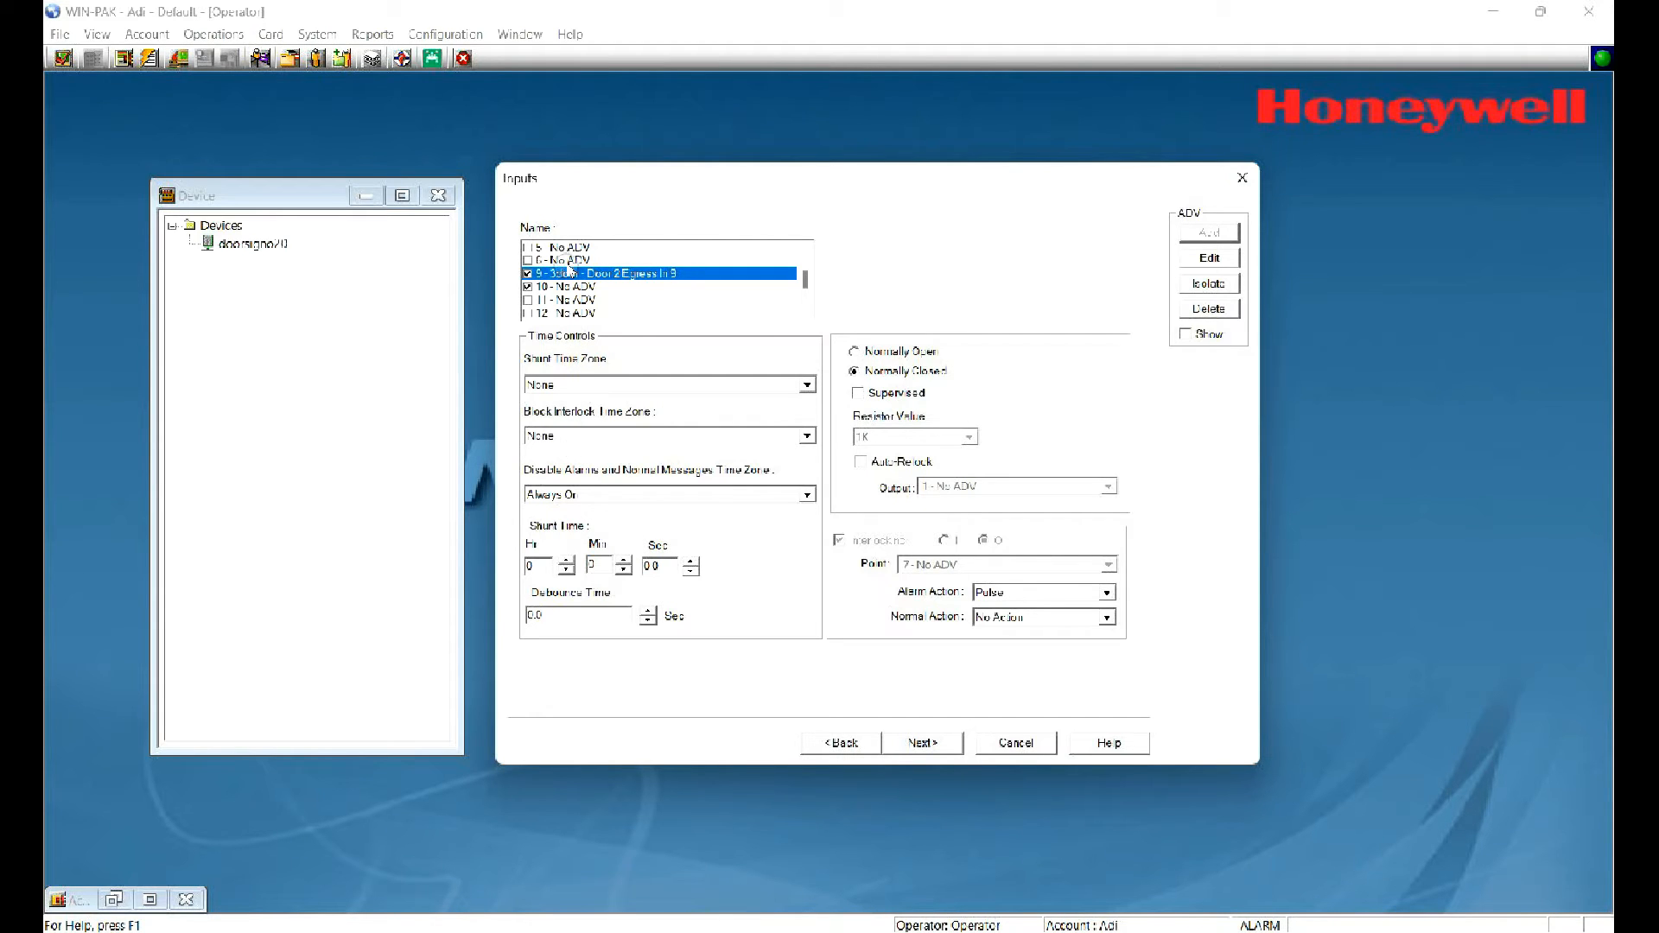
pyautogui.moveTo(678, 256)
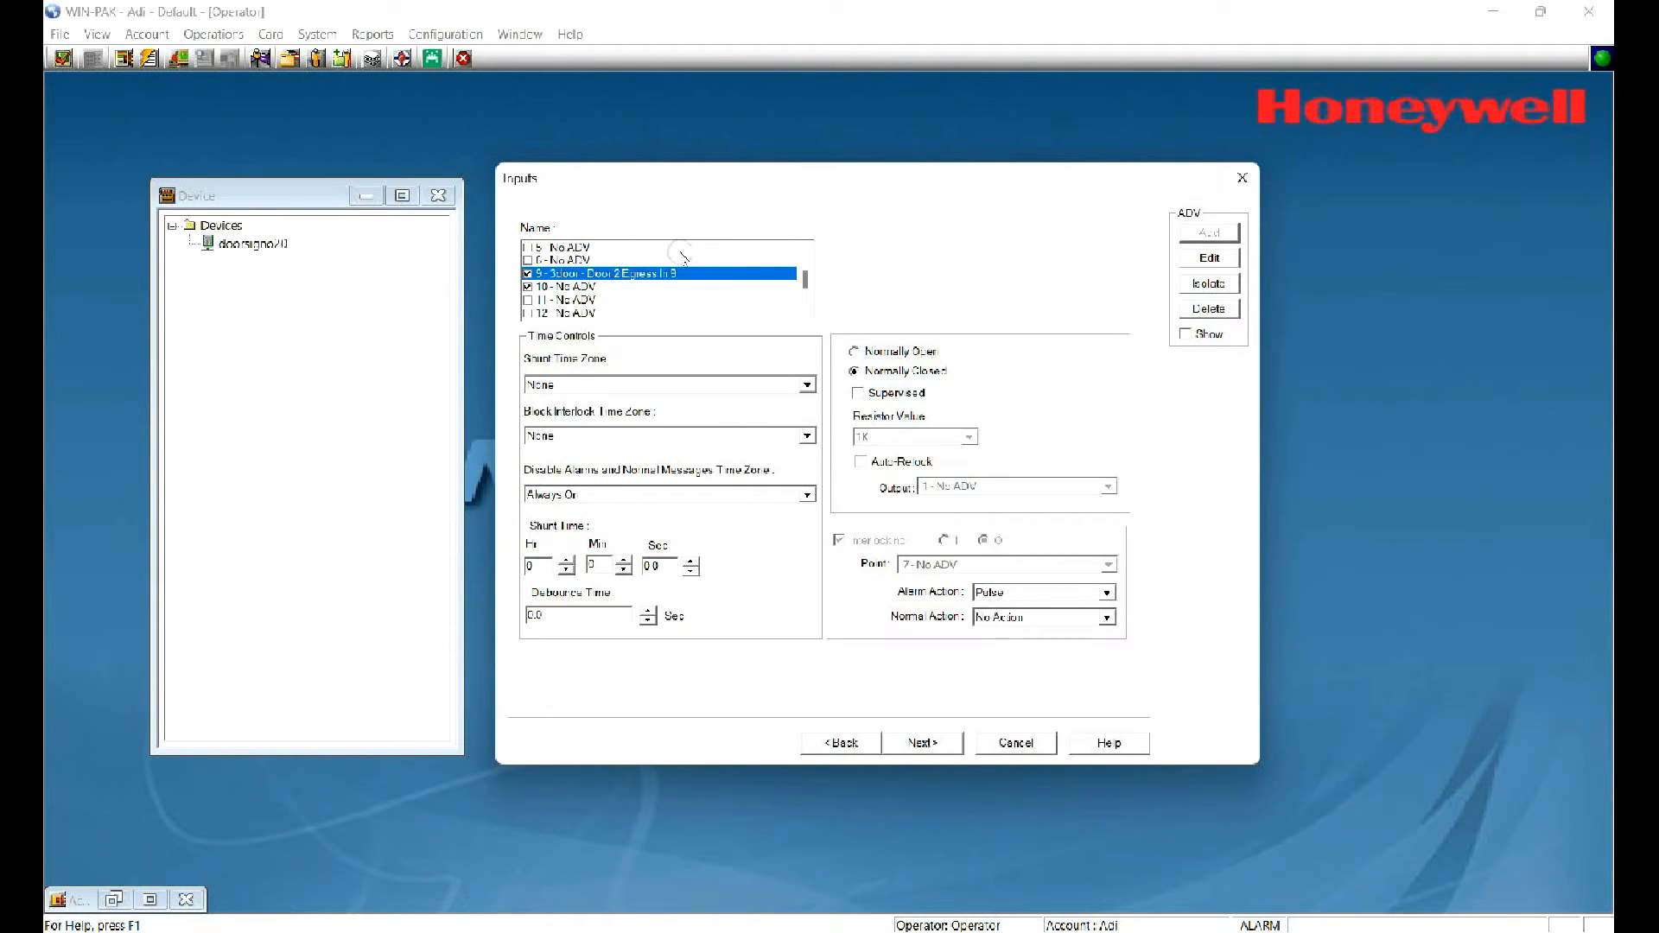
# Step: Set inputs 9 and 1 to Normally Open
pyautogui.click(845, 350)
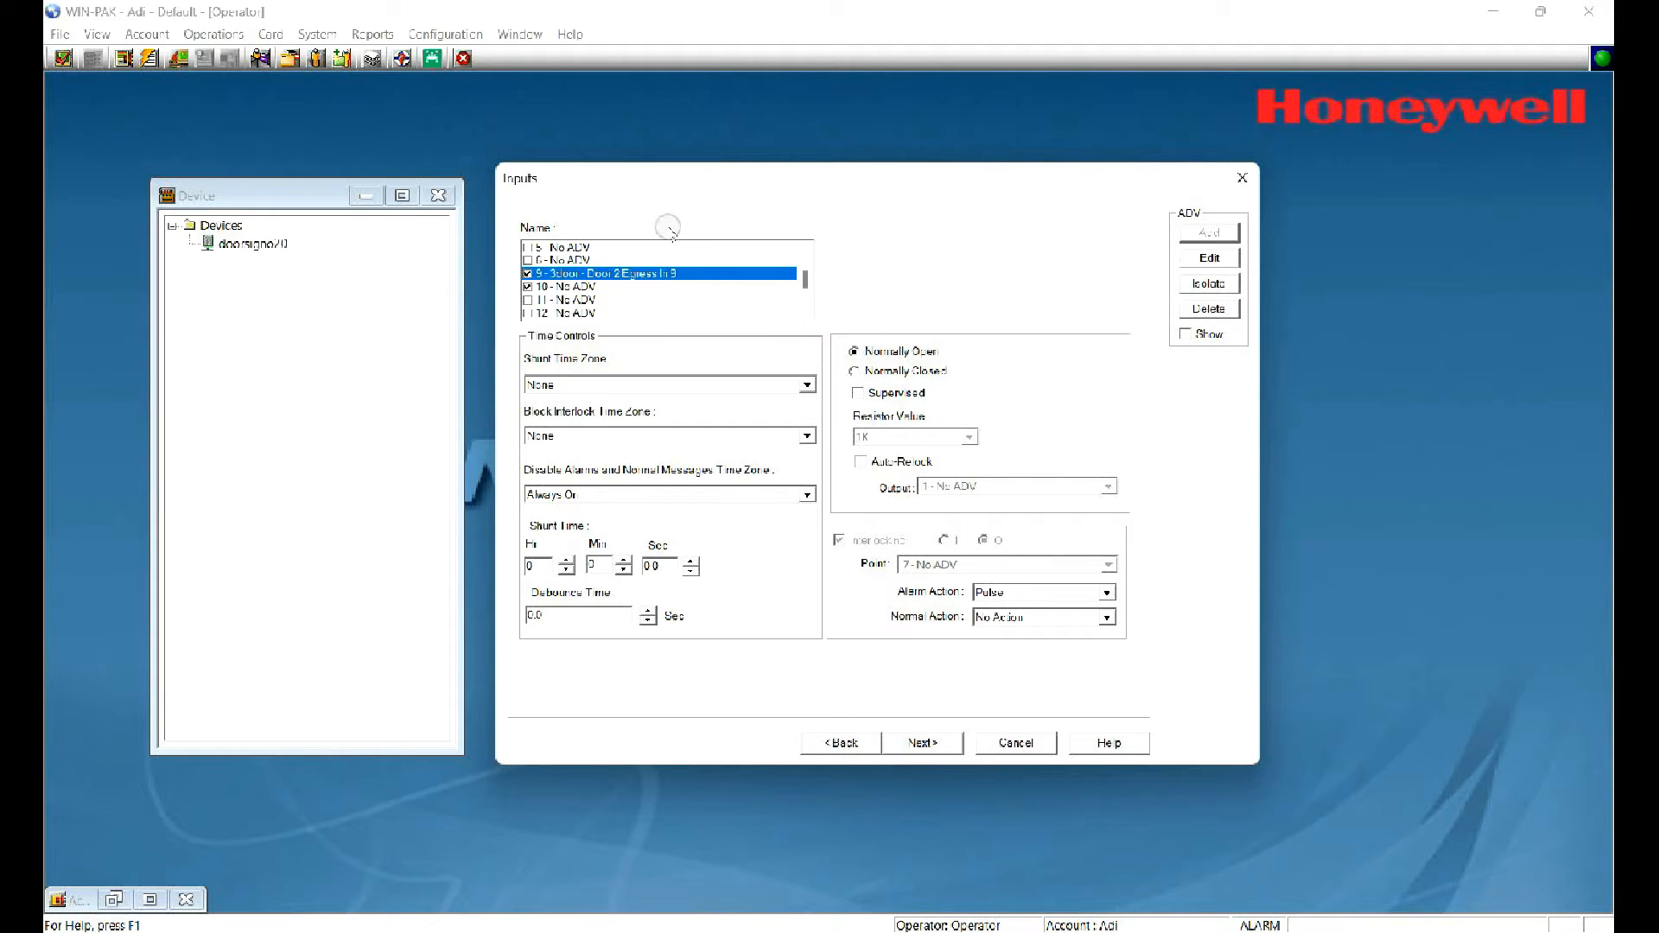
pyautogui.scroll(3)
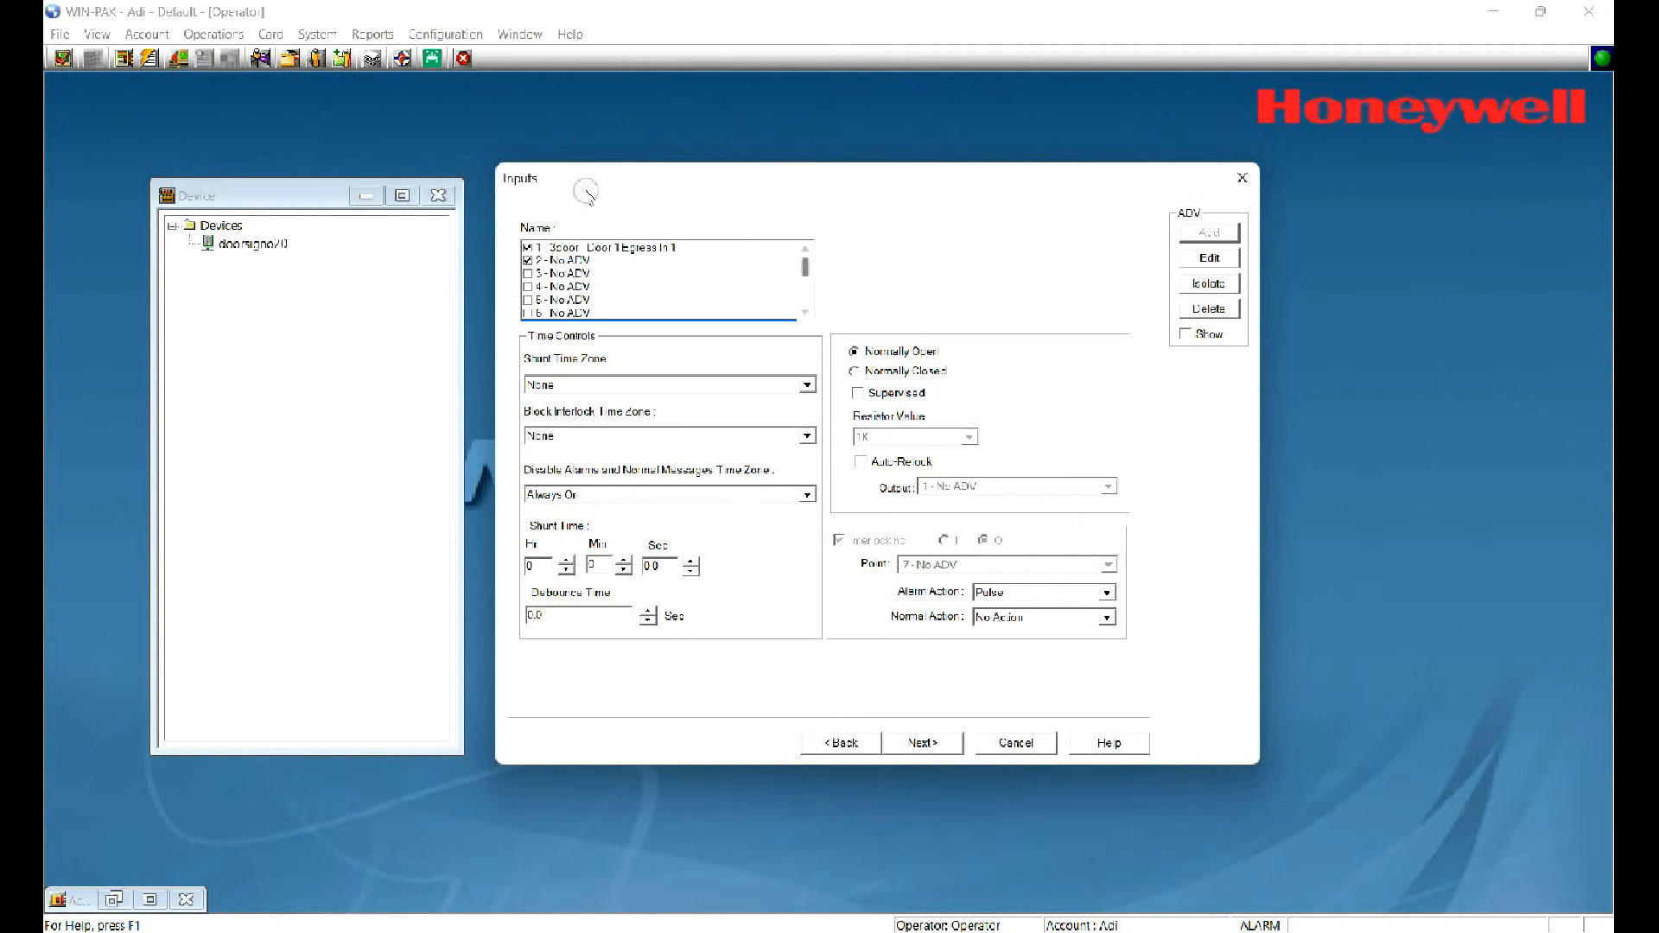
pyautogui.click(656, 246)
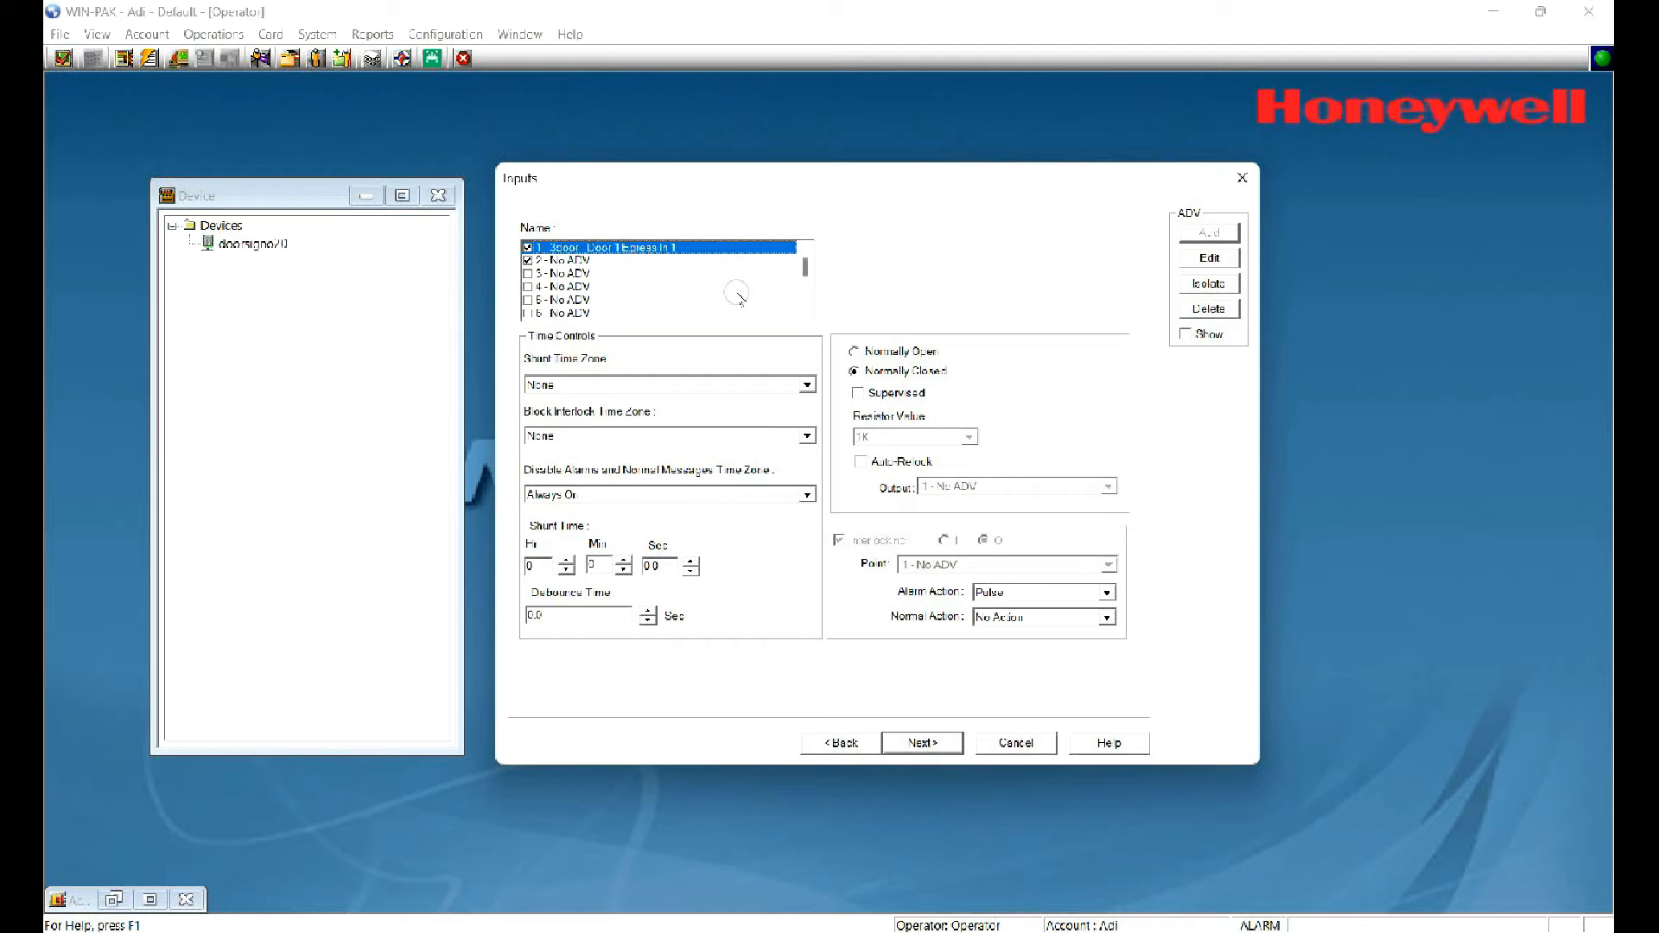
pyautogui.click(850, 350)
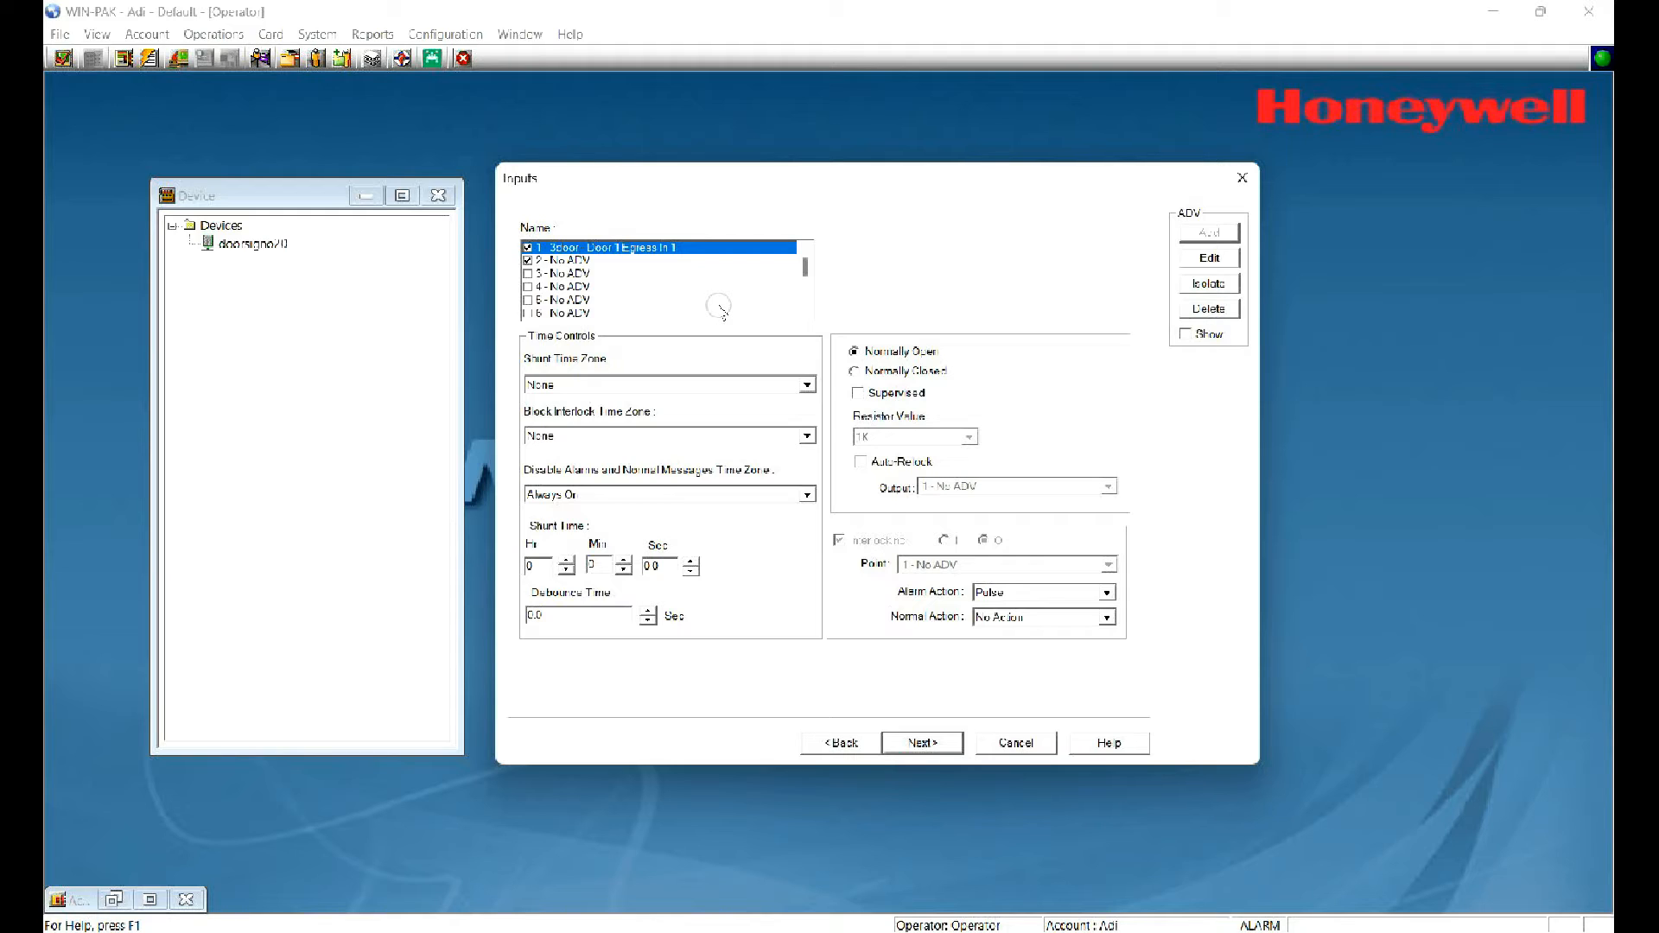
pyautogui.moveTo(706, 320)
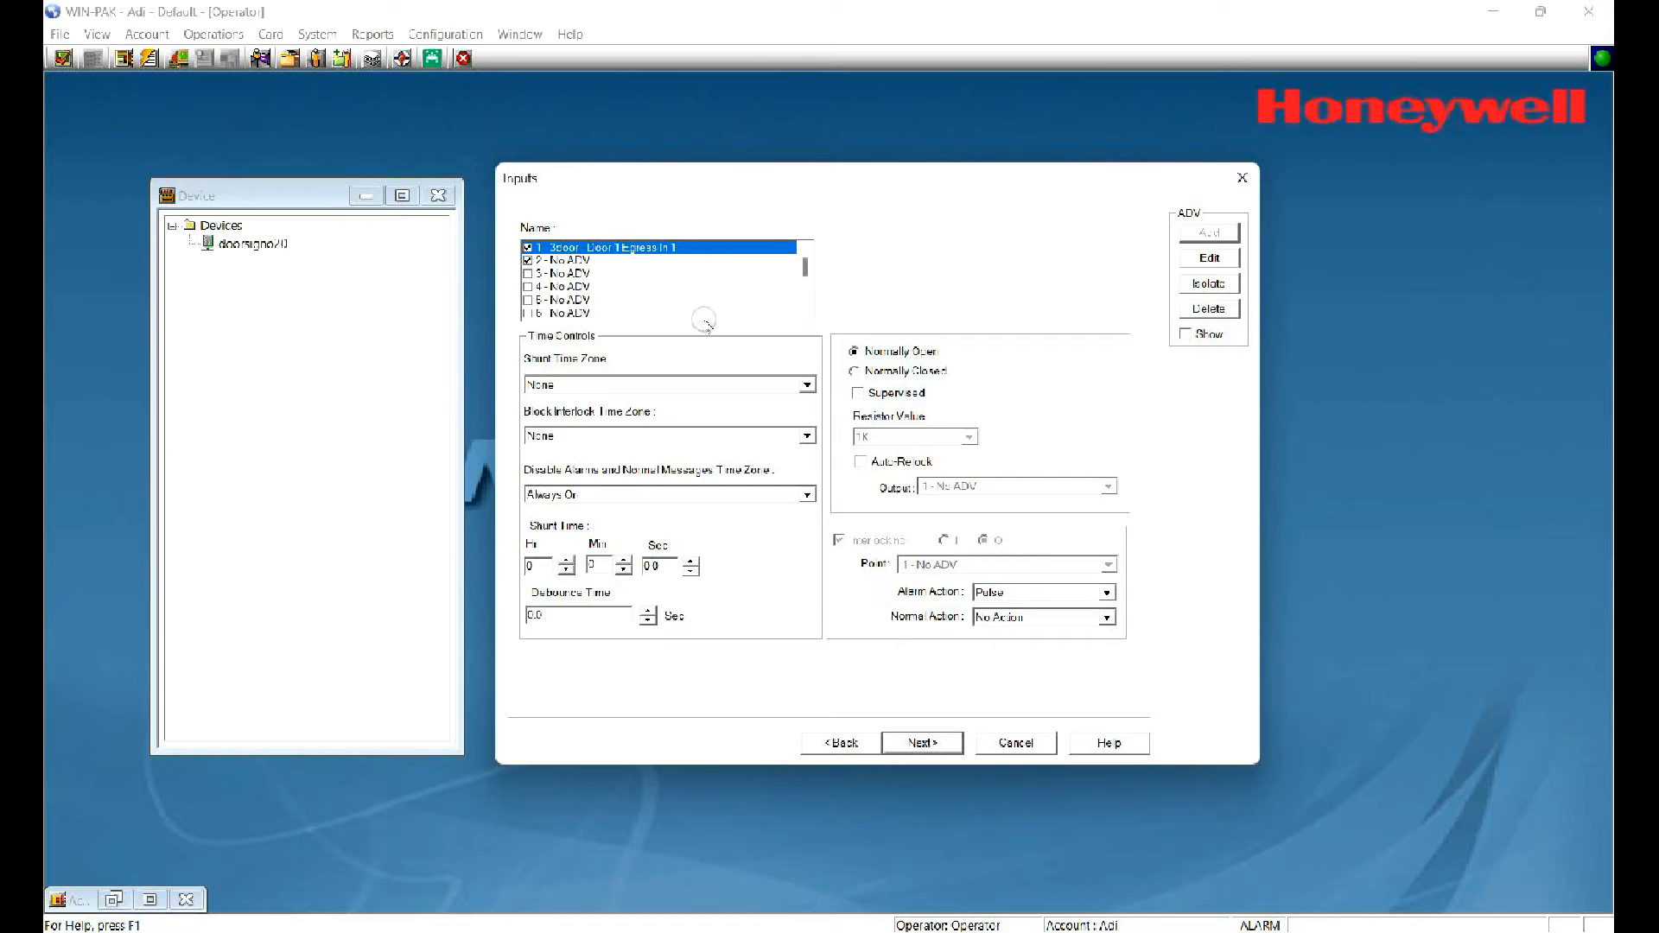
# Step: Toggle input 1's supervision on and back off, then advance to Outputs
pyautogui.click(858, 392)
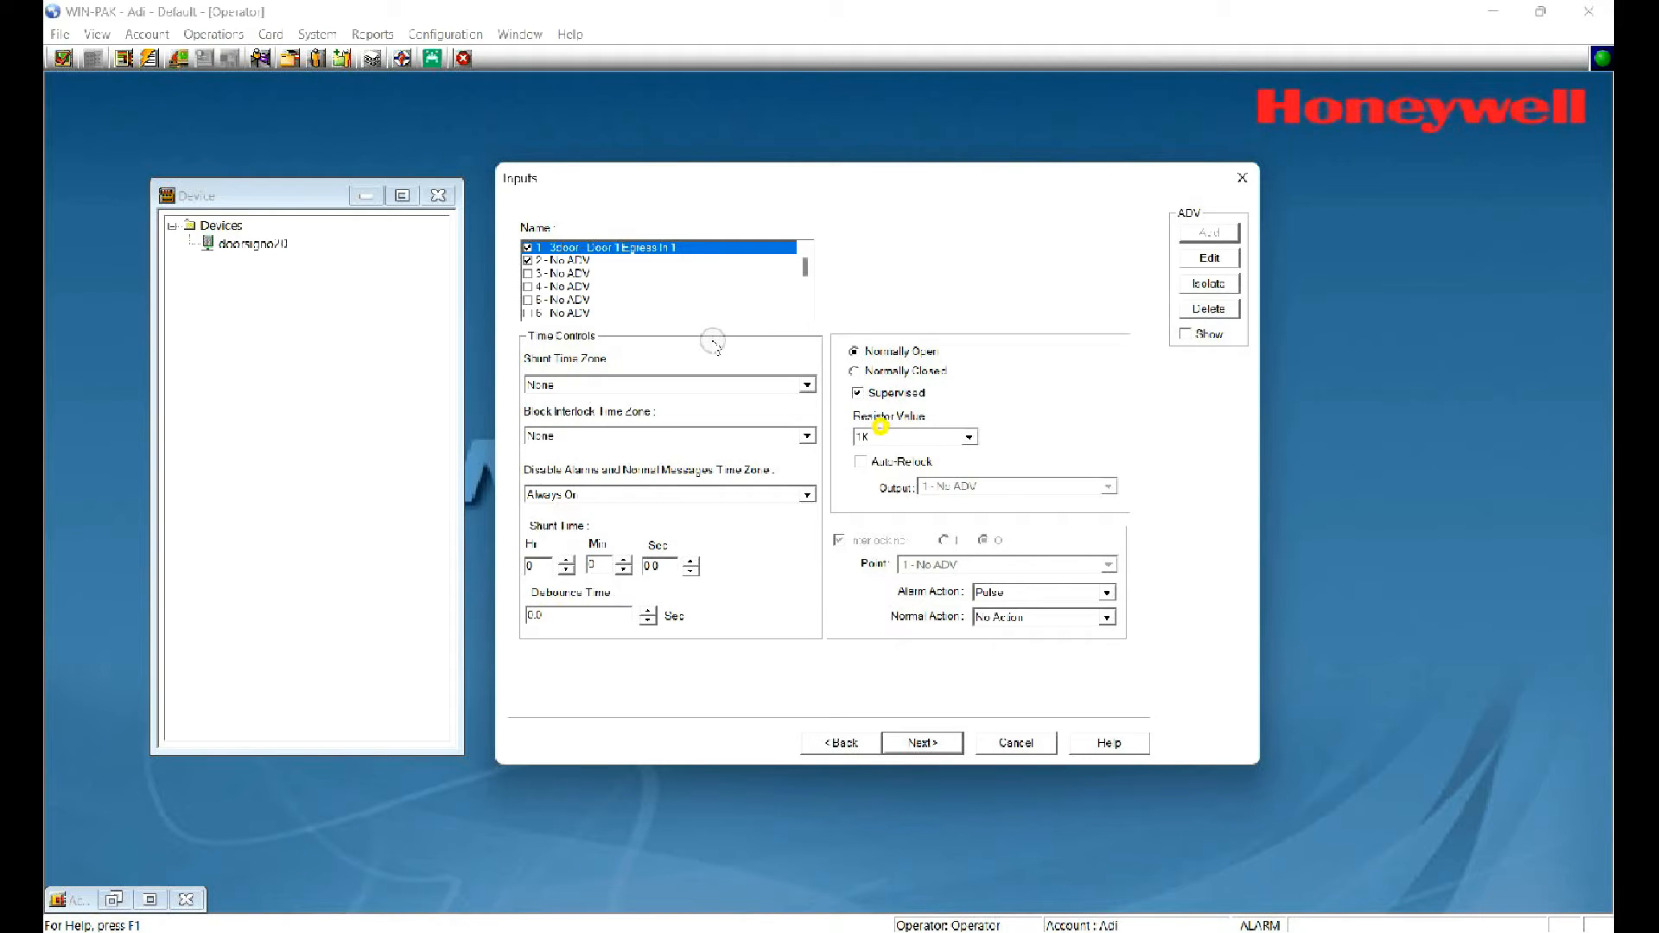
pyautogui.click(905, 435)
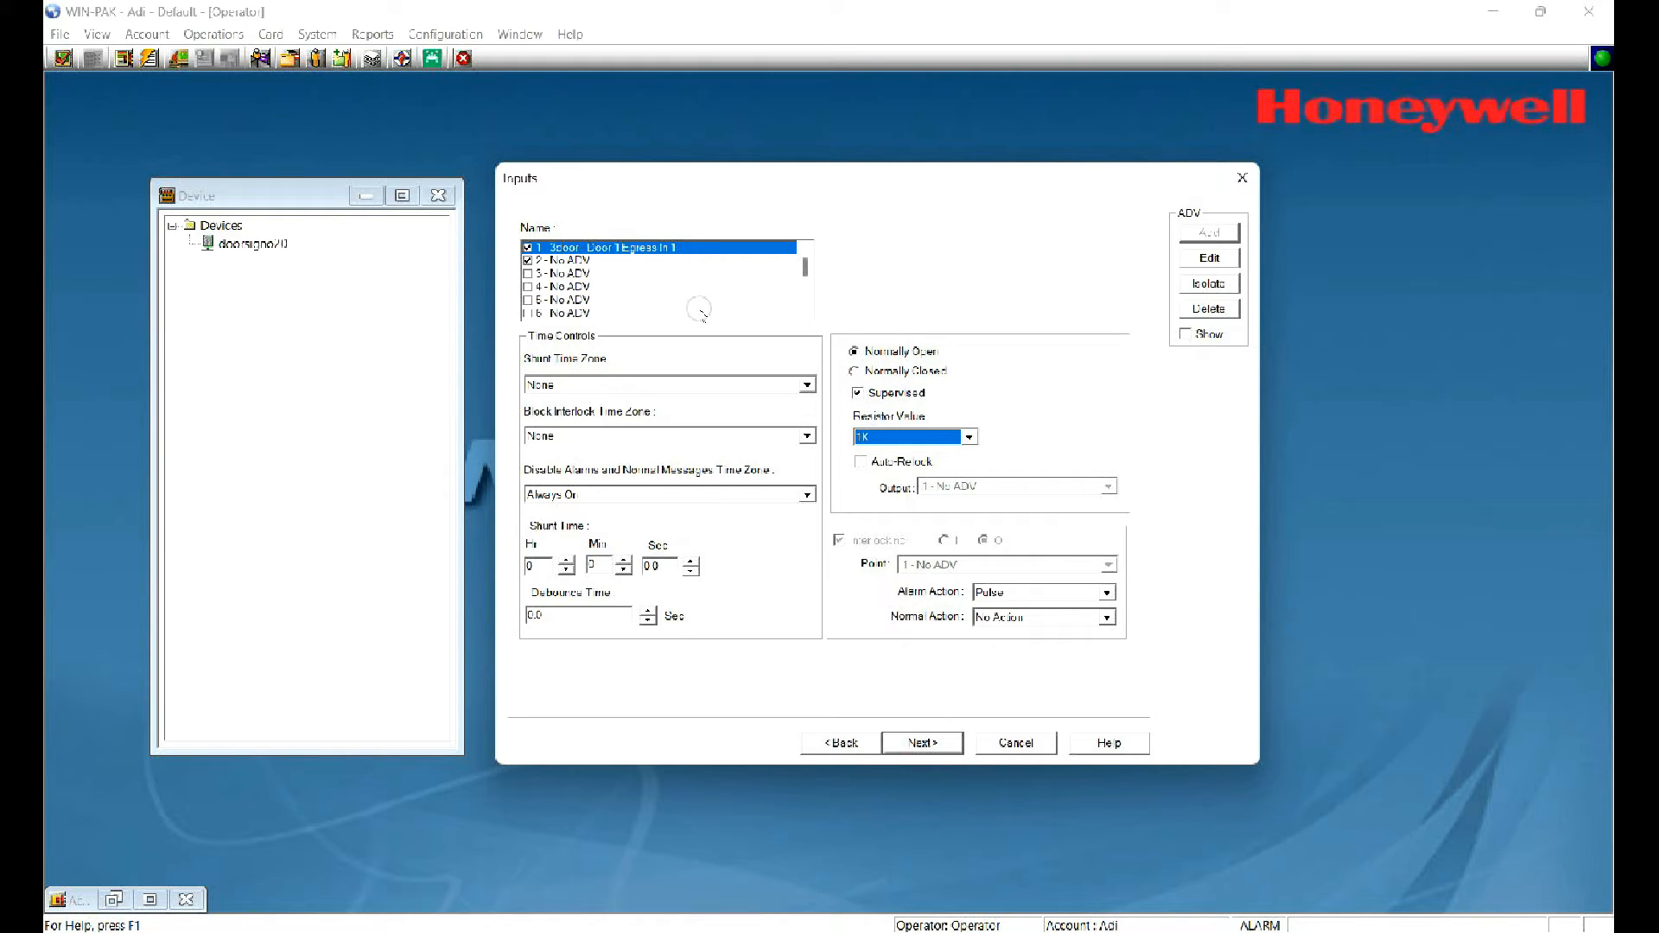
pyautogui.click(858, 392)
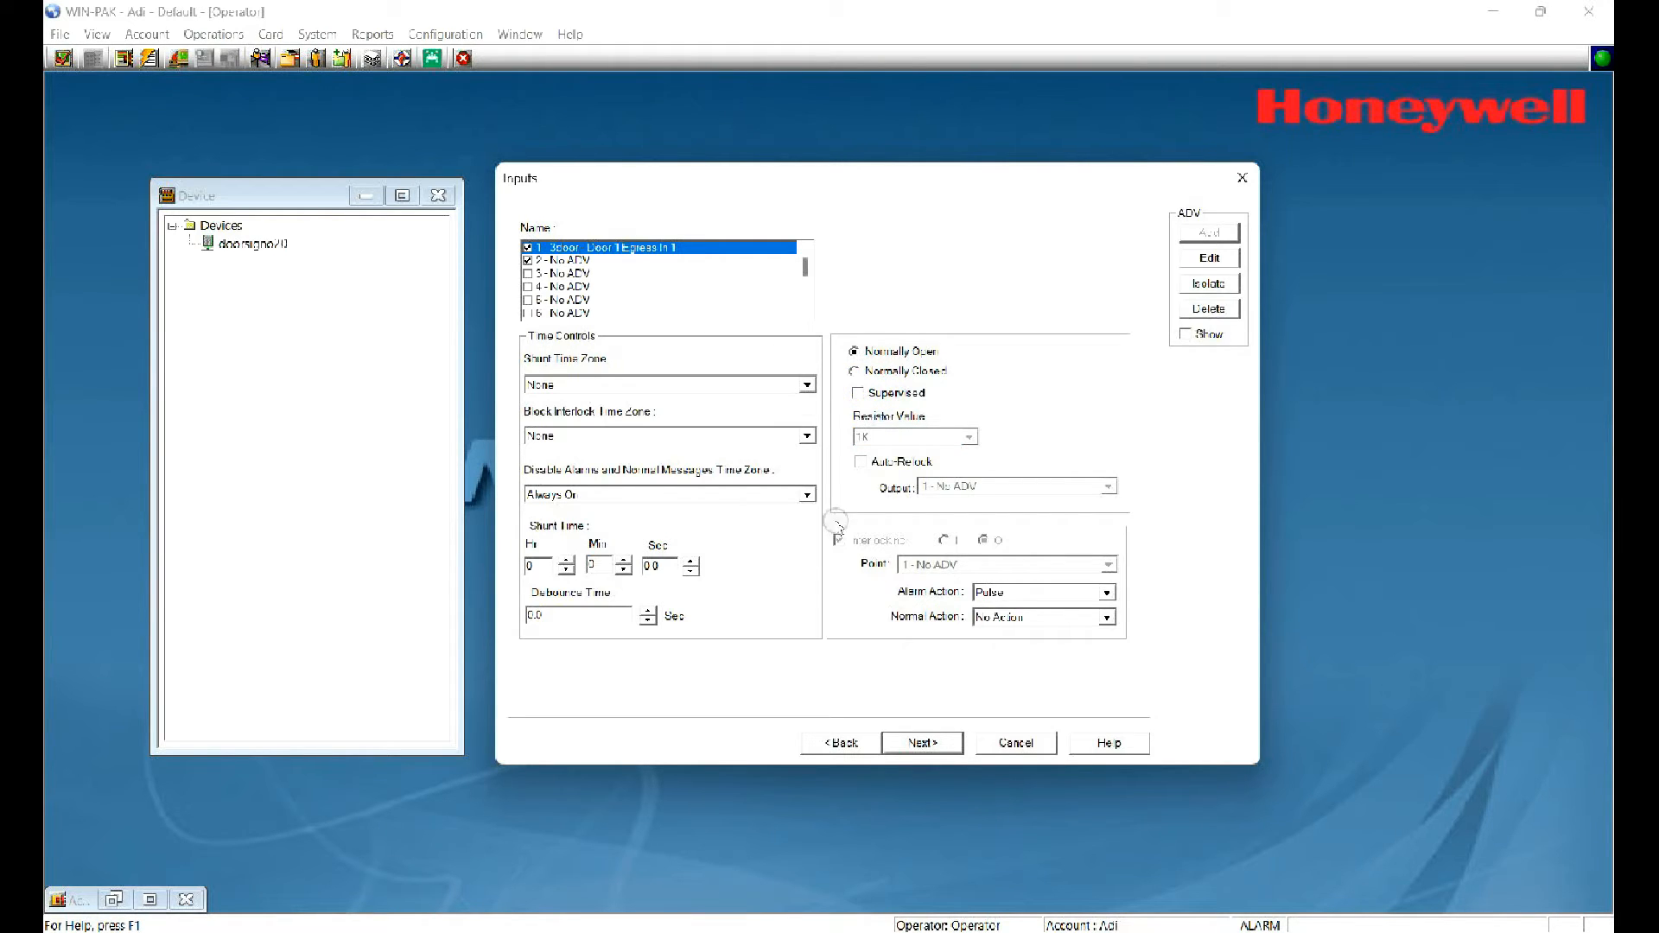
pyautogui.click(922, 742)
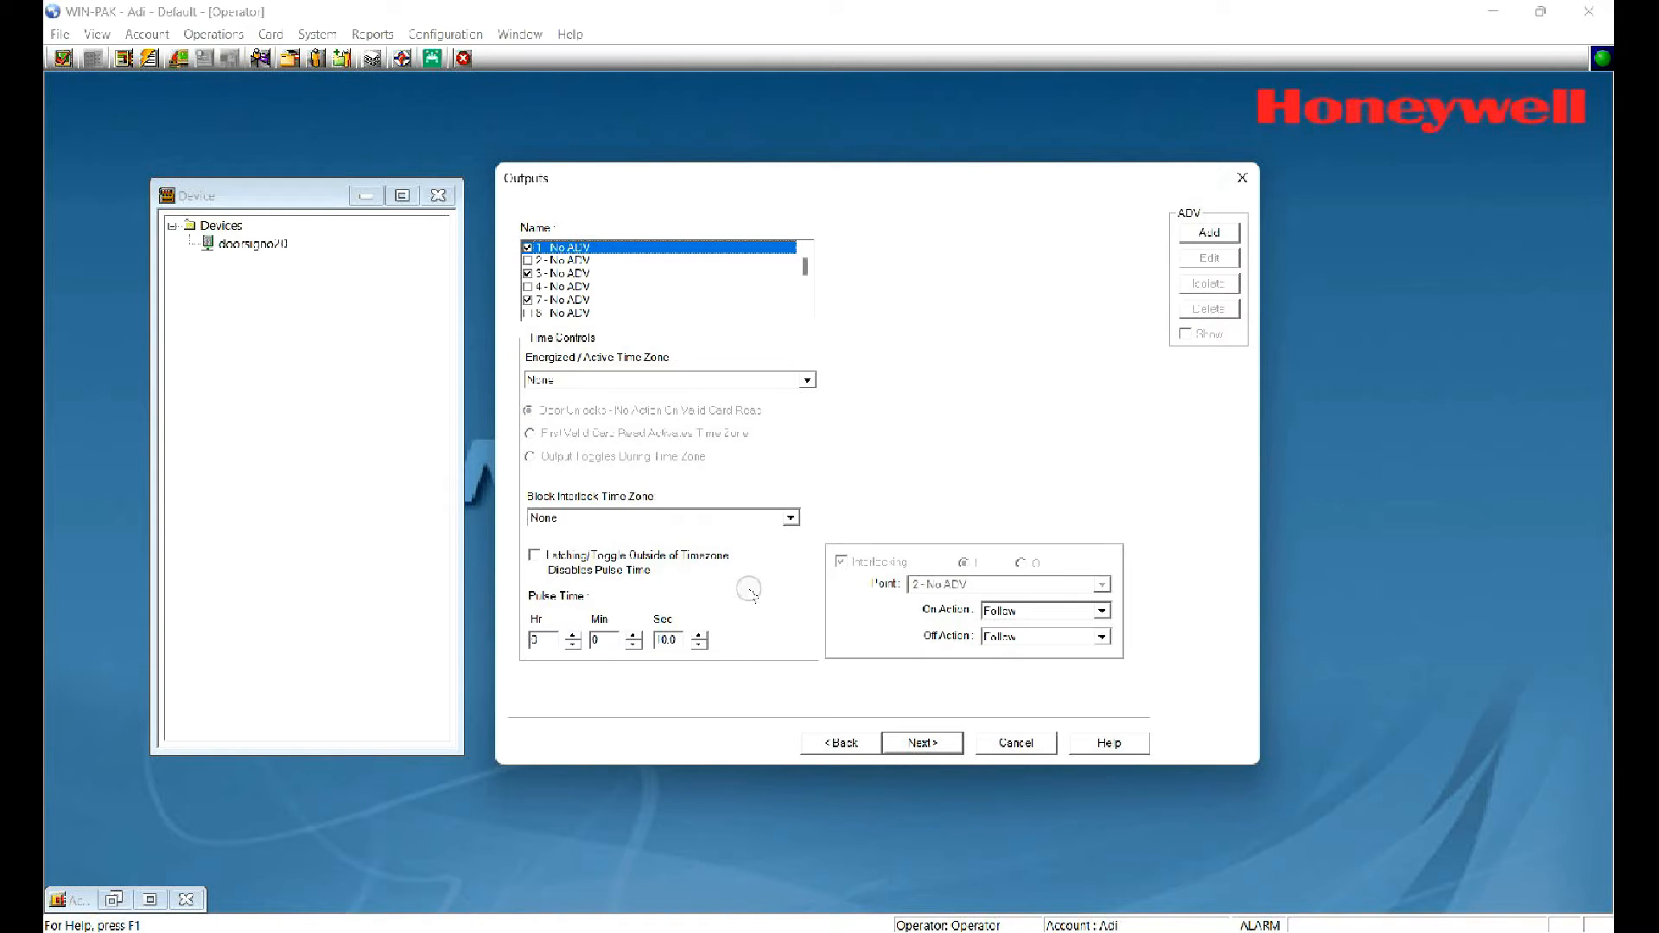
pyautogui.moveTo(486, 201)
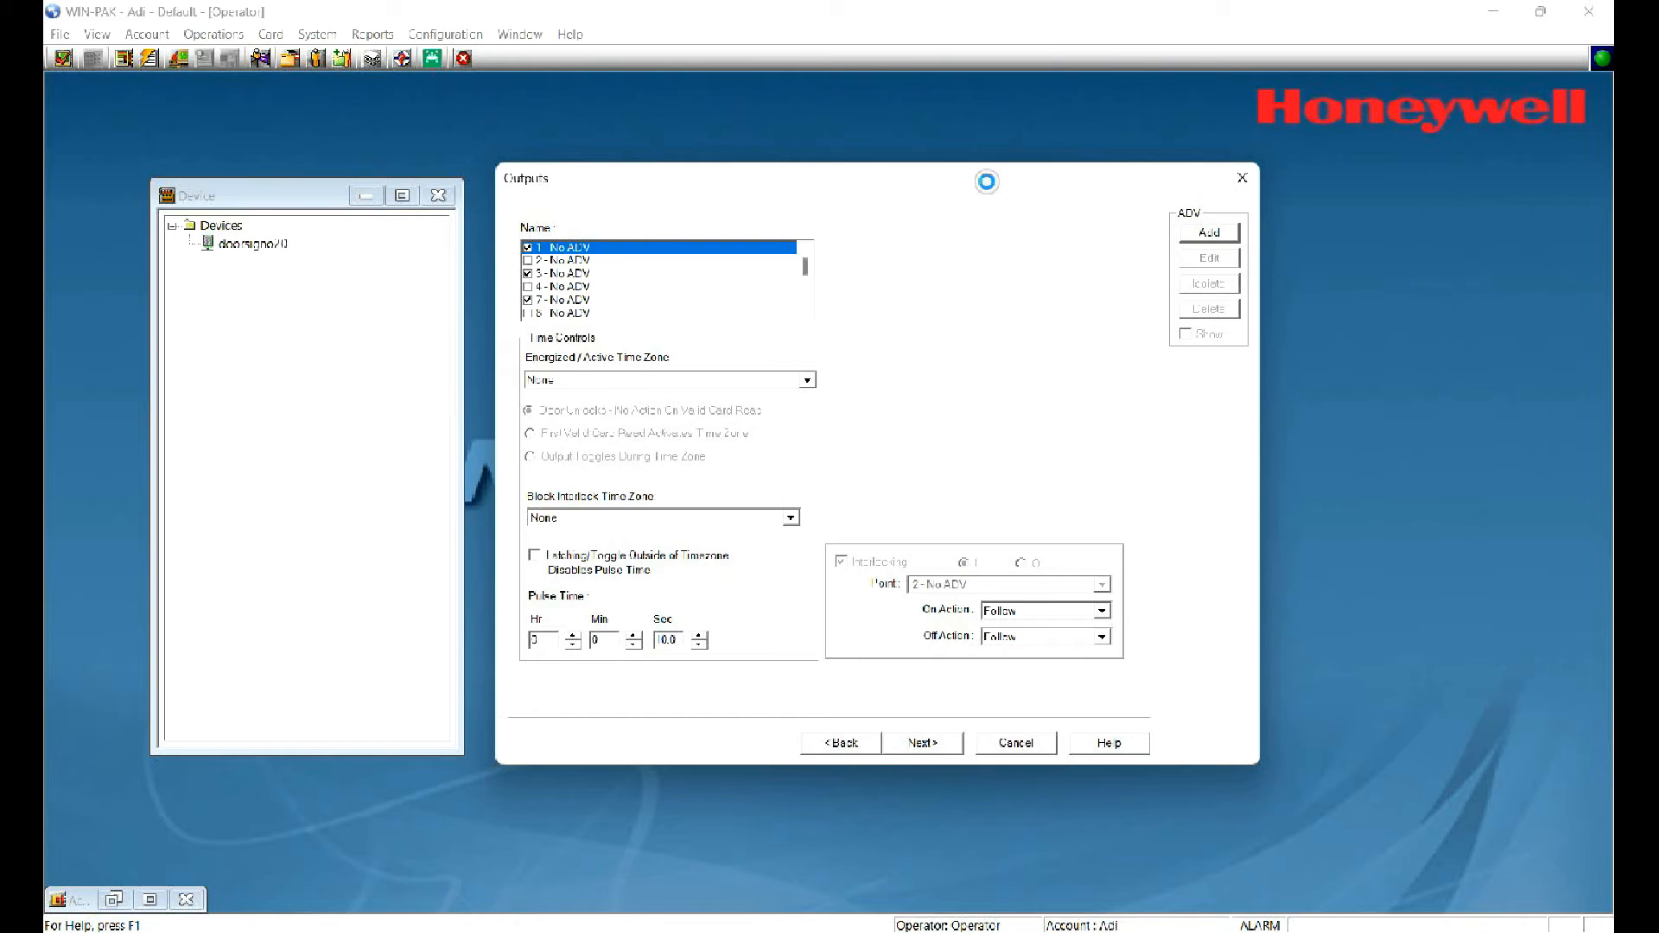
# Step: Create ADV device records for outputs 1 and 3
pyautogui.click(1207, 232)
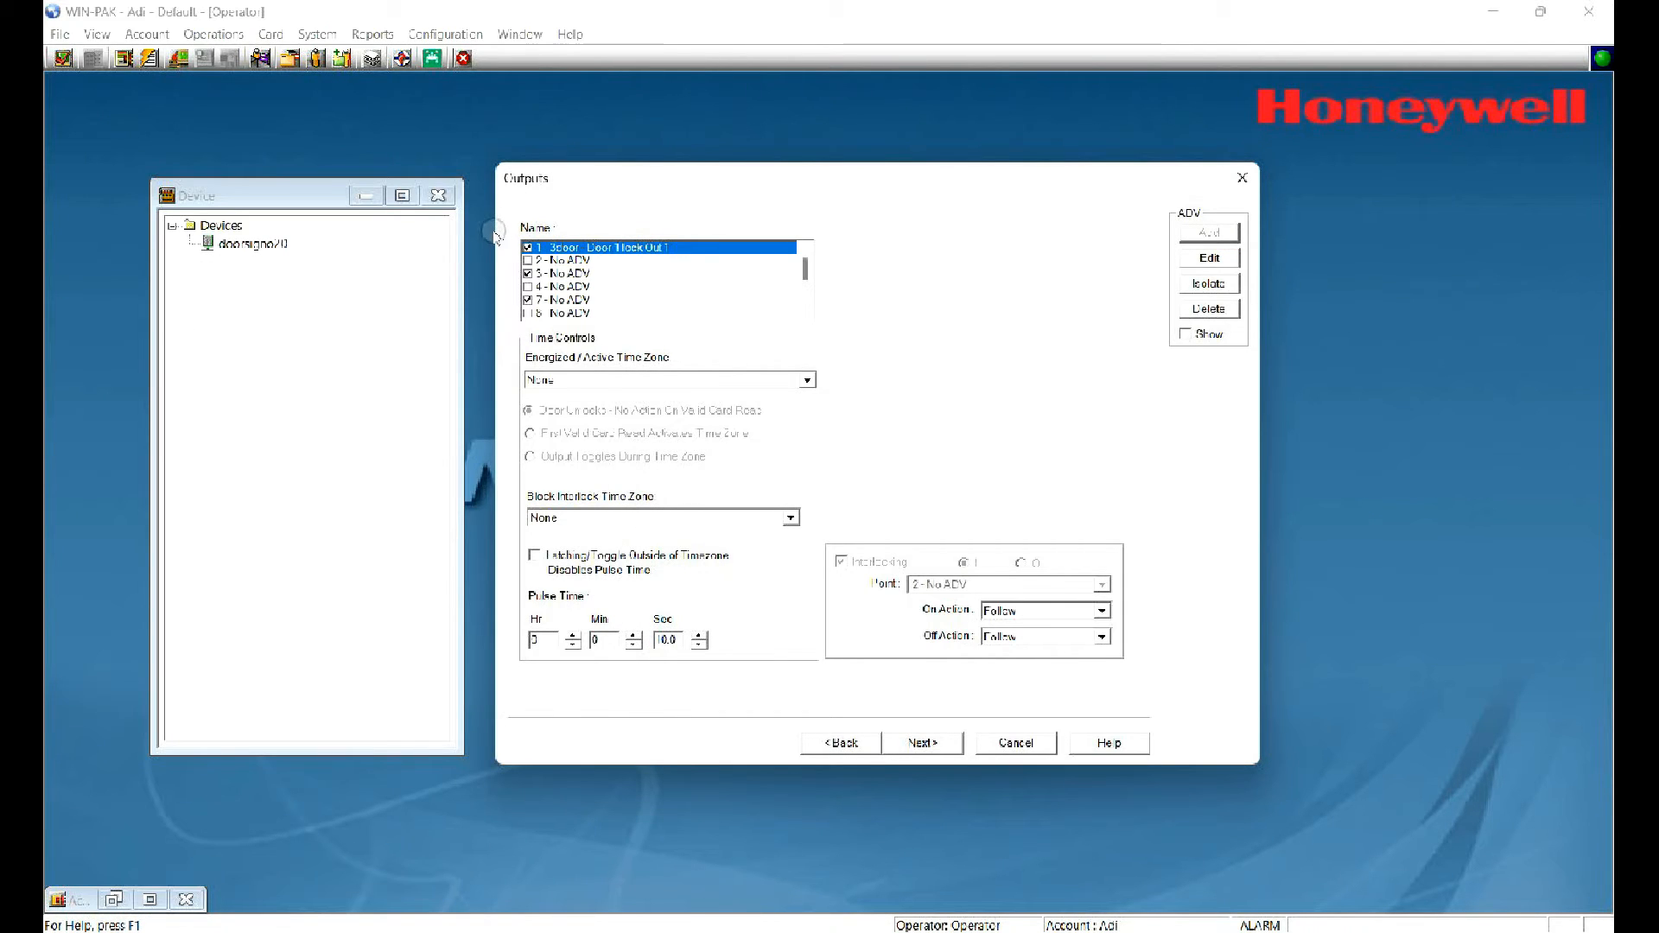
pyautogui.click(656, 273)
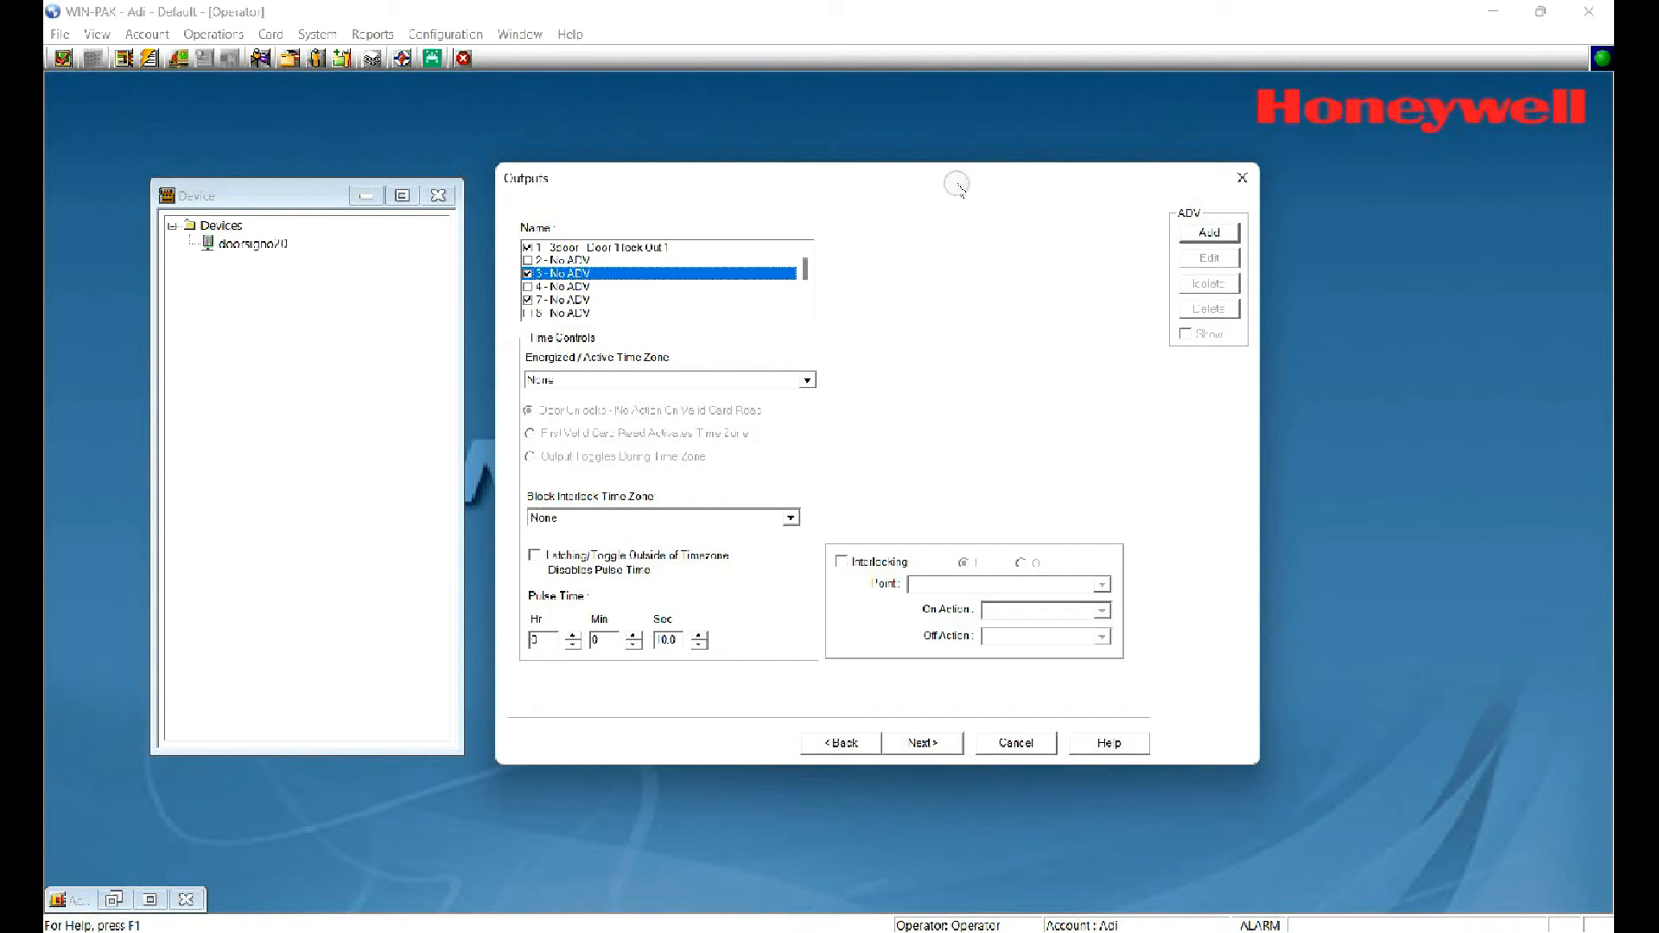
pyautogui.click(1207, 232)
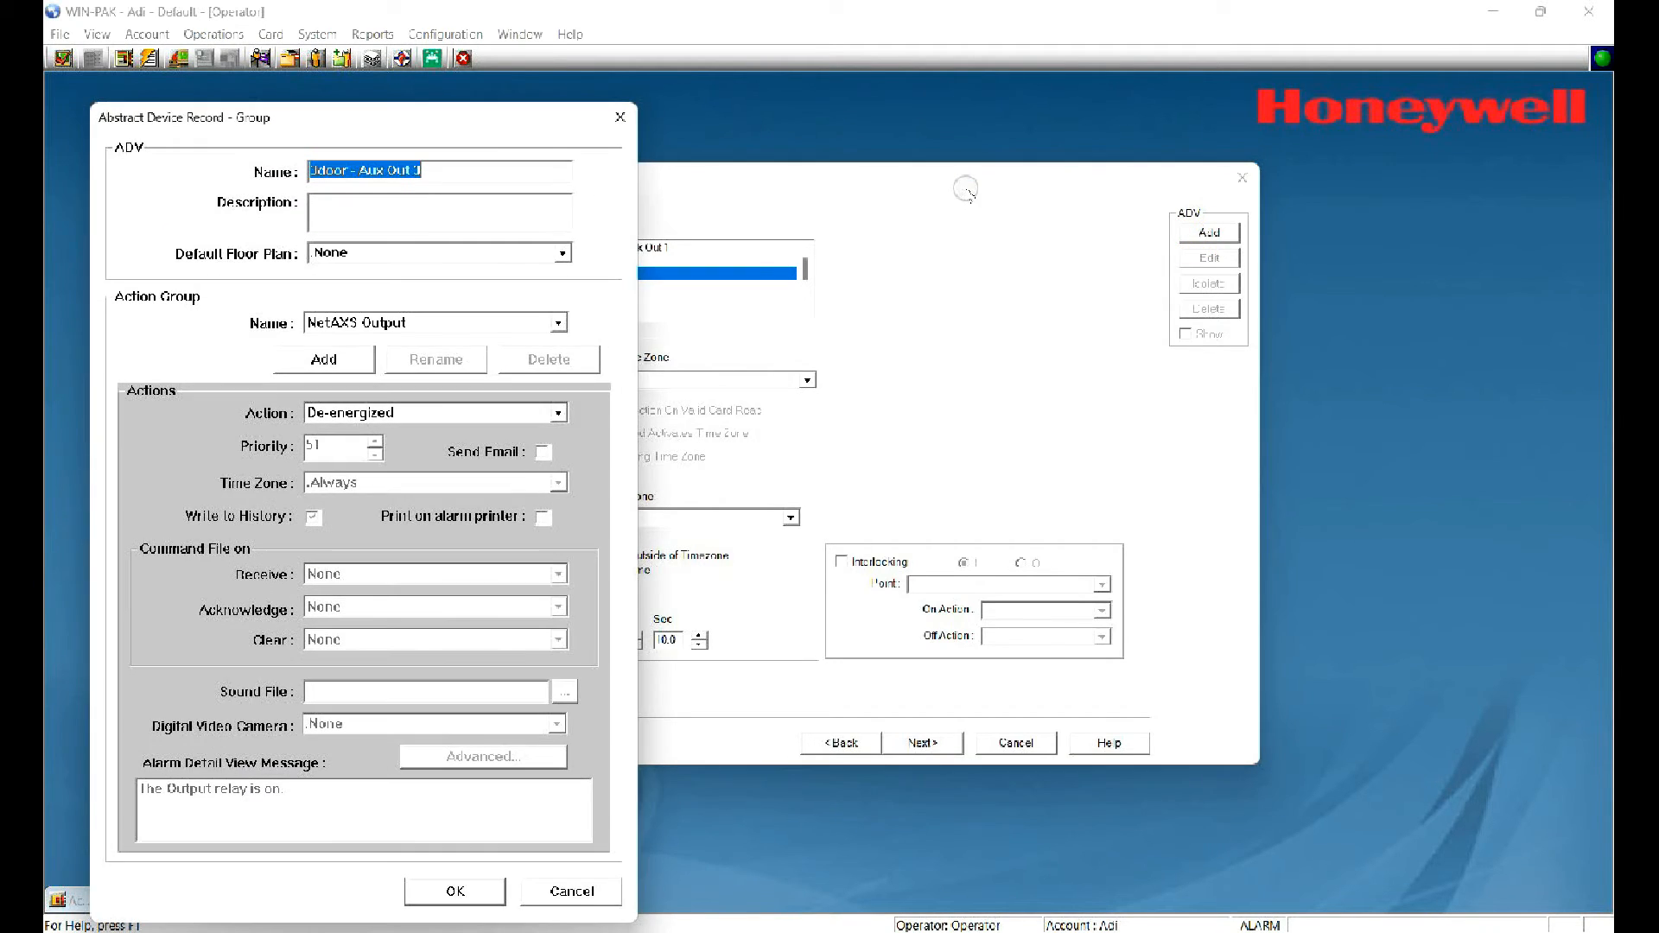
pyautogui.click(454, 891)
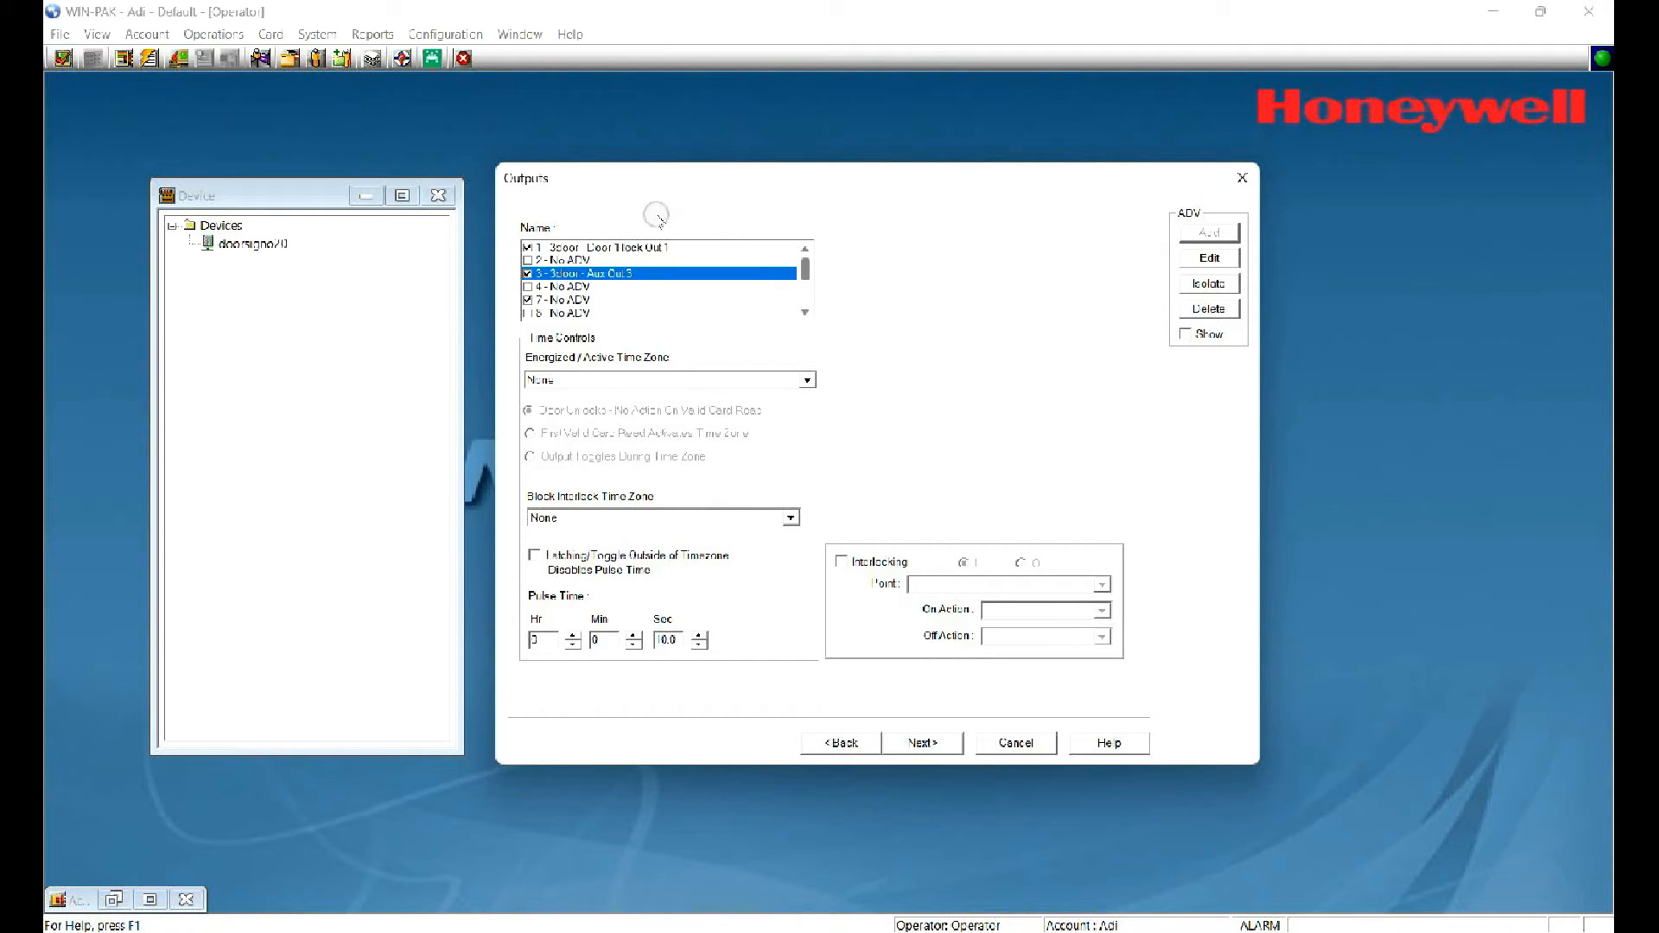
# Step: Add the '3door - Aux Out 9' NetAXS Output record for output 9
pyautogui.scroll(-3)
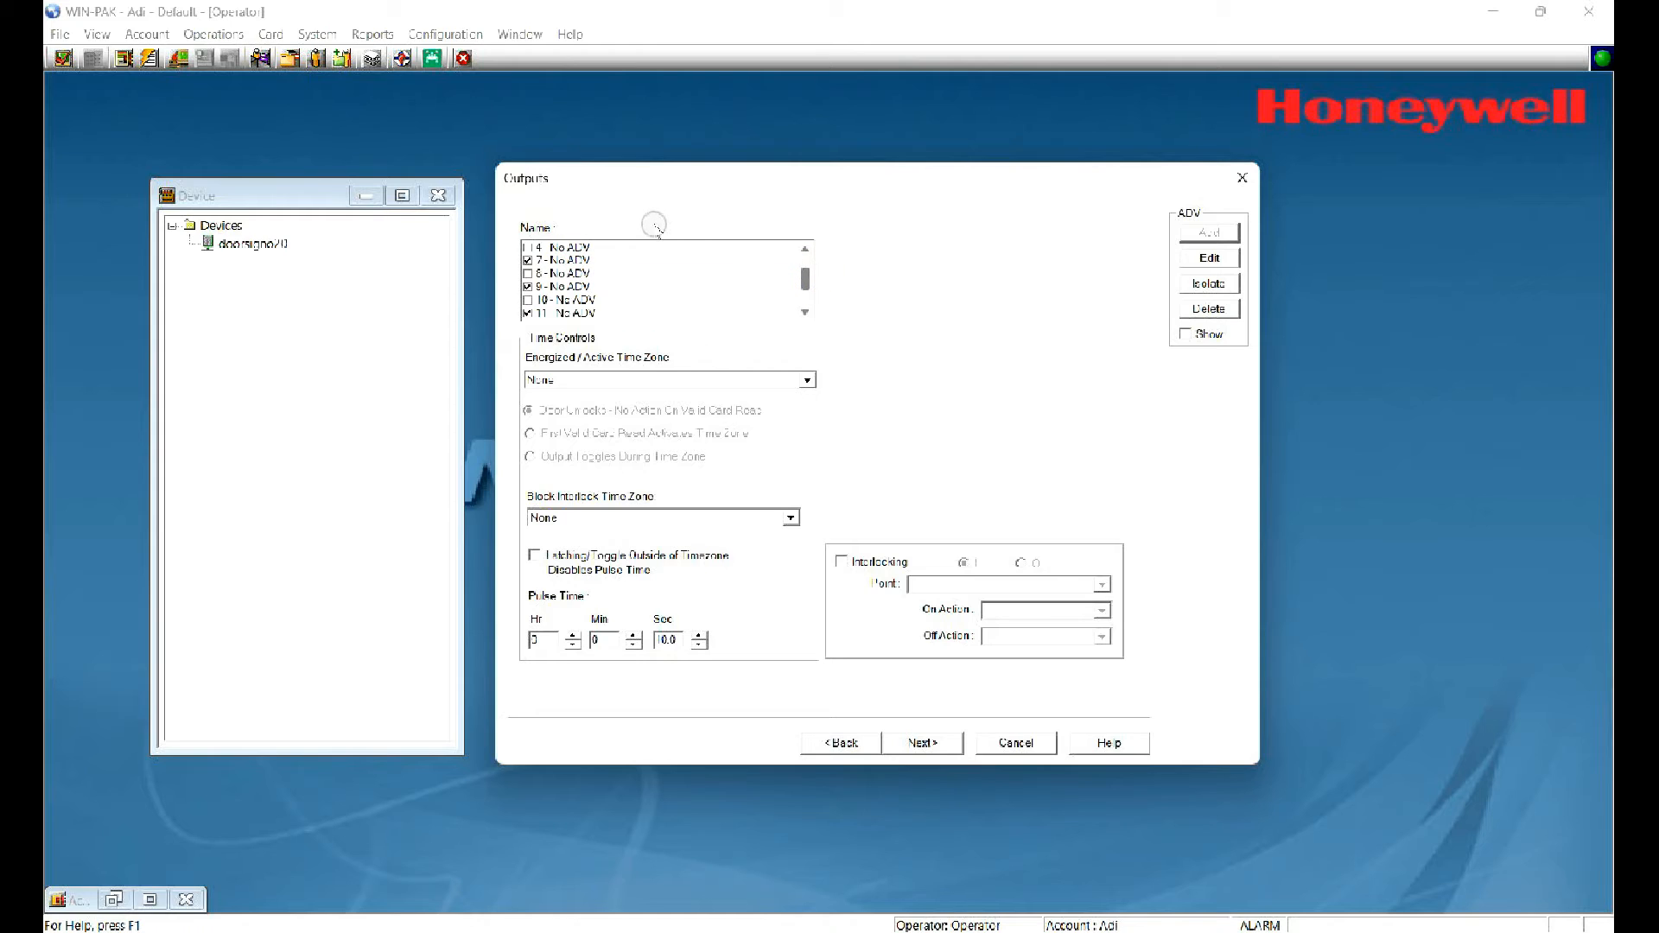
pyautogui.click(593, 286)
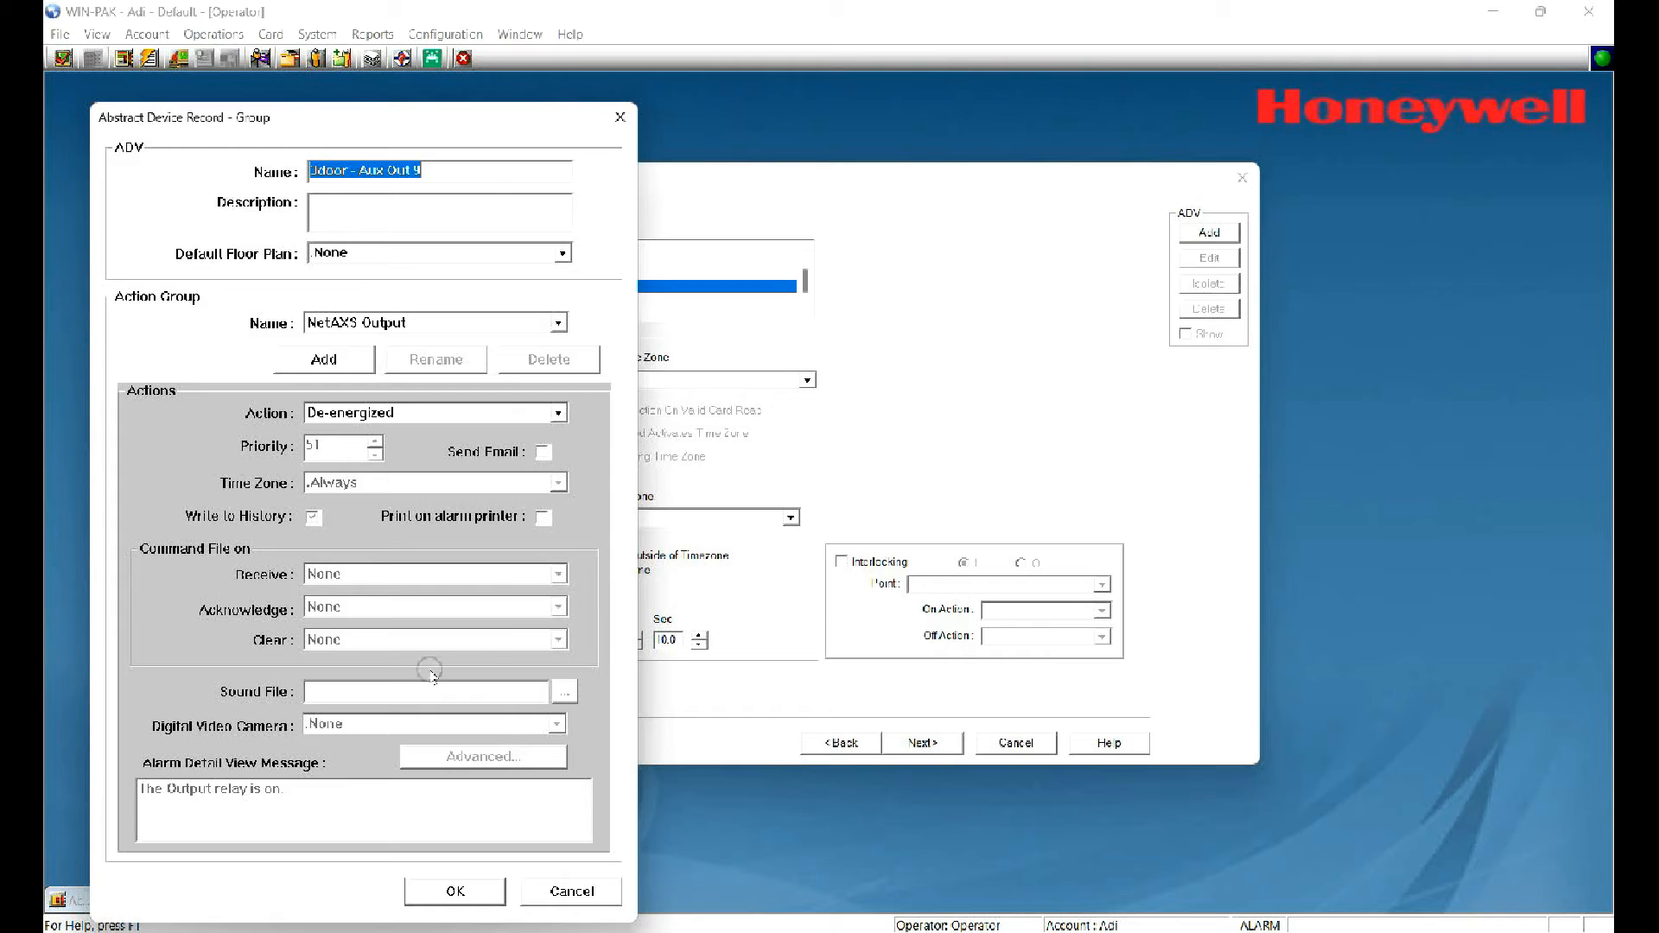
pyautogui.click(453, 891)
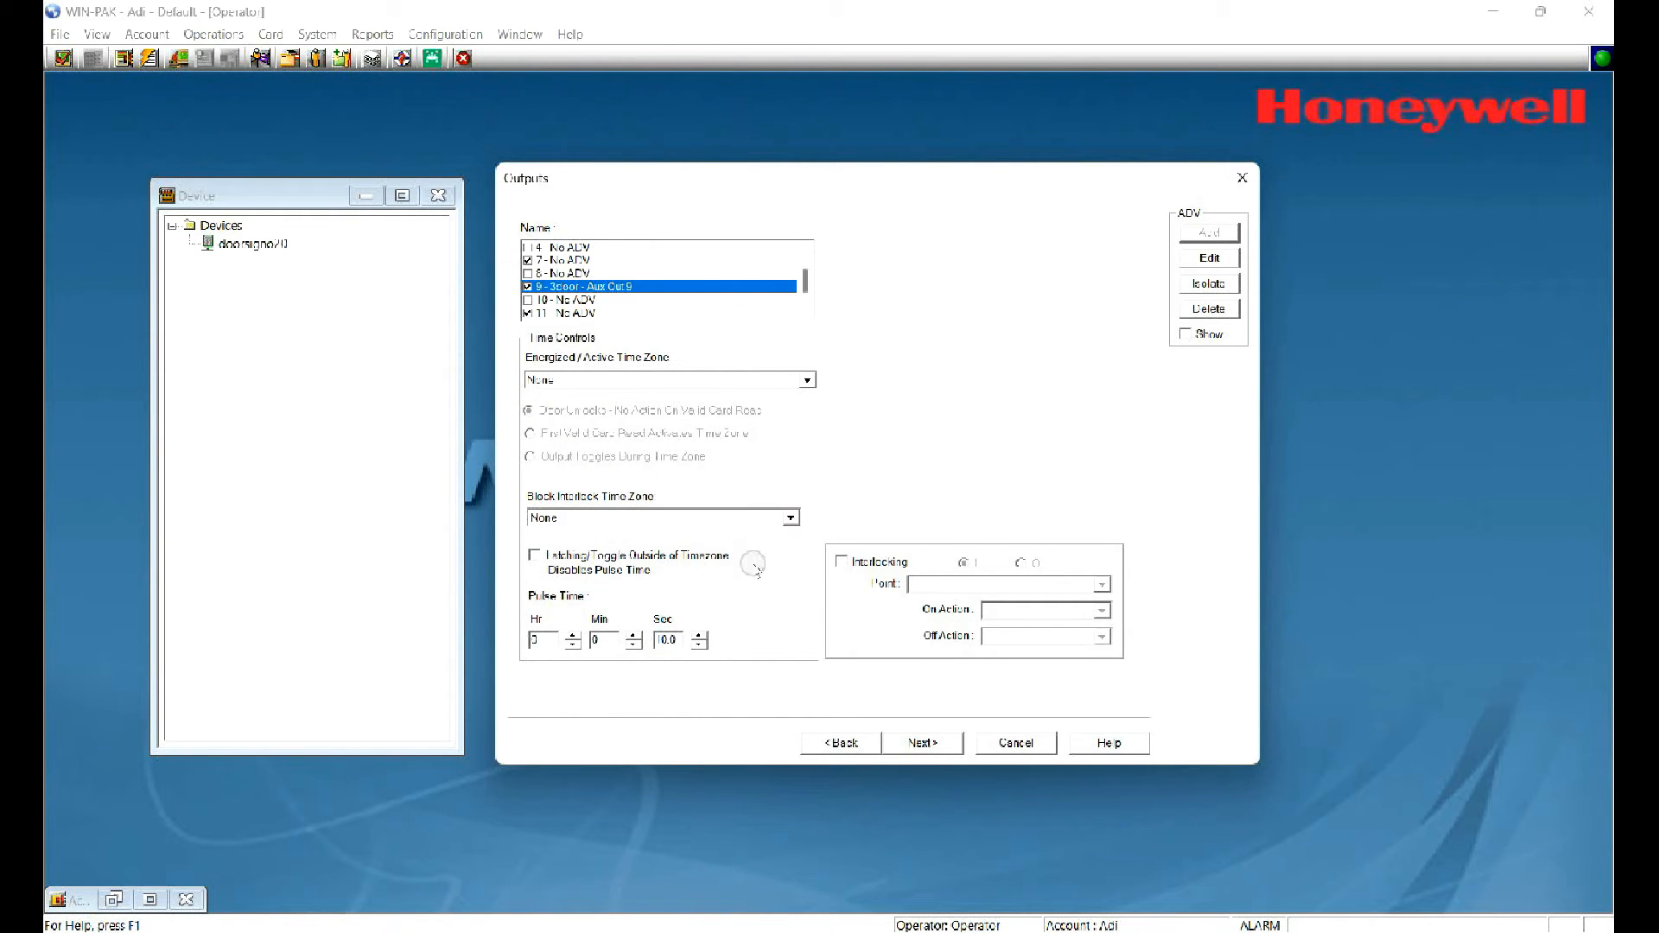
# Step: Create NetAXS Entrance records '3door - Reader 1a' and '3door - Reader 2a', reaching the Finish page
pyautogui.click(922, 741)
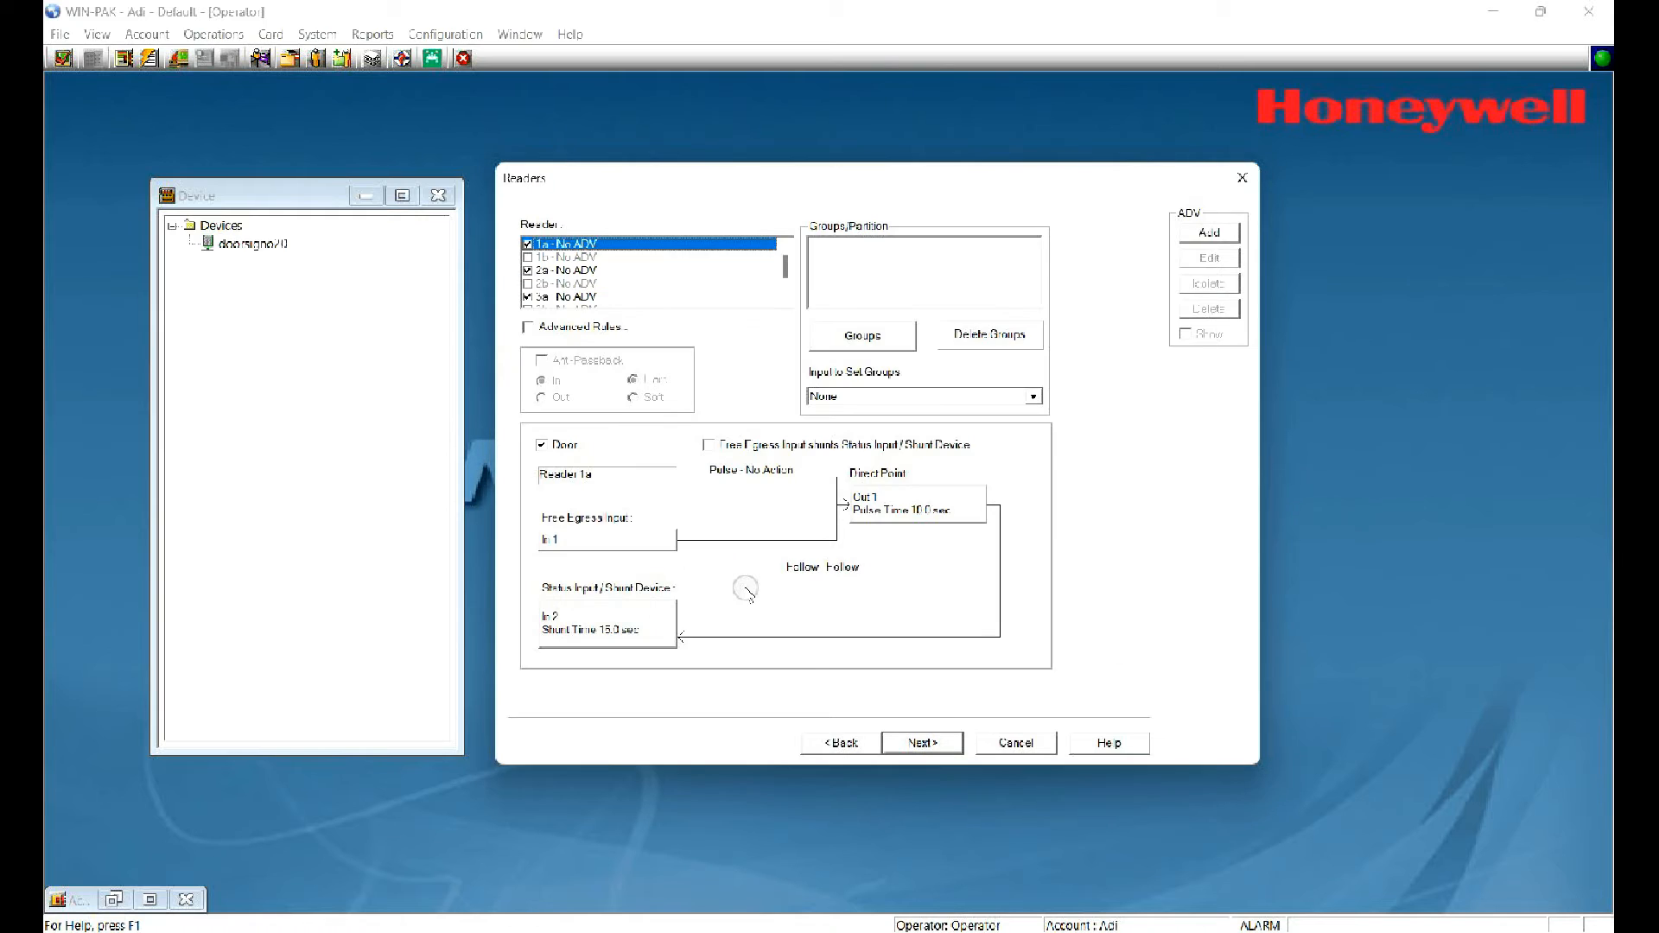
pyautogui.moveTo(506, 197)
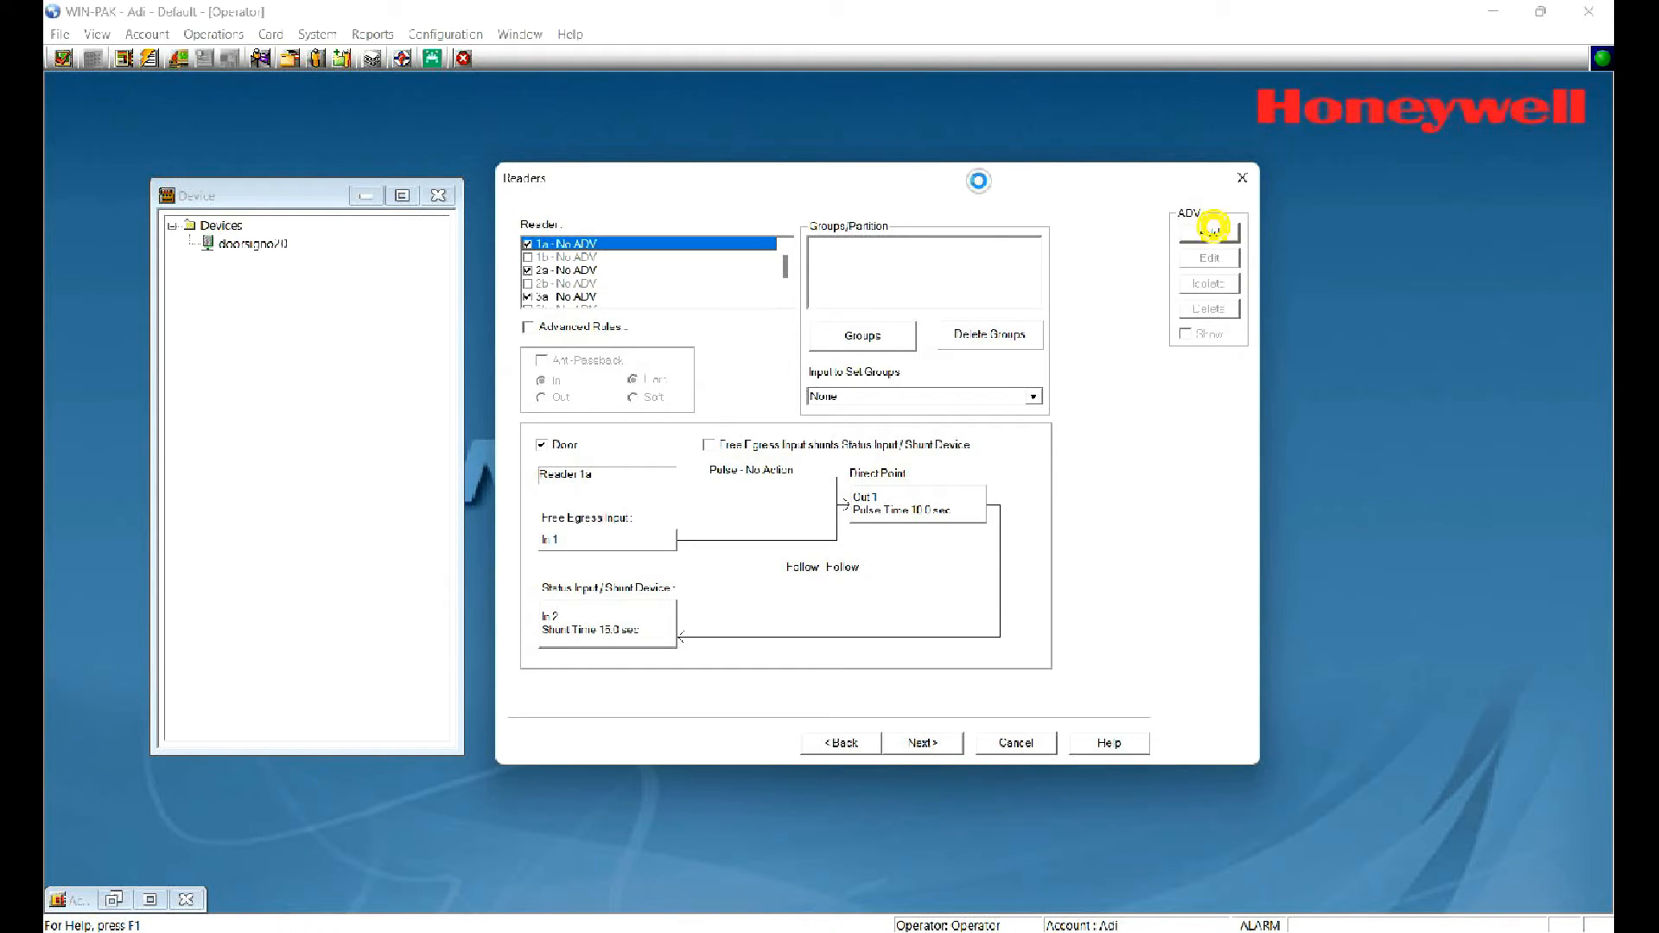
pyautogui.click(1207, 231)
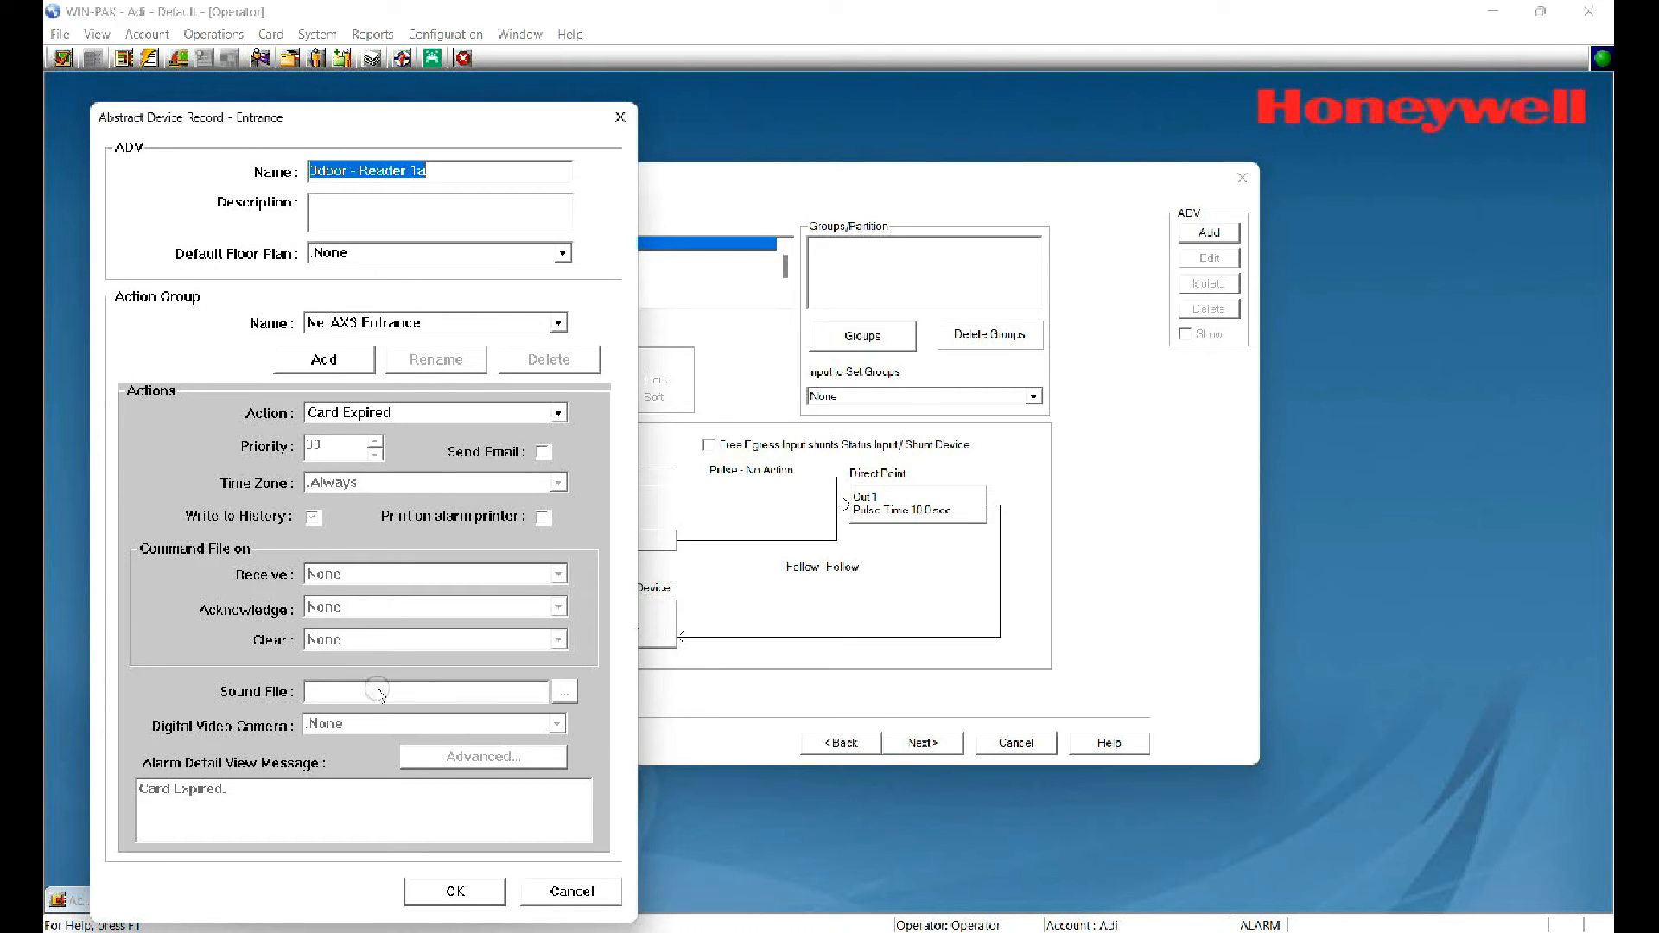
pyautogui.click(453, 891)
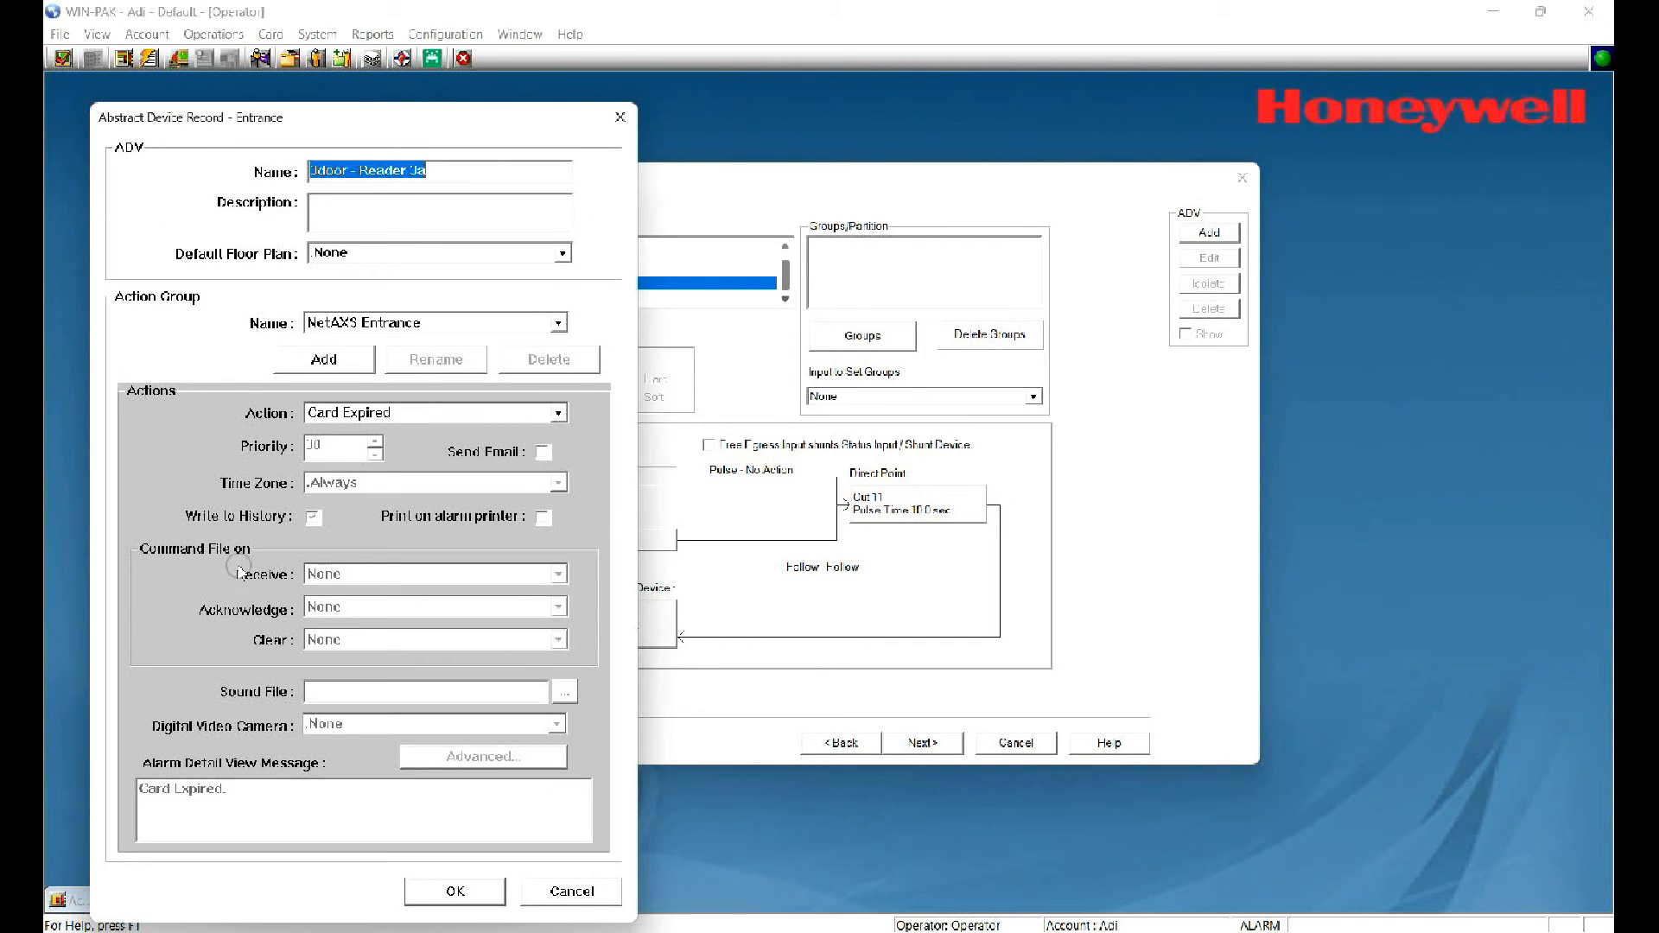
pyautogui.moveTo(452, 708)
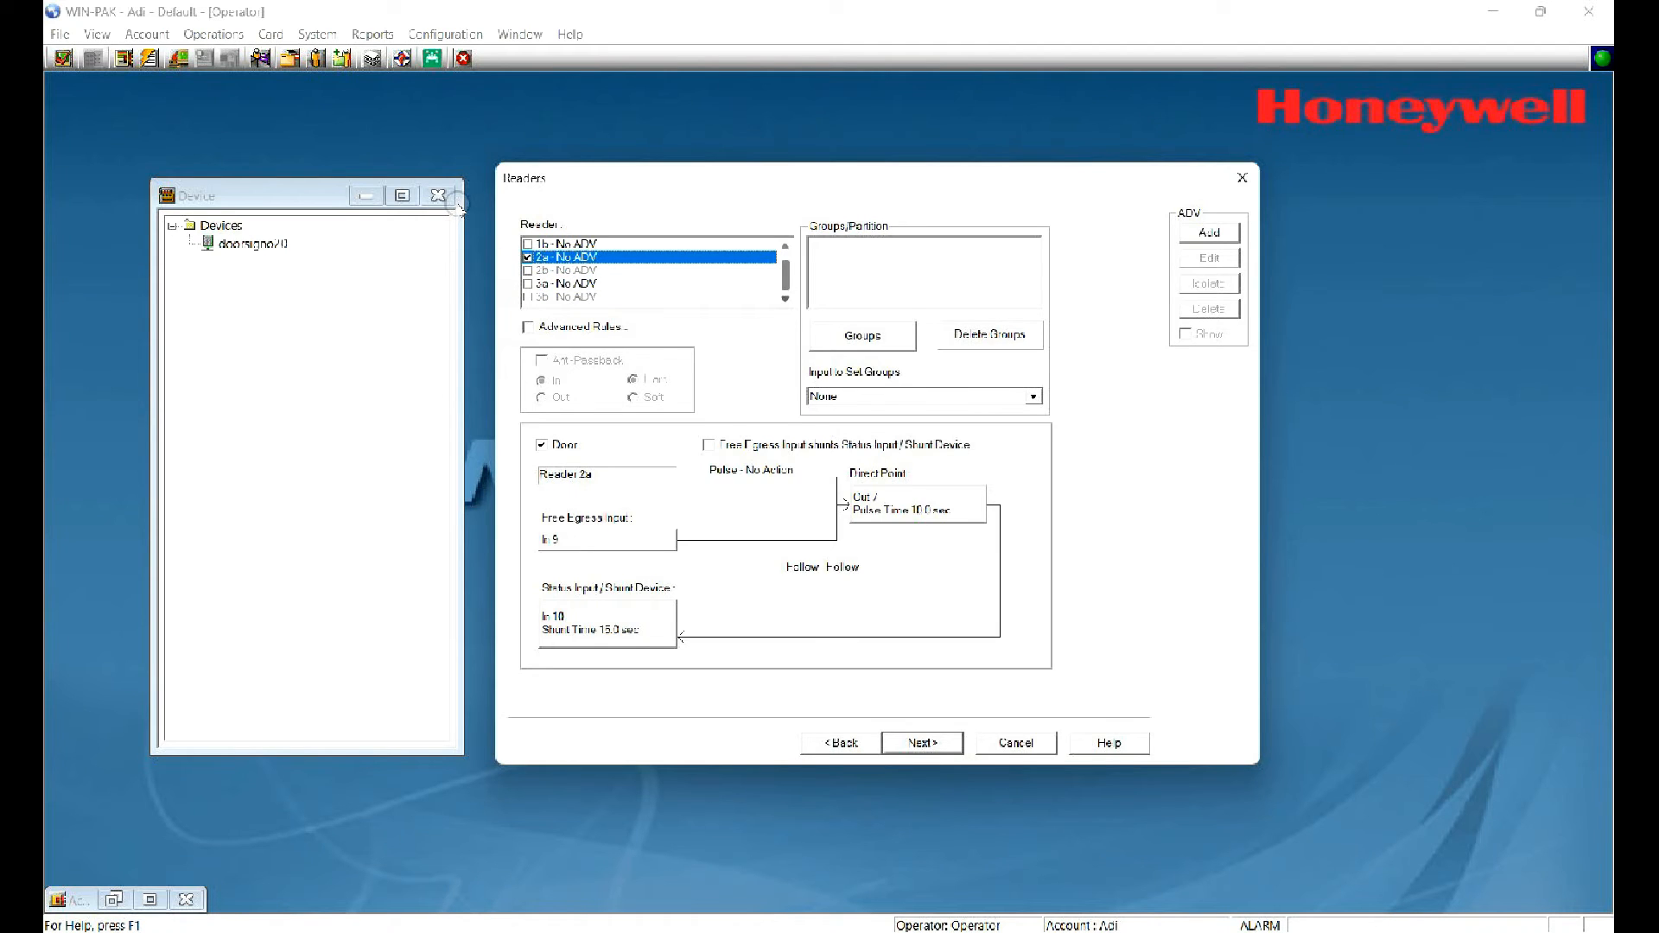
pyautogui.click(1207, 231)
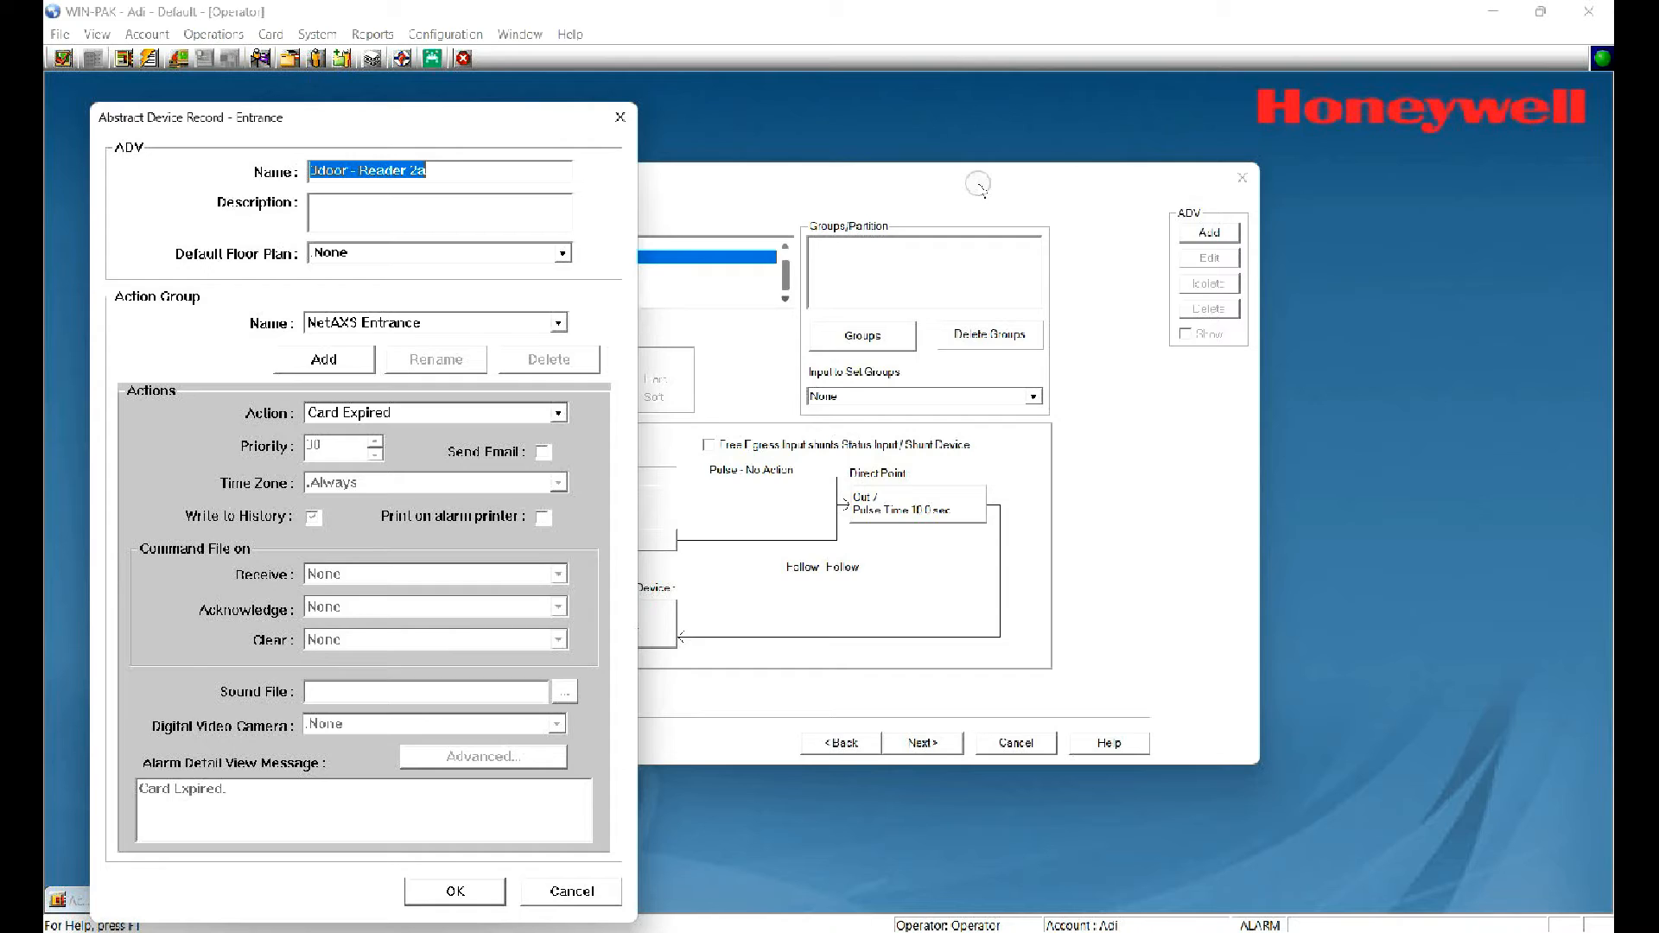
pyautogui.moveTo(208, 159)
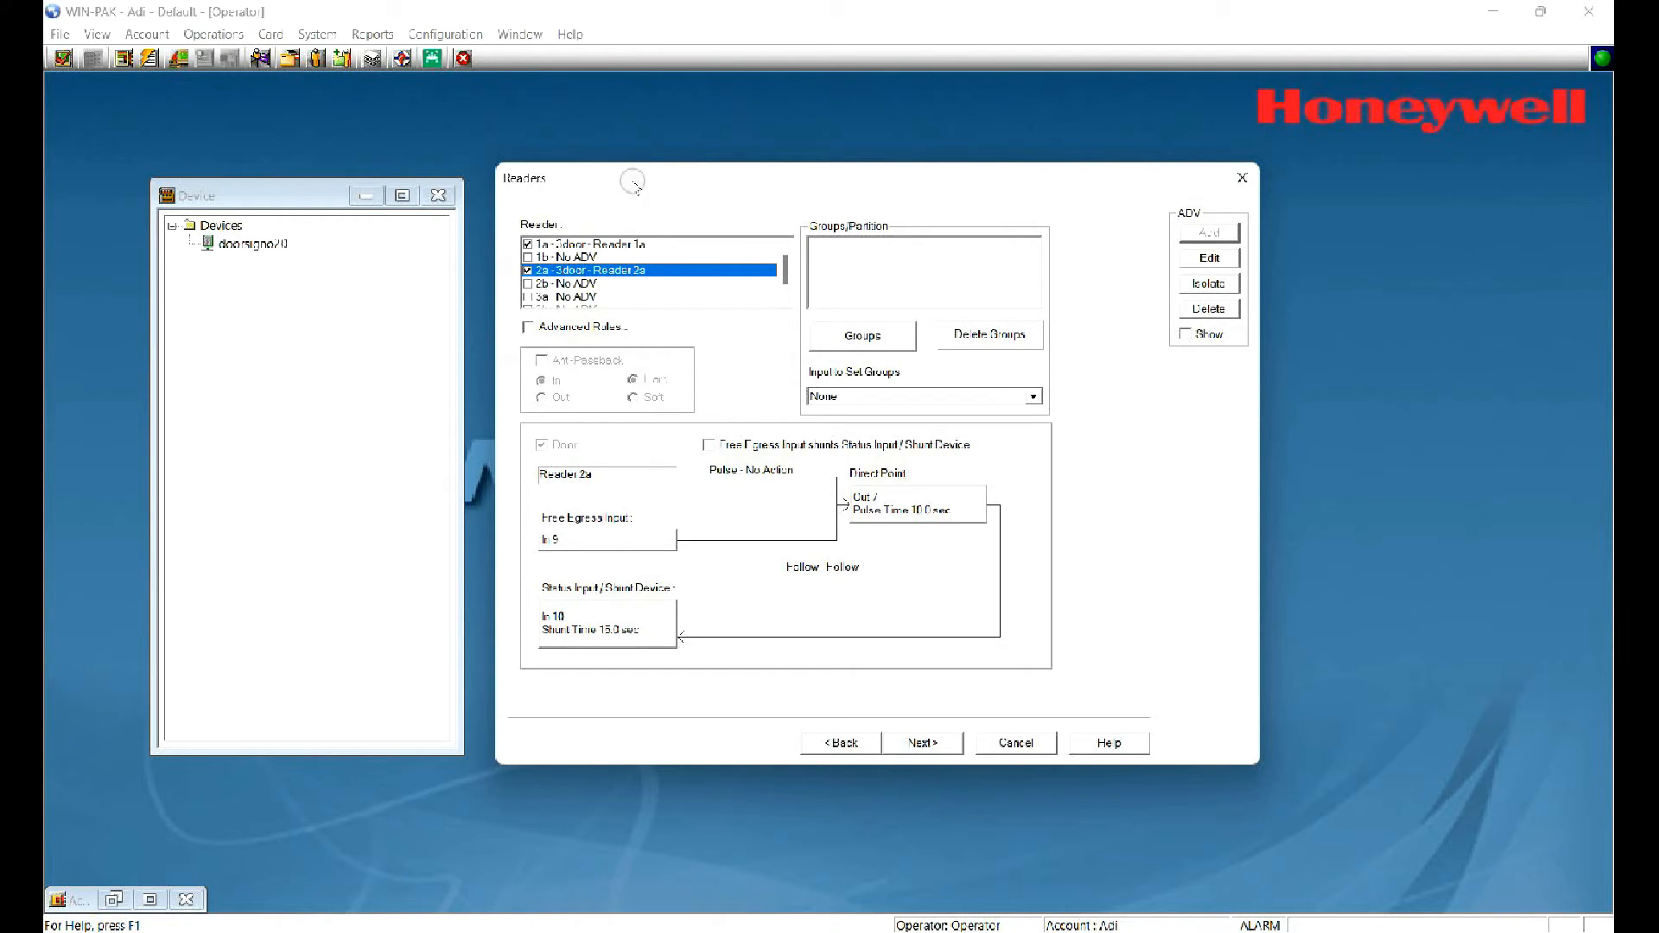
pyautogui.moveTo(443, 218)
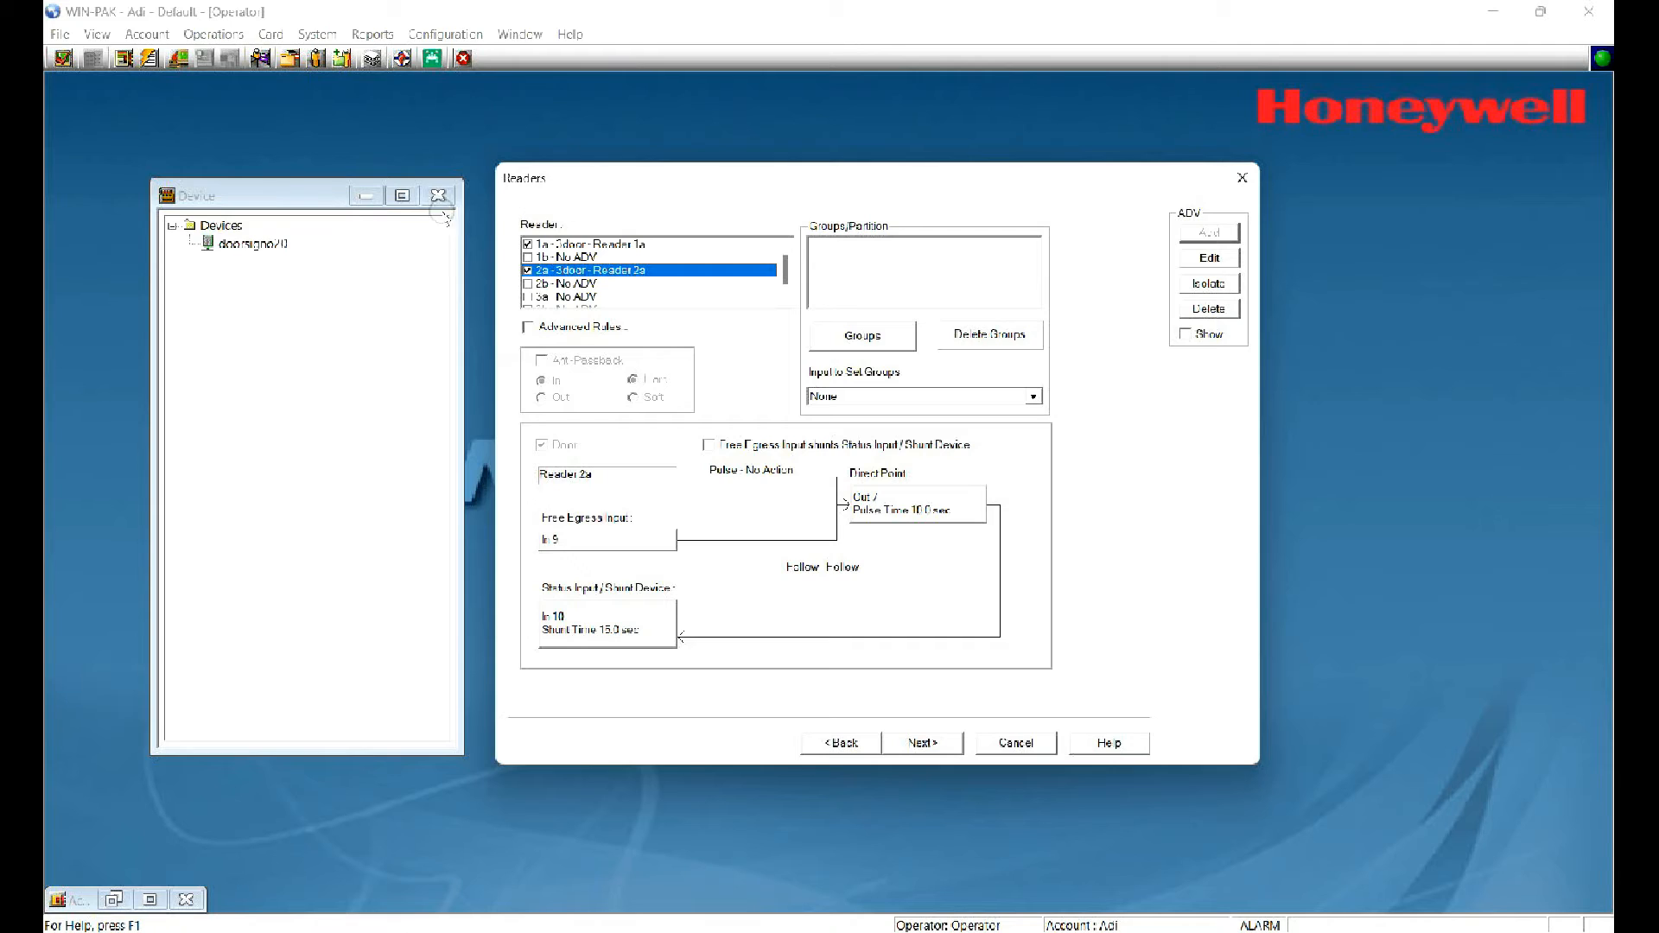
pyautogui.moveTo(457, 201)
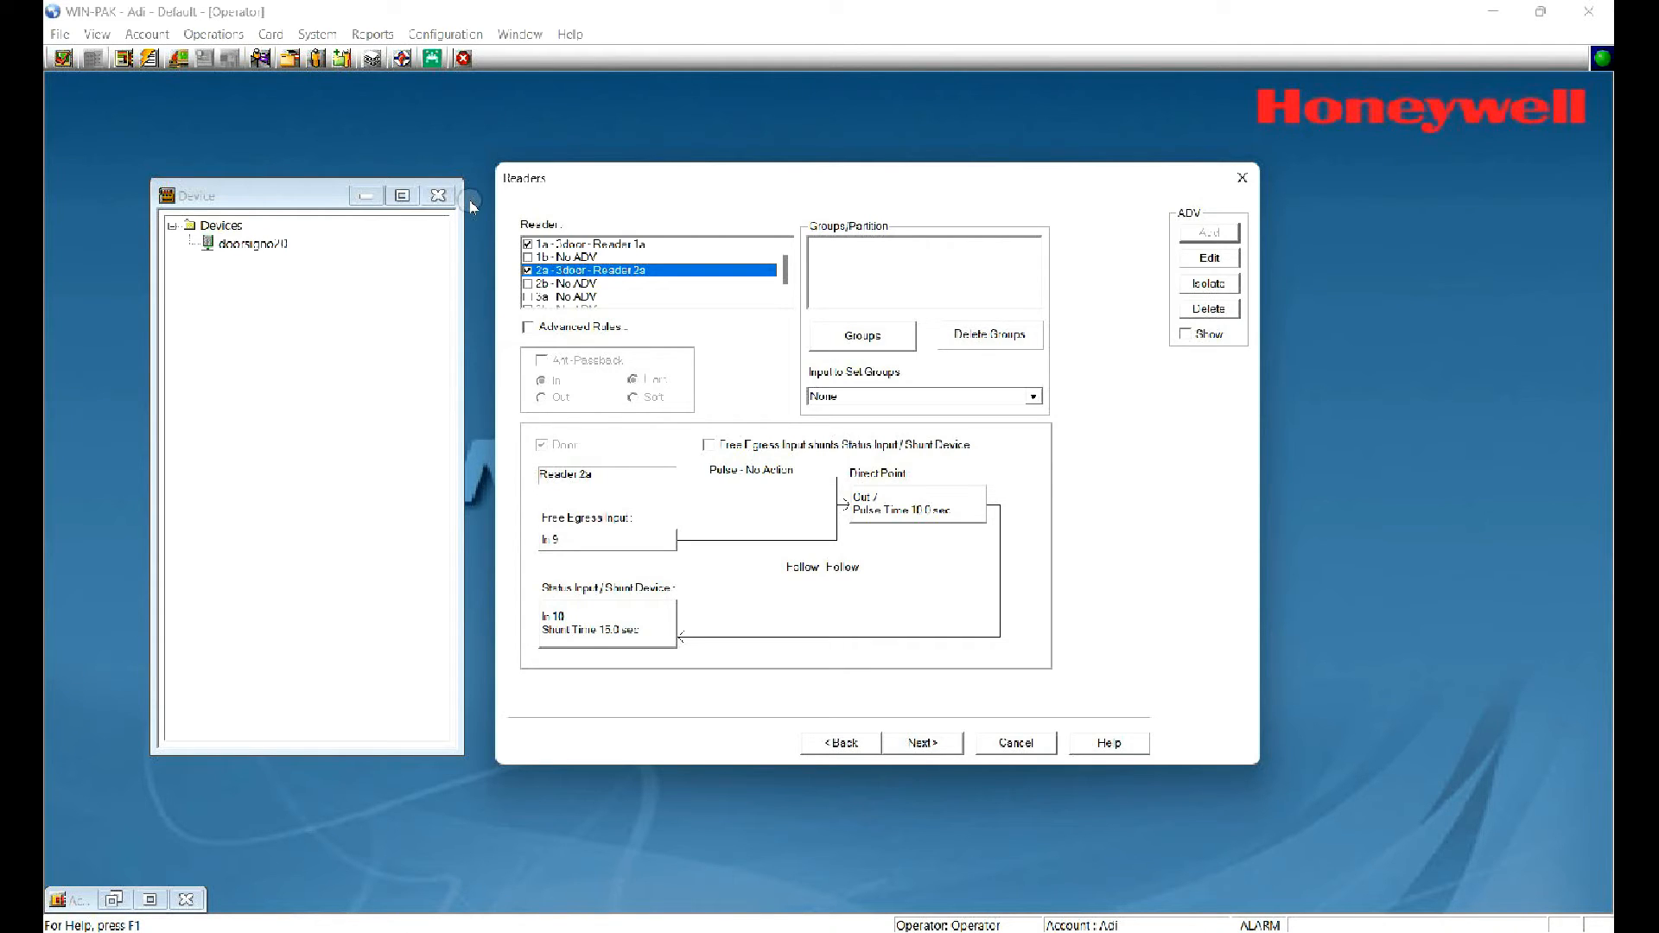
pyautogui.moveTo(645, 605)
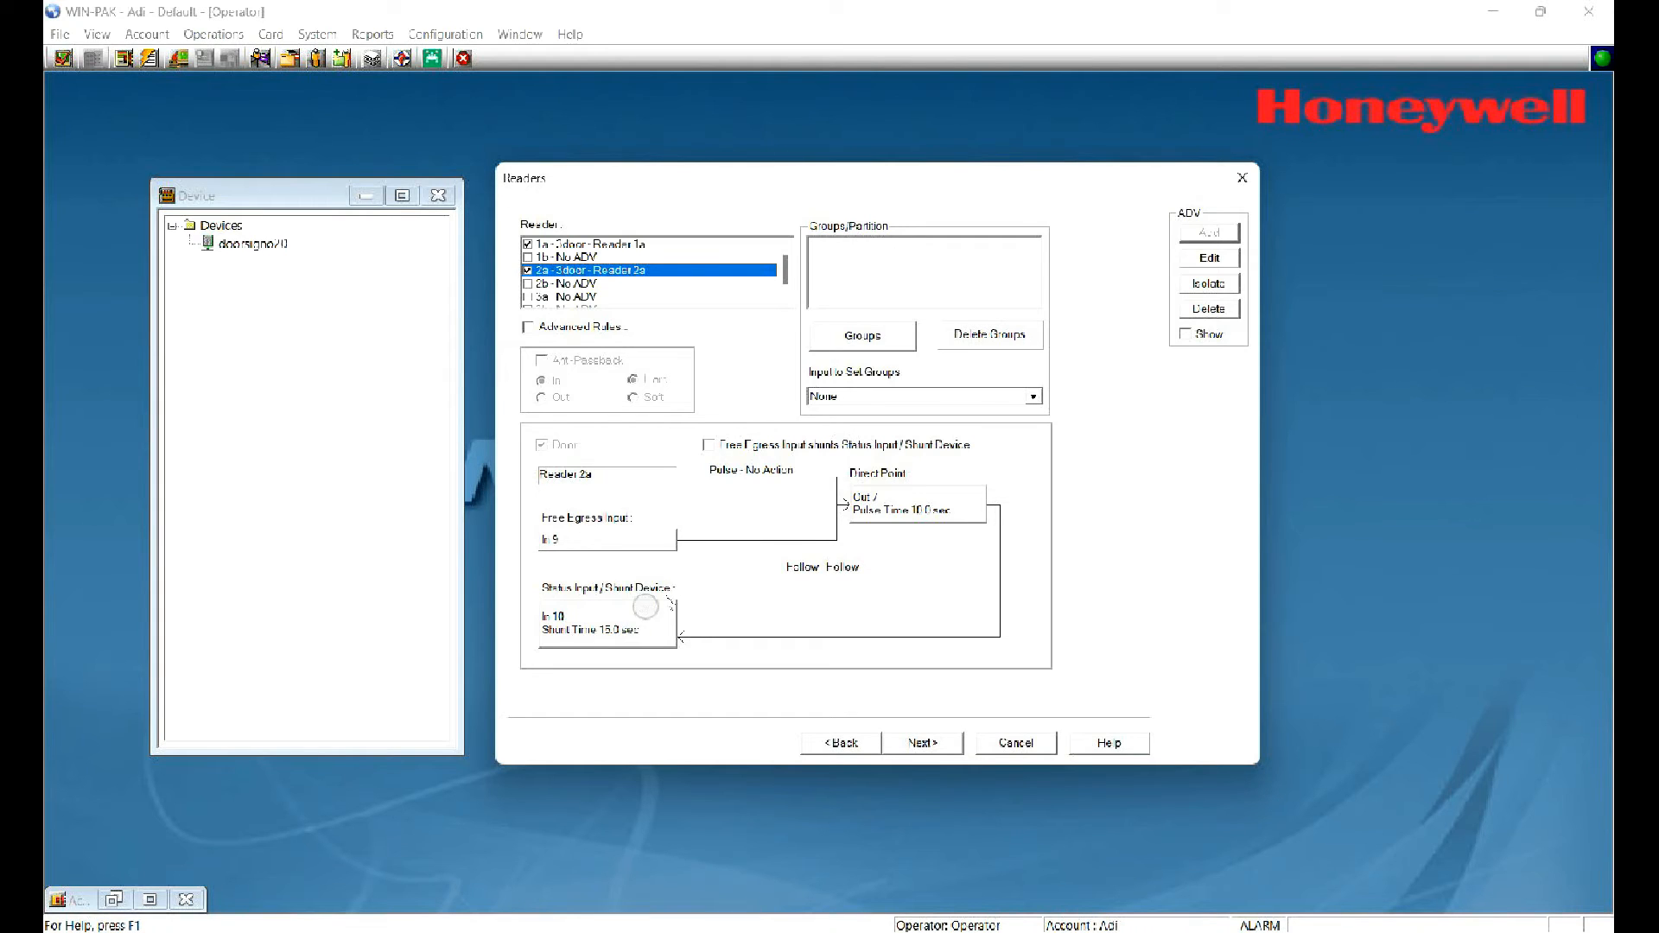
pyautogui.click(919, 741)
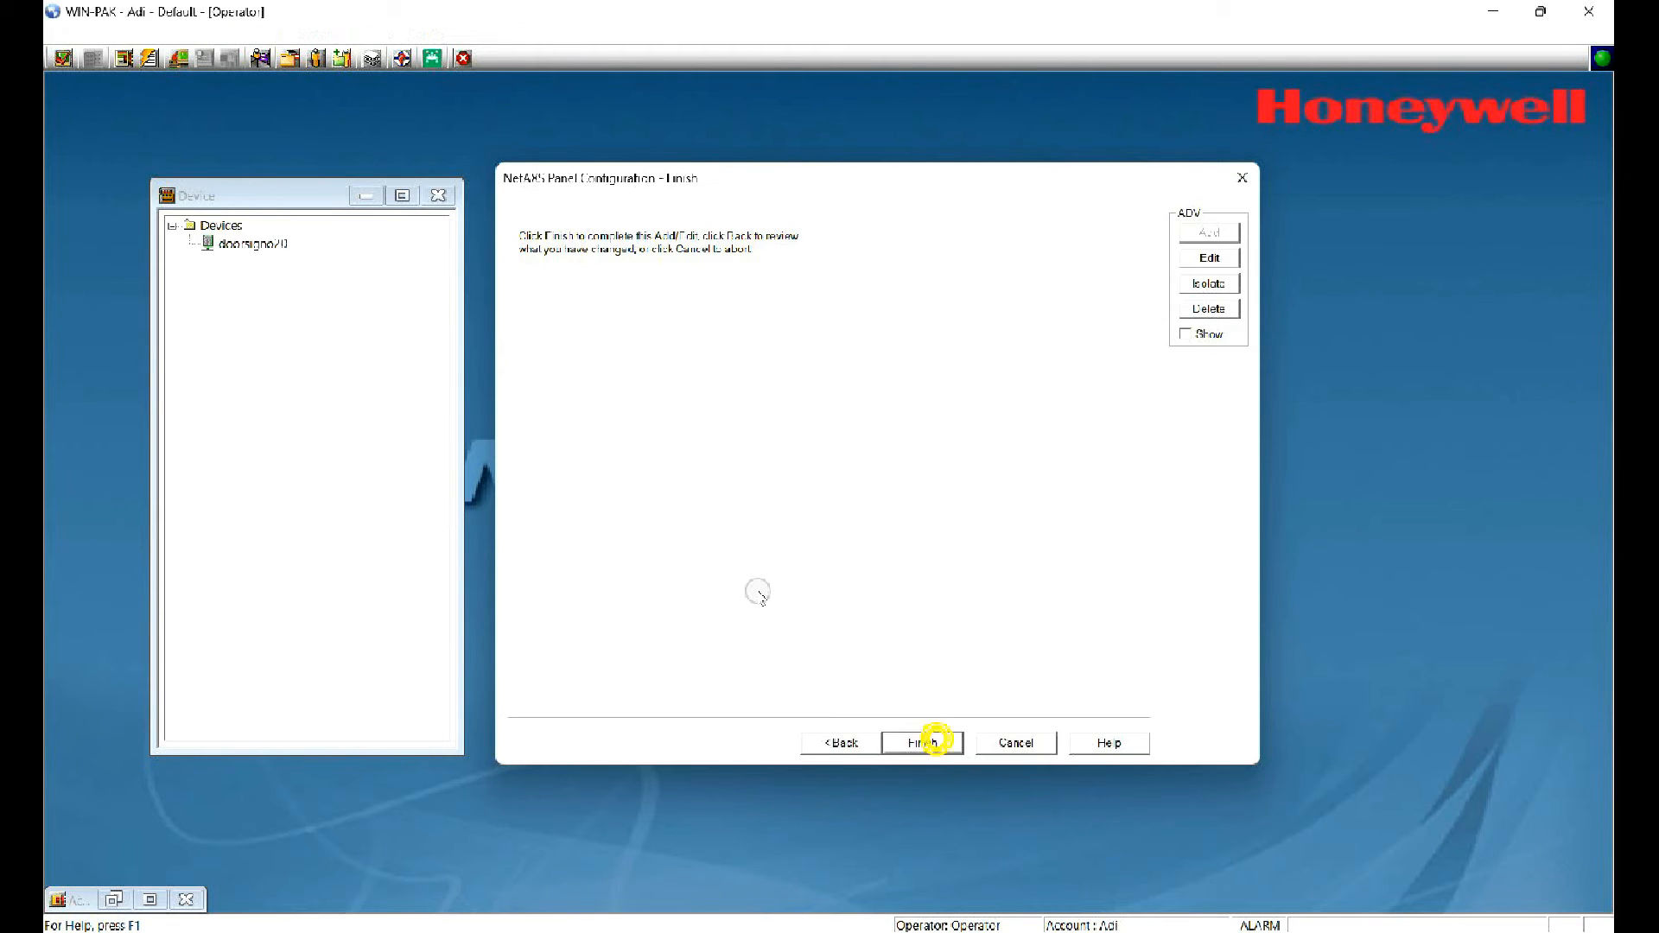
# Step: Finish the NetAXS Panel Configuration wizard and accept the manual initialization warning
pyautogui.click(922, 741)
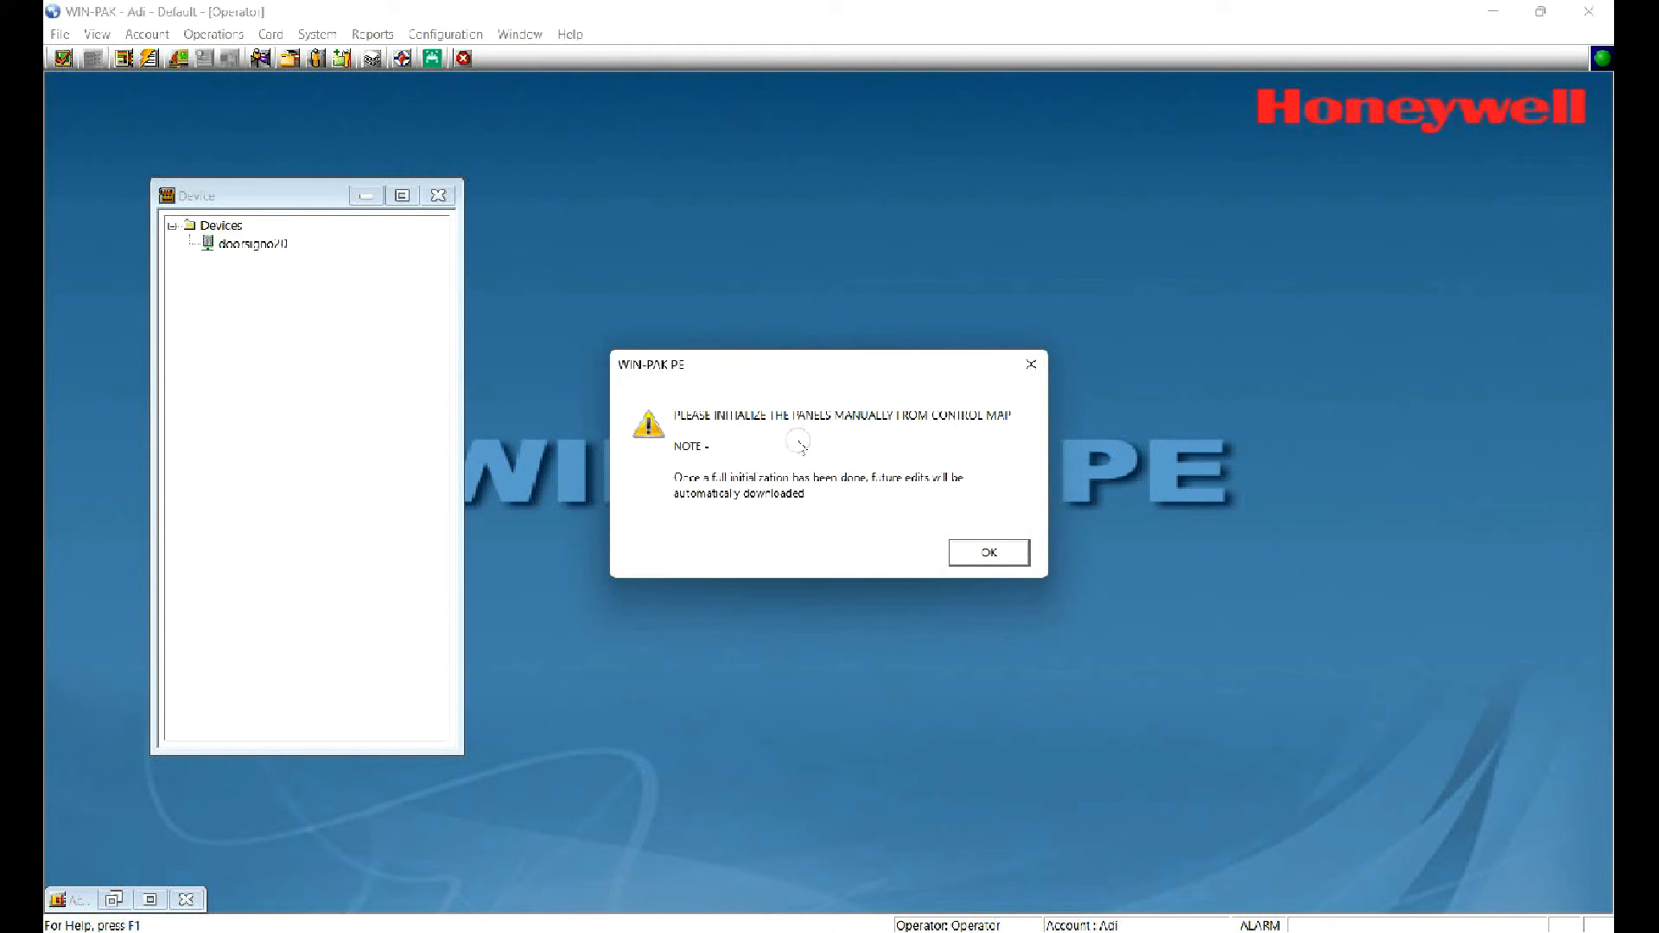
pyautogui.click(985, 552)
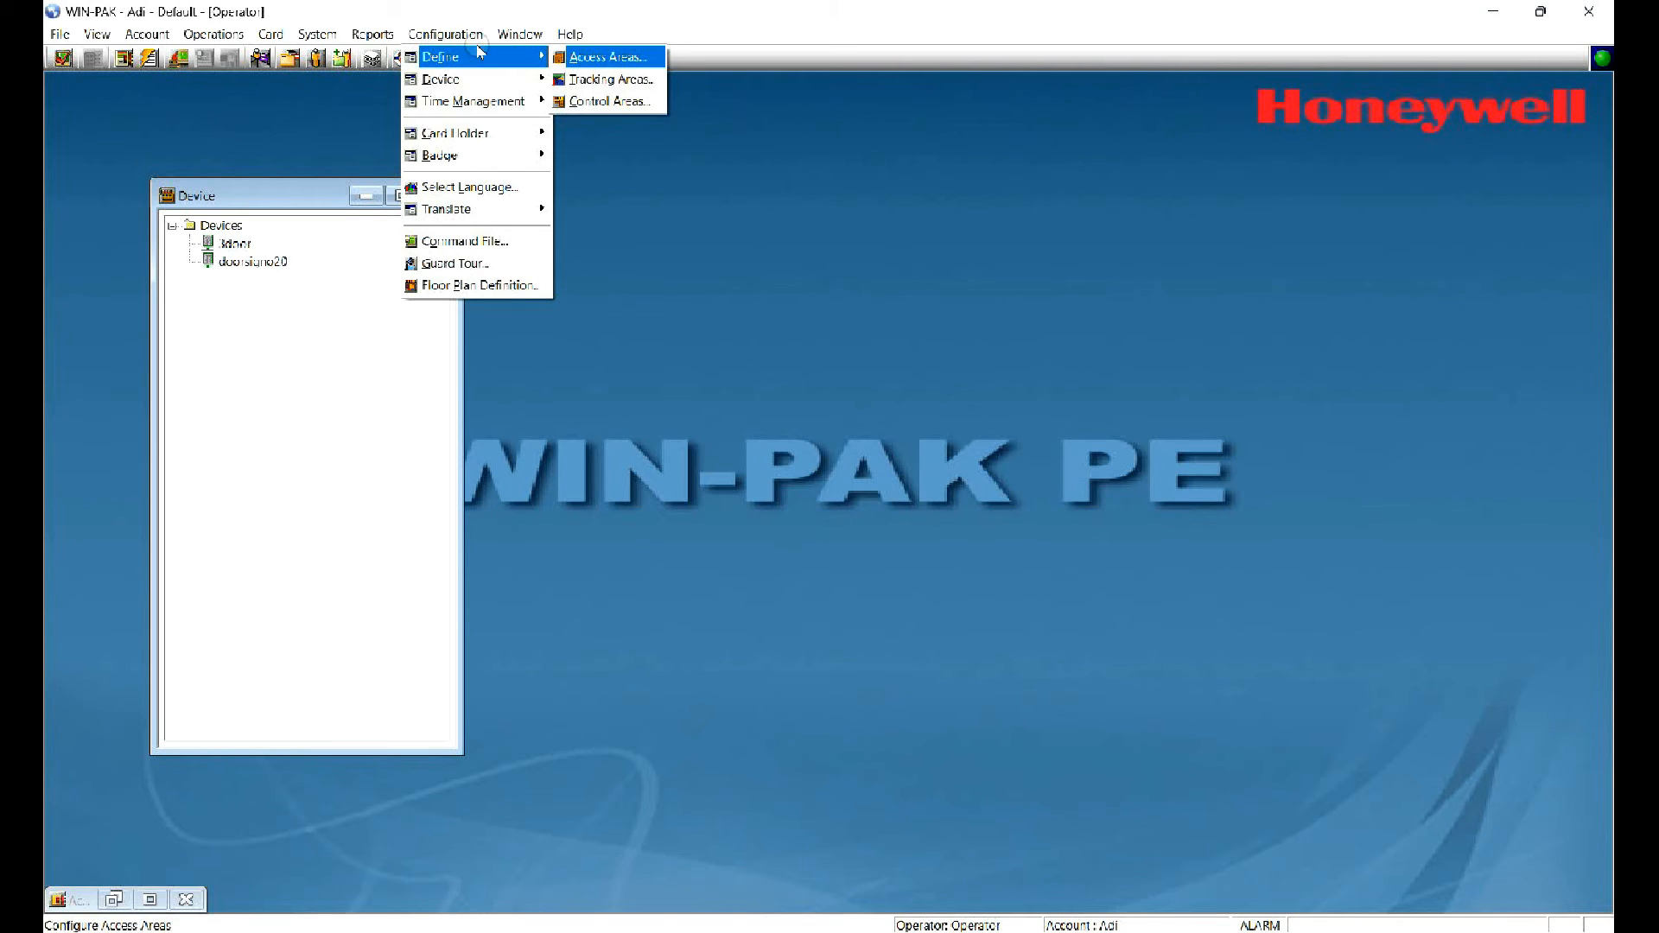
# Step: Add entrances '3door - Reader 1a' and '3door - Reader 2a' to the access area
pyautogui.click(607, 56)
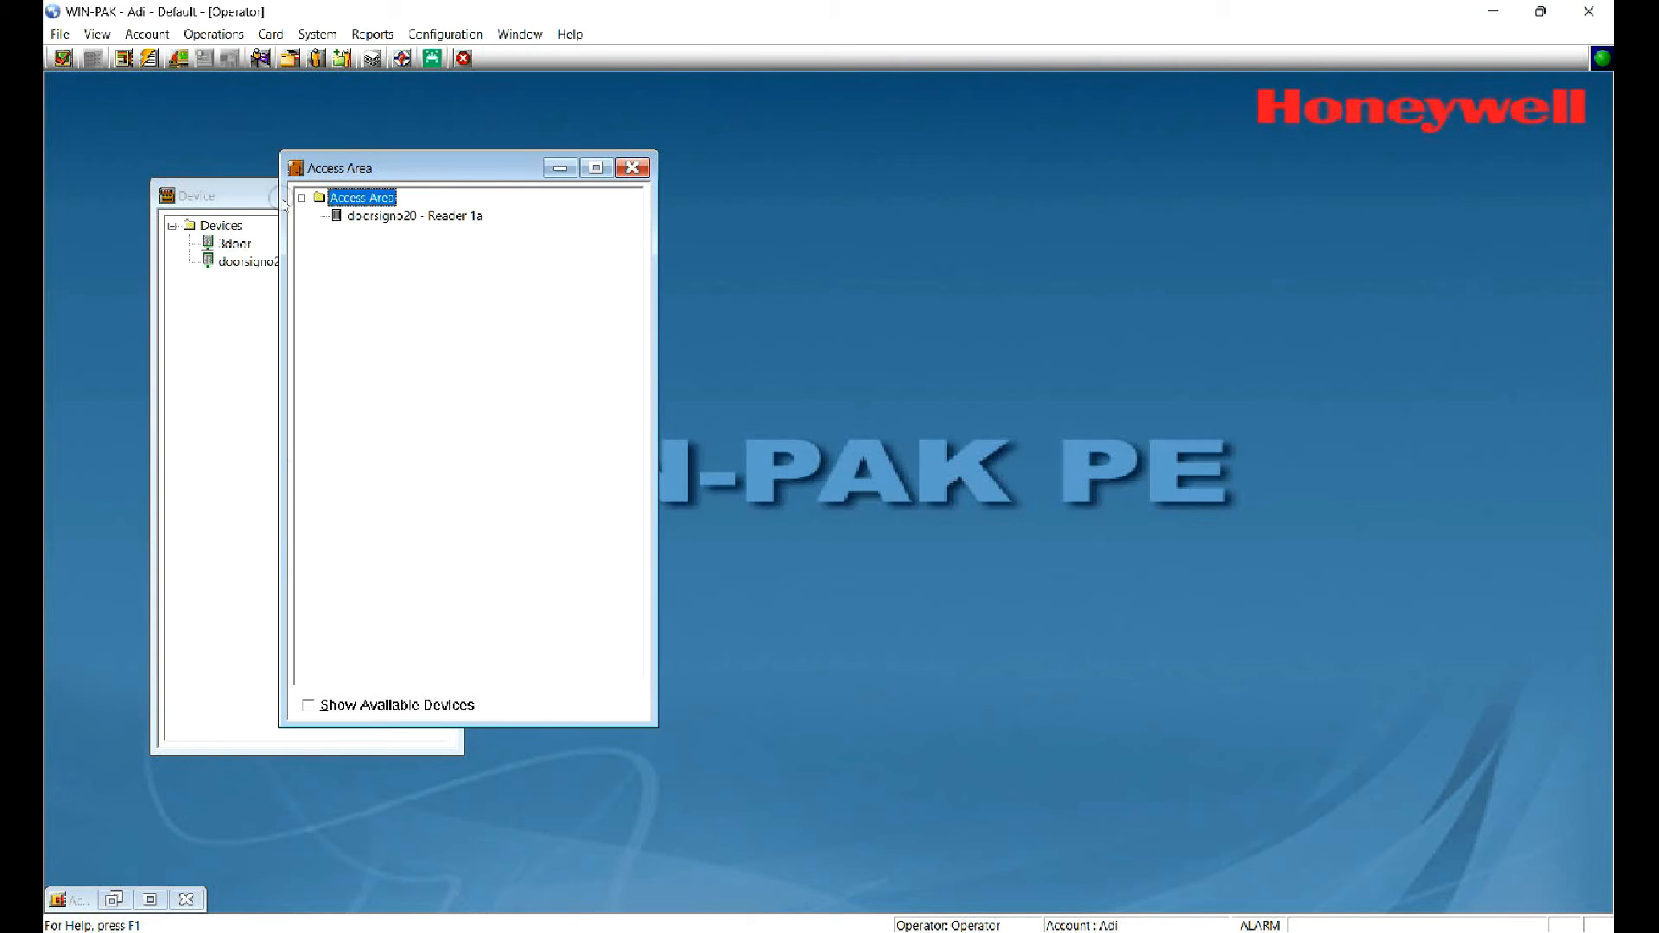
pyautogui.click(310, 705)
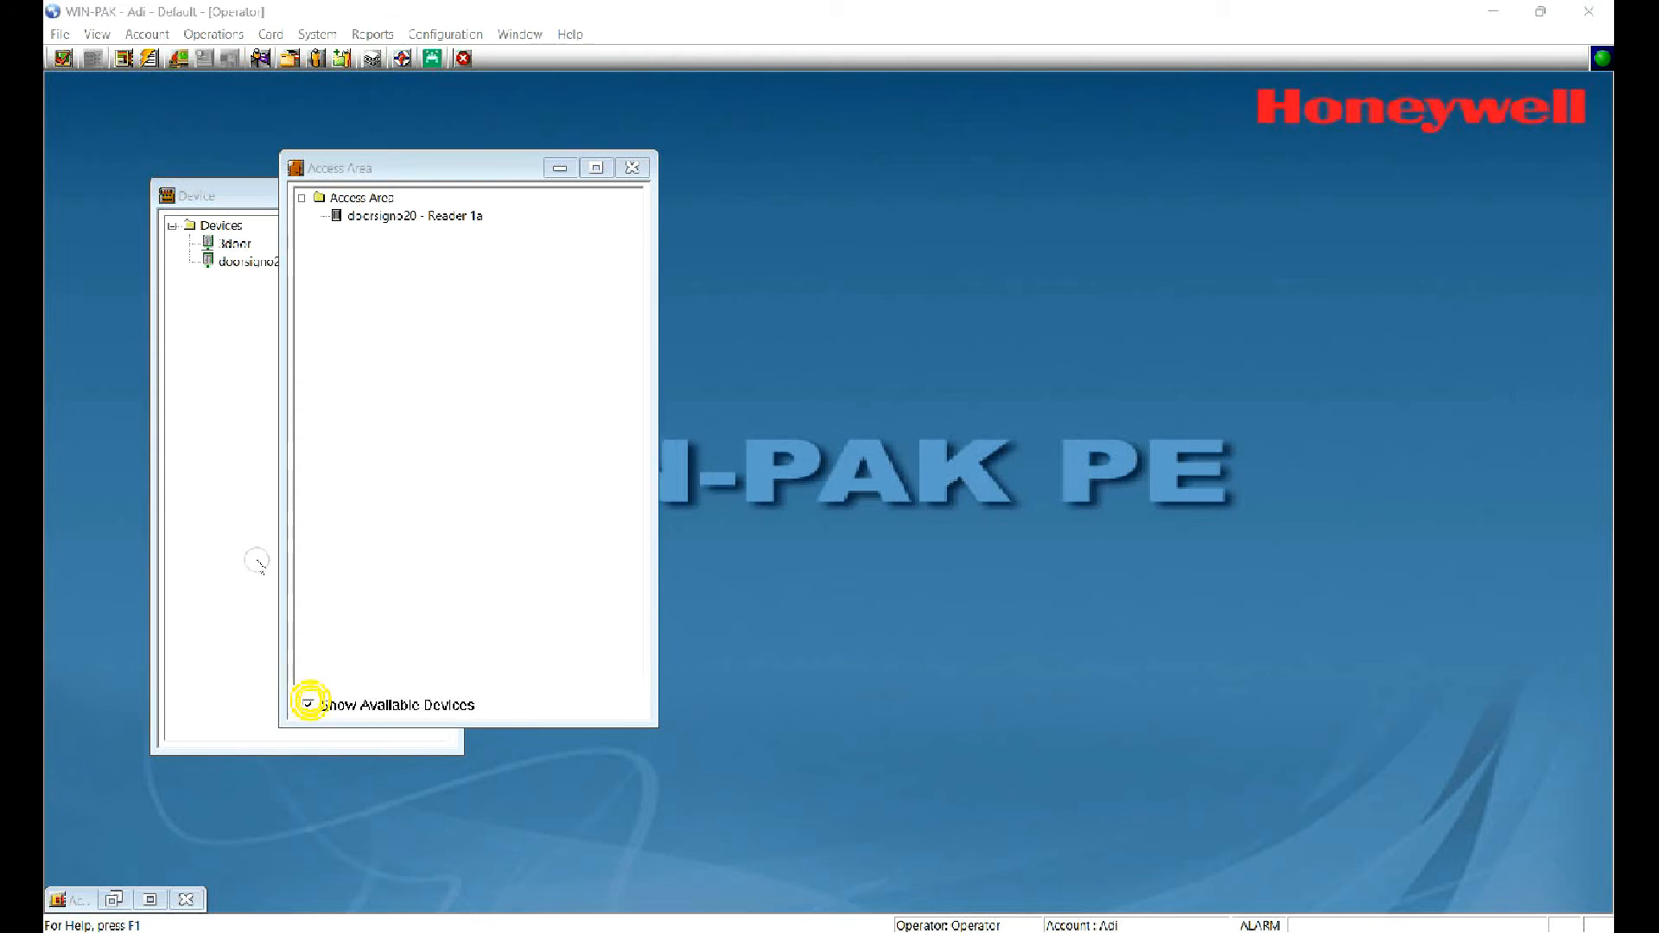
pyautogui.click(308, 705)
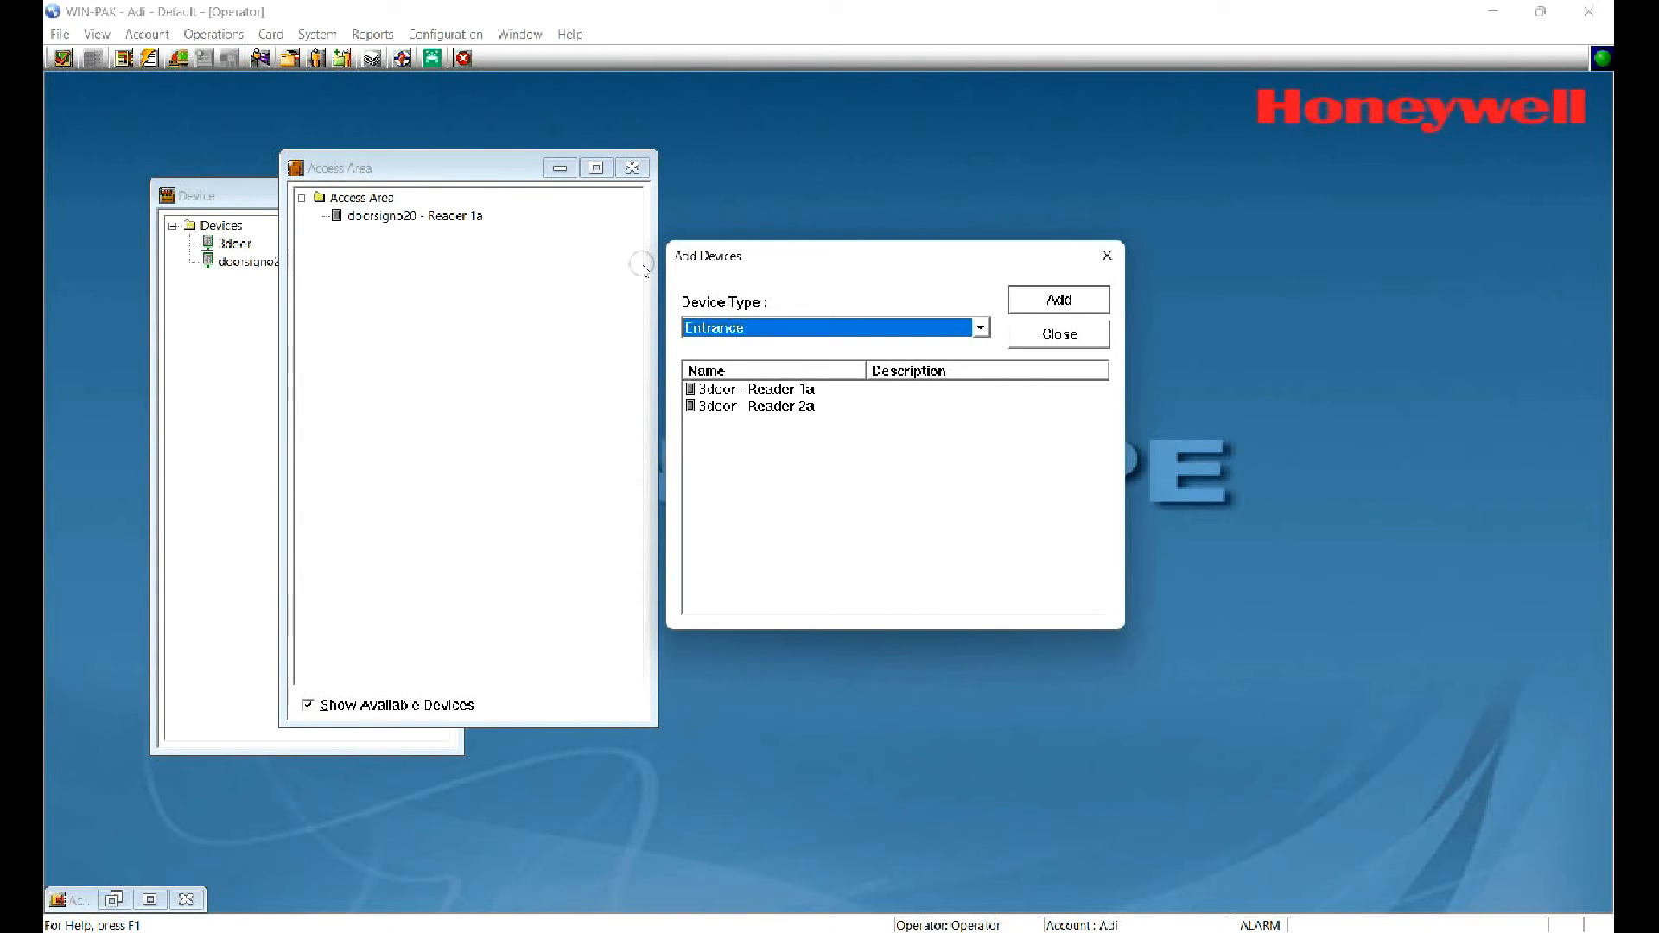
pyautogui.click(979, 326)
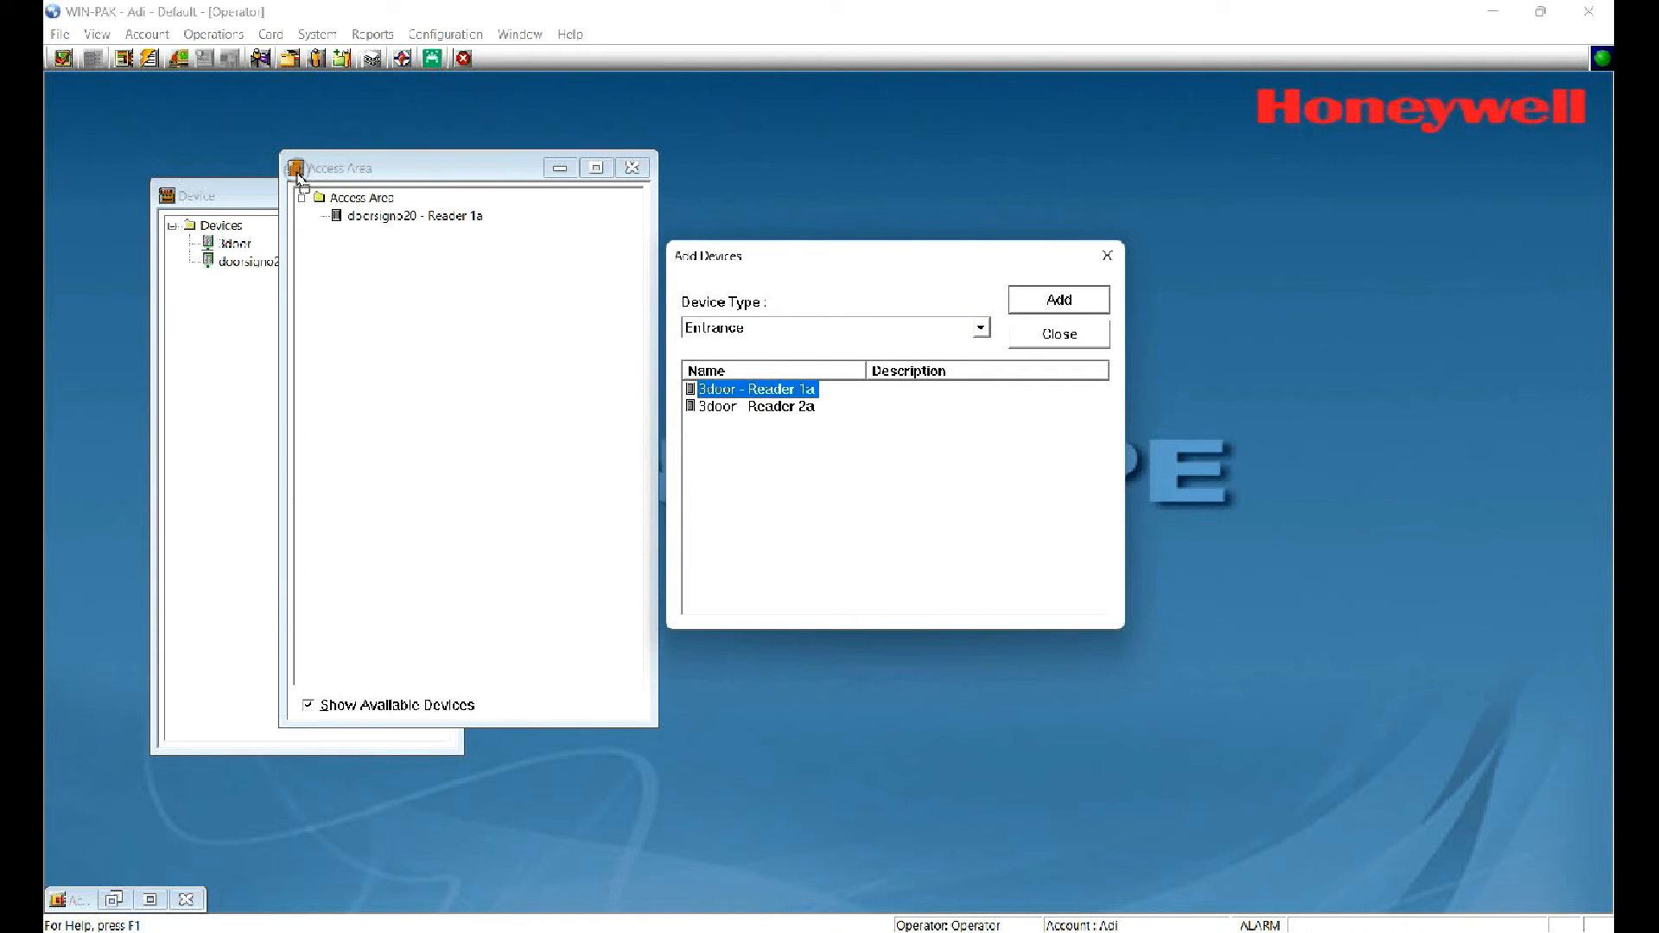
pyautogui.click(1057, 300)
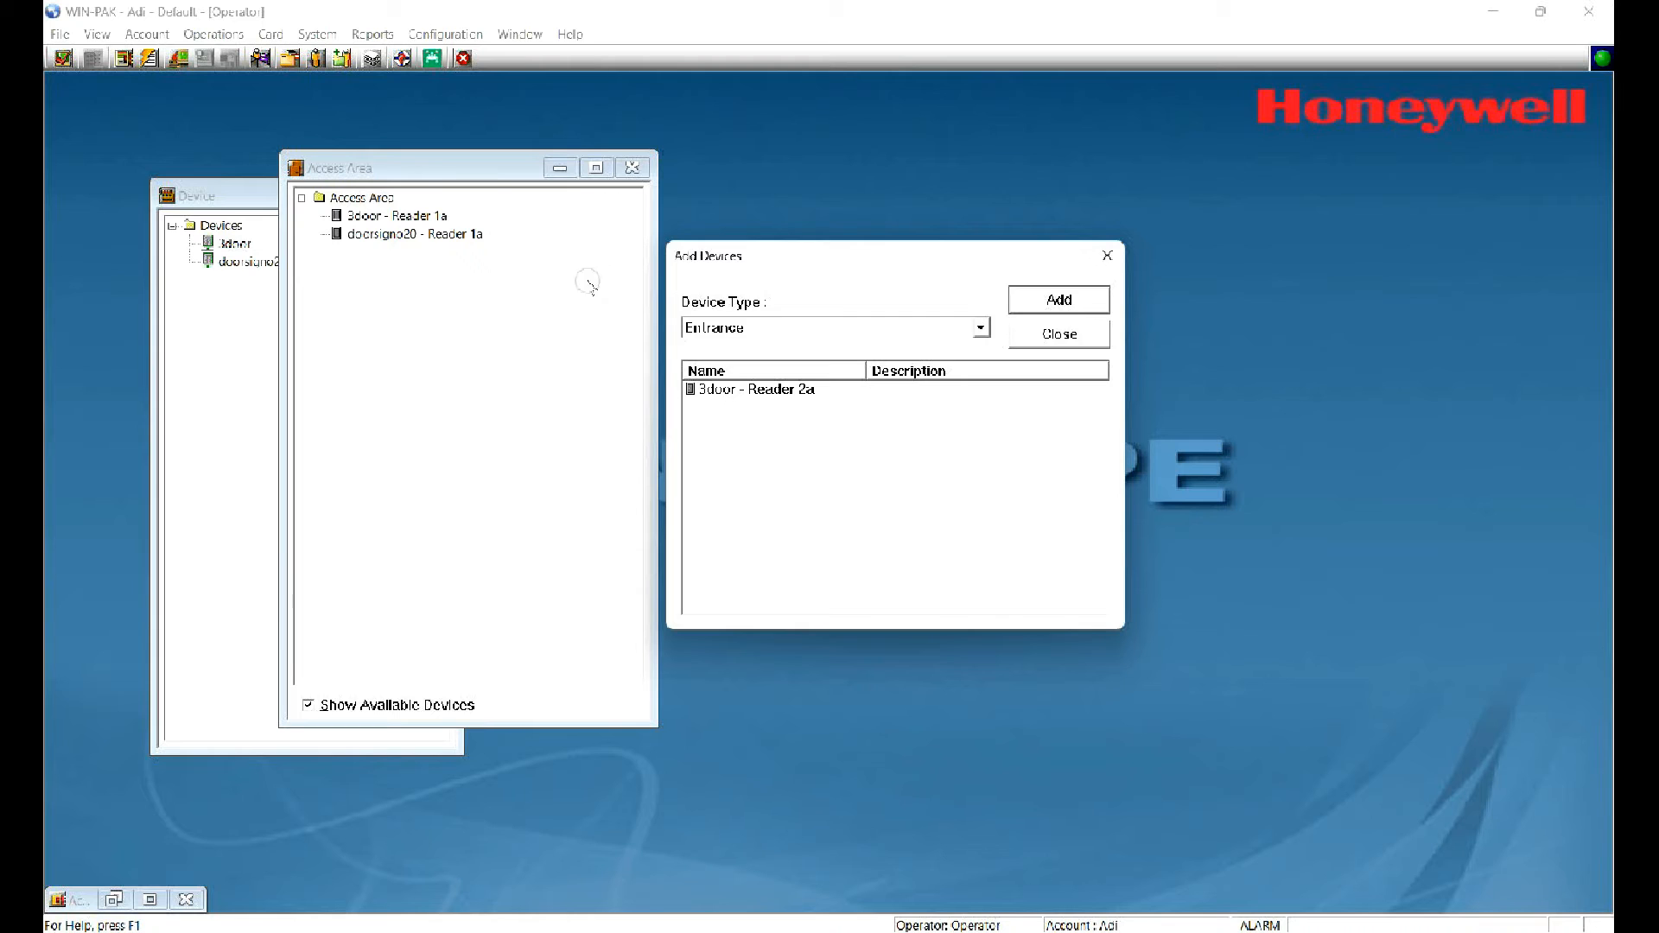
pyautogui.click(754, 388)
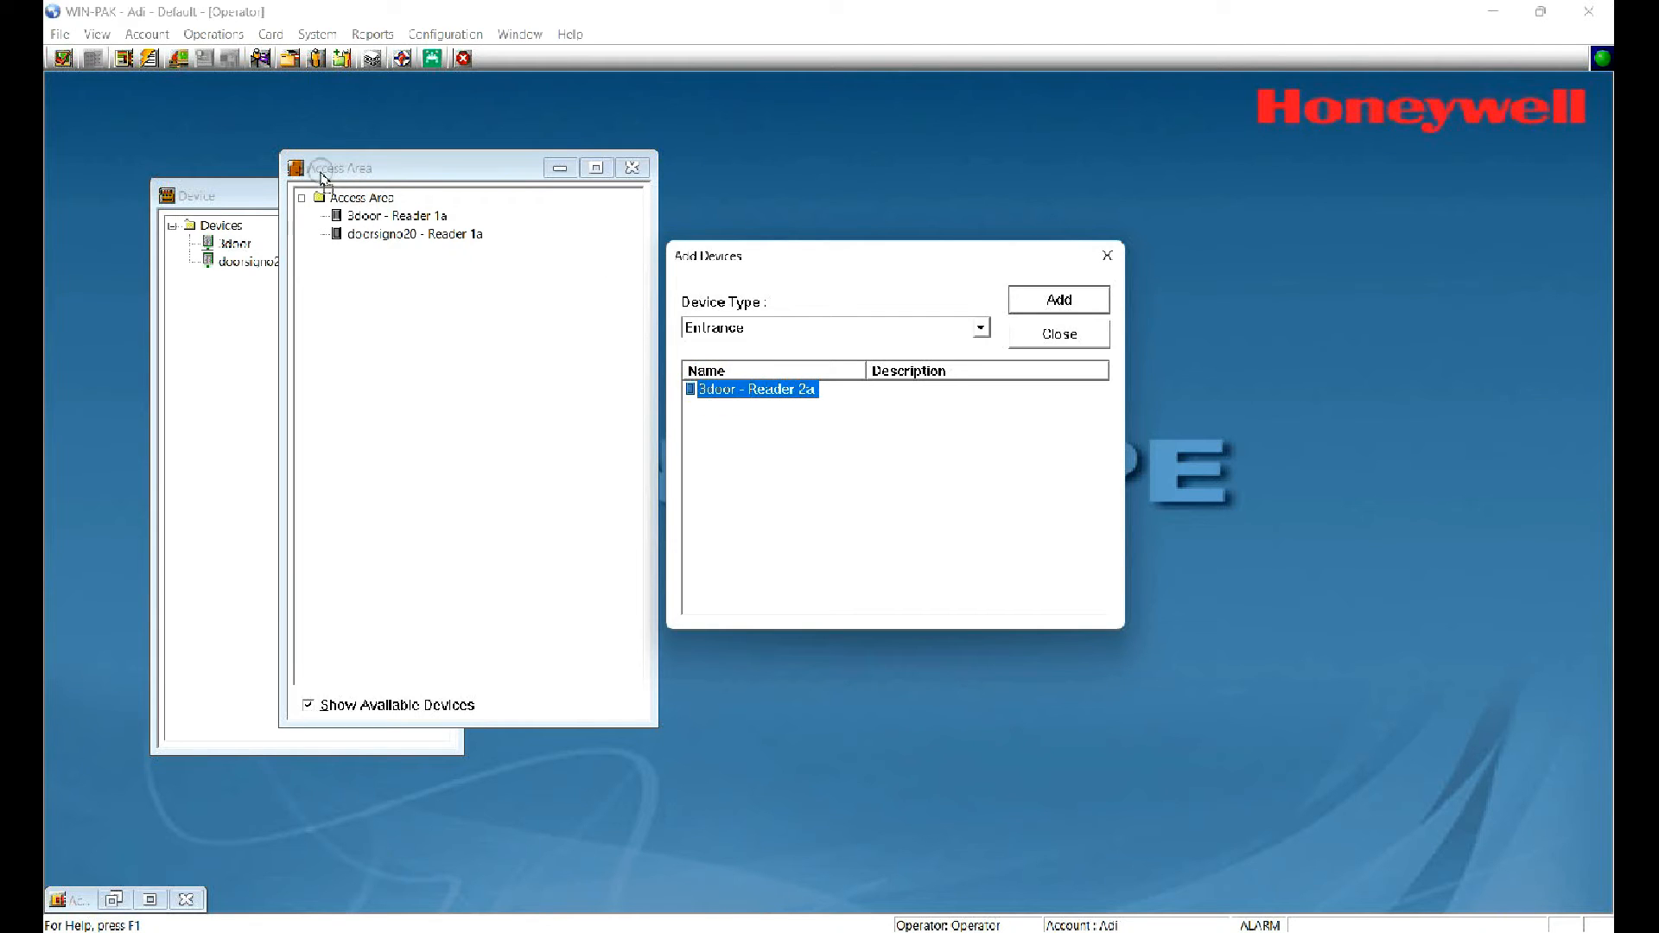
pyautogui.click(1057, 299)
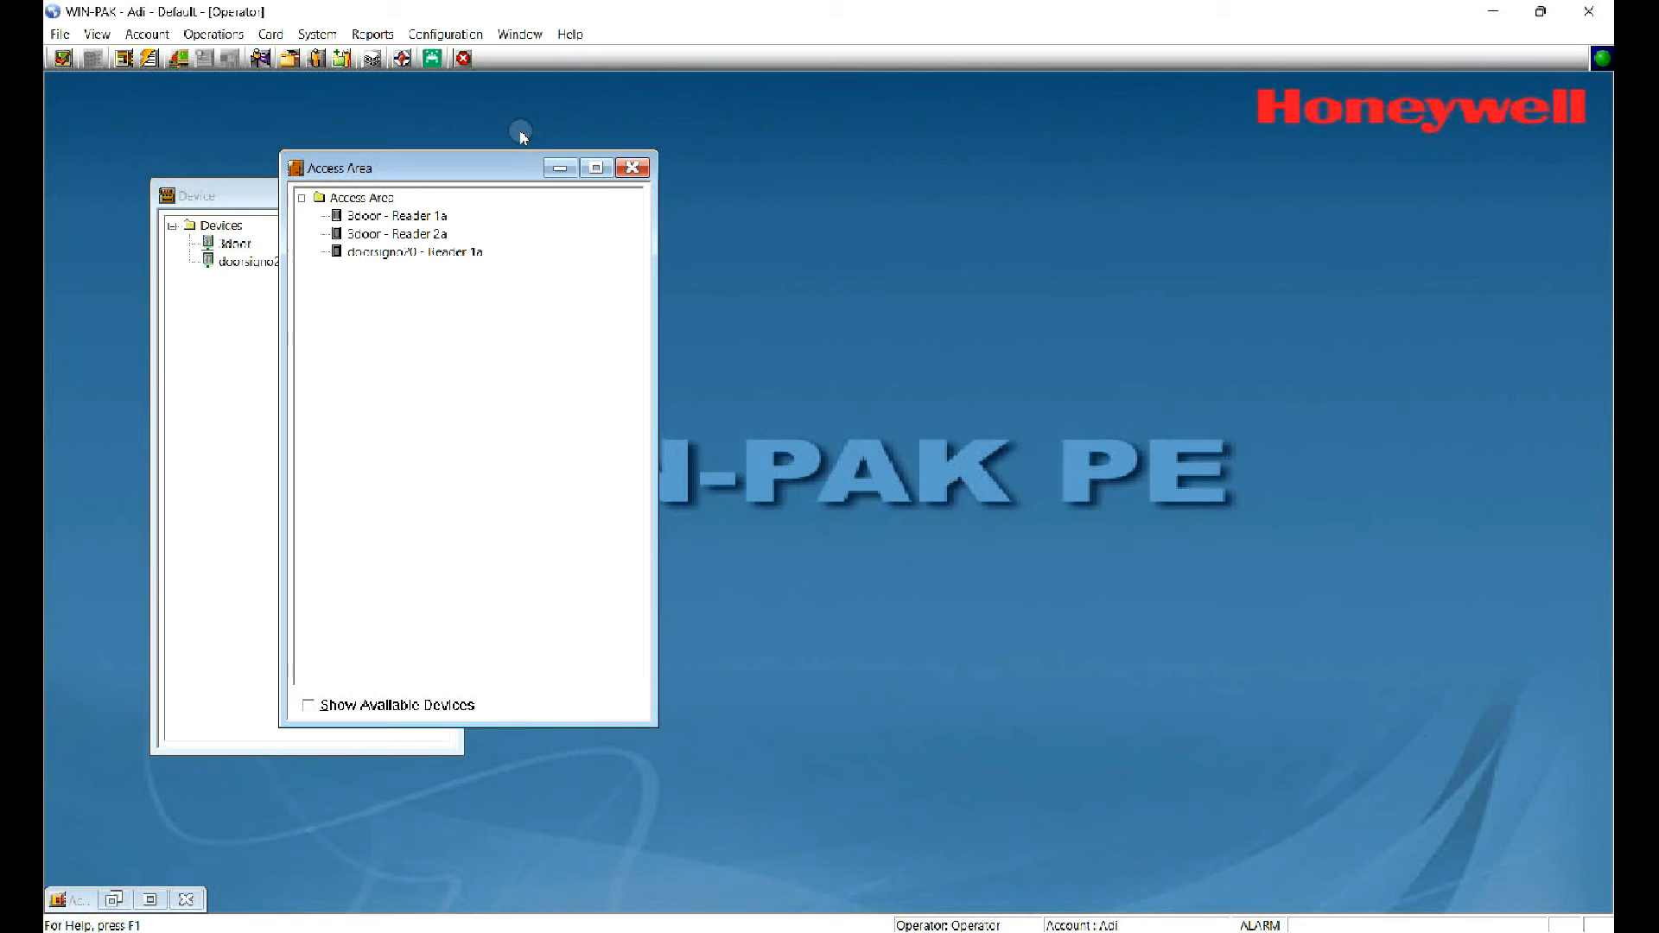
pyautogui.click(444, 33)
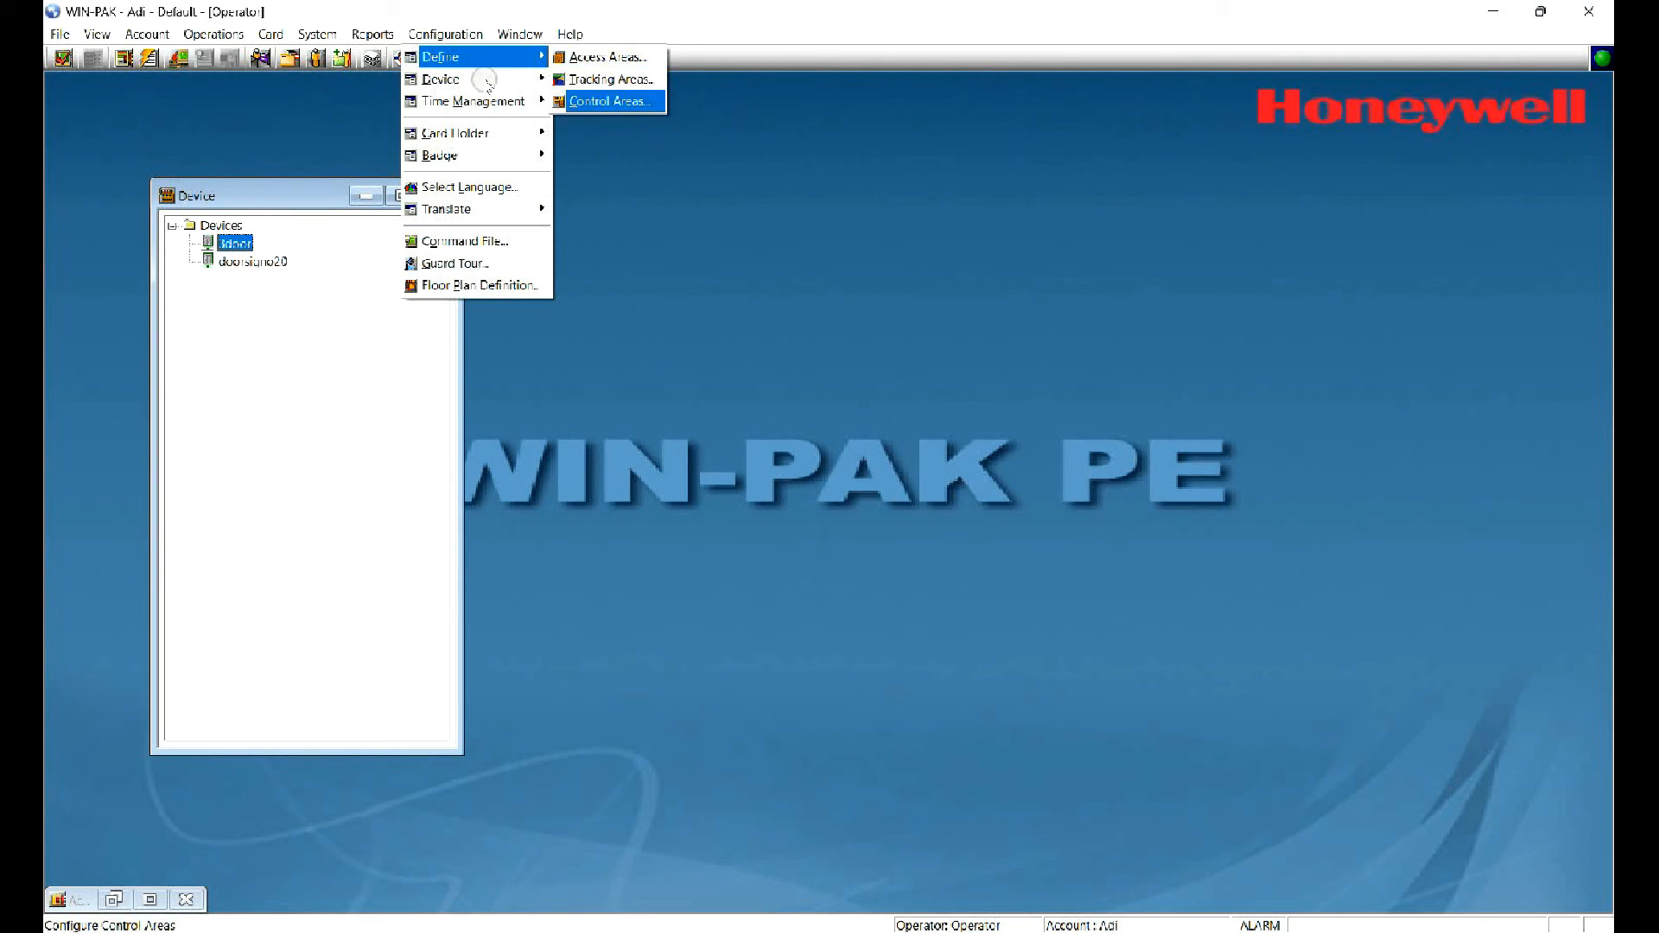
# Step: Open Control Areas, expand the site and browse available Panel devices
pyautogui.click(607, 100)
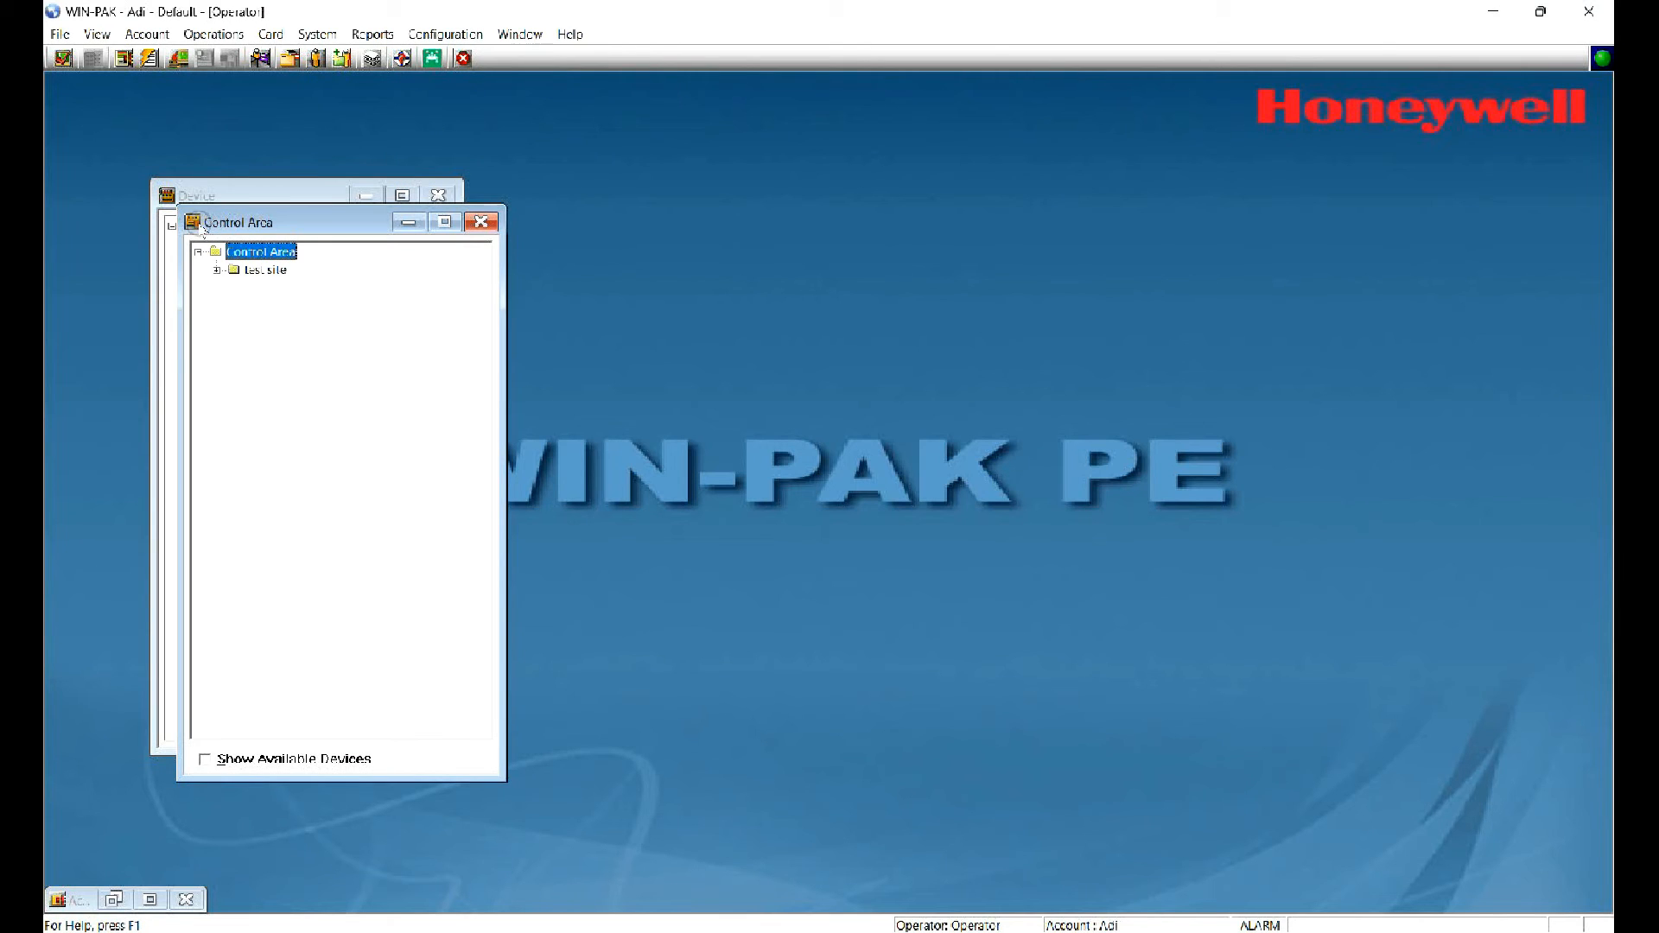
pyautogui.click(225, 268)
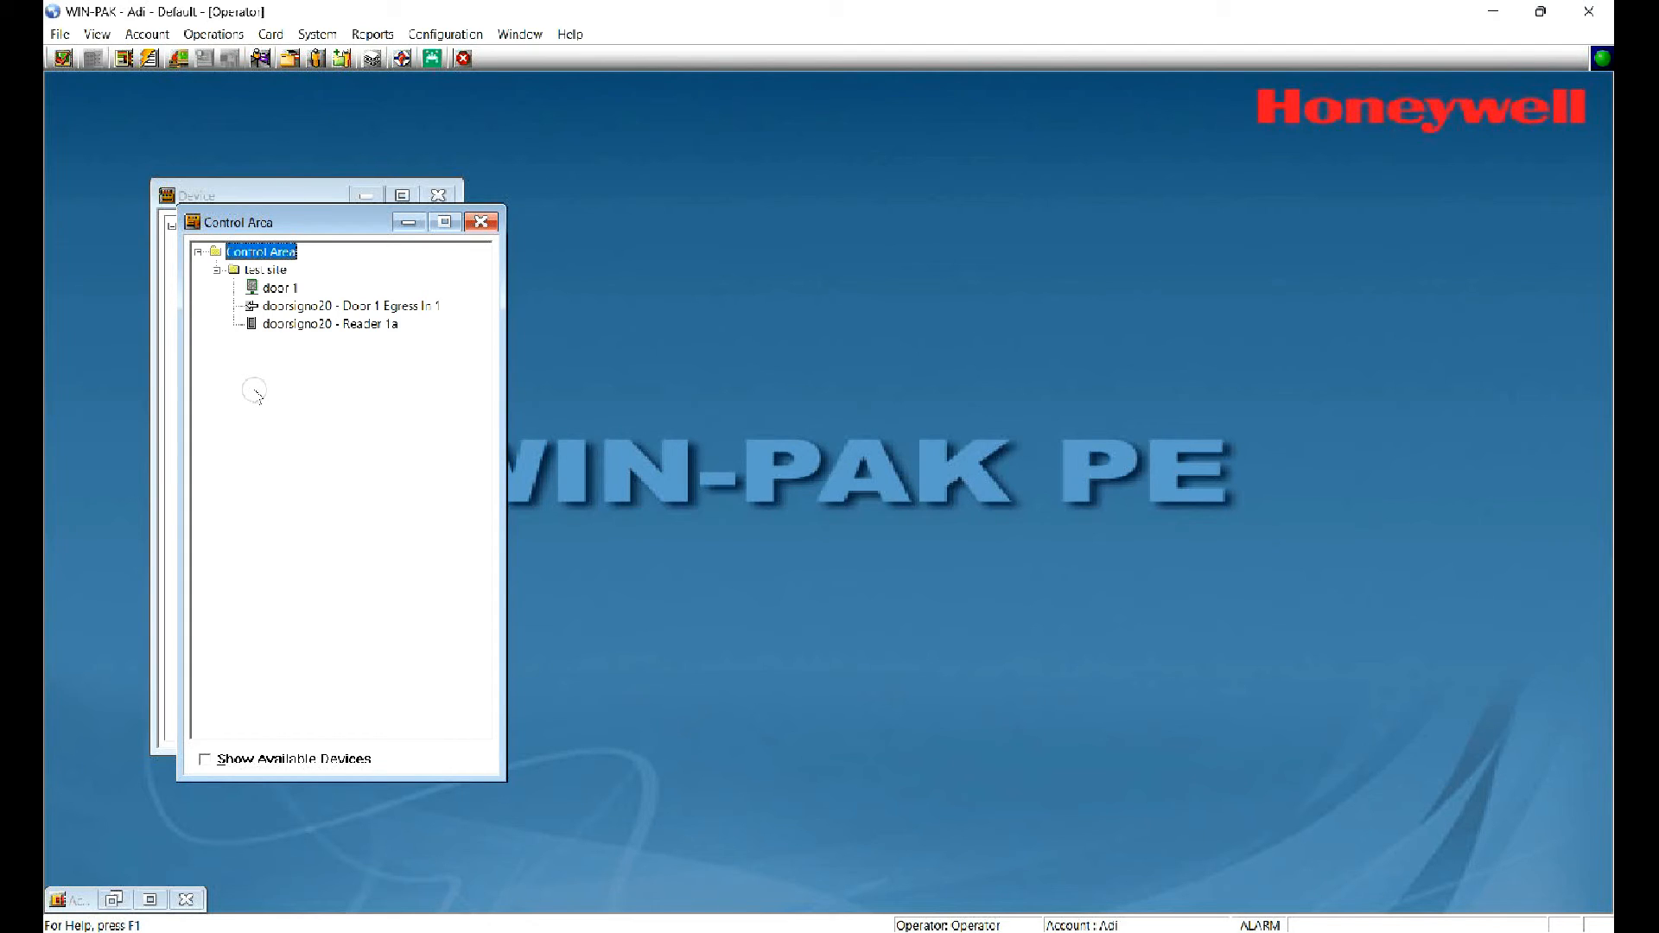
pyautogui.moveTo(225, 207)
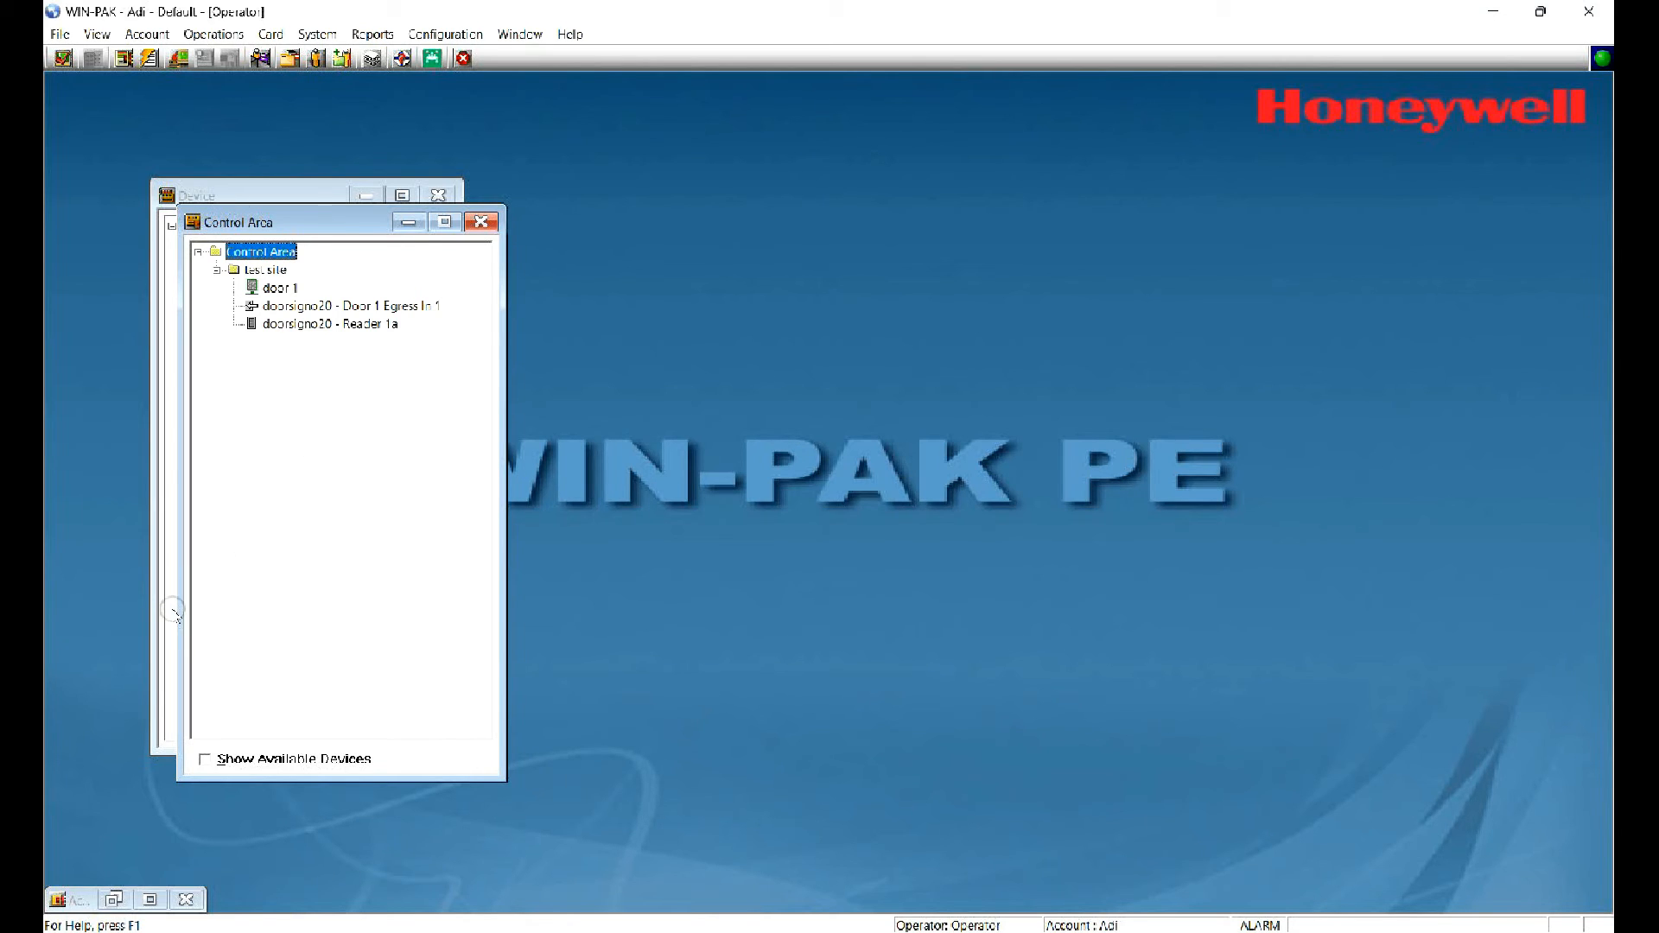
pyautogui.click(206, 759)
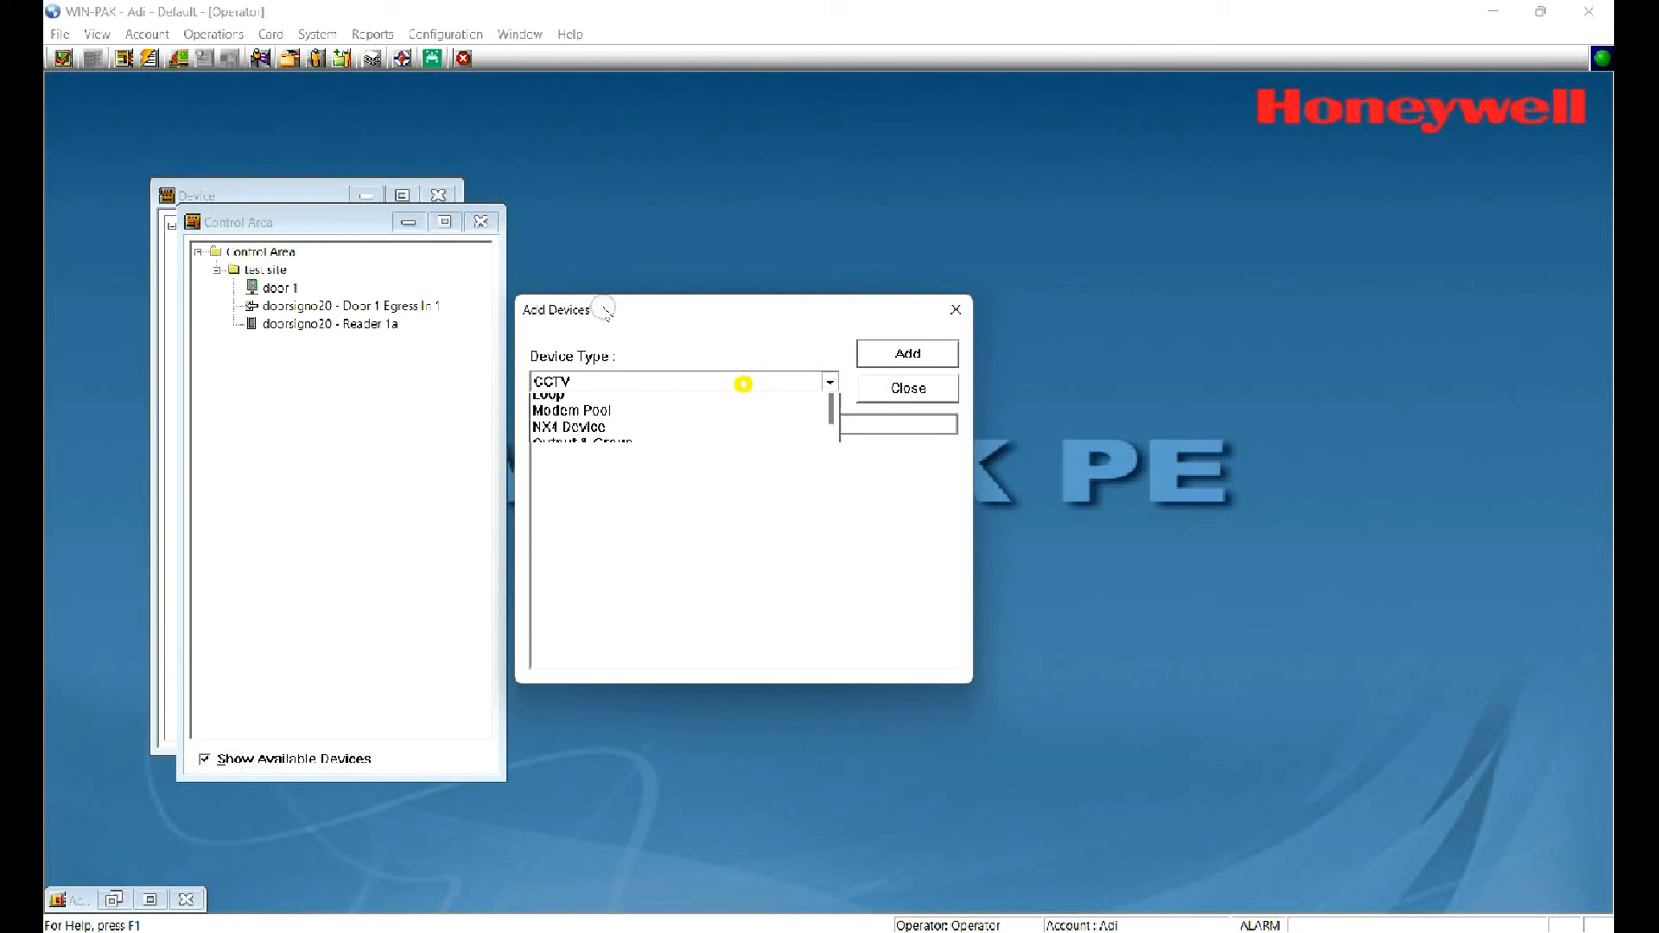
pyautogui.click(830, 381)
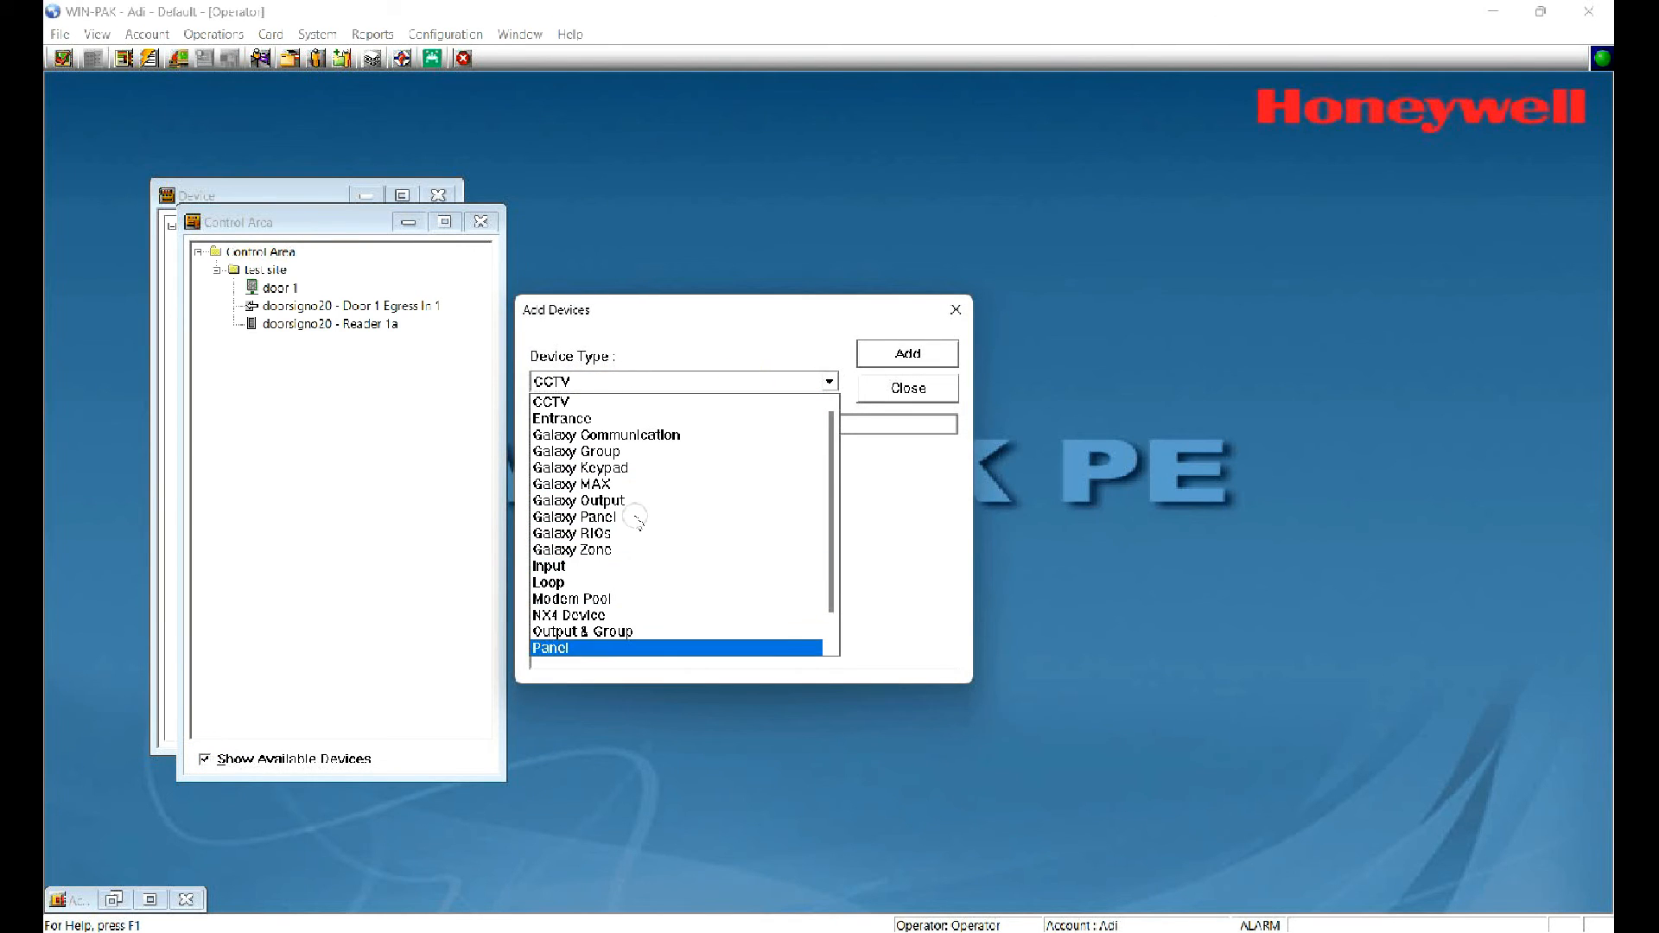
pyautogui.click(551, 649)
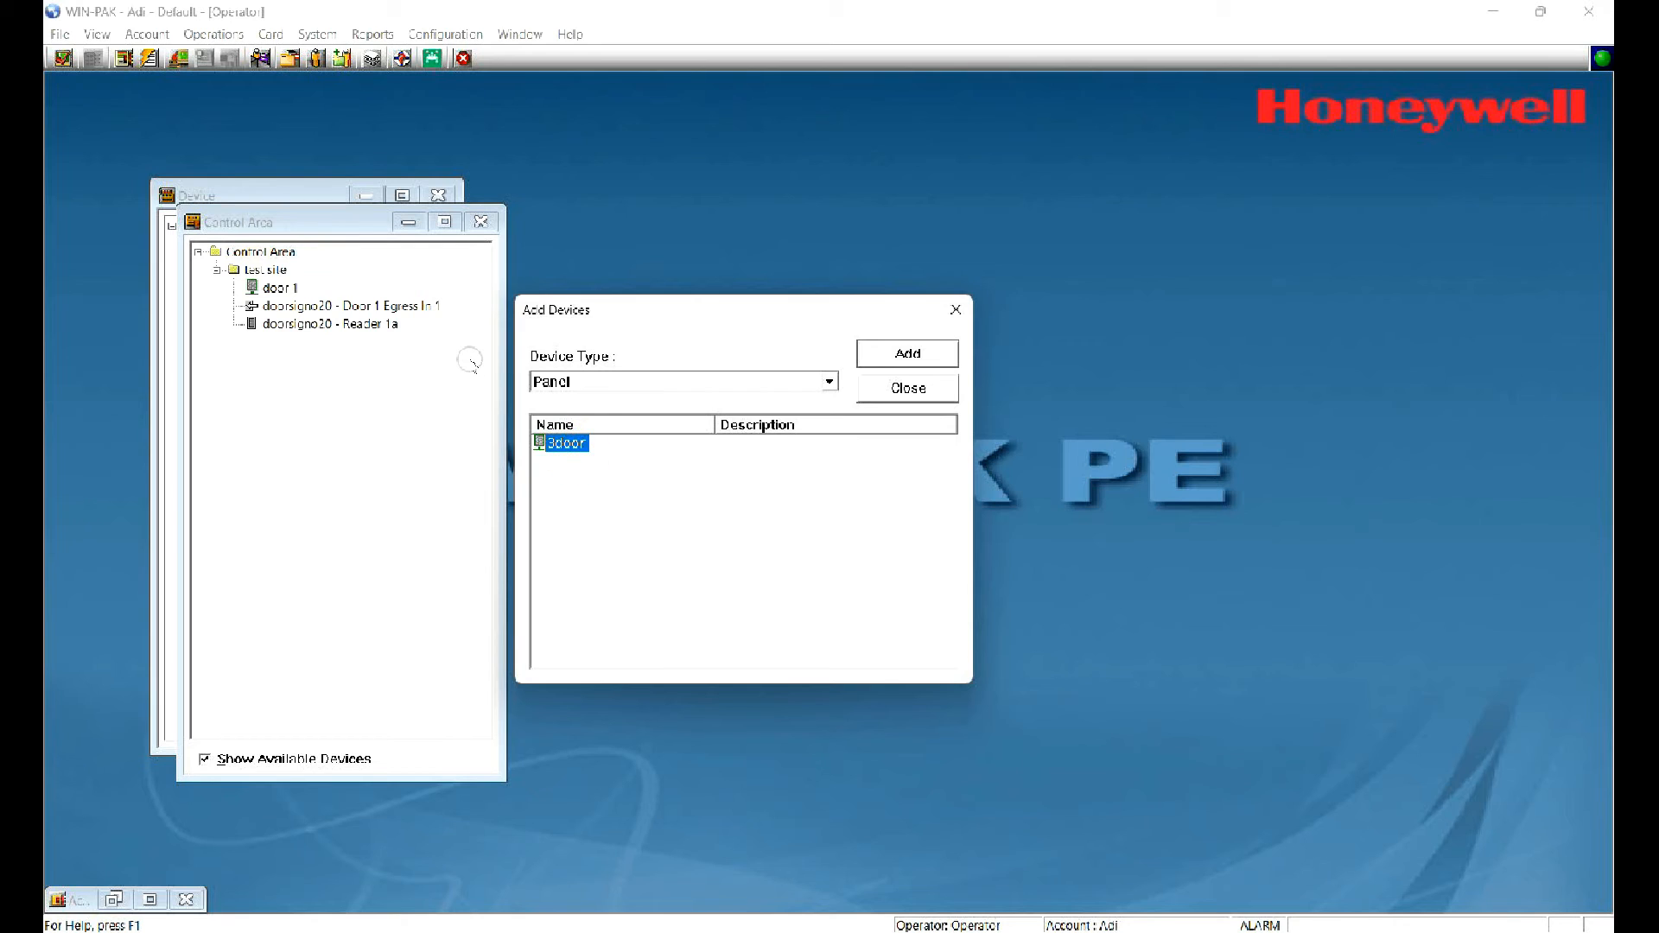
pyautogui.click(906, 353)
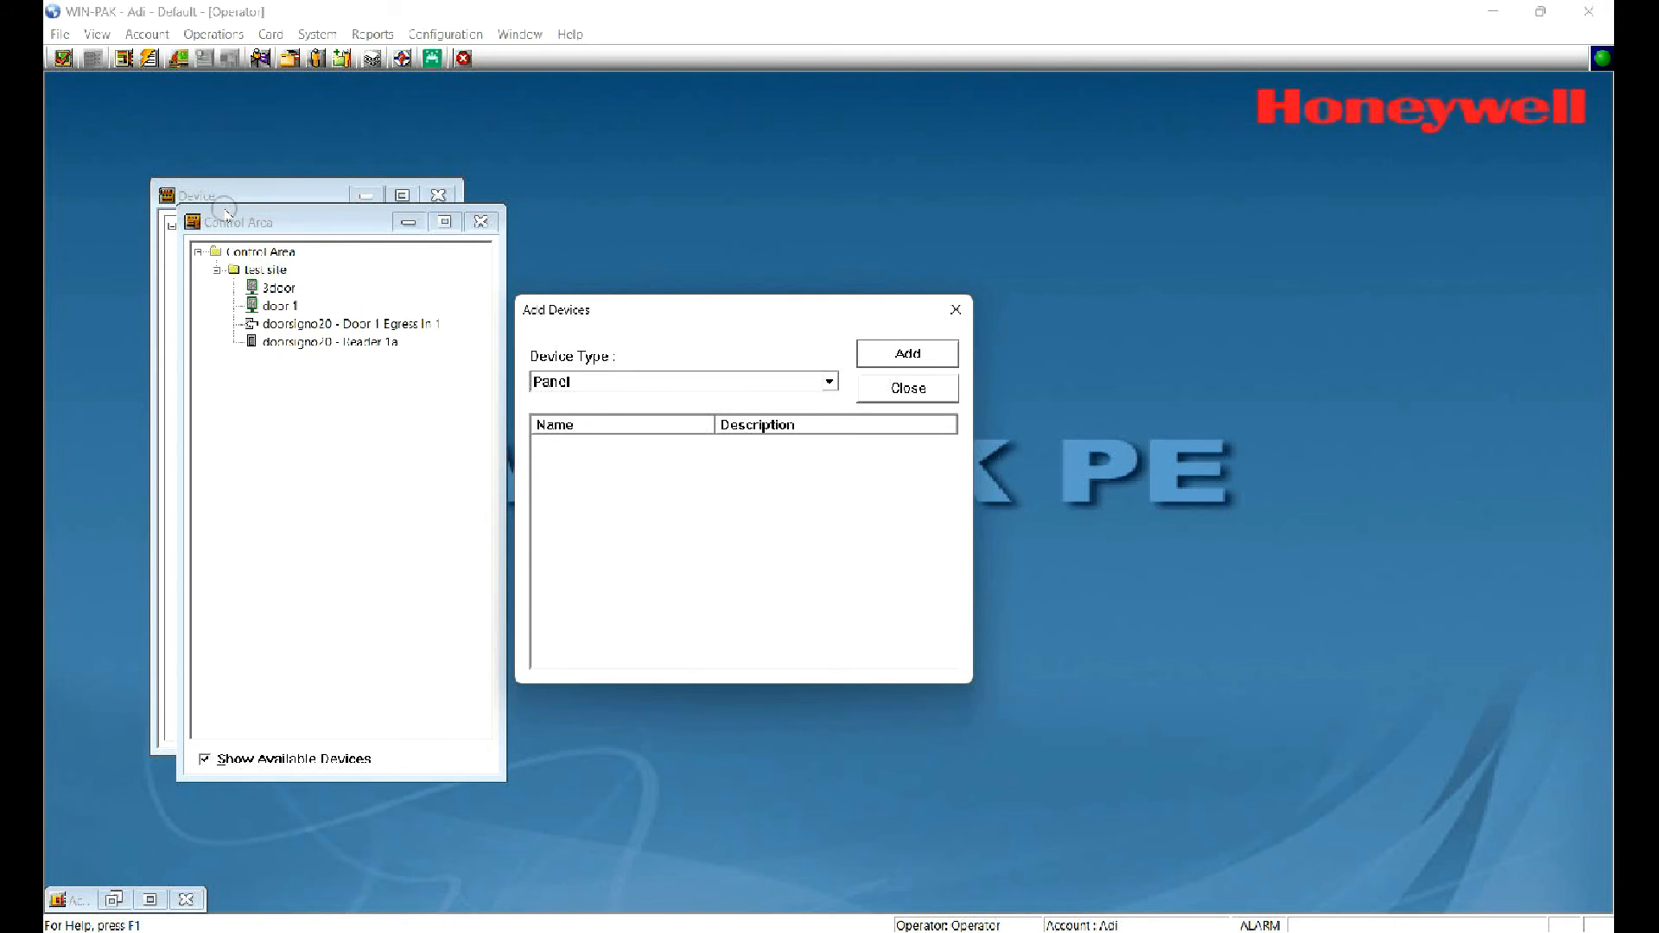
pyautogui.moveTo(670, 307)
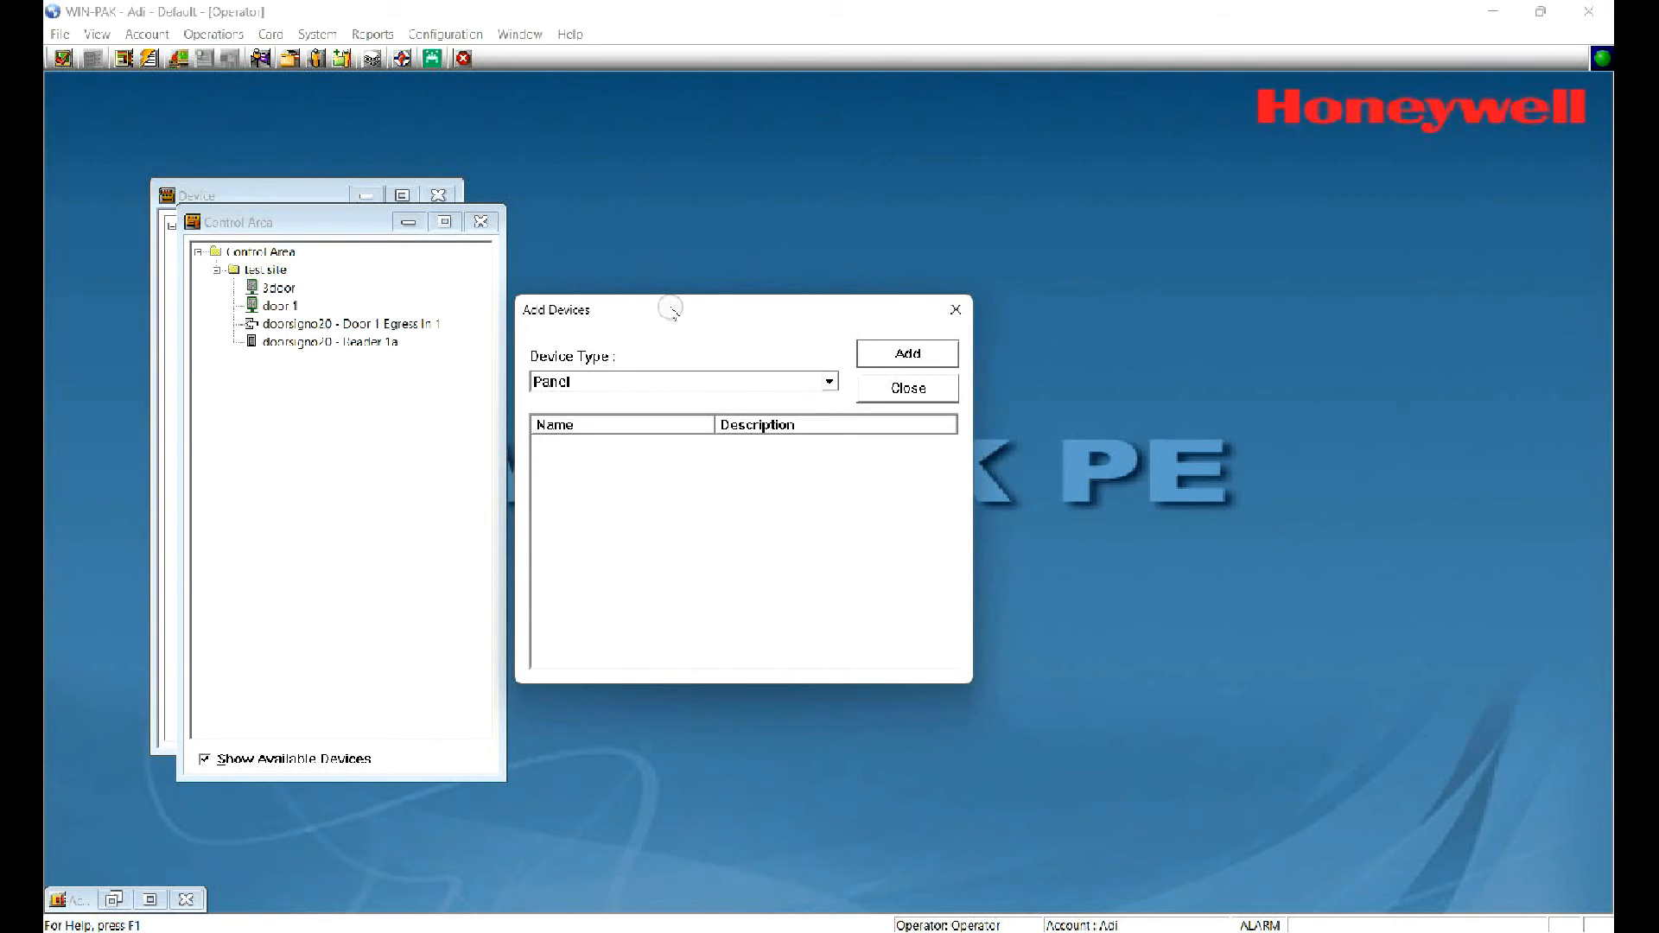
# Step: Add Entrance devices '3door - Reader 1a' and '3door - Reader 2a' to test site
pyautogui.click(829, 382)
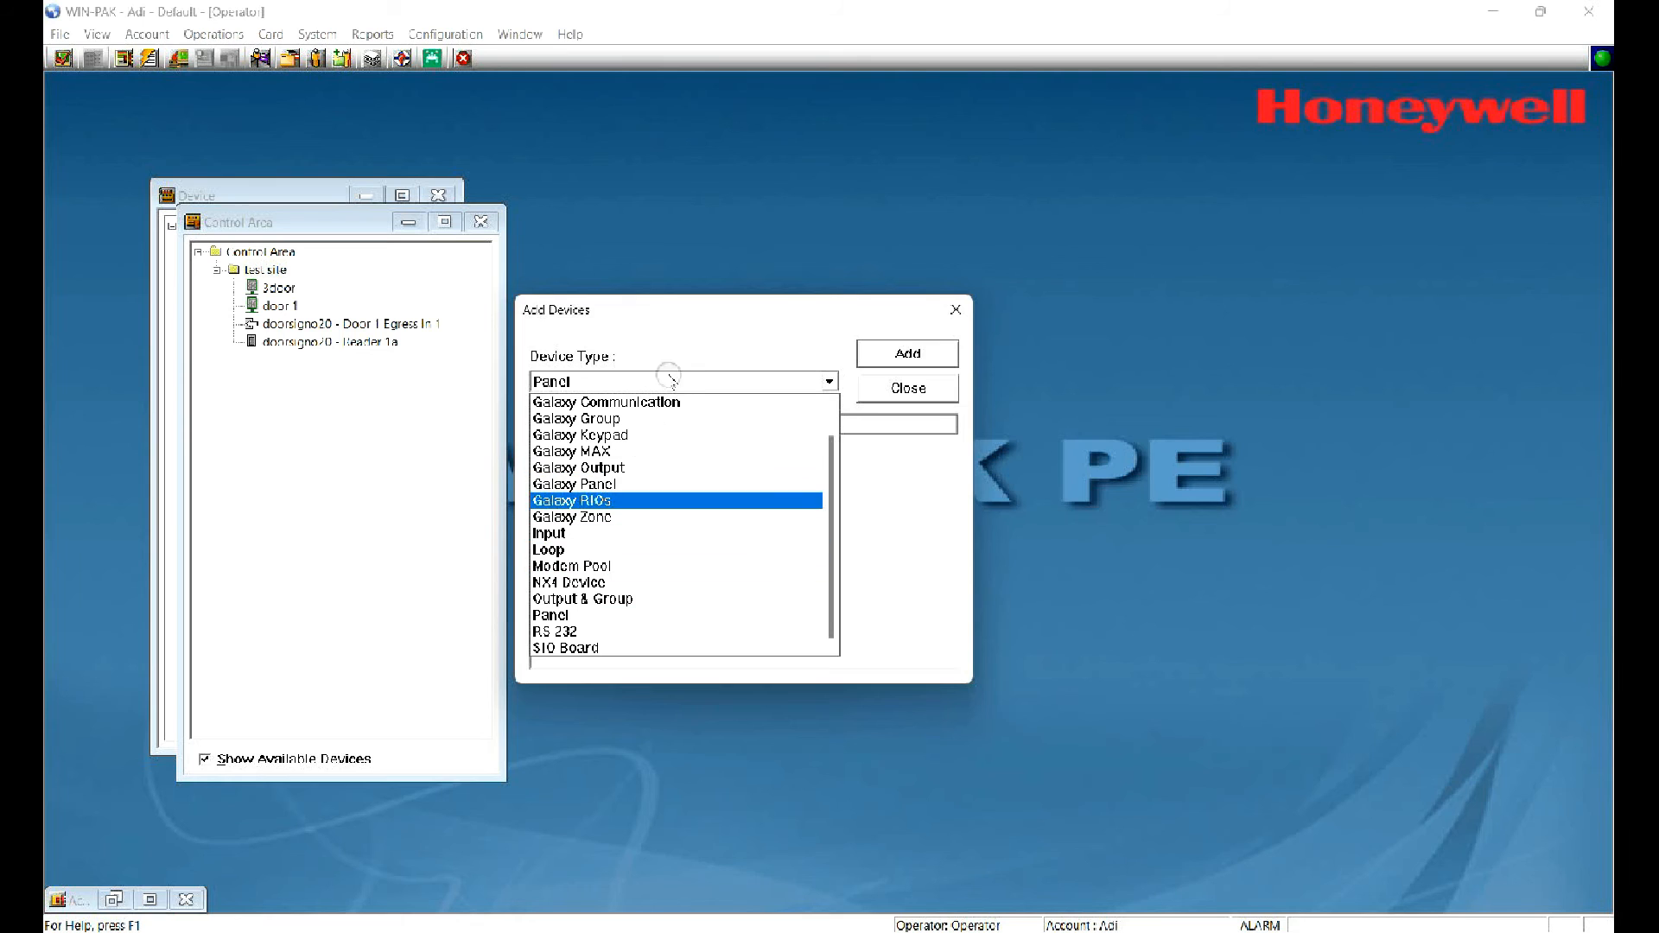
pyautogui.scroll(3)
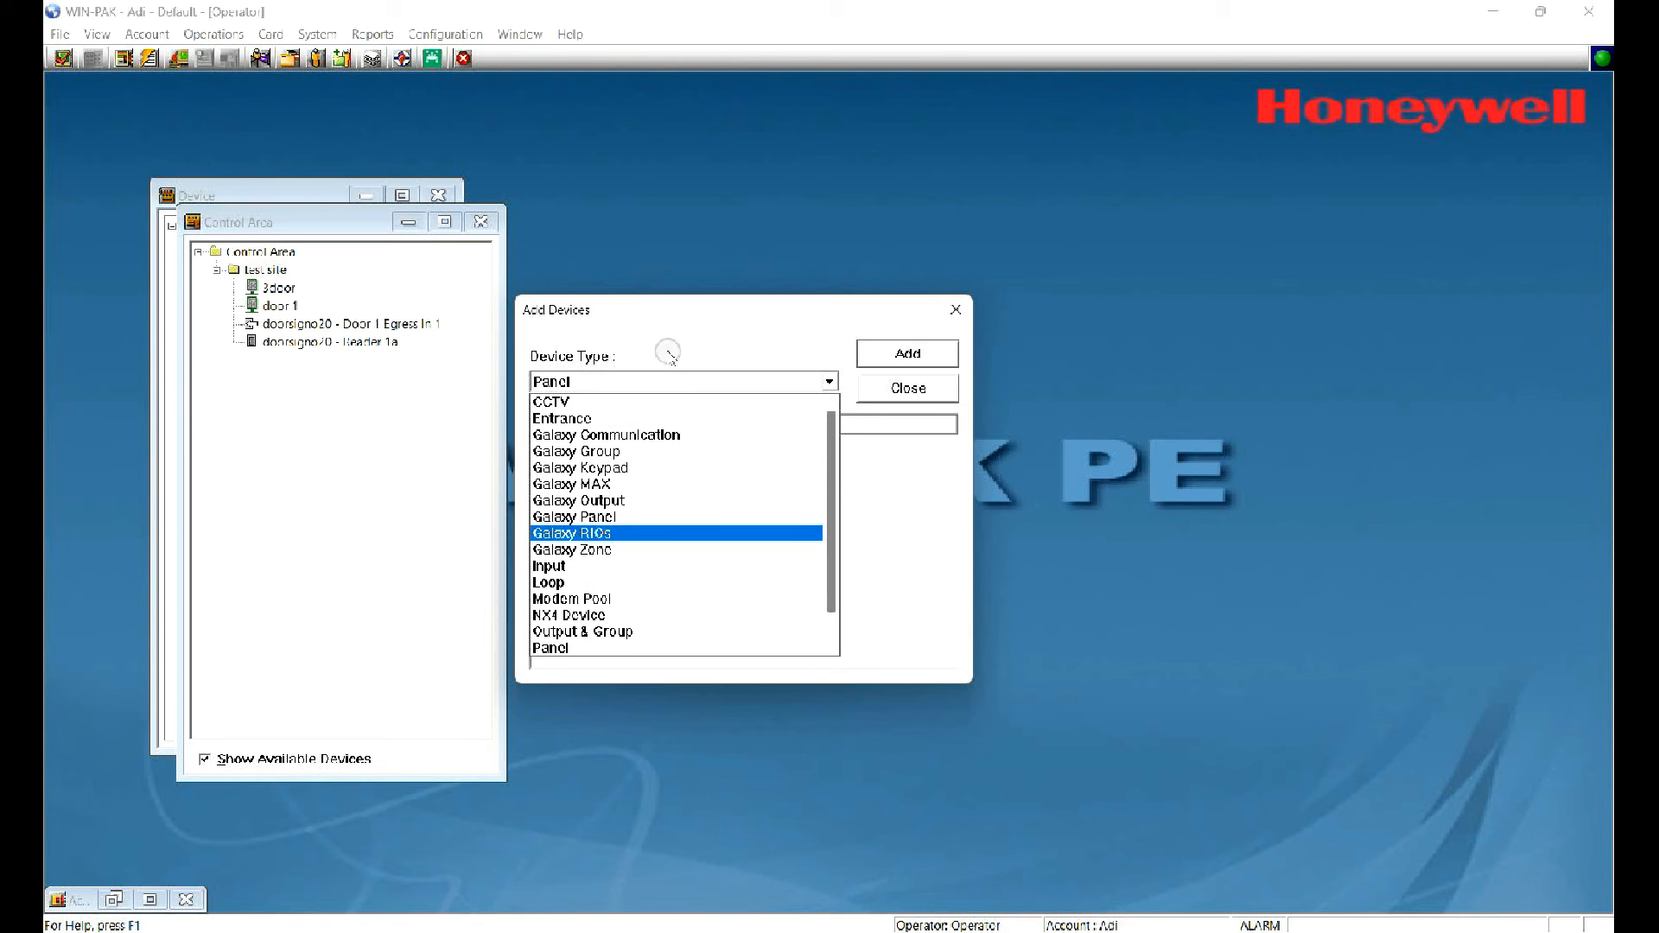
pyautogui.click(562, 419)
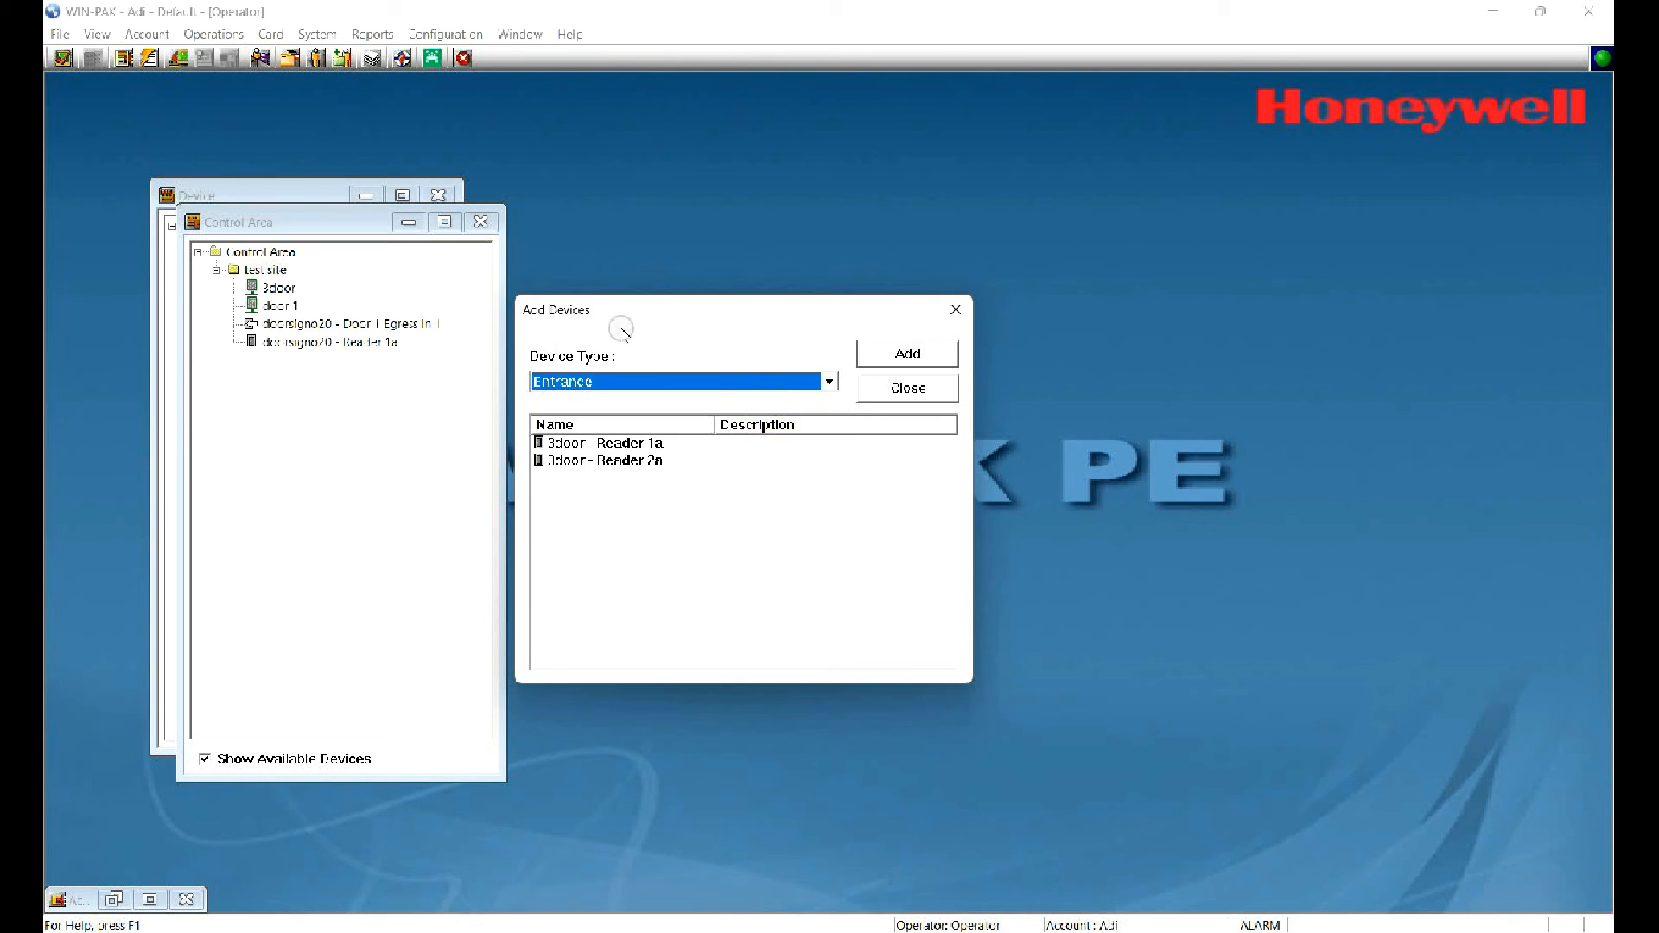
pyautogui.click(603, 443)
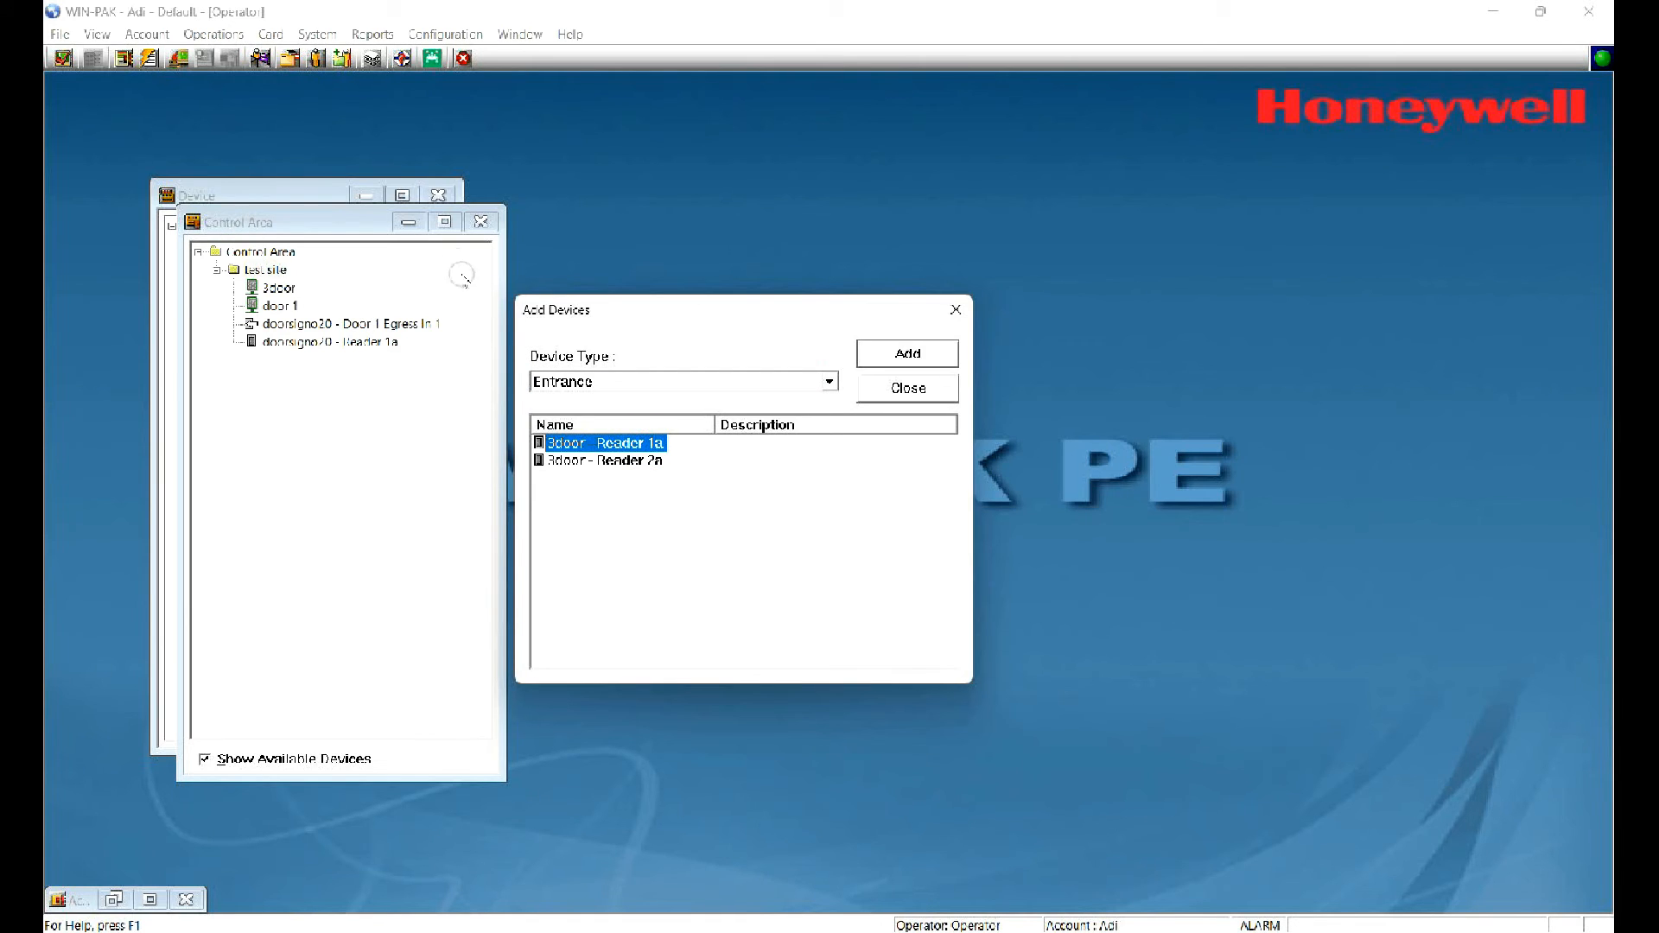
pyautogui.click(267, 269)
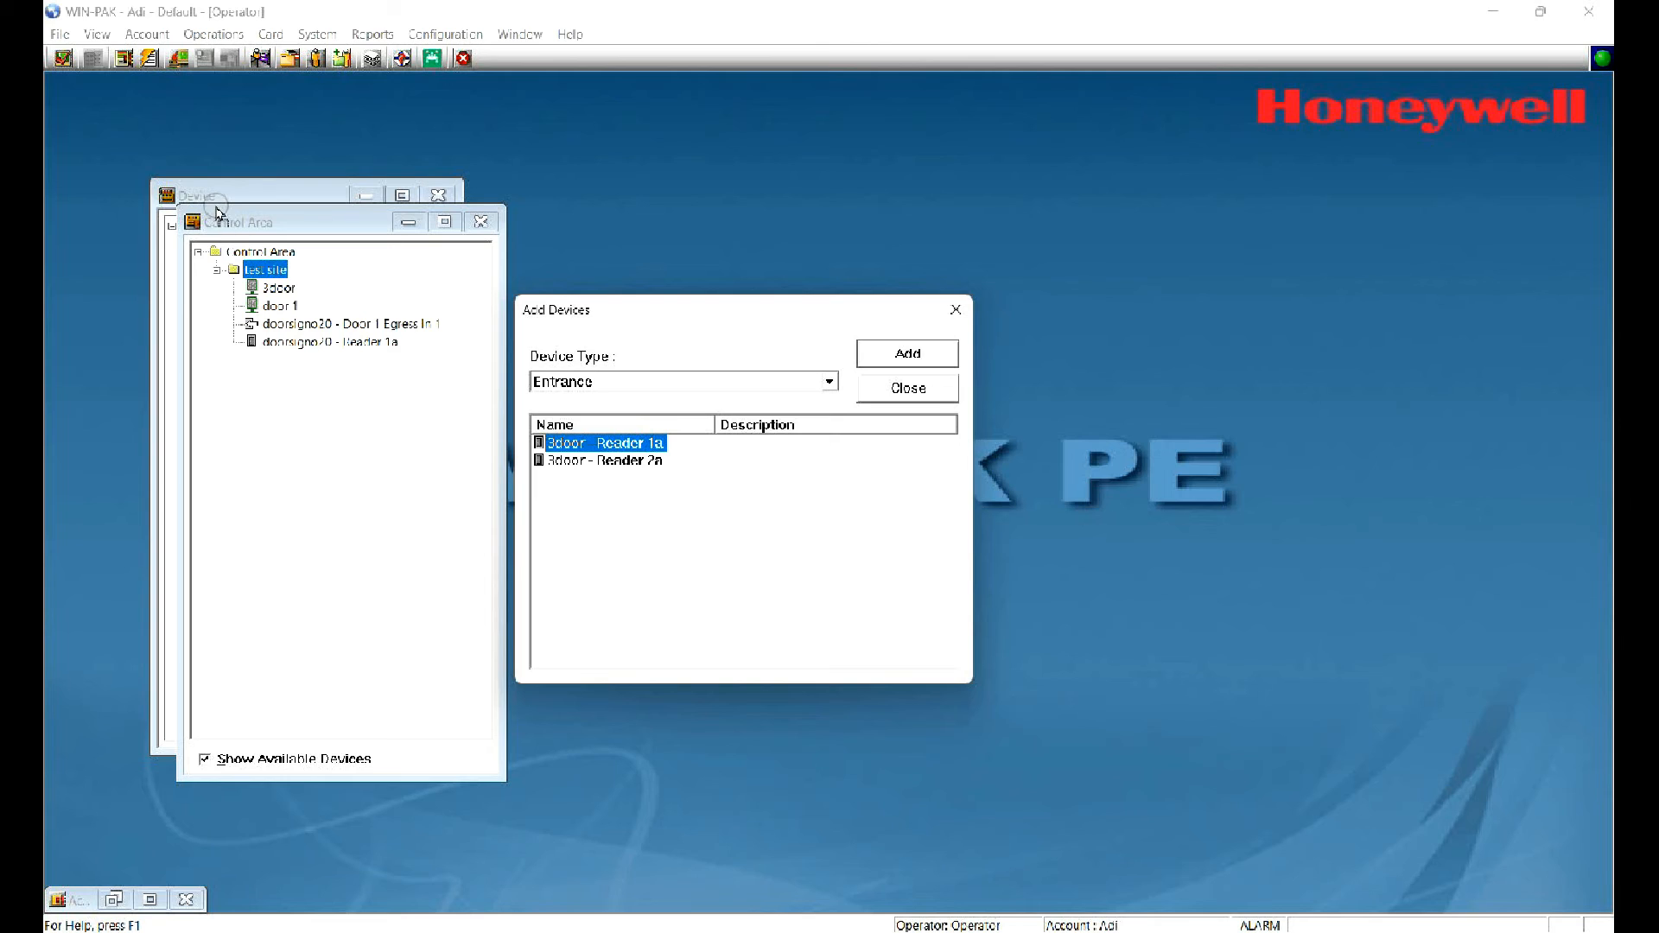
pyautogui.click(906, 354)
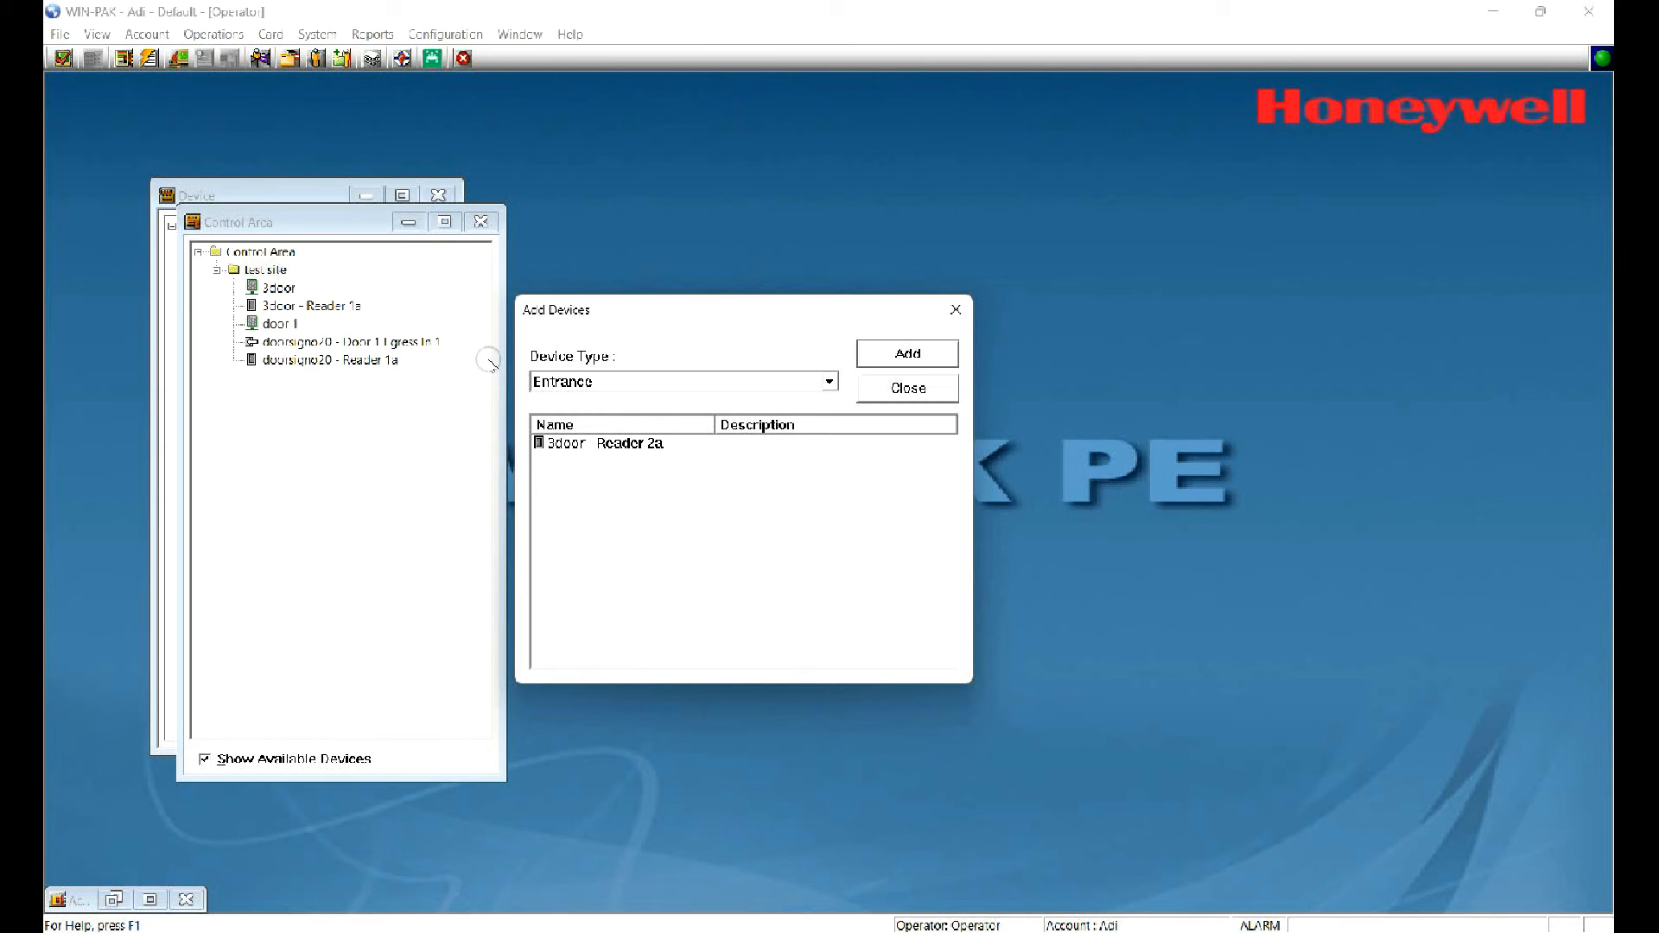
pyautogui.click(602, 442)
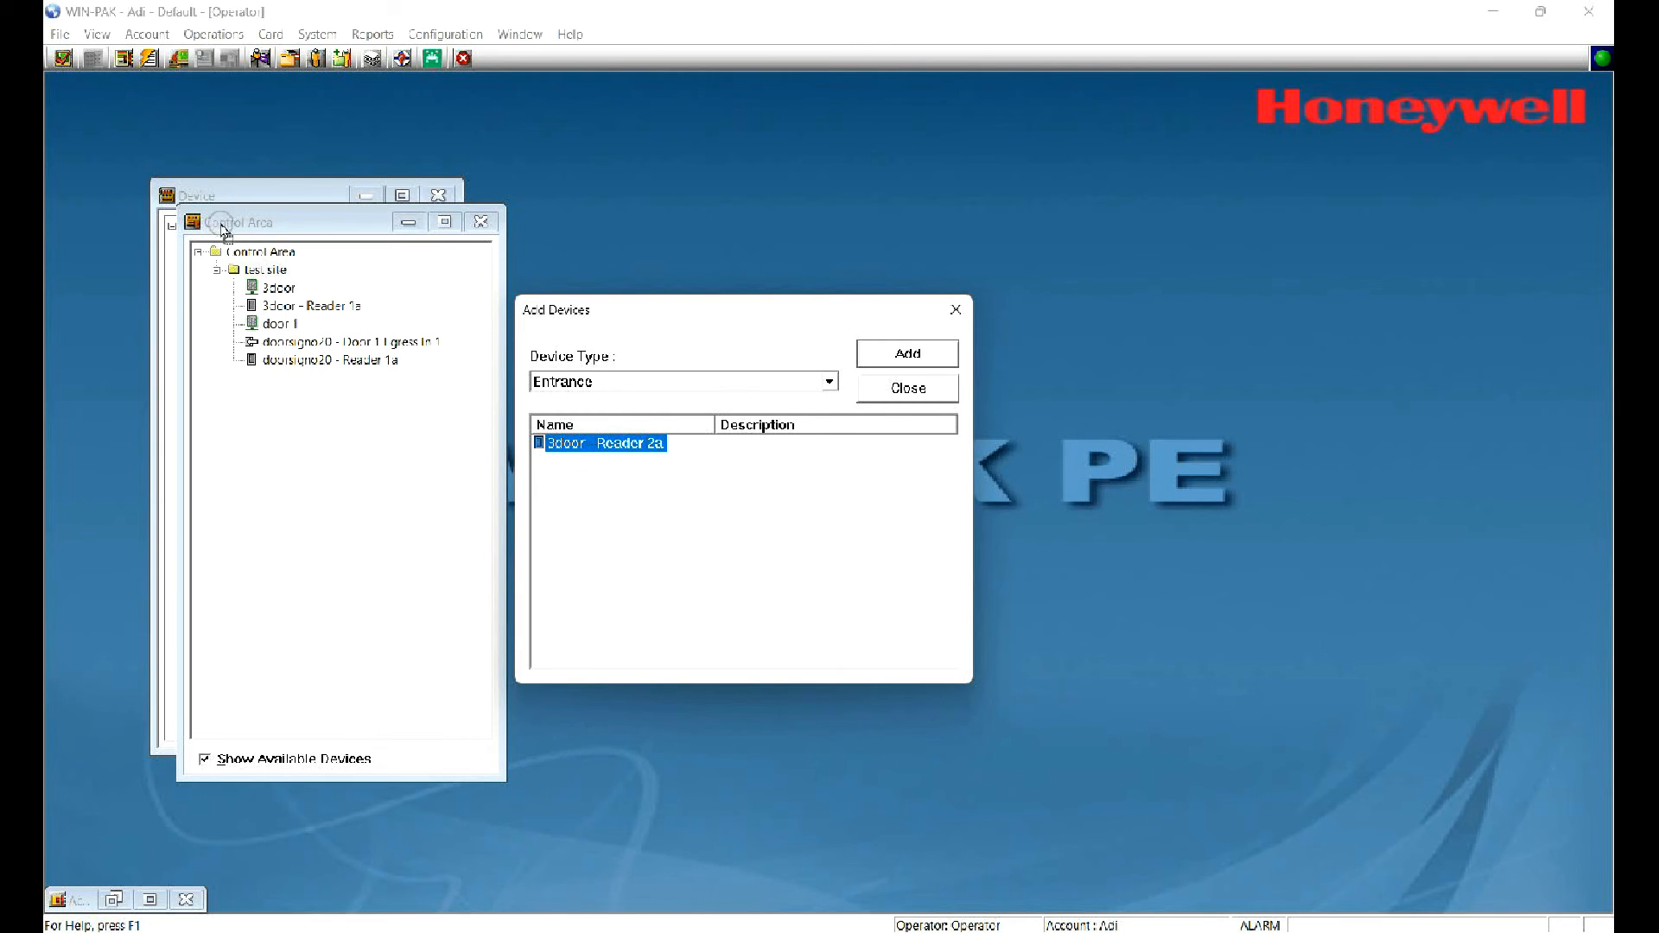
pyautogui.click(906, 353)
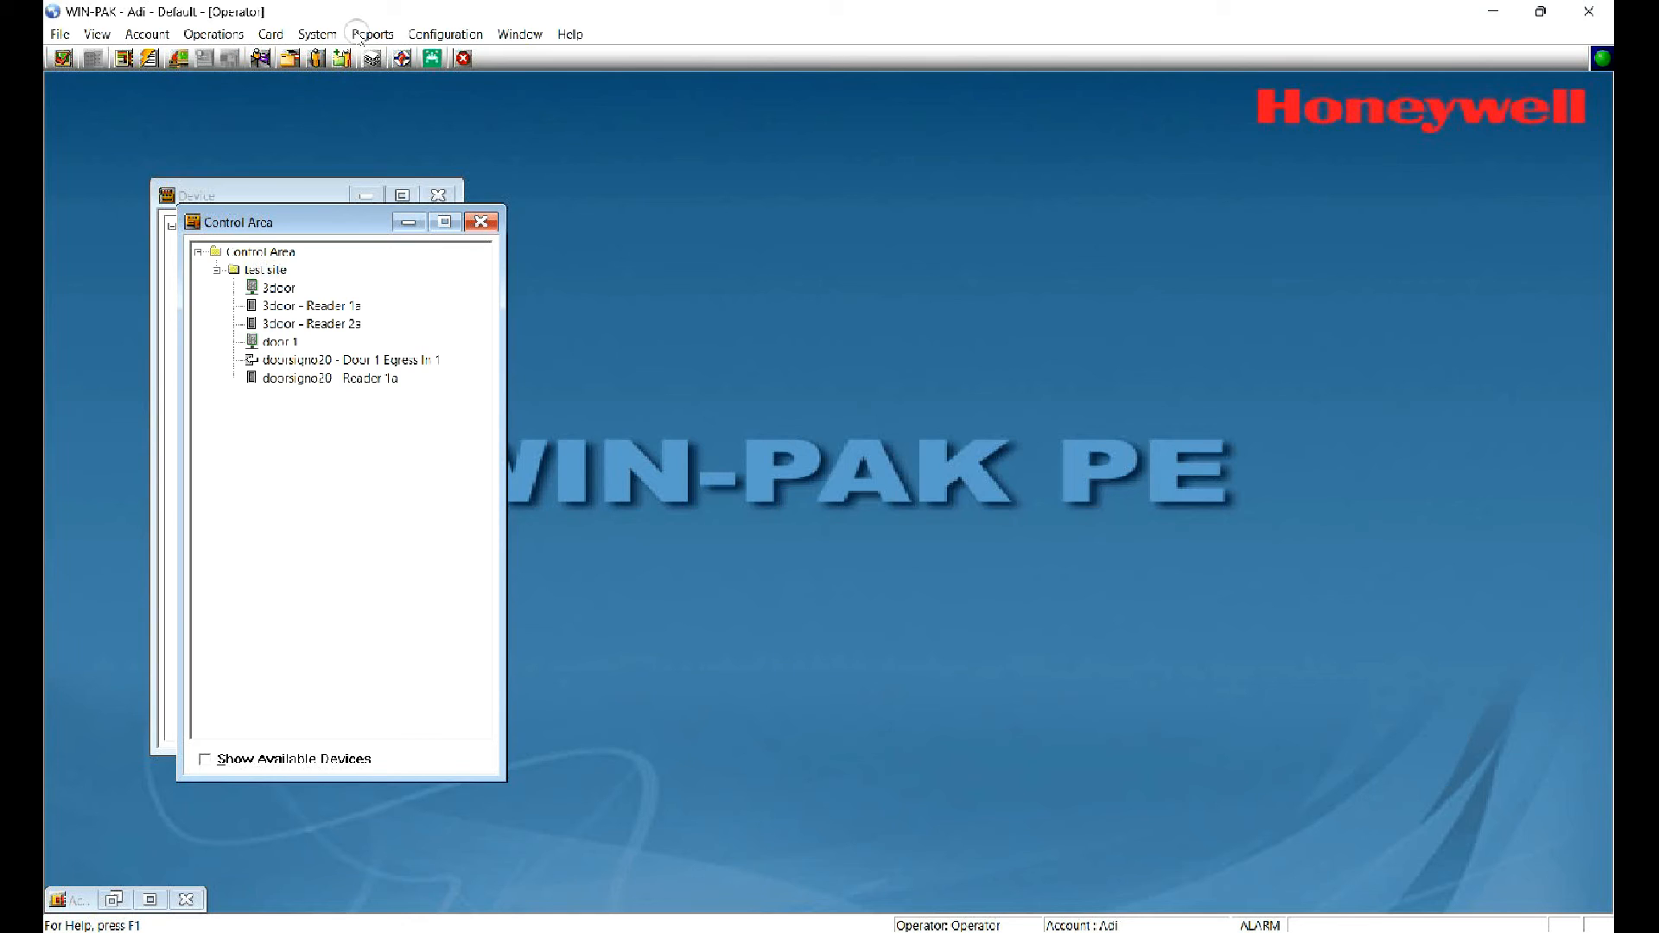
pyautogui.click(444, 33)
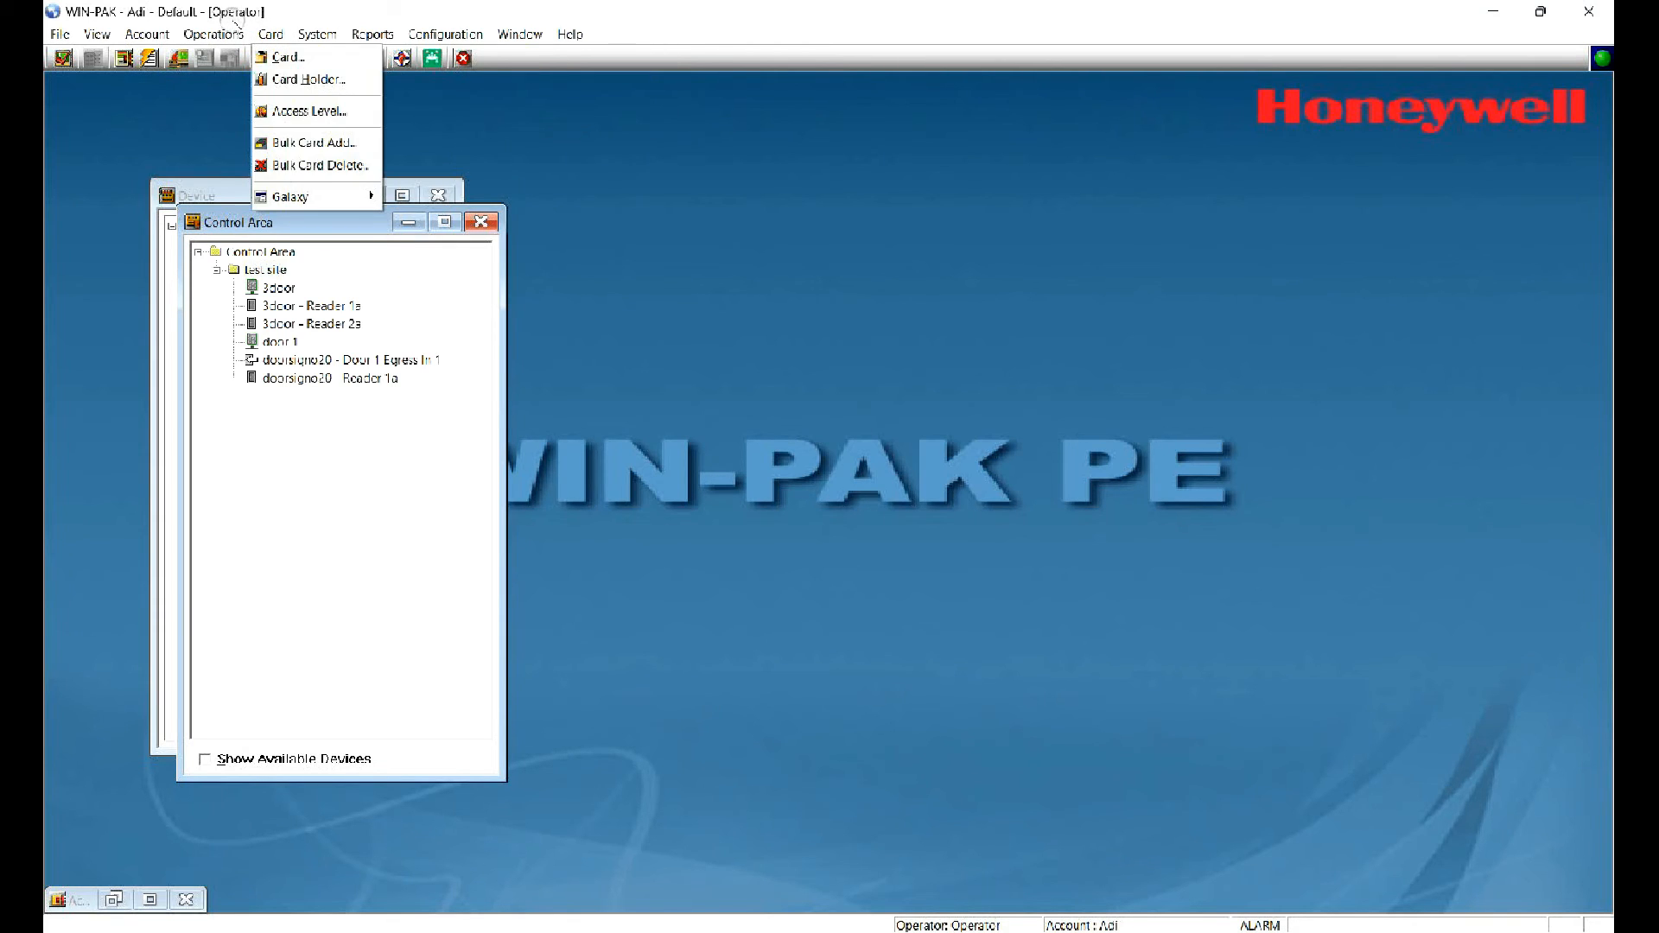
pyautogui.moveTo(306, 80)
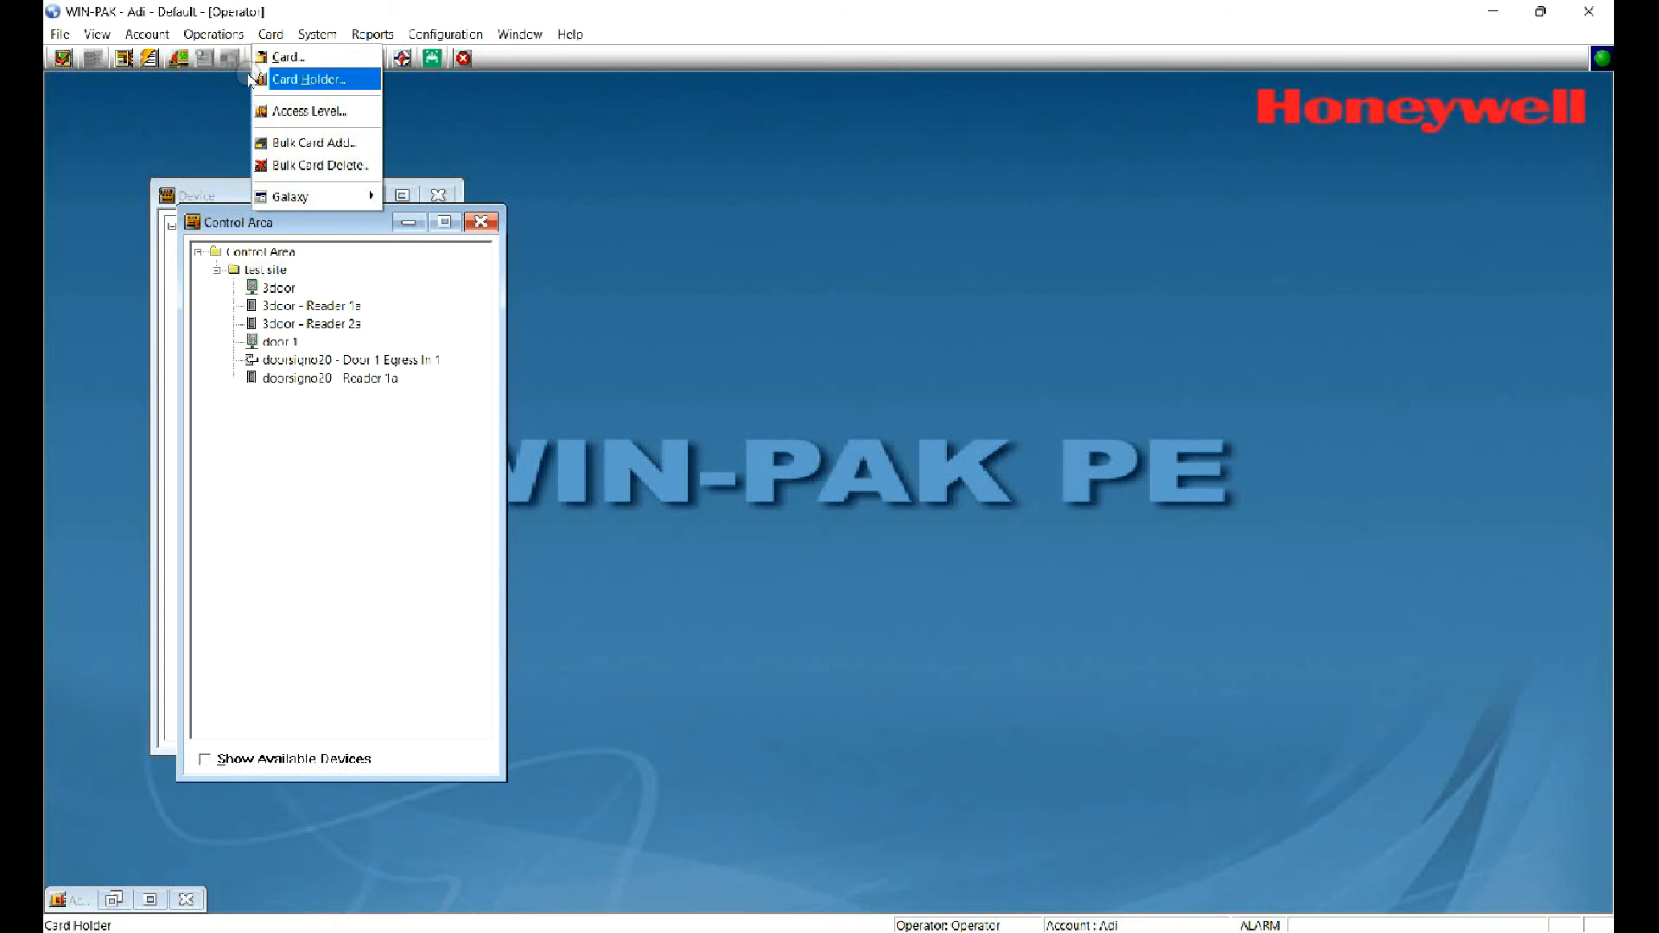
# Step: Set access for all entrances in the doors access level with the Always On time zone
pyautogui.click(307, 112)
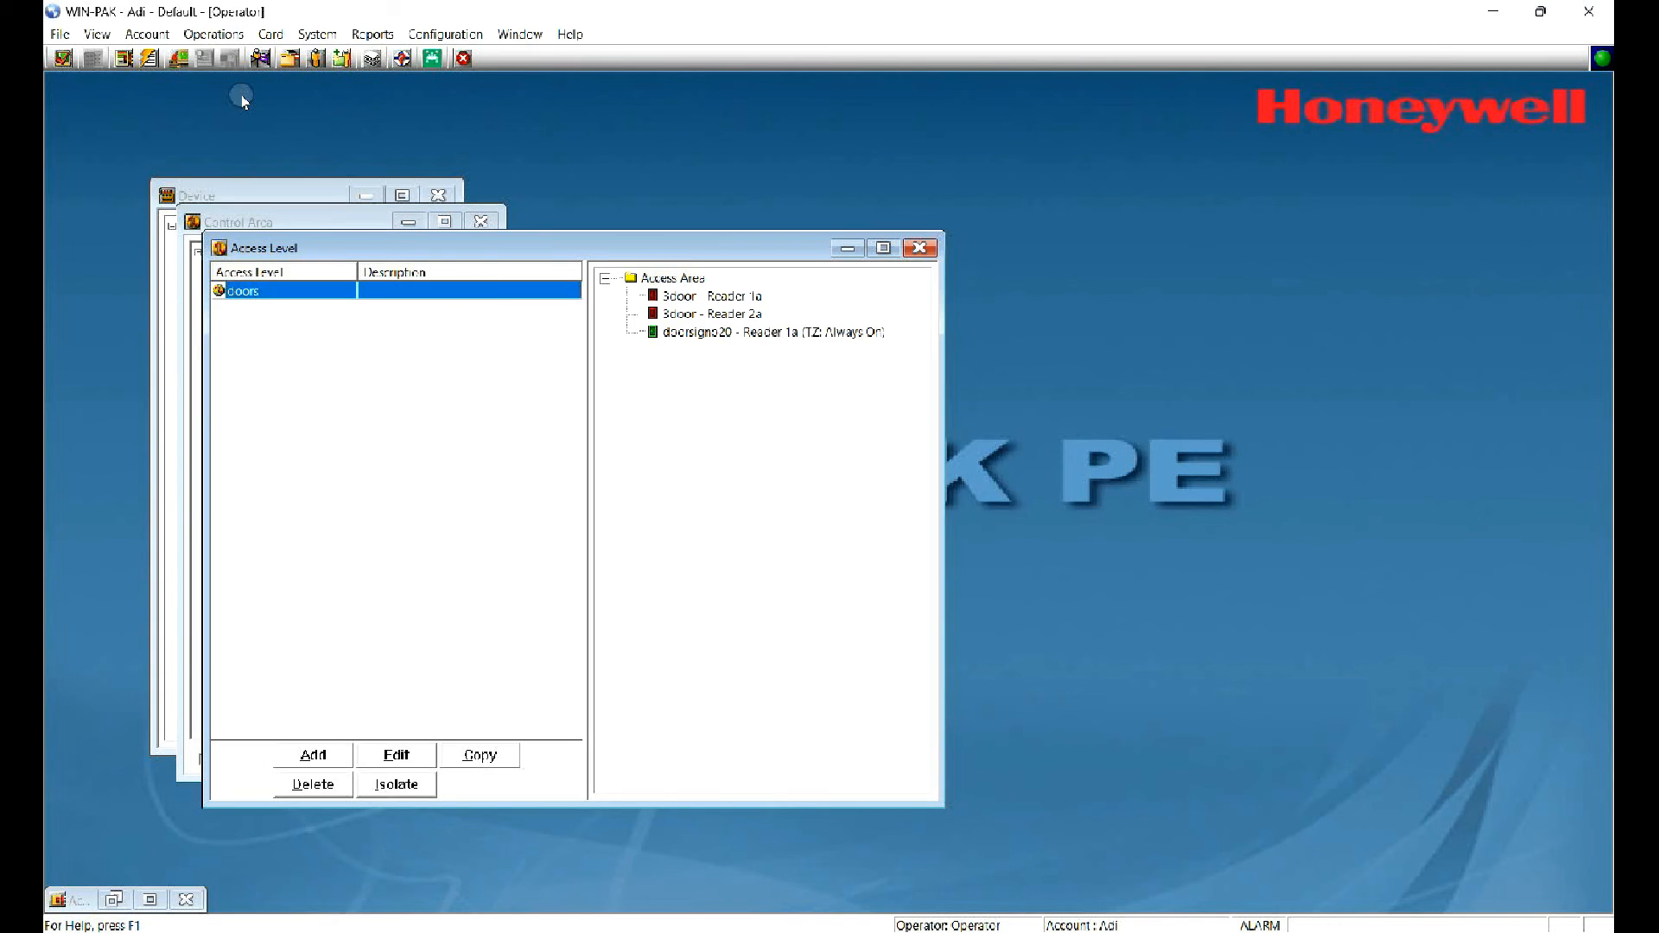
pyautogui.moveTo(480, 264)
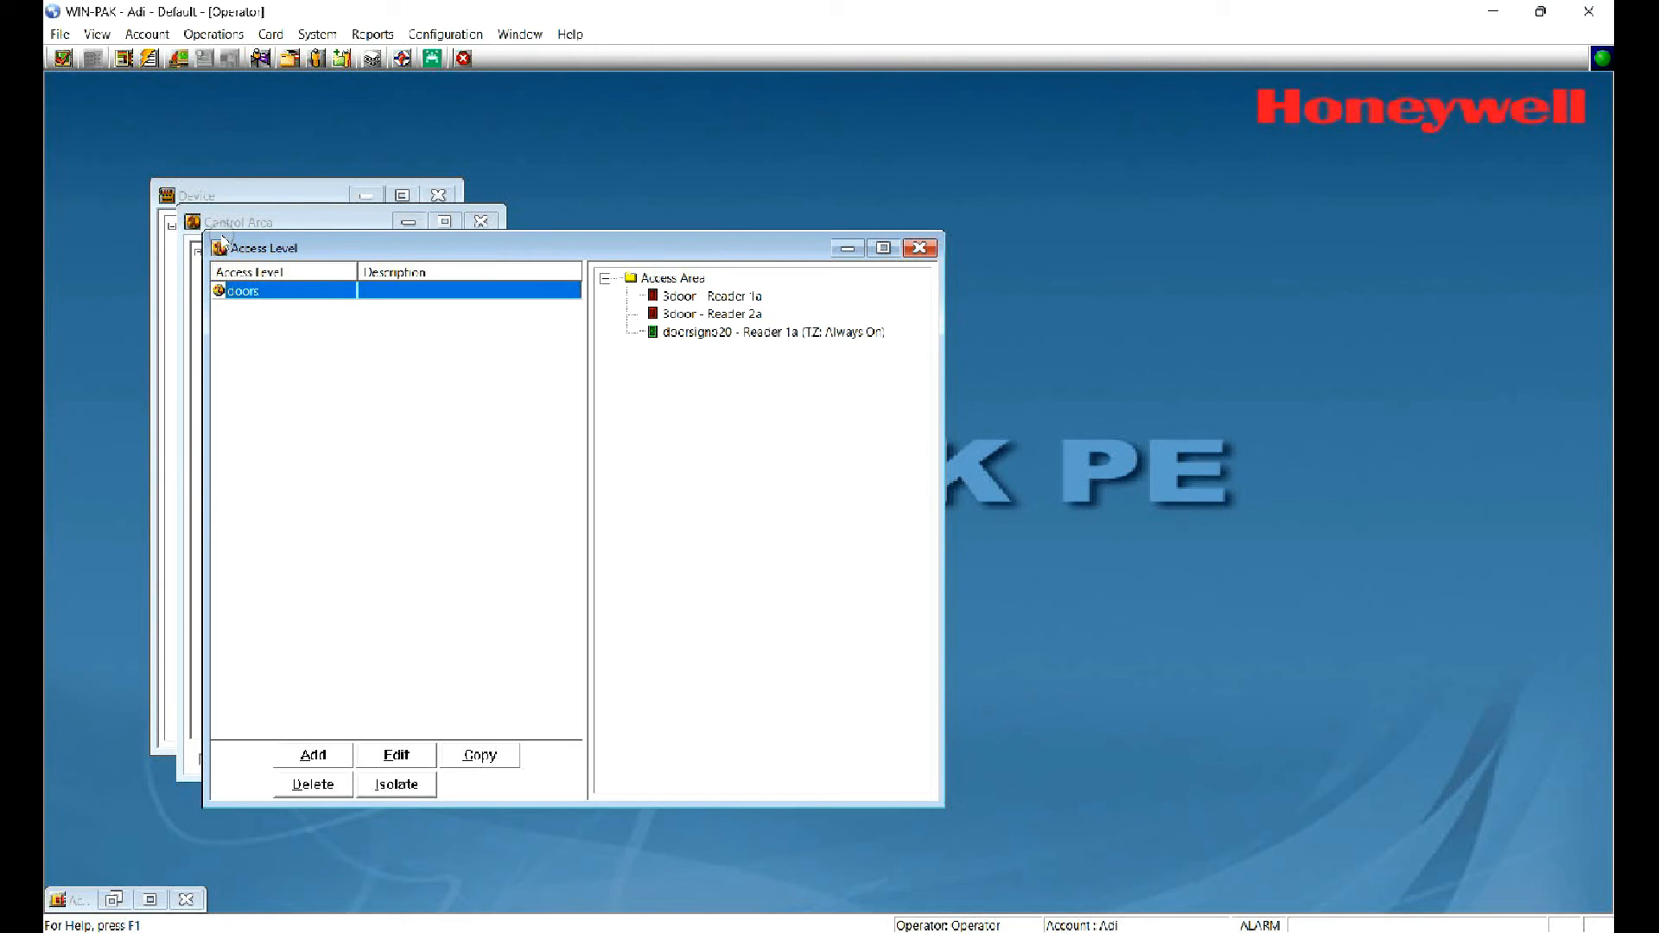
pyautogui.moveTo(566, 175)
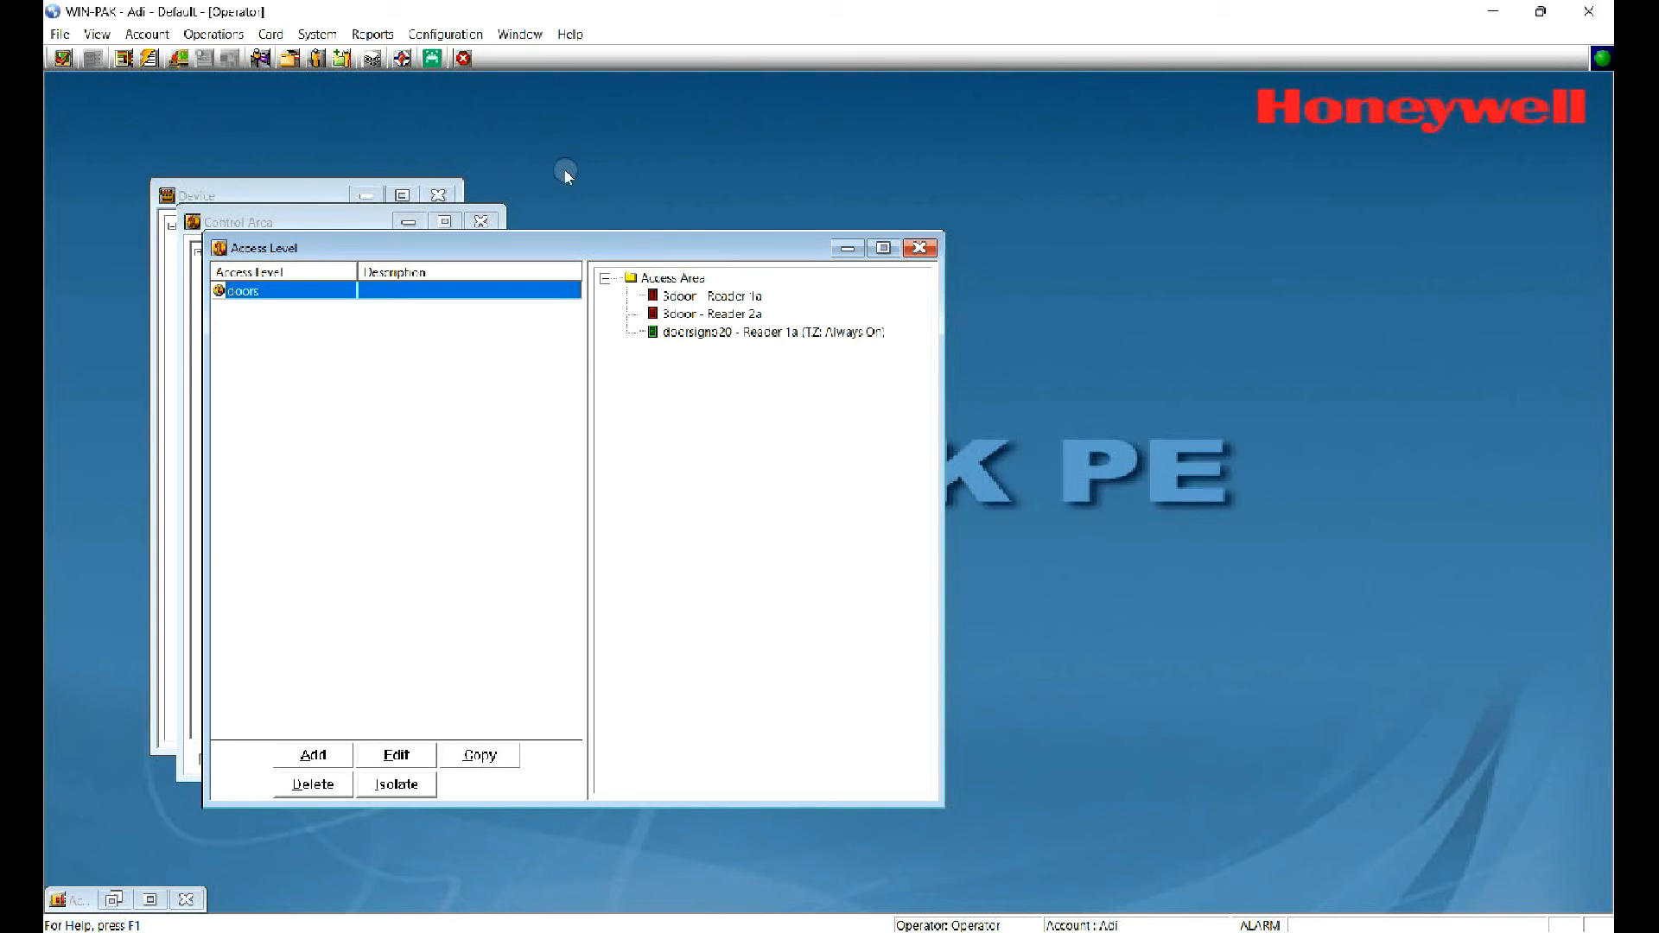
pyautogui.moveTo(264, 235)
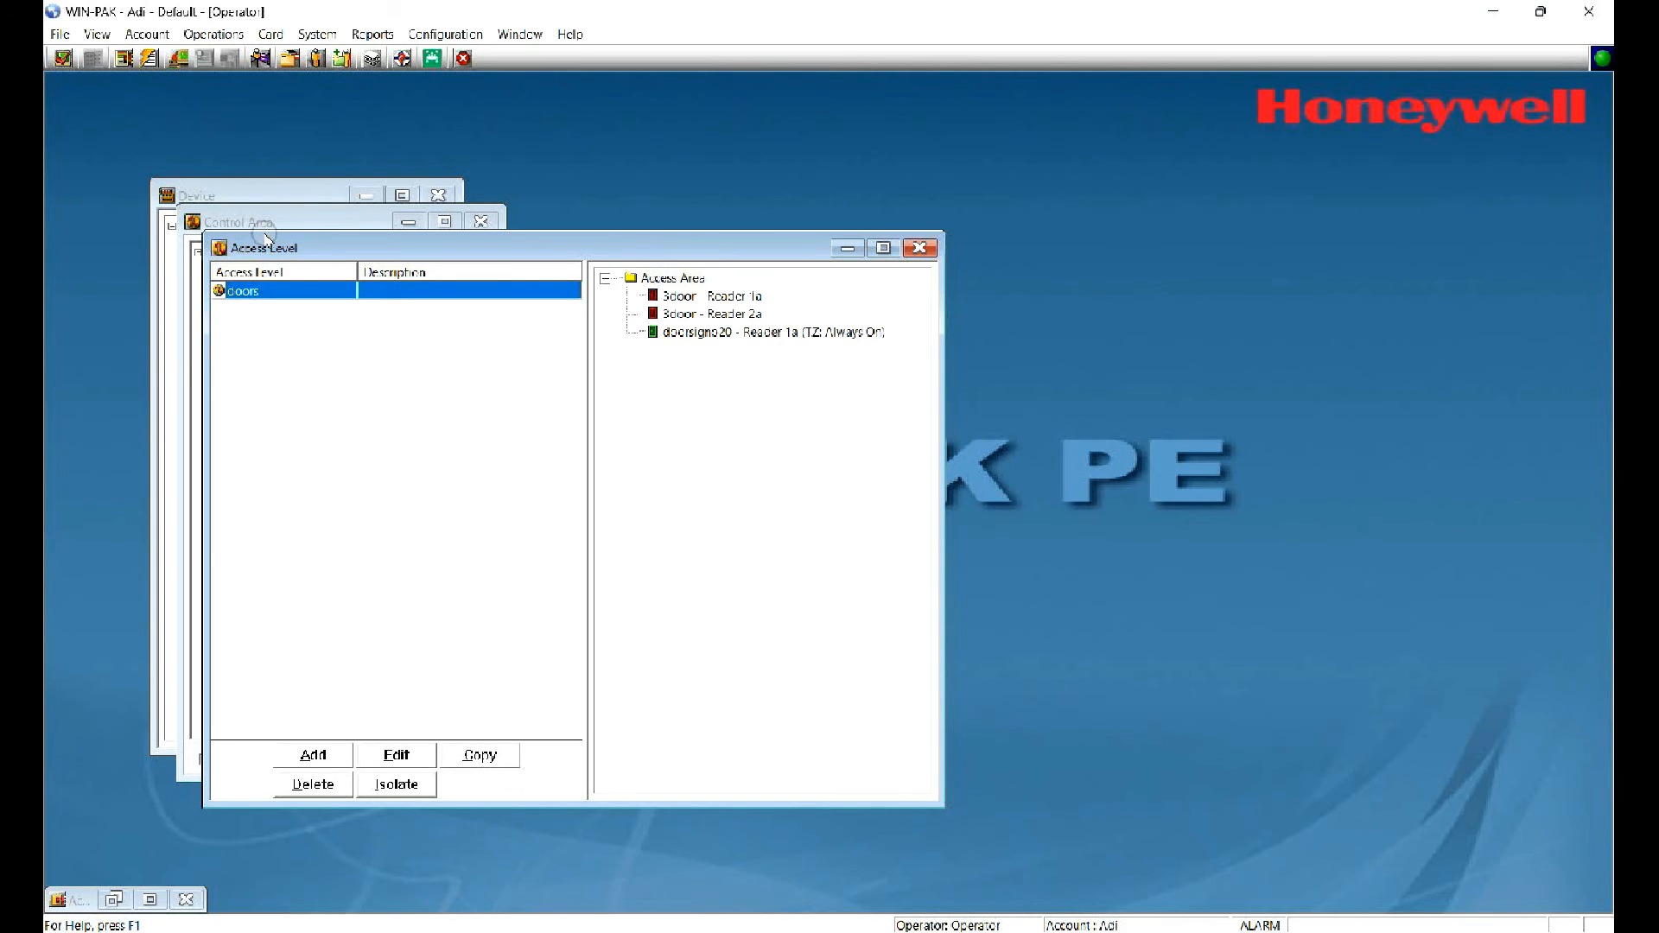
pyautogui.moveTo(473, 240)
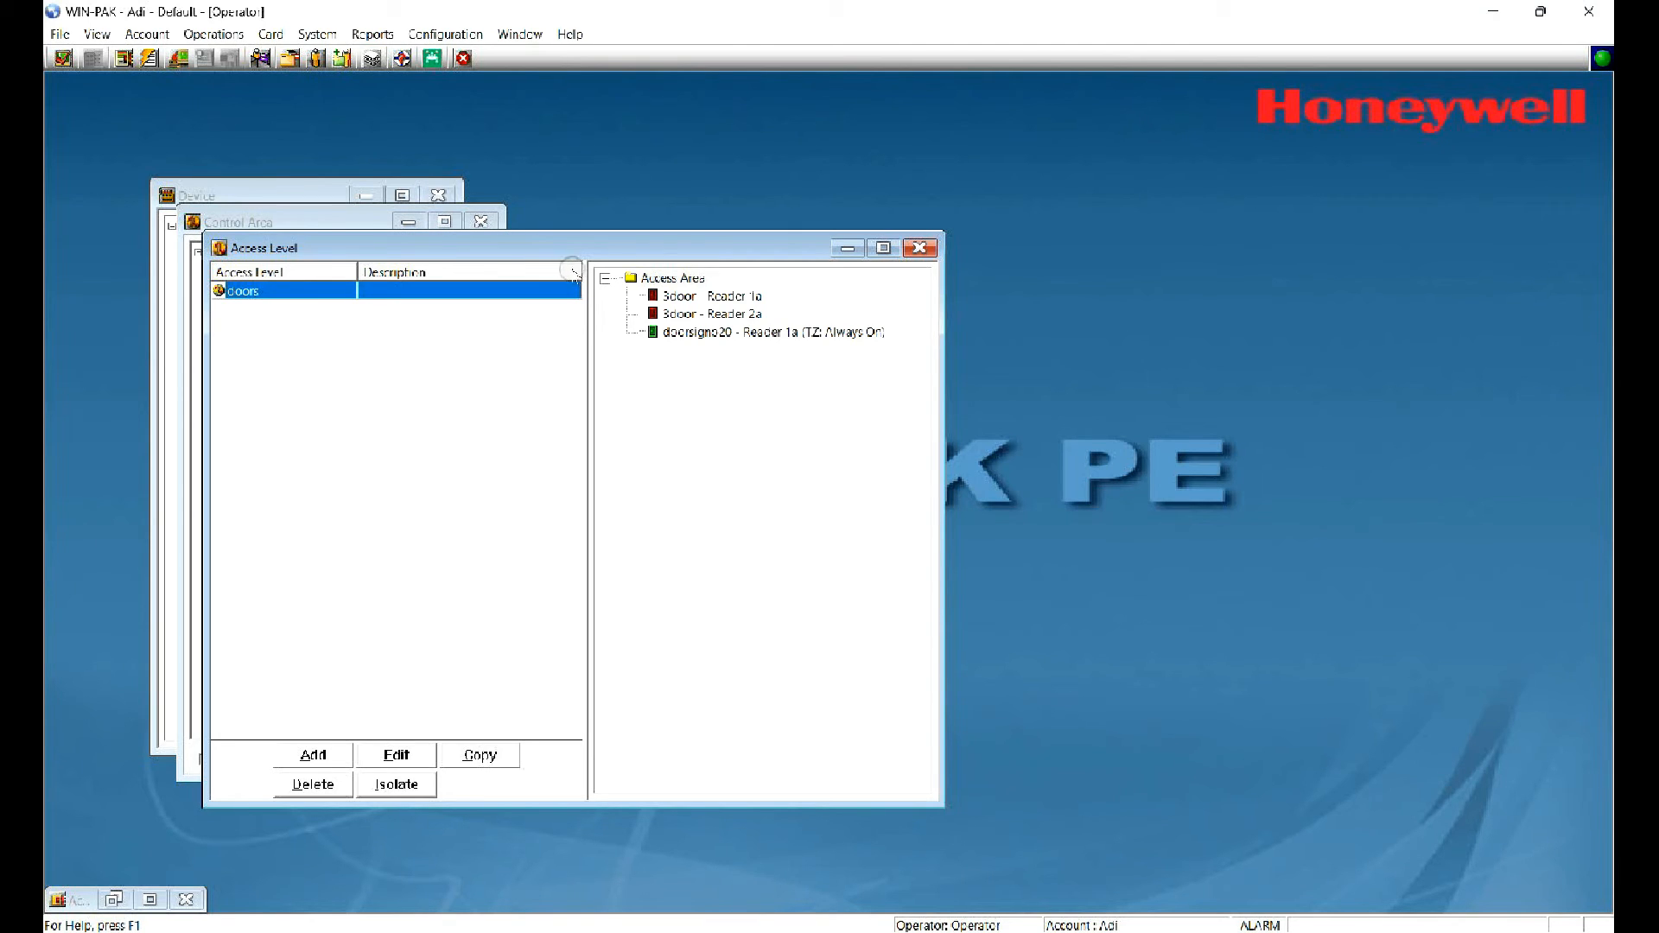
pyautogui.moveTo(551, 254)
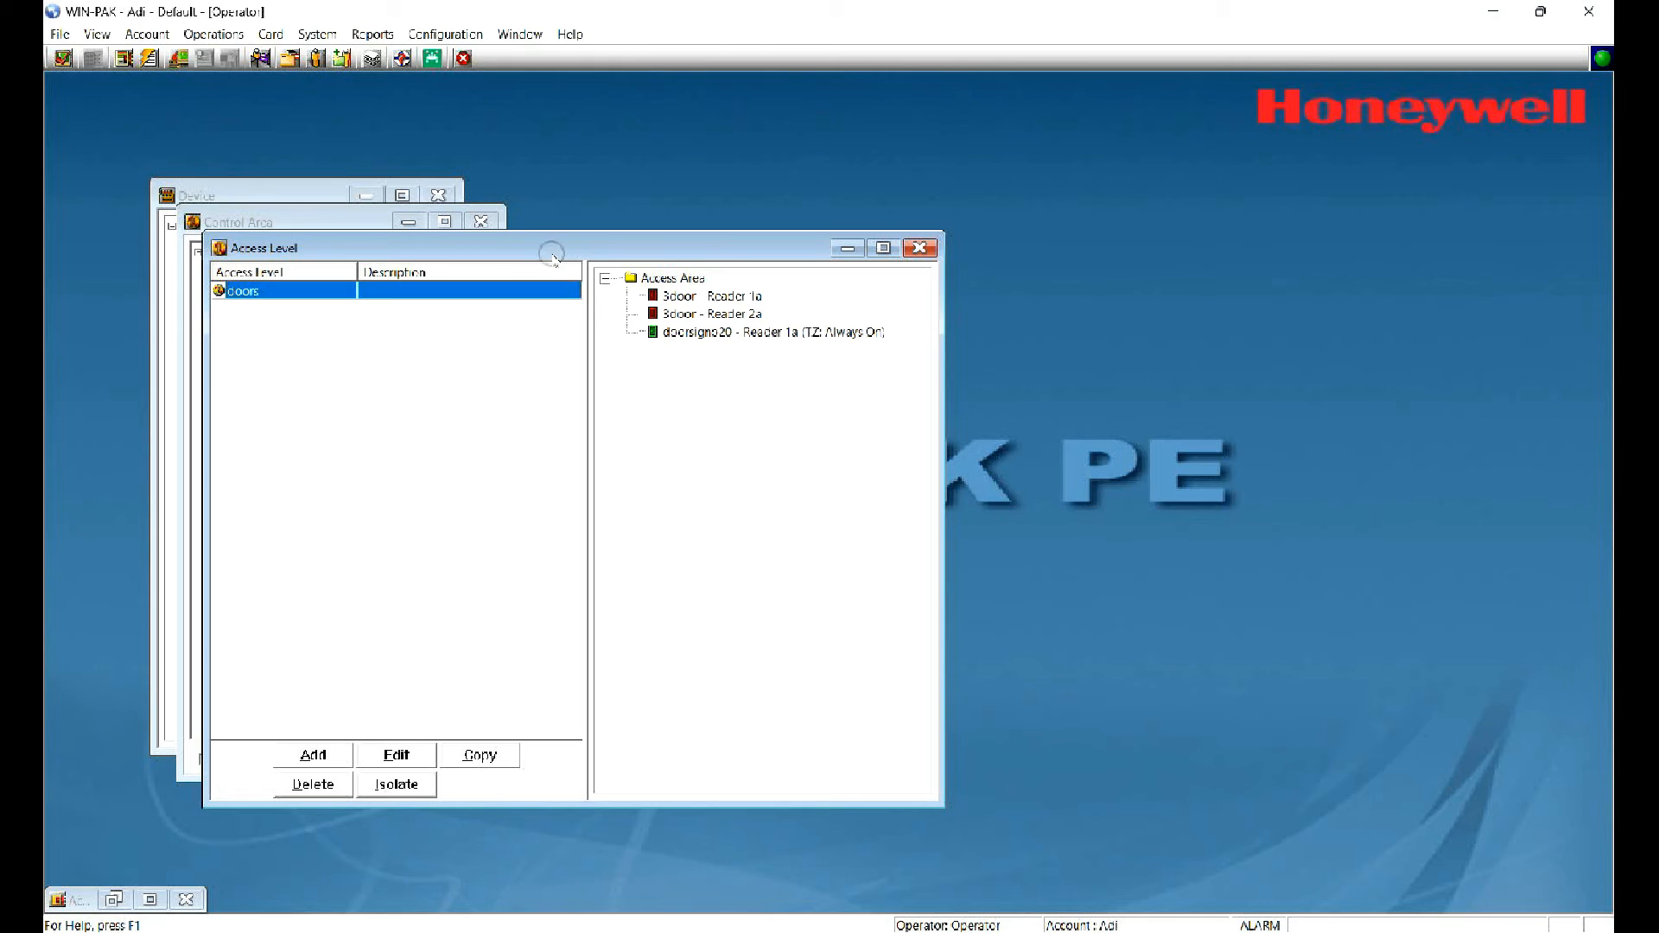
pyautogui.moveTo(516, 228)
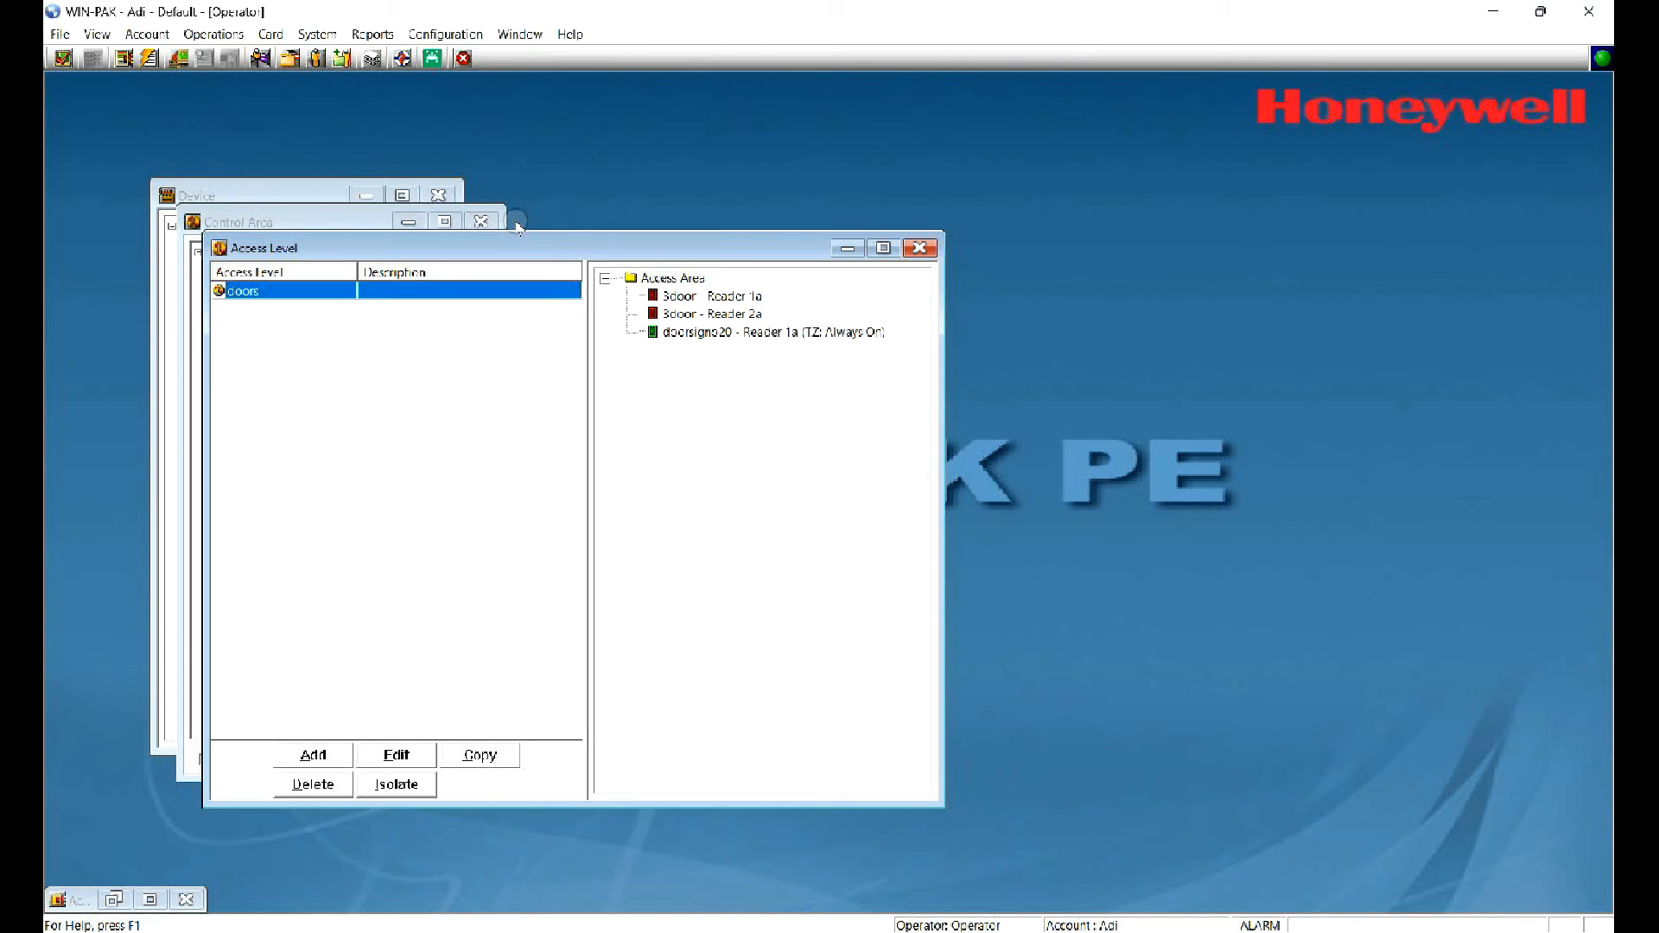
pyautogui.rightClick(667, 278)
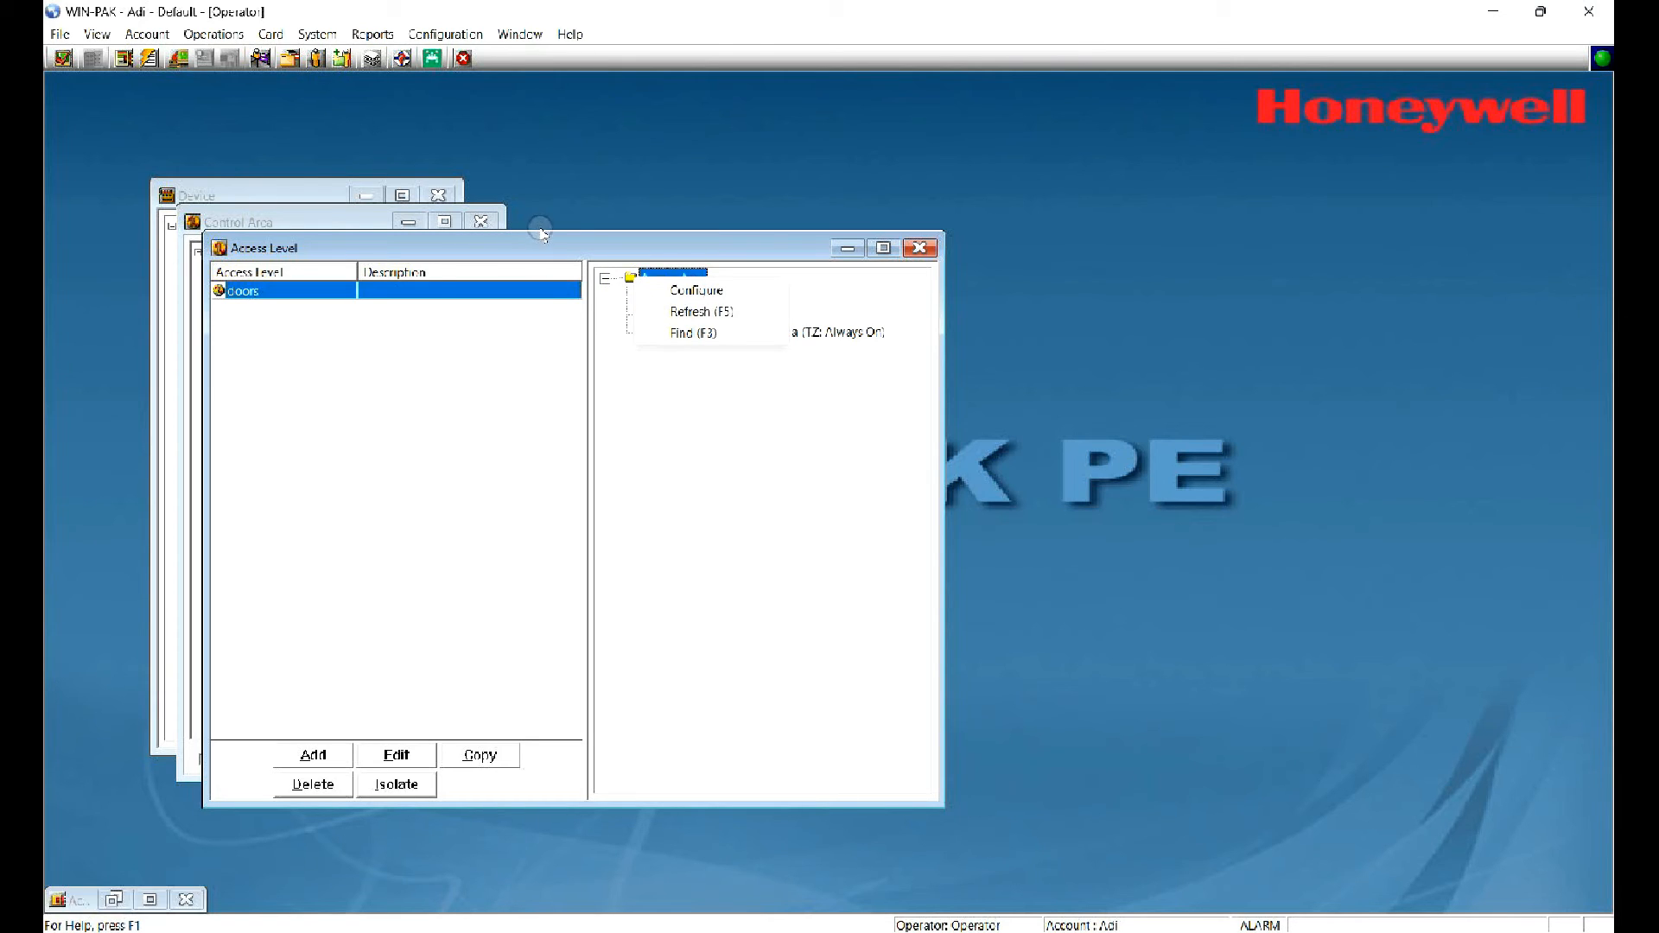
pyautogui.click(694, 289)
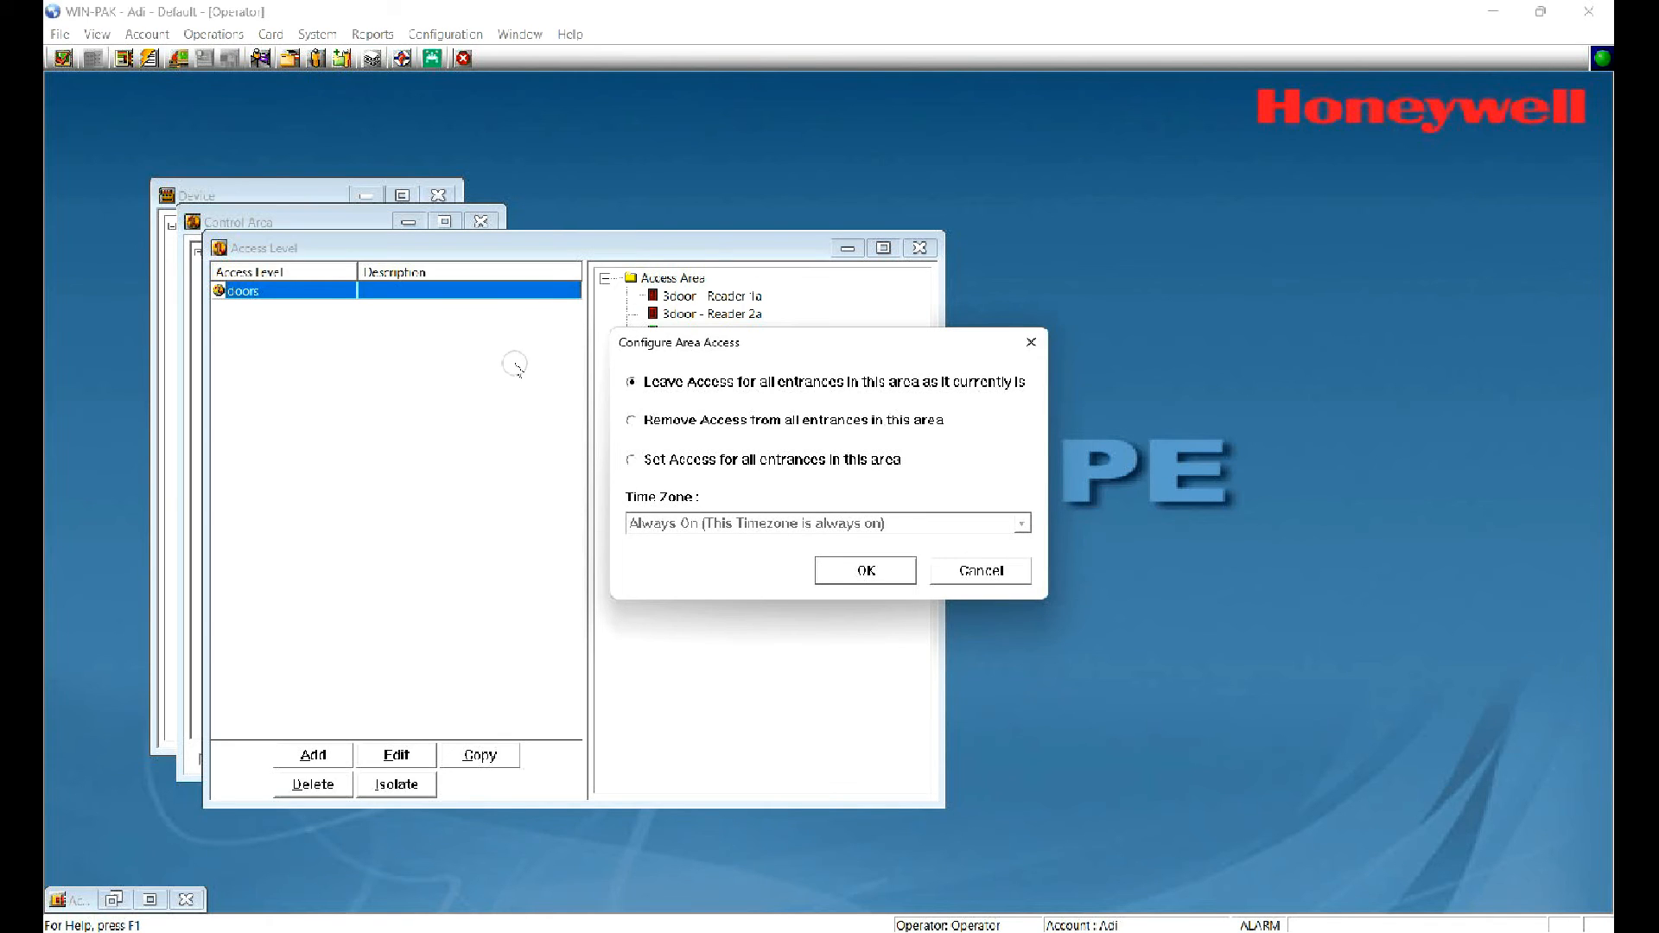
pyautogui.click(632, 459)
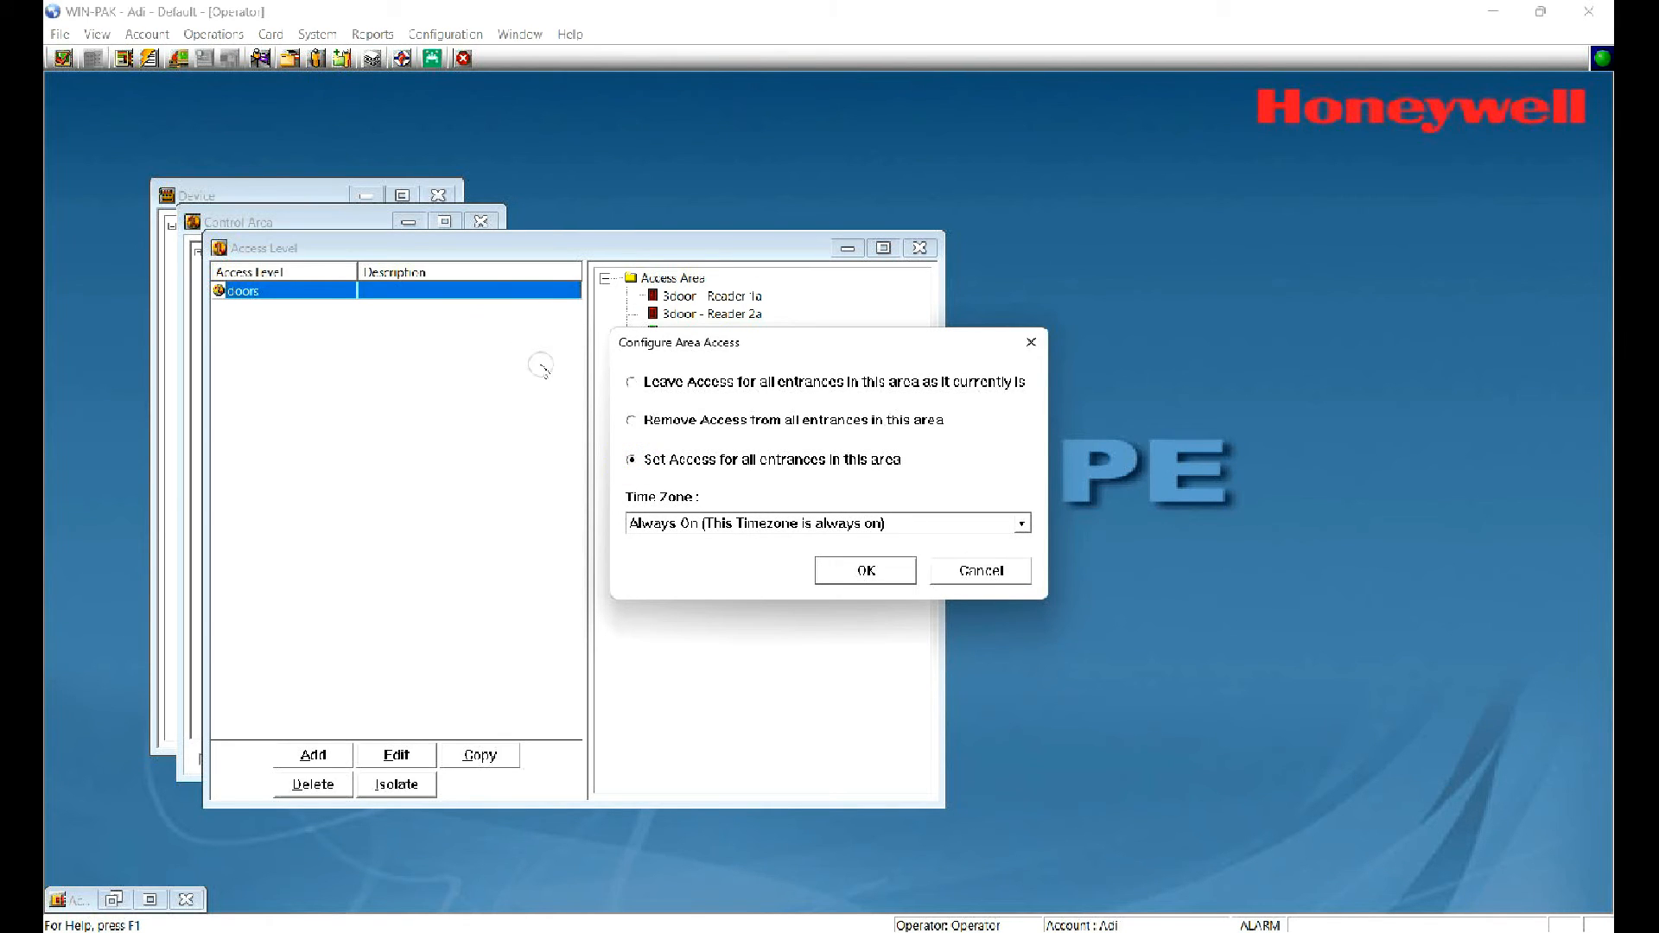
pyautogui.click(864, 570)
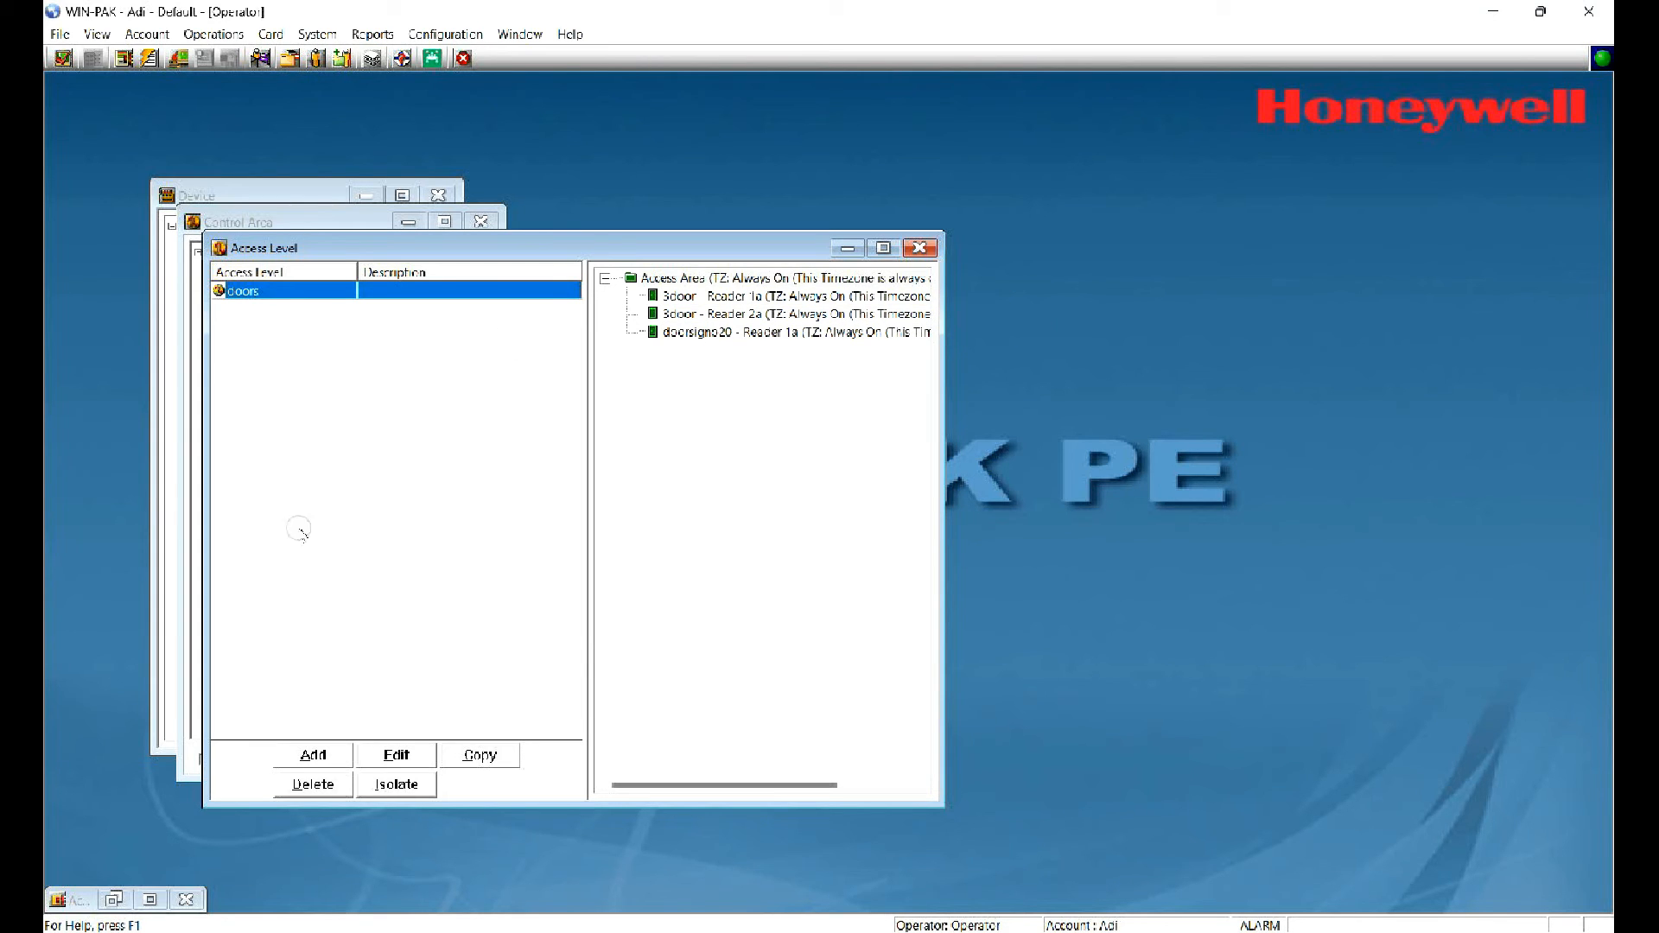
# Step: Add an access level named 'test' under the Default subaccount
pyautogui.click(311, 755)
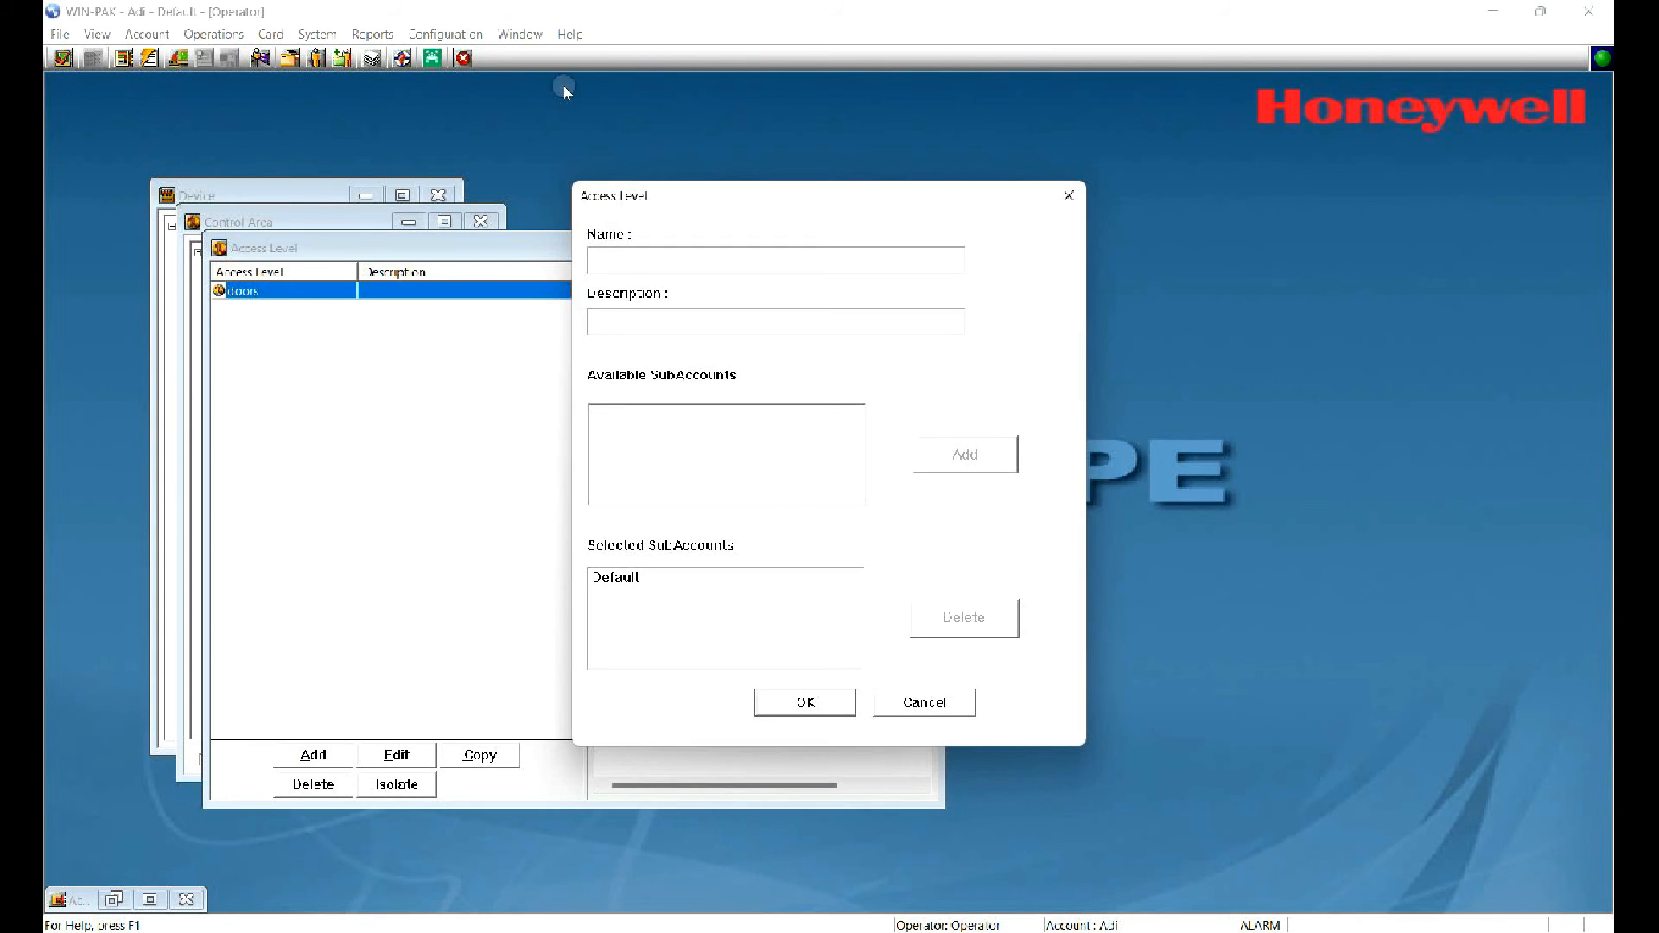
pyautogui.moveTo(519, 203)
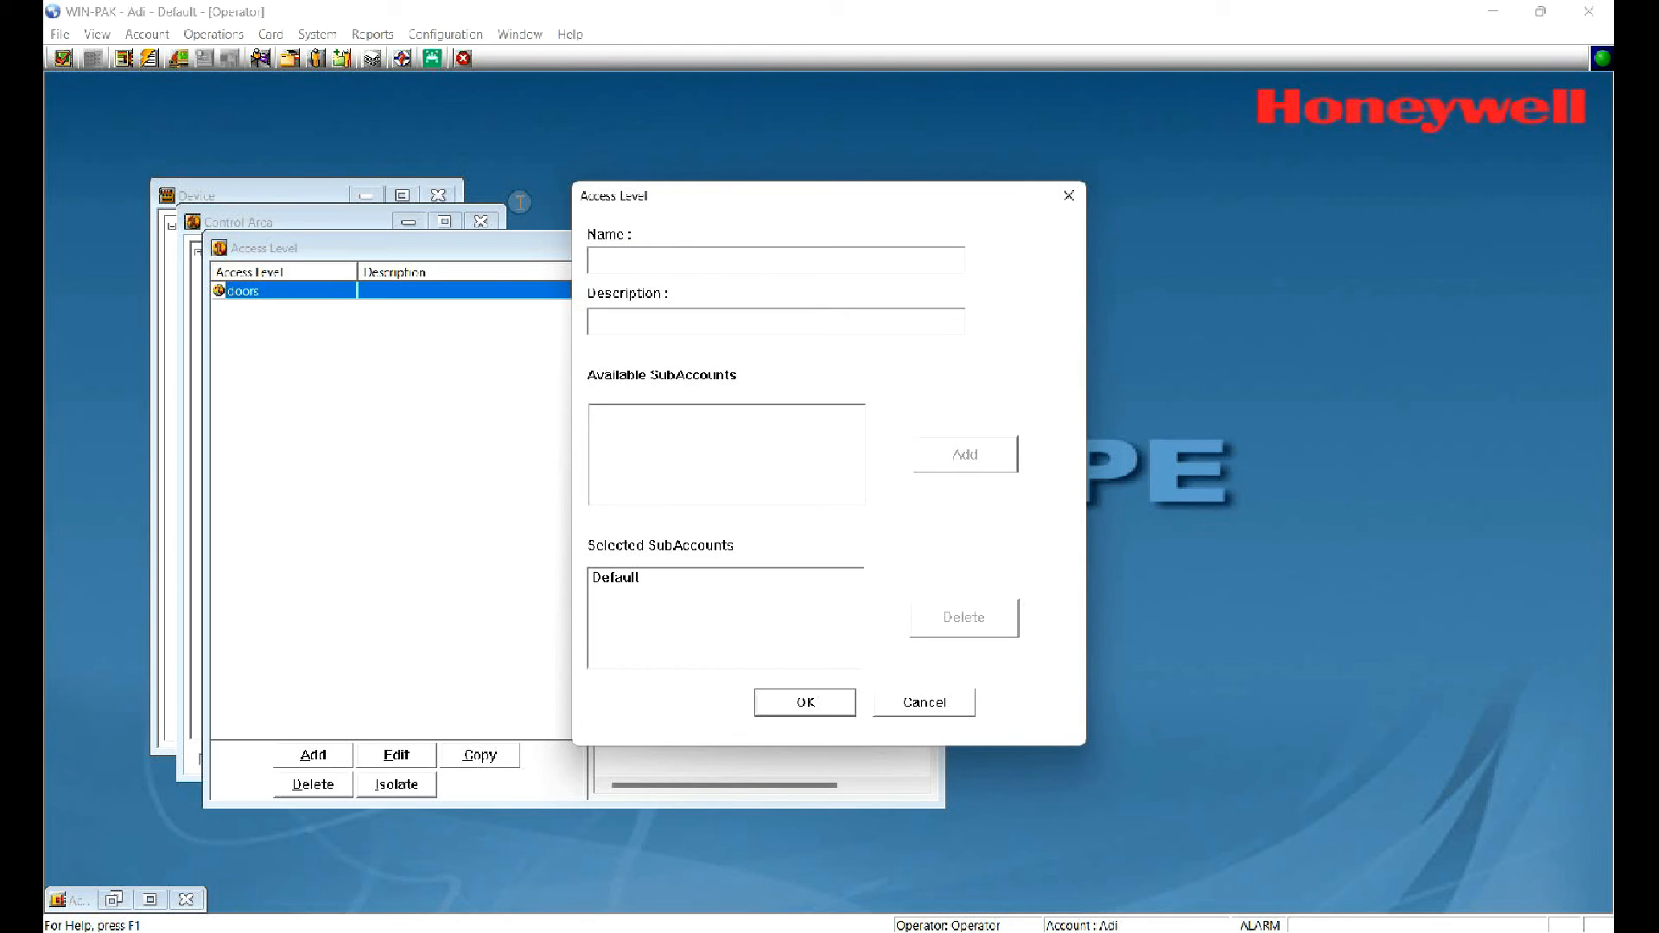
pyautogui.write('test')
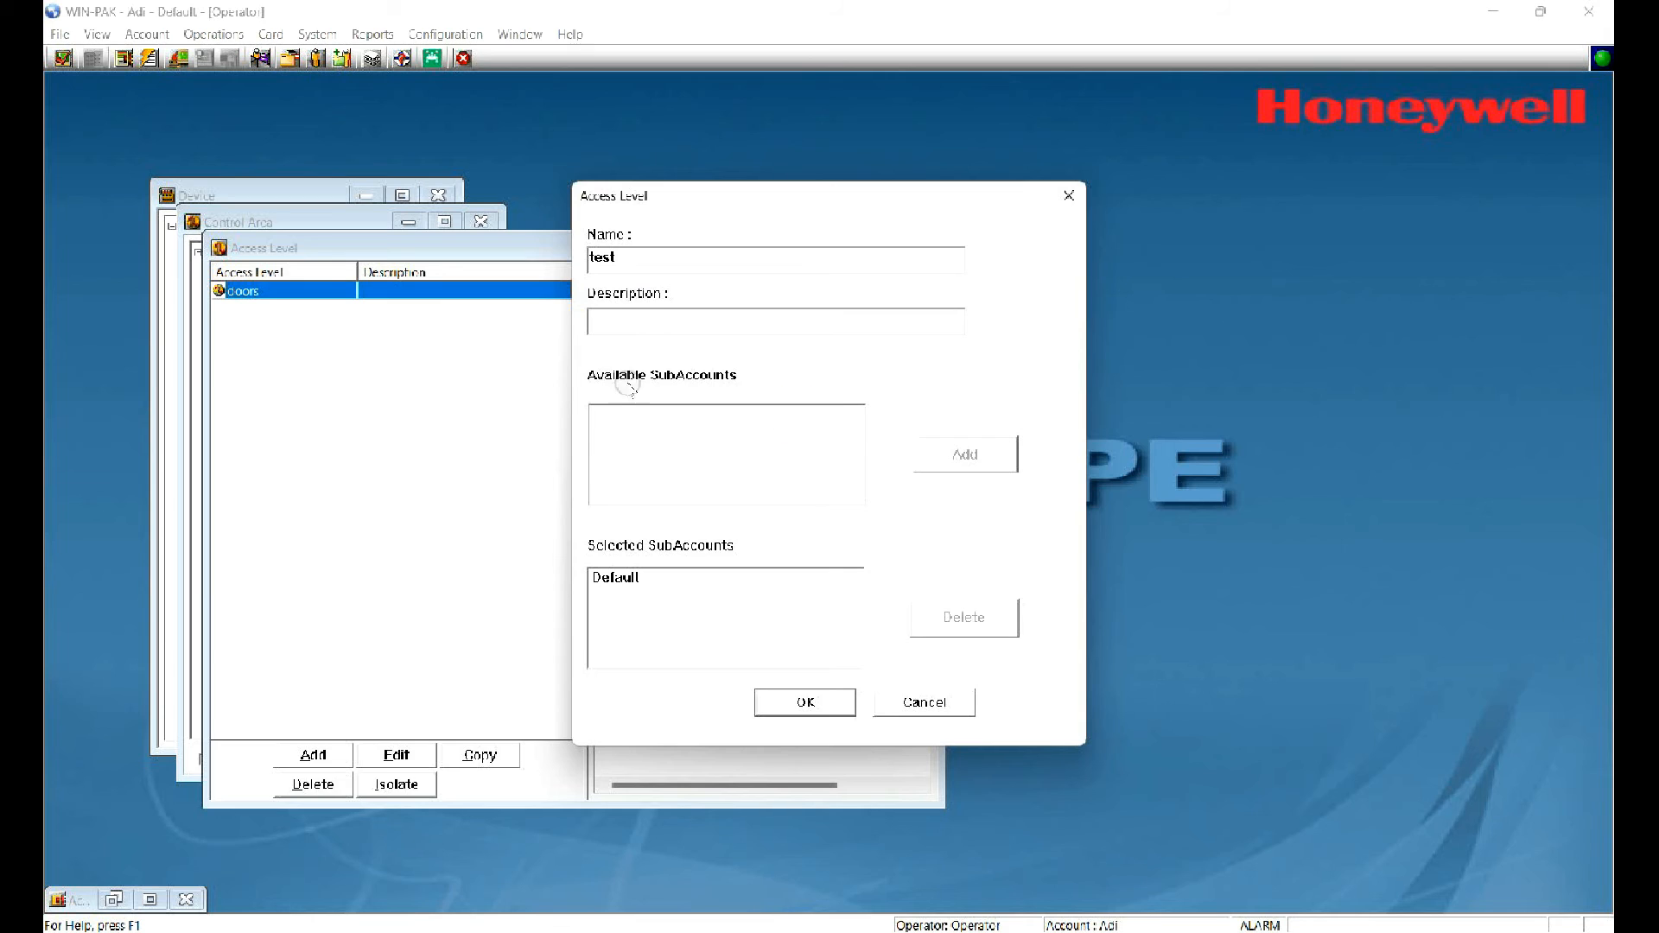
pyautogui.click(614, 578)
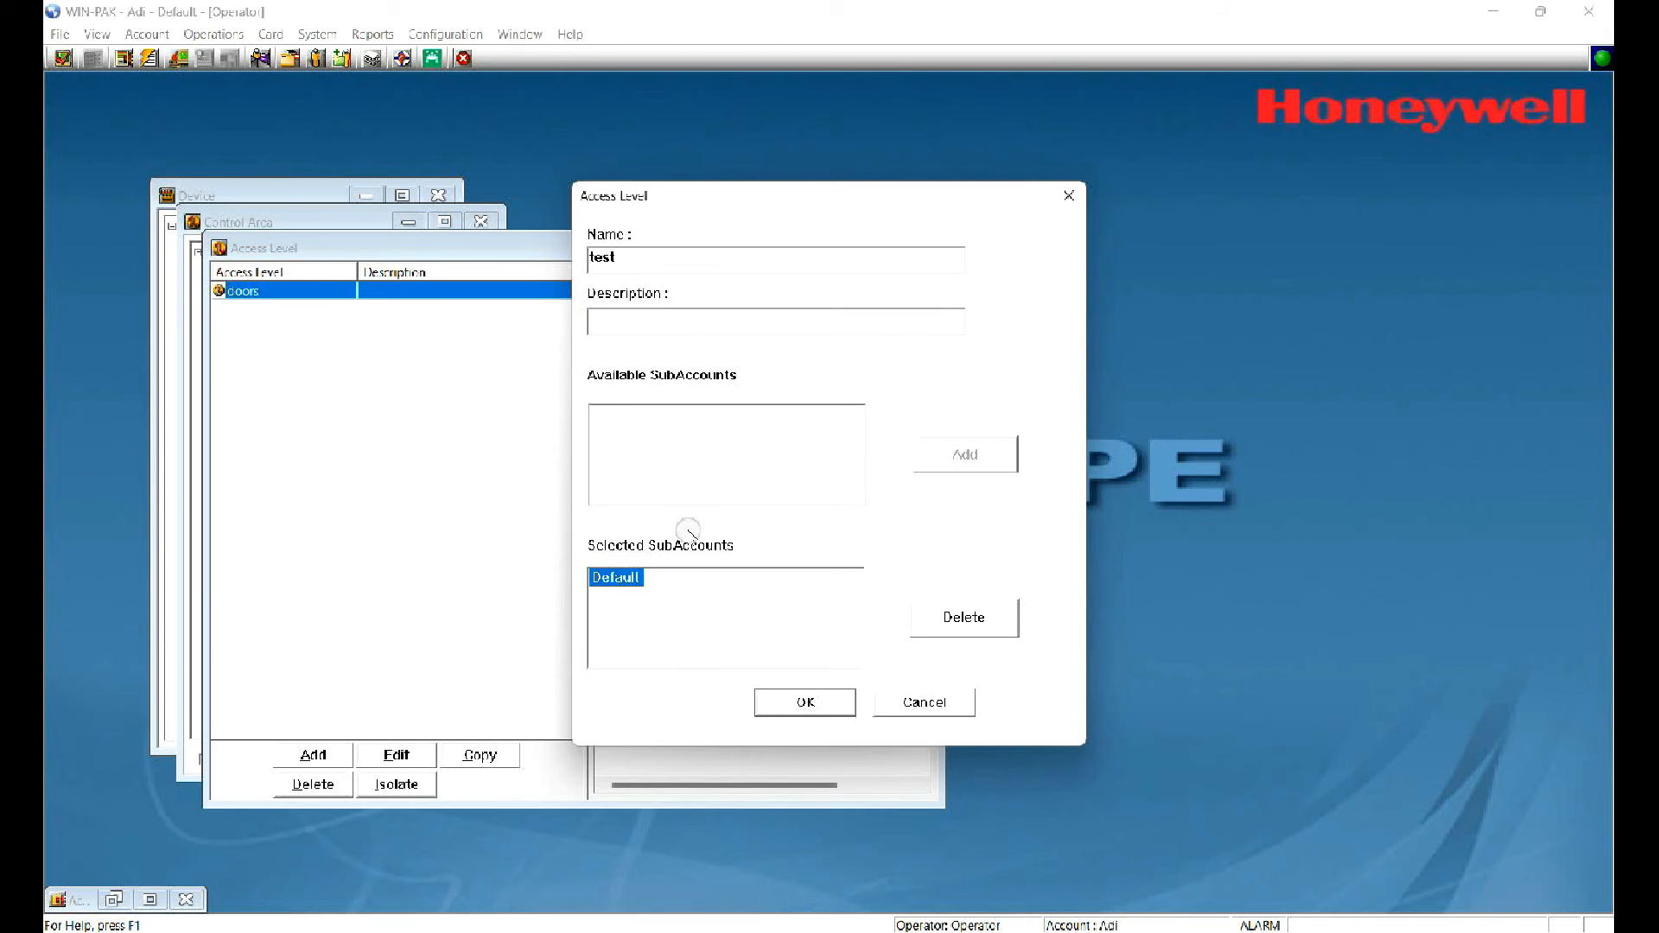
pyautogui.click(802, 701)
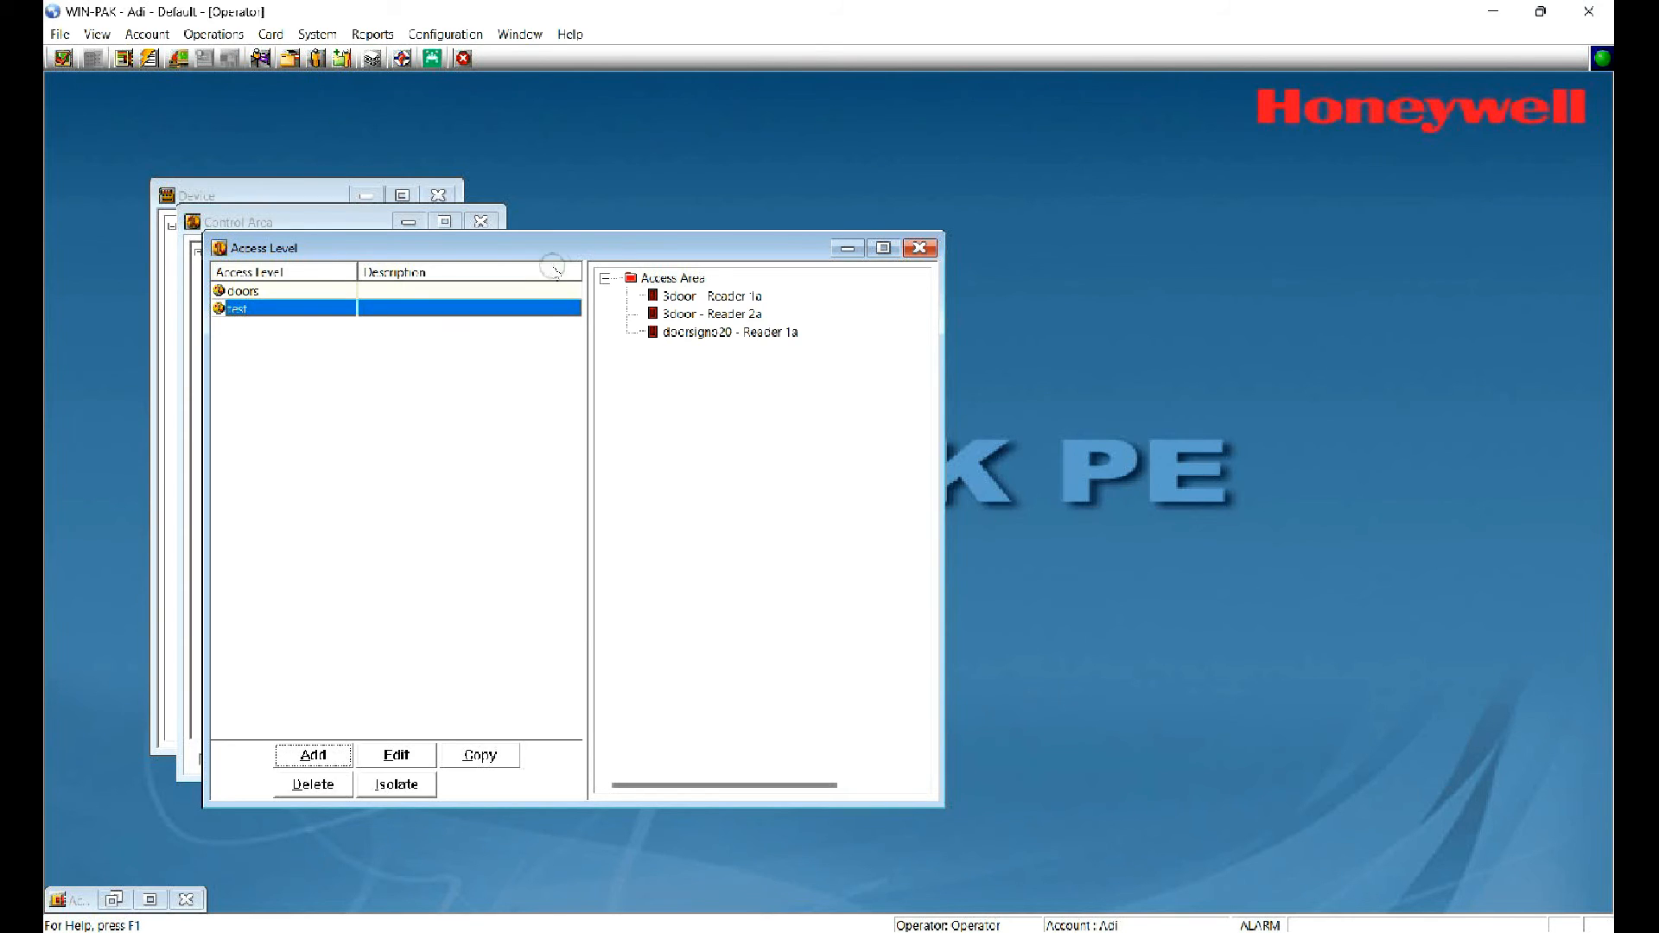
pyautogui.moveTo(531, 254)
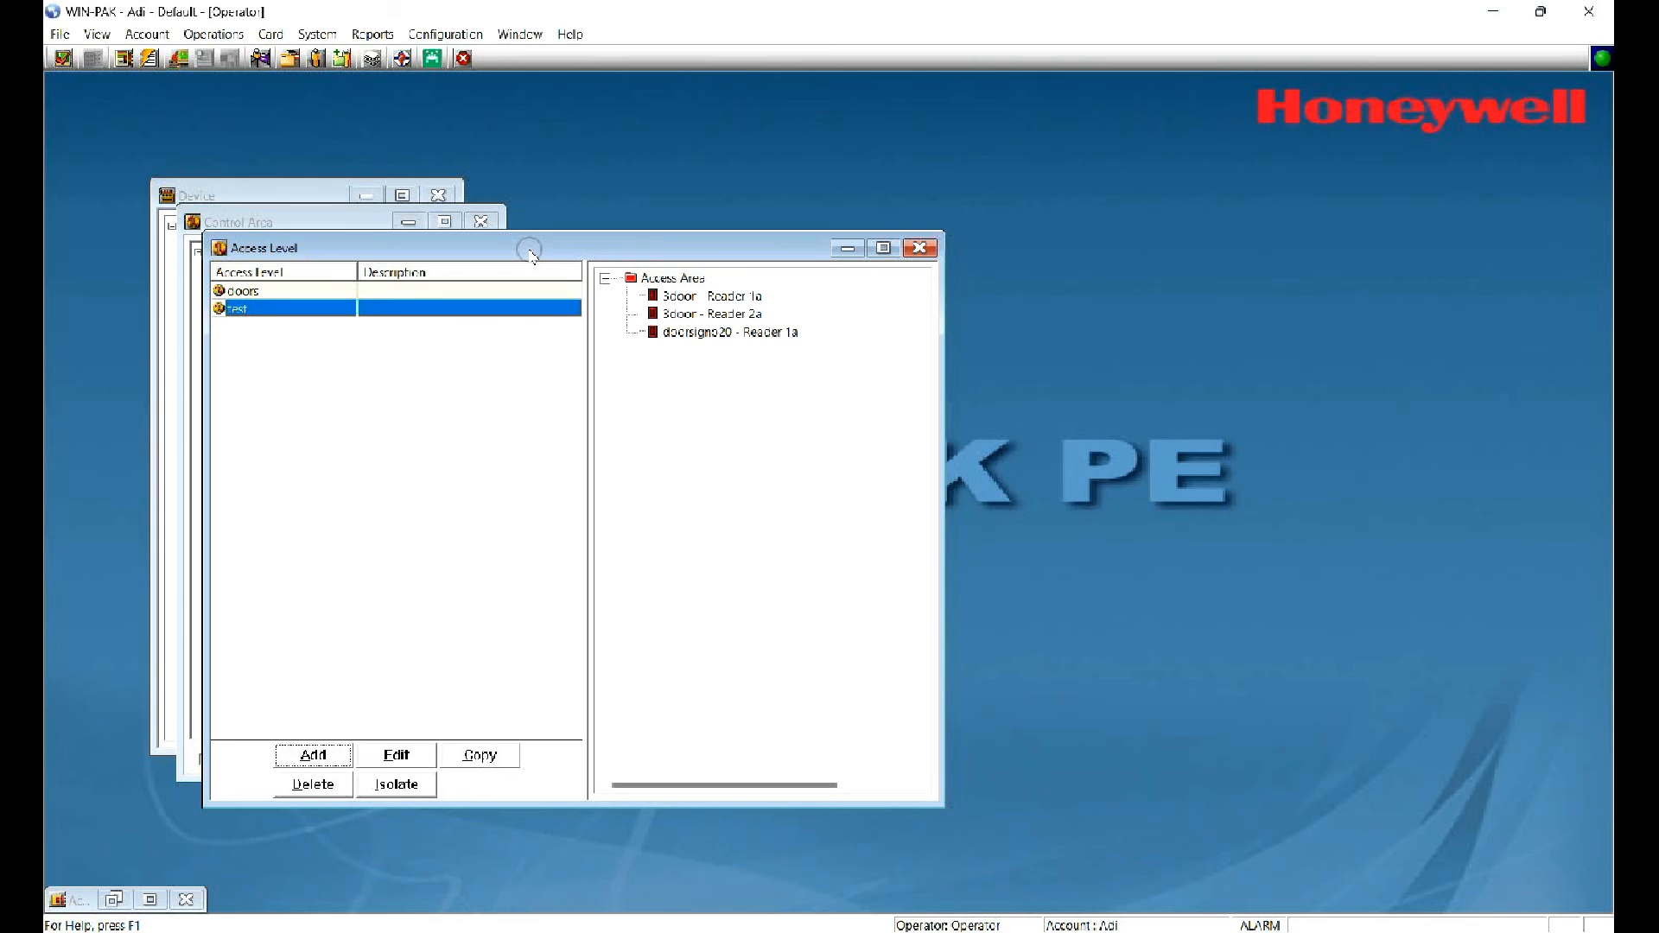
# Step: Set Always On access for entrance '3door - Reader 2a' in the test level
pyautogui.rightClick(709, 313)
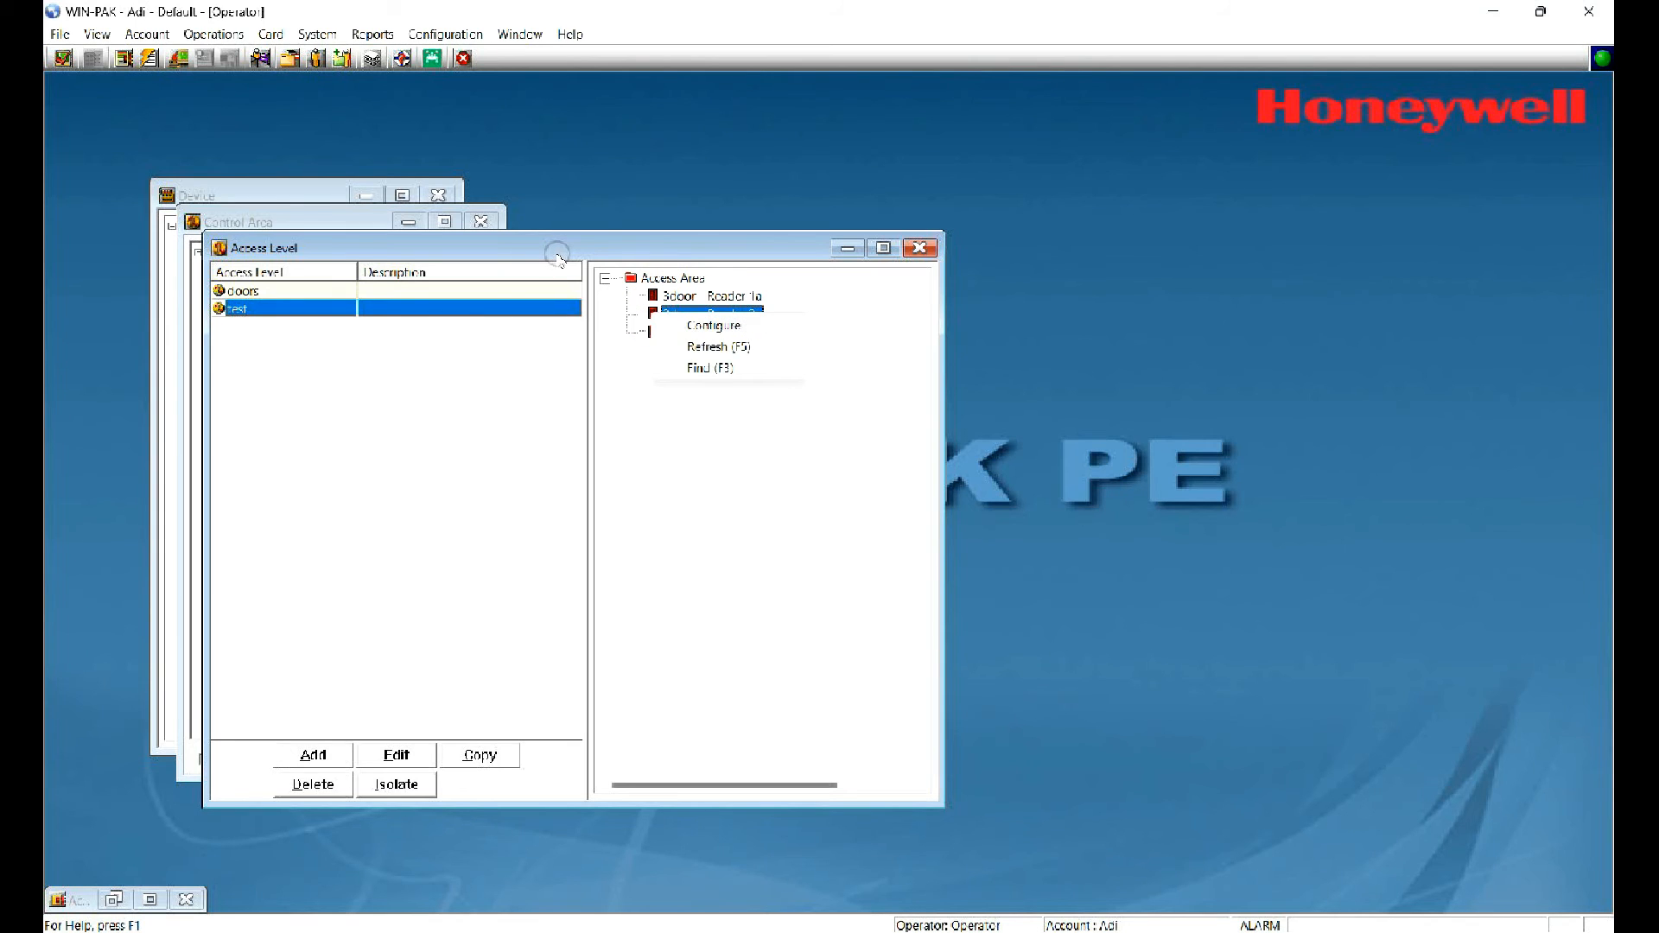
pyautogui.click(712, 325)
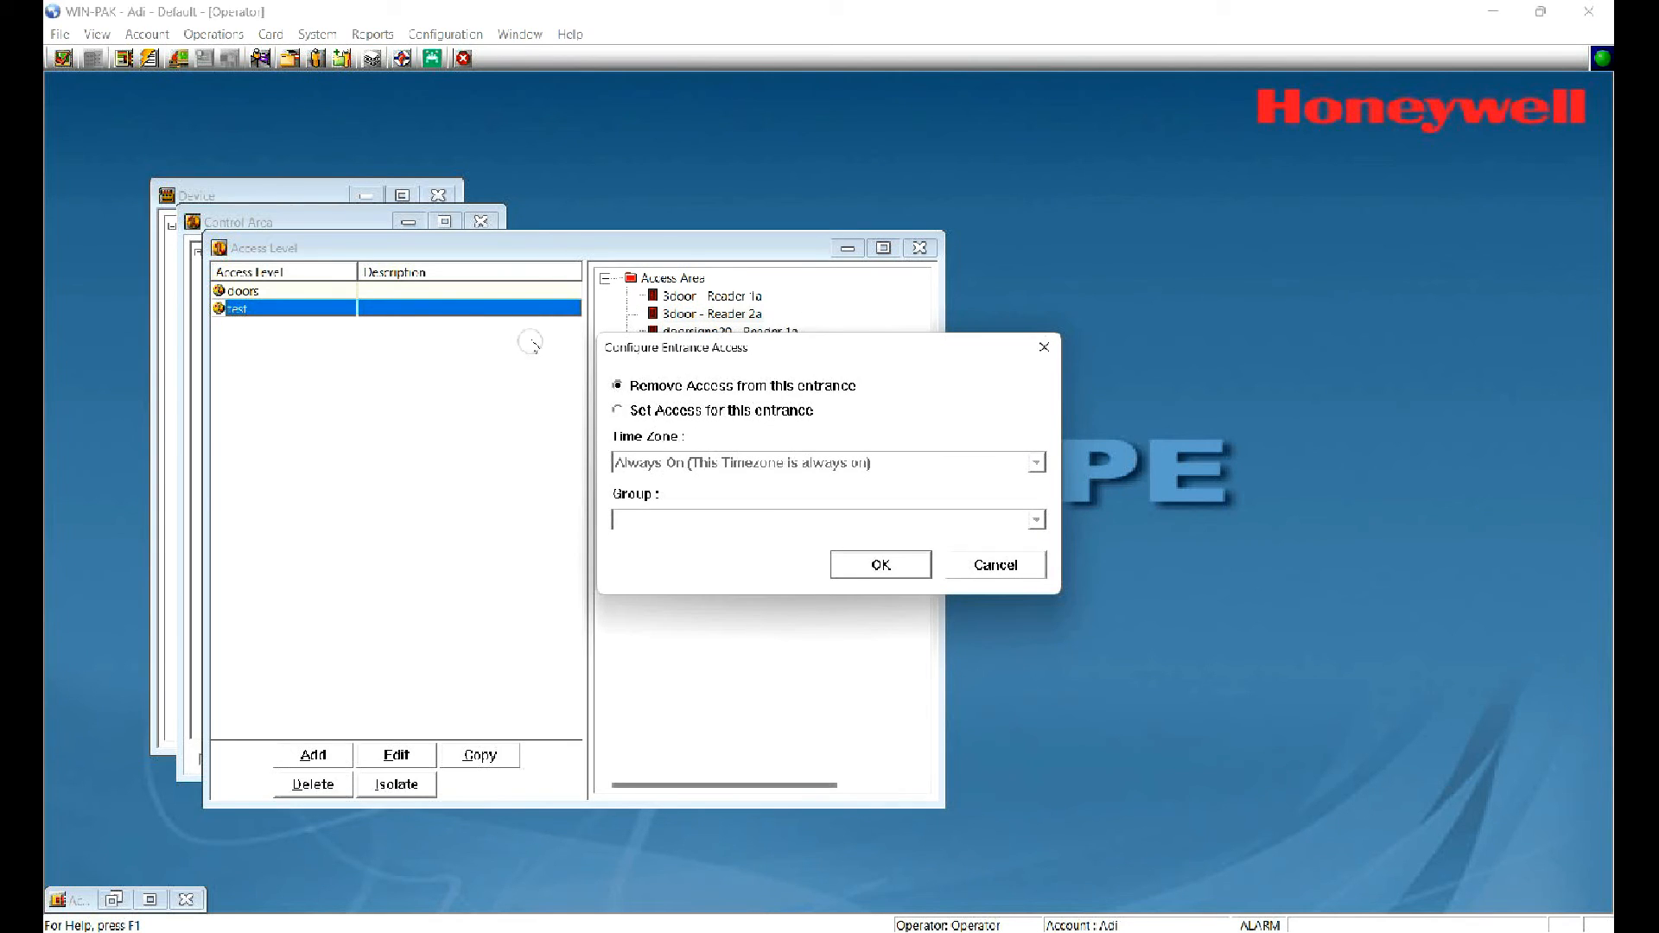
pyautogui.click(618, 411)
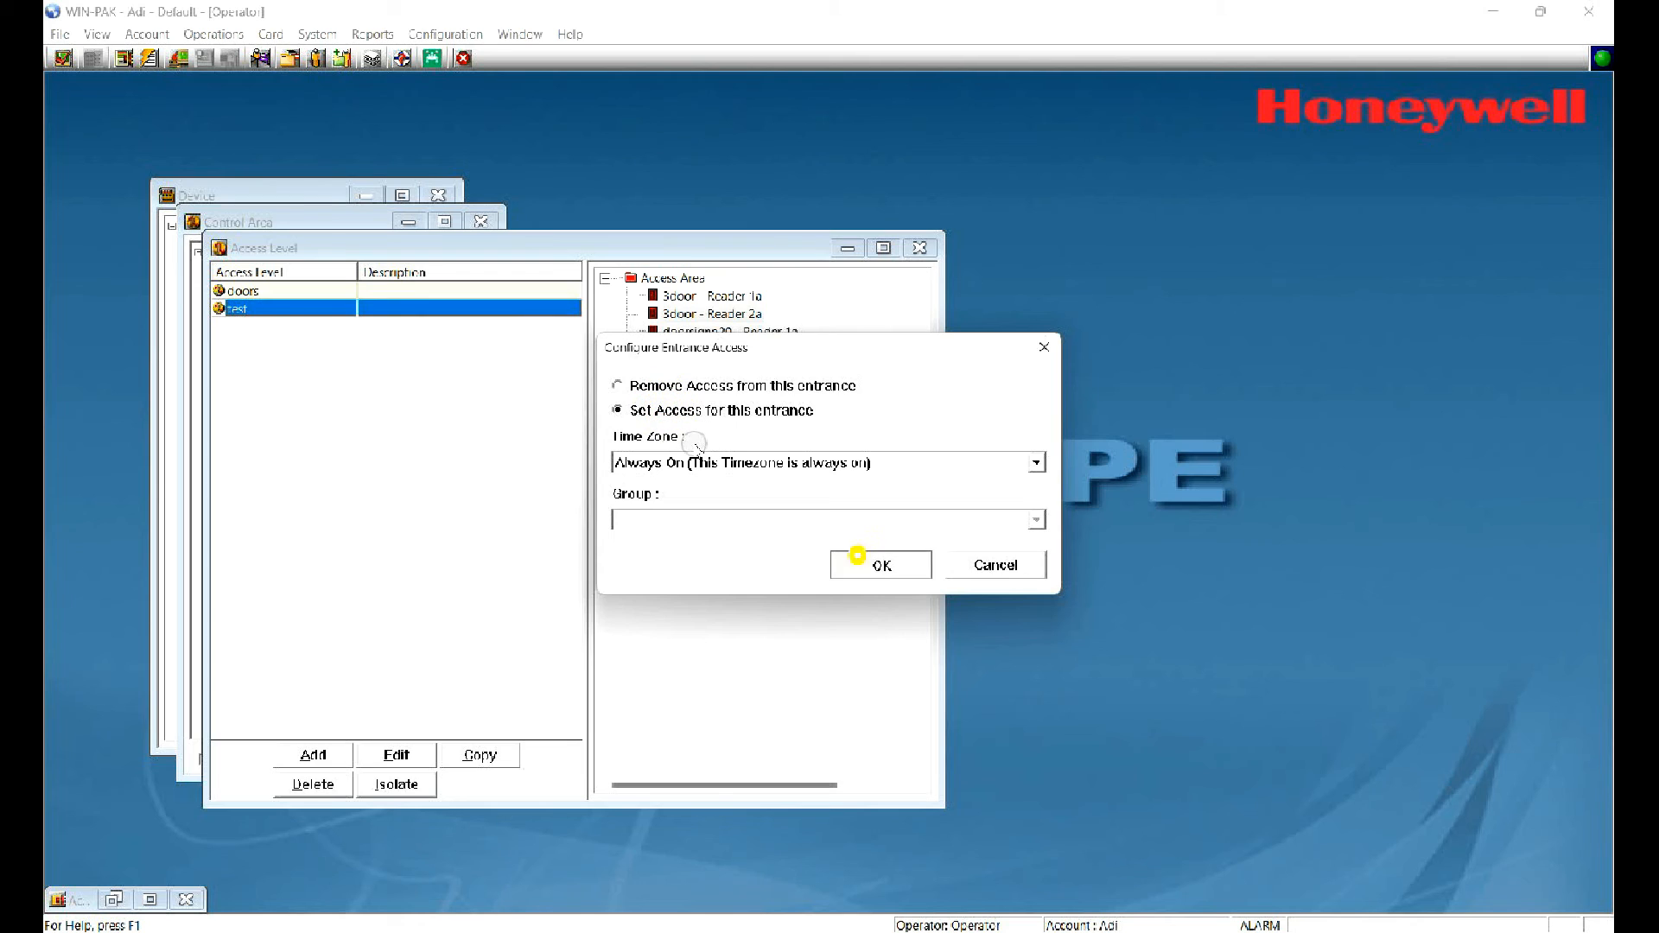
pyautogui.click(880, 564)
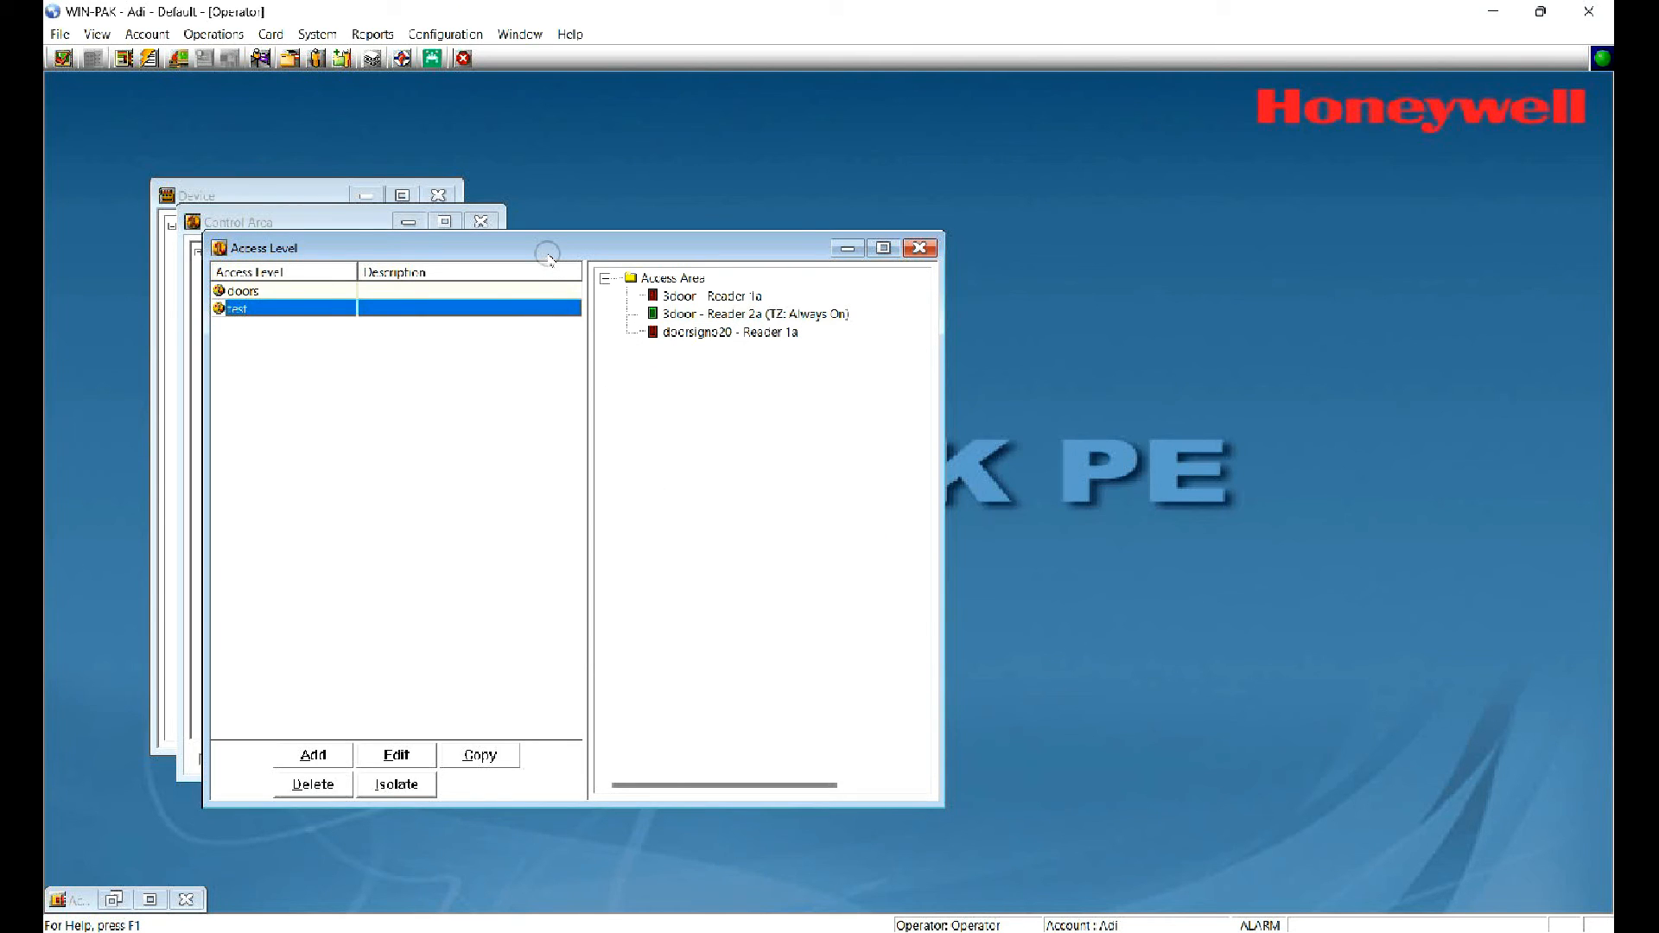
pyautogui.rightClick(749, 313)
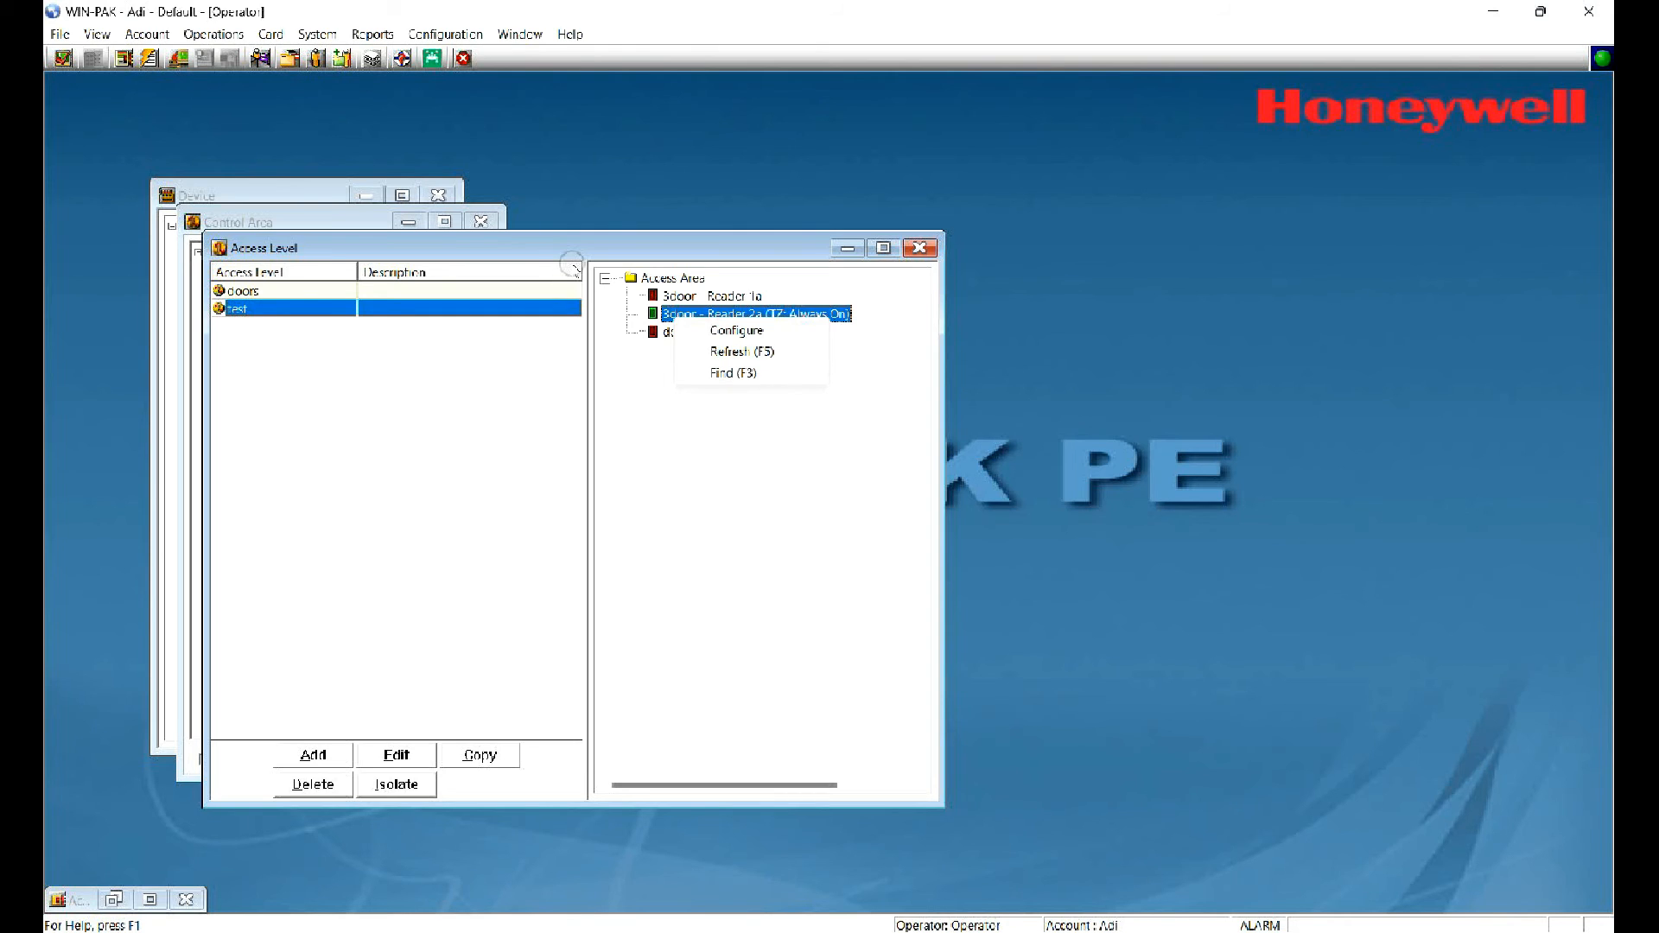
pyautogui.click(743, 350)
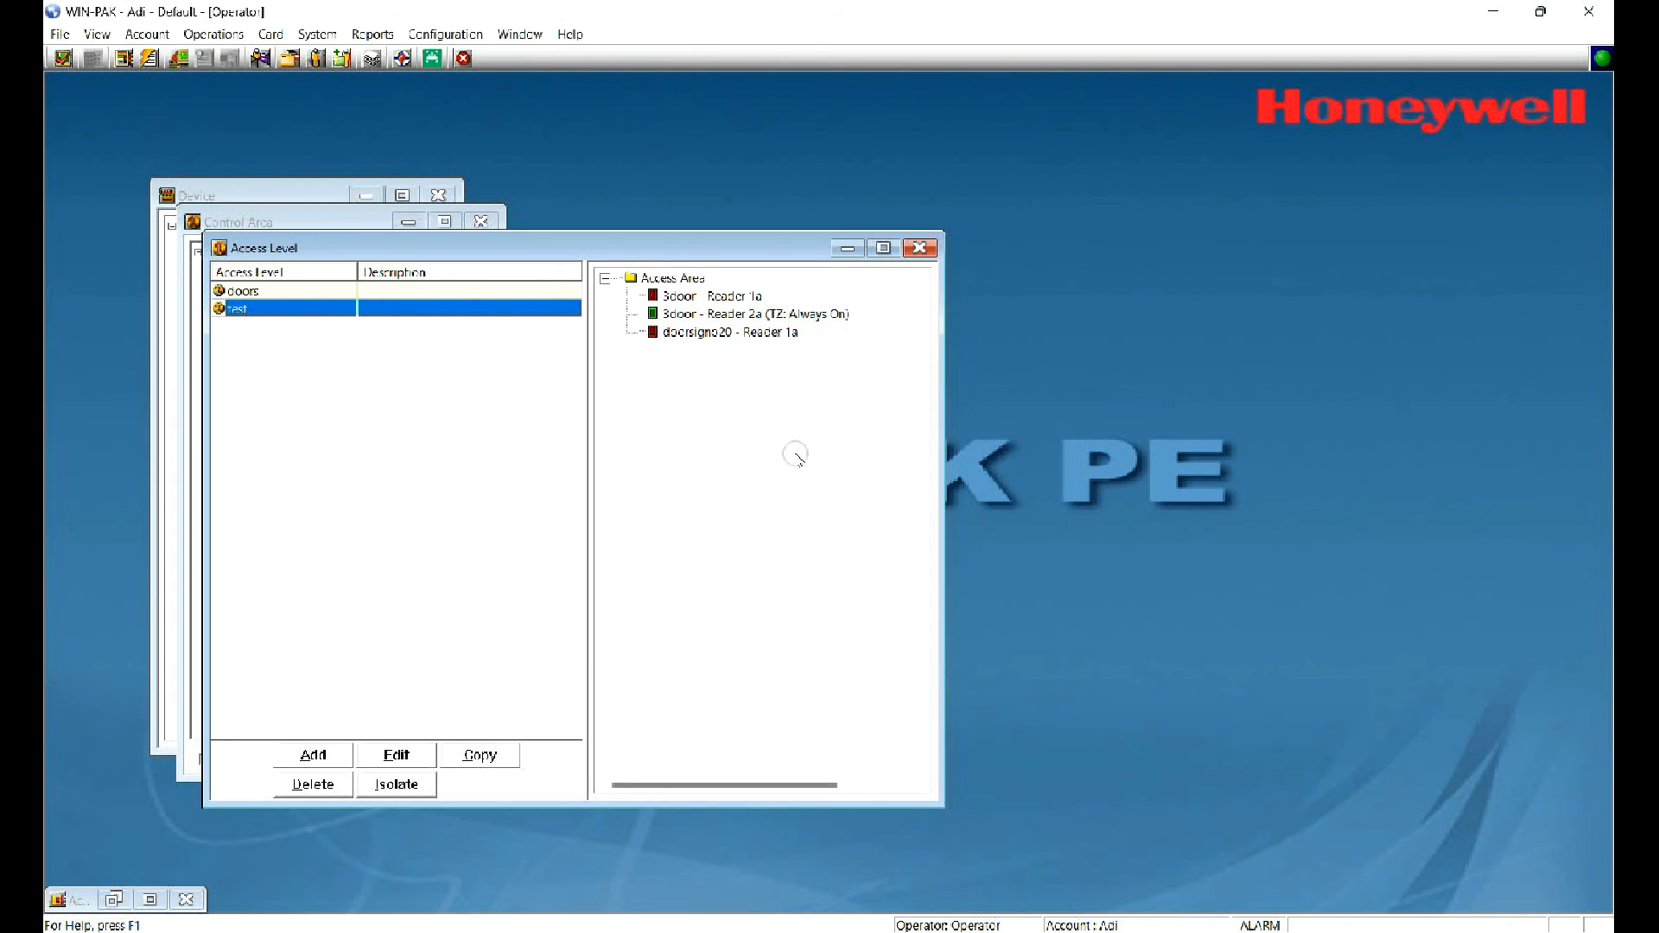
pyautogui.moveTo(746, 199)
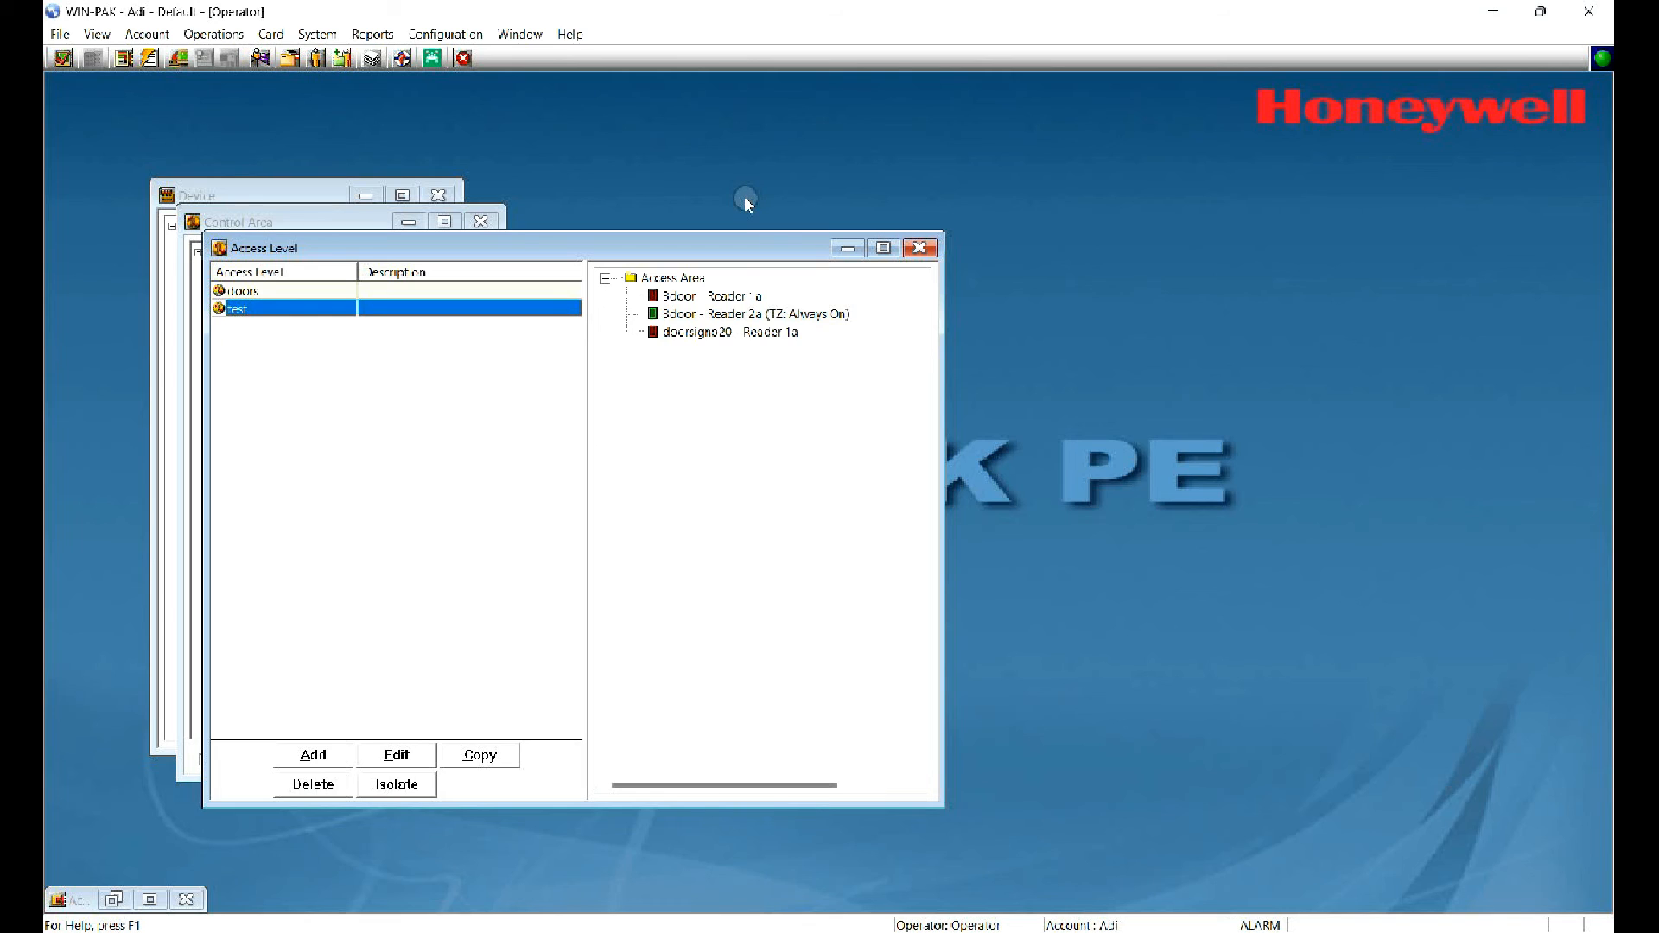
# Step: Close the Access Level, Control Area and Device windows
pyautogui.click(919, 245)
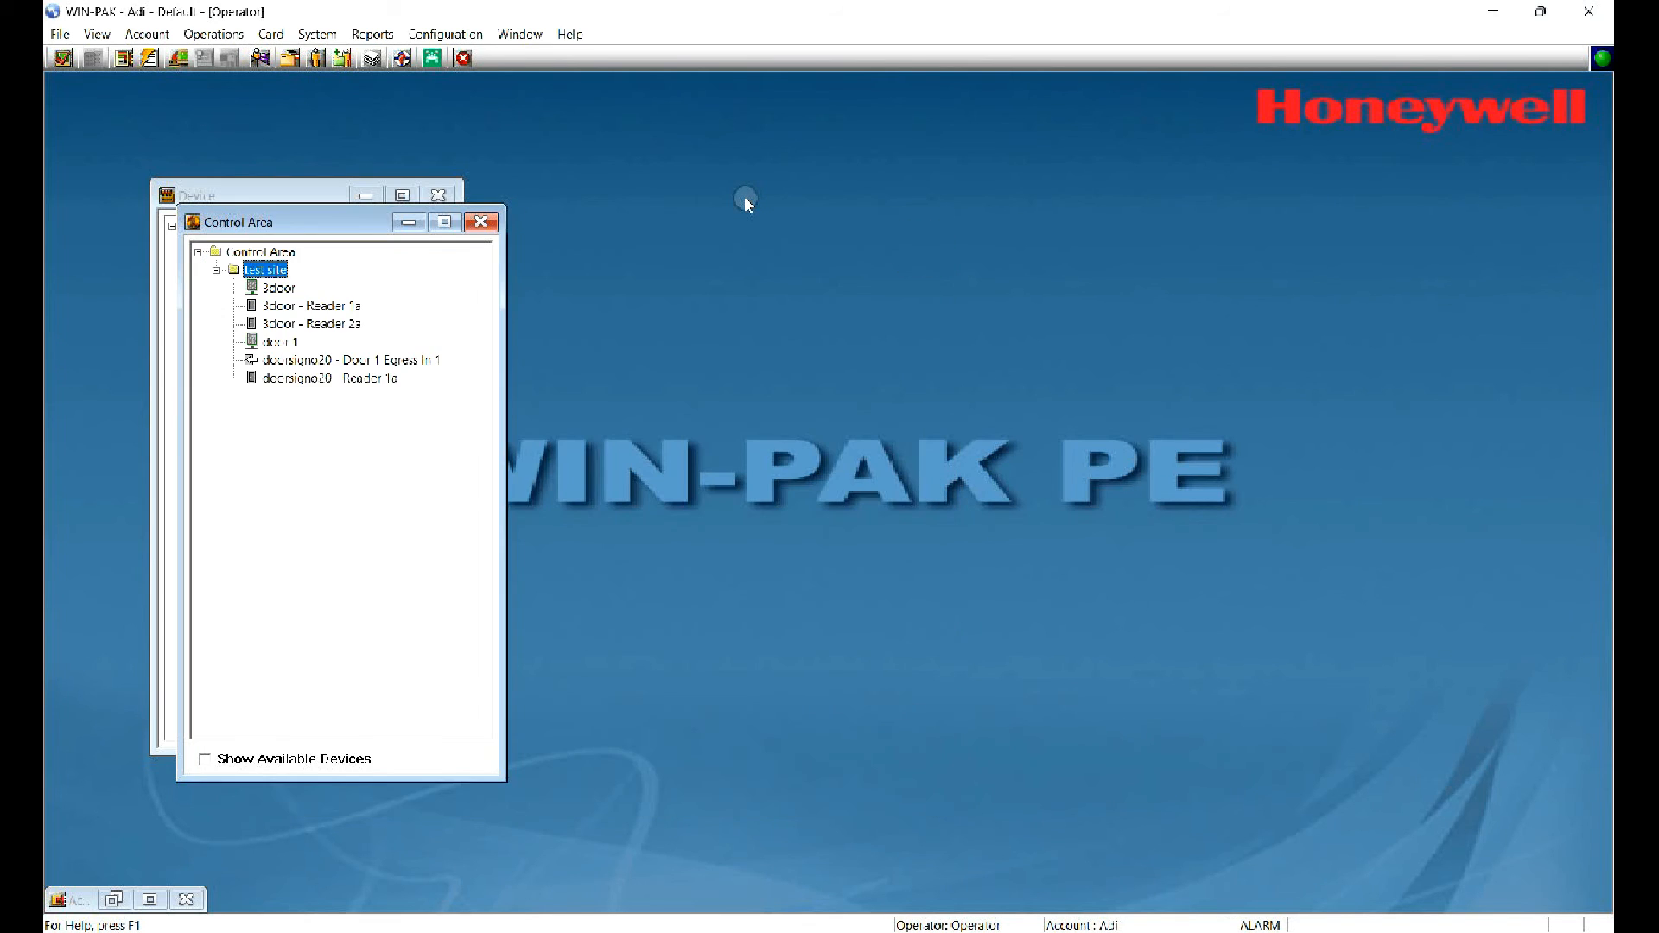
pyautogui.click(482, 221)
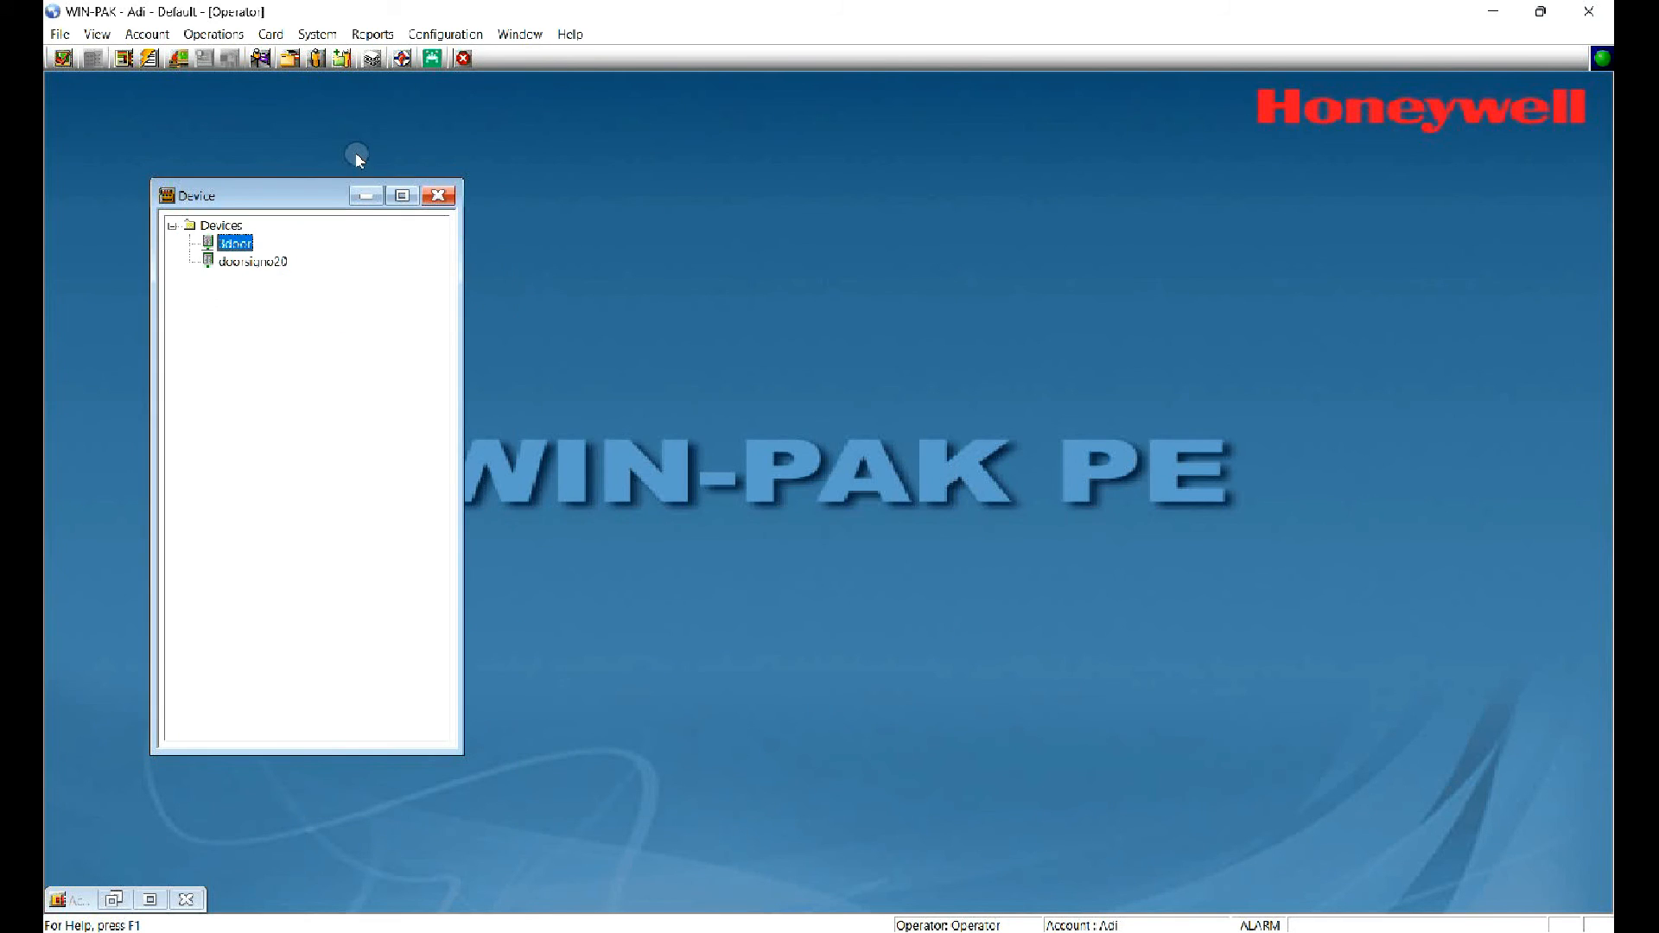
pyautogui.click(438, 195)
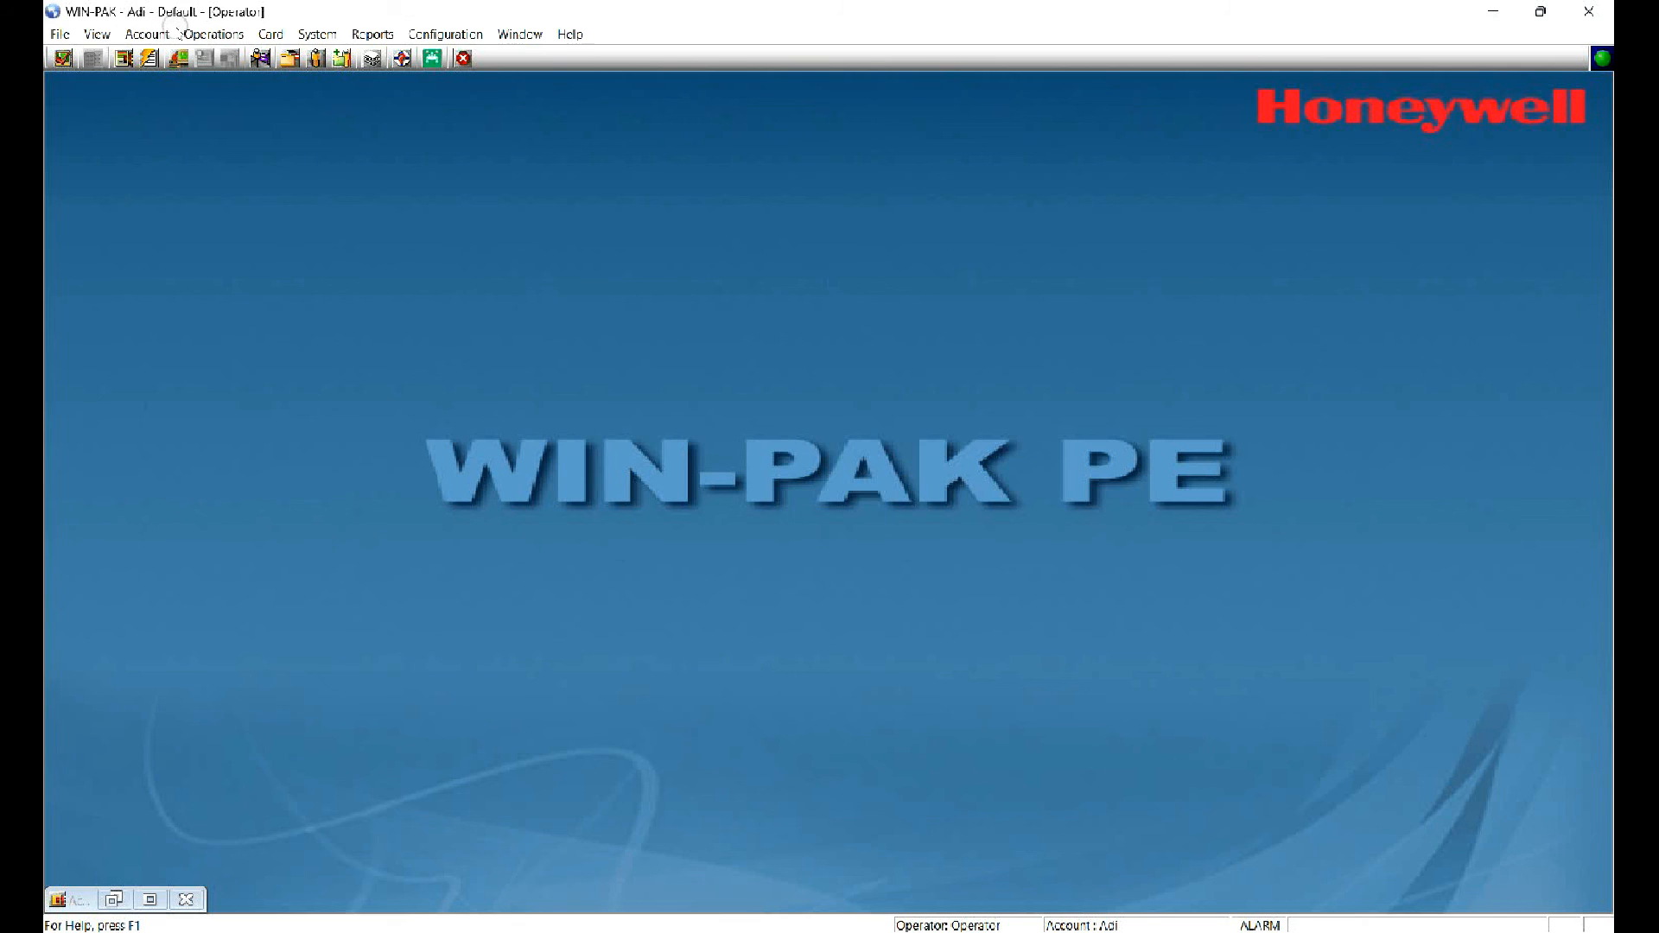
# Step: Open Operations > Control Map and expand test site
pyautogui.click(212, 34)
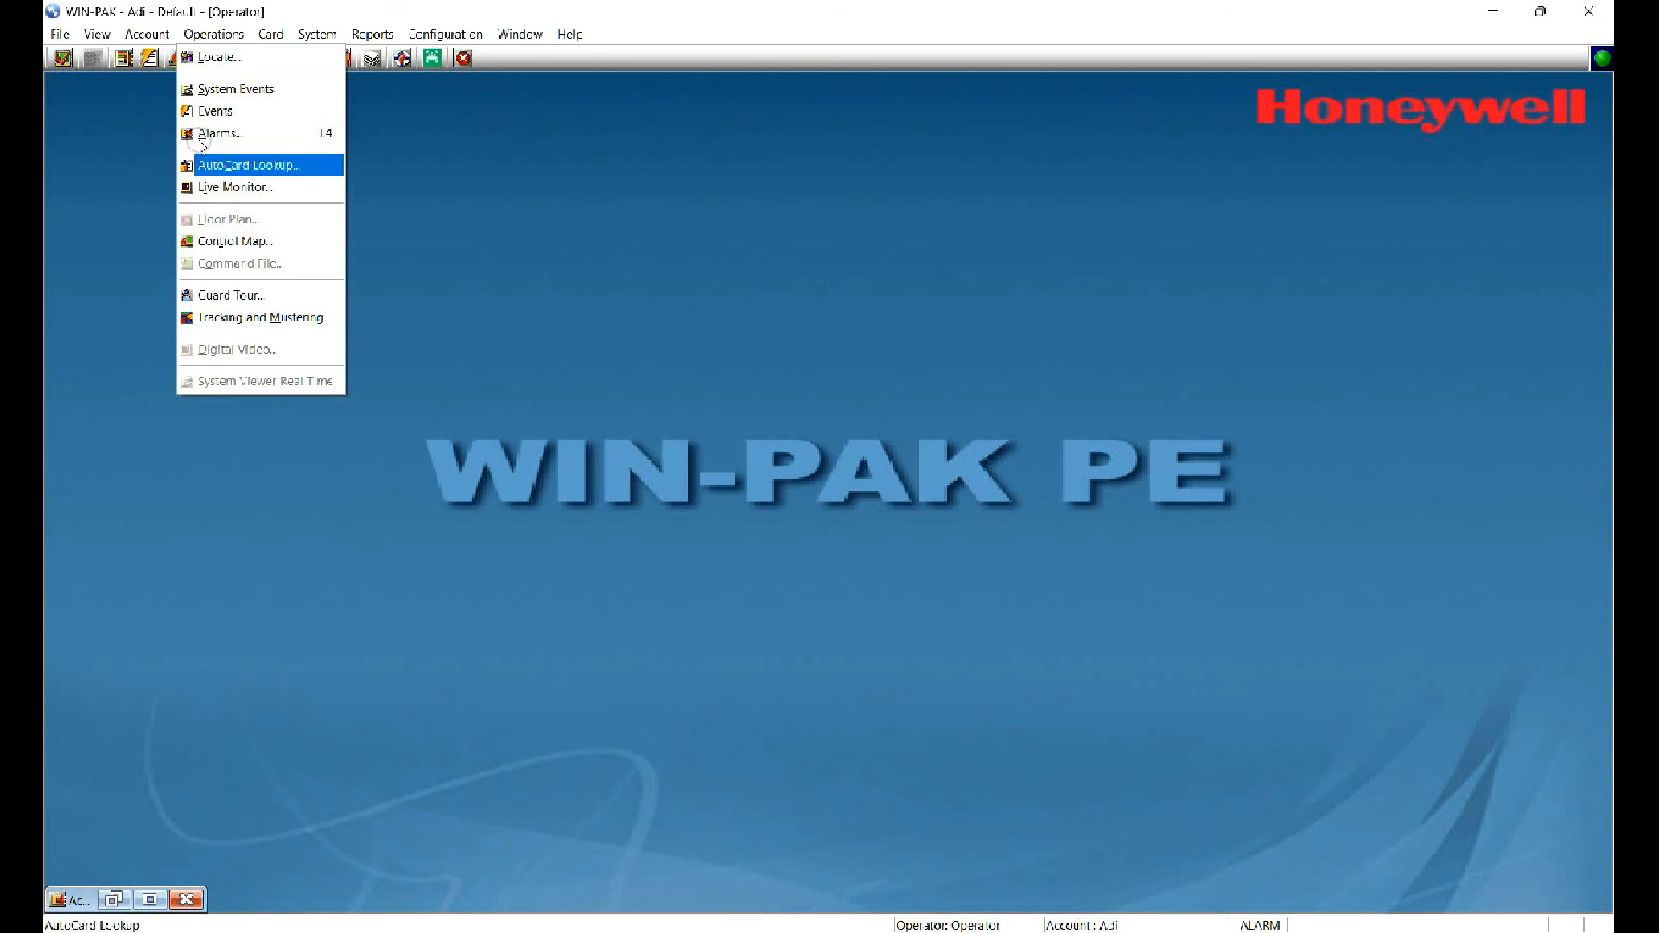
pyautogui.click(233, 241)
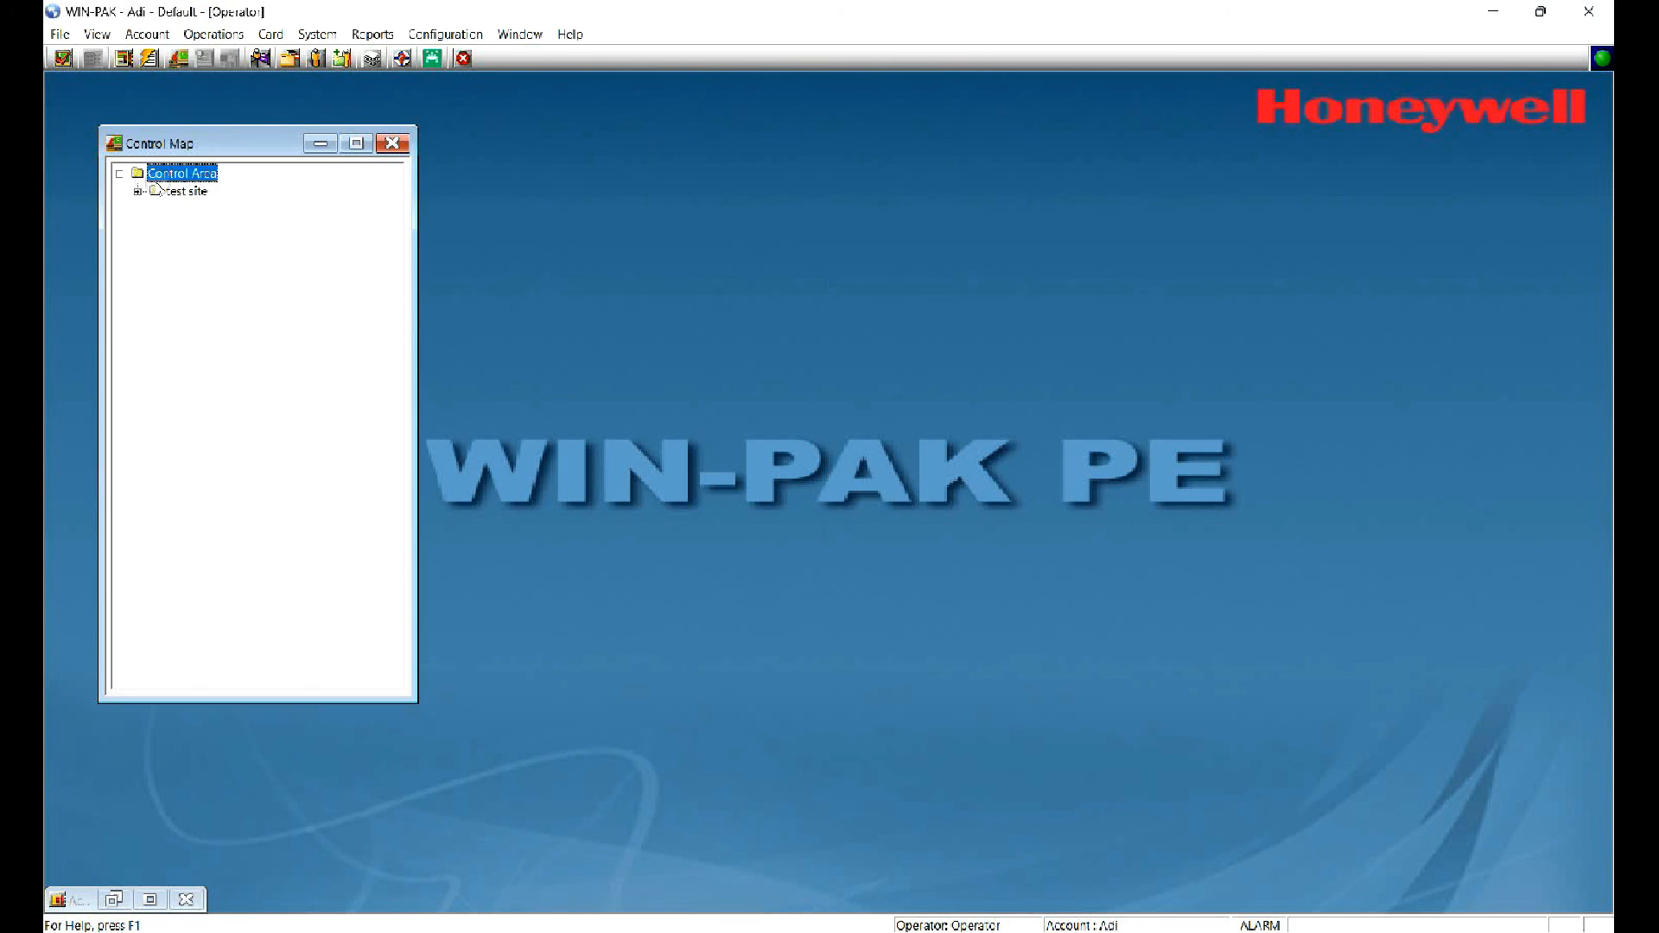
pyautogui.click(137, 189)
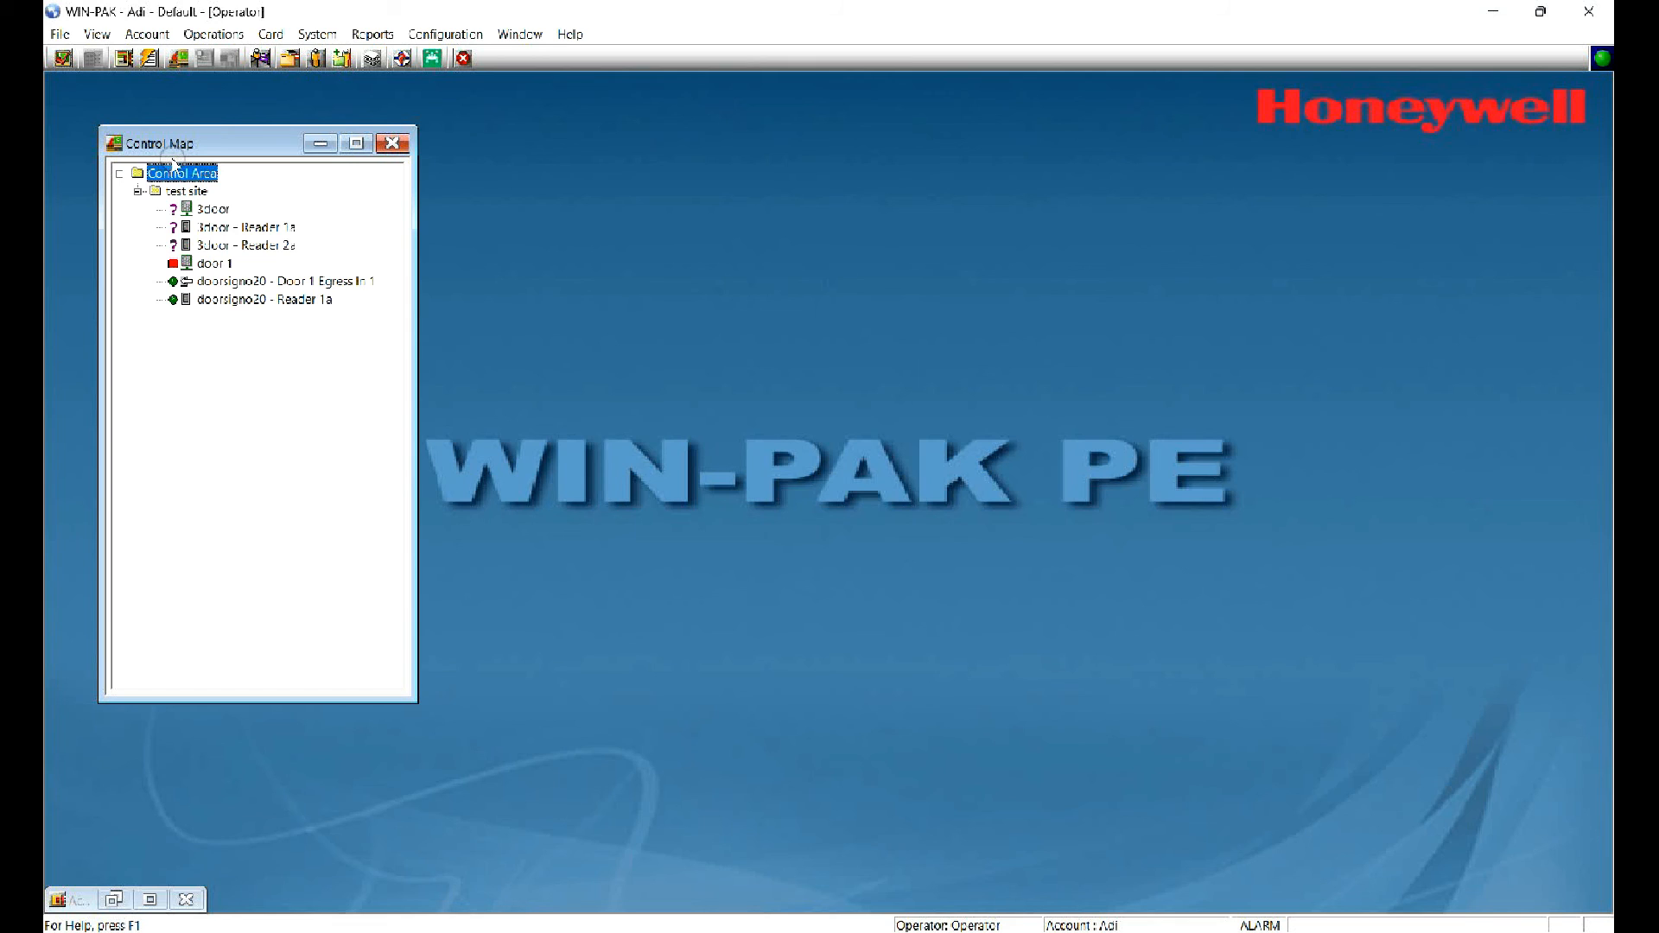
pyautogui.moveTo(1061, 546)
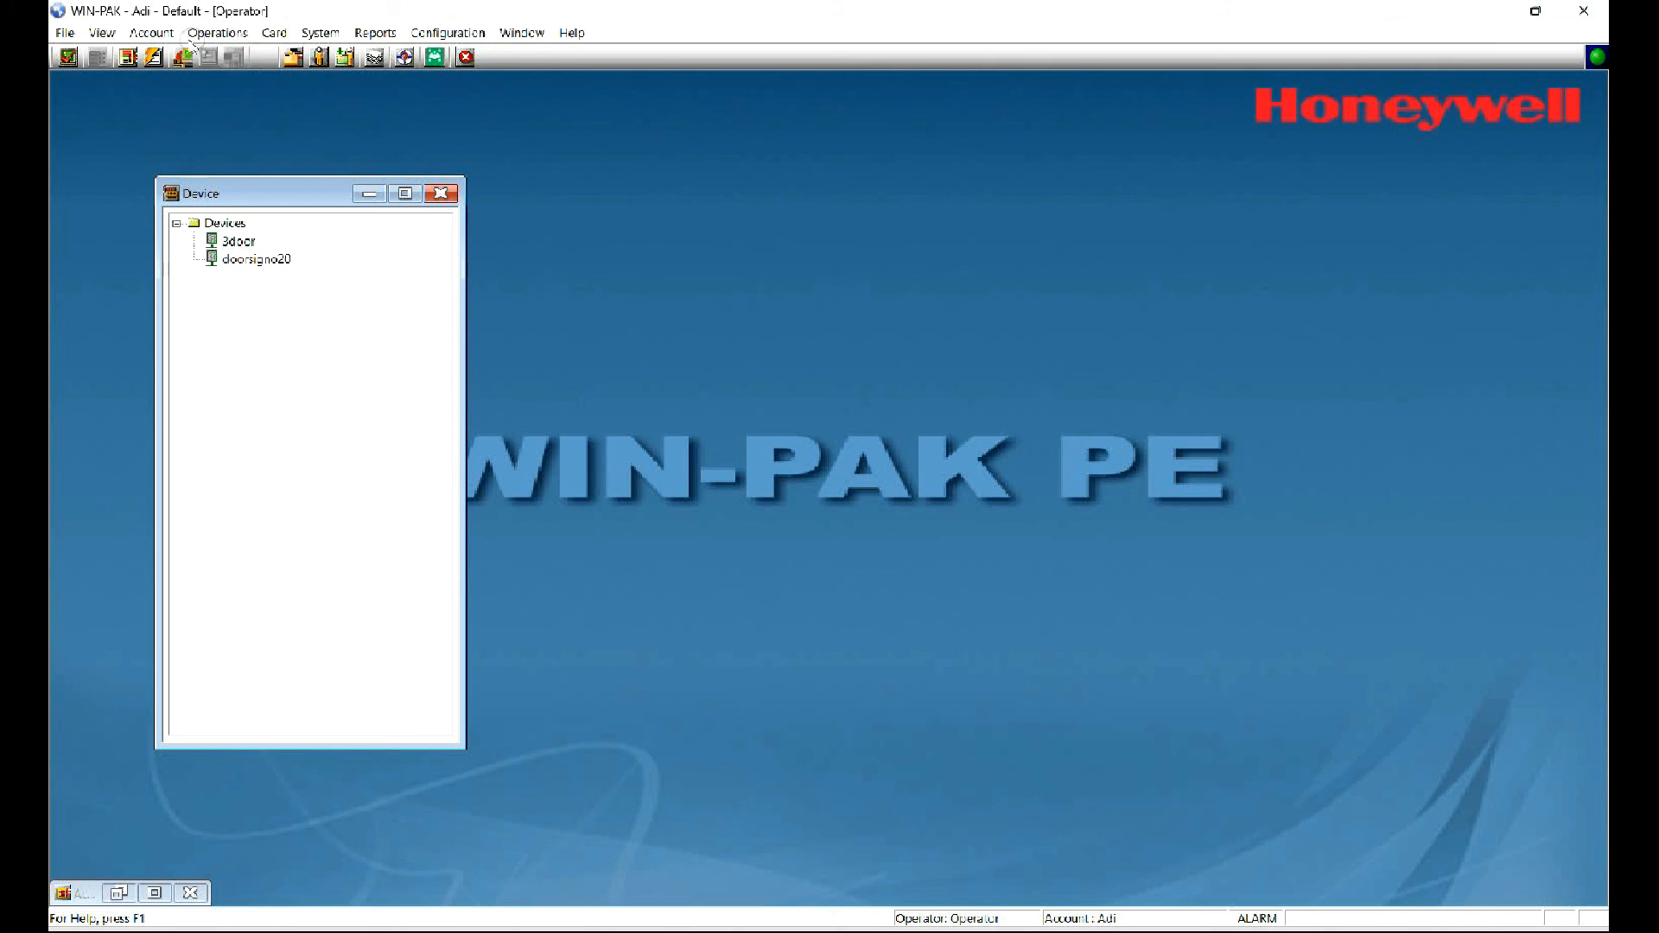
# Step: Reopen the Control Map and expand test site
pyautogui.click(217, 32)
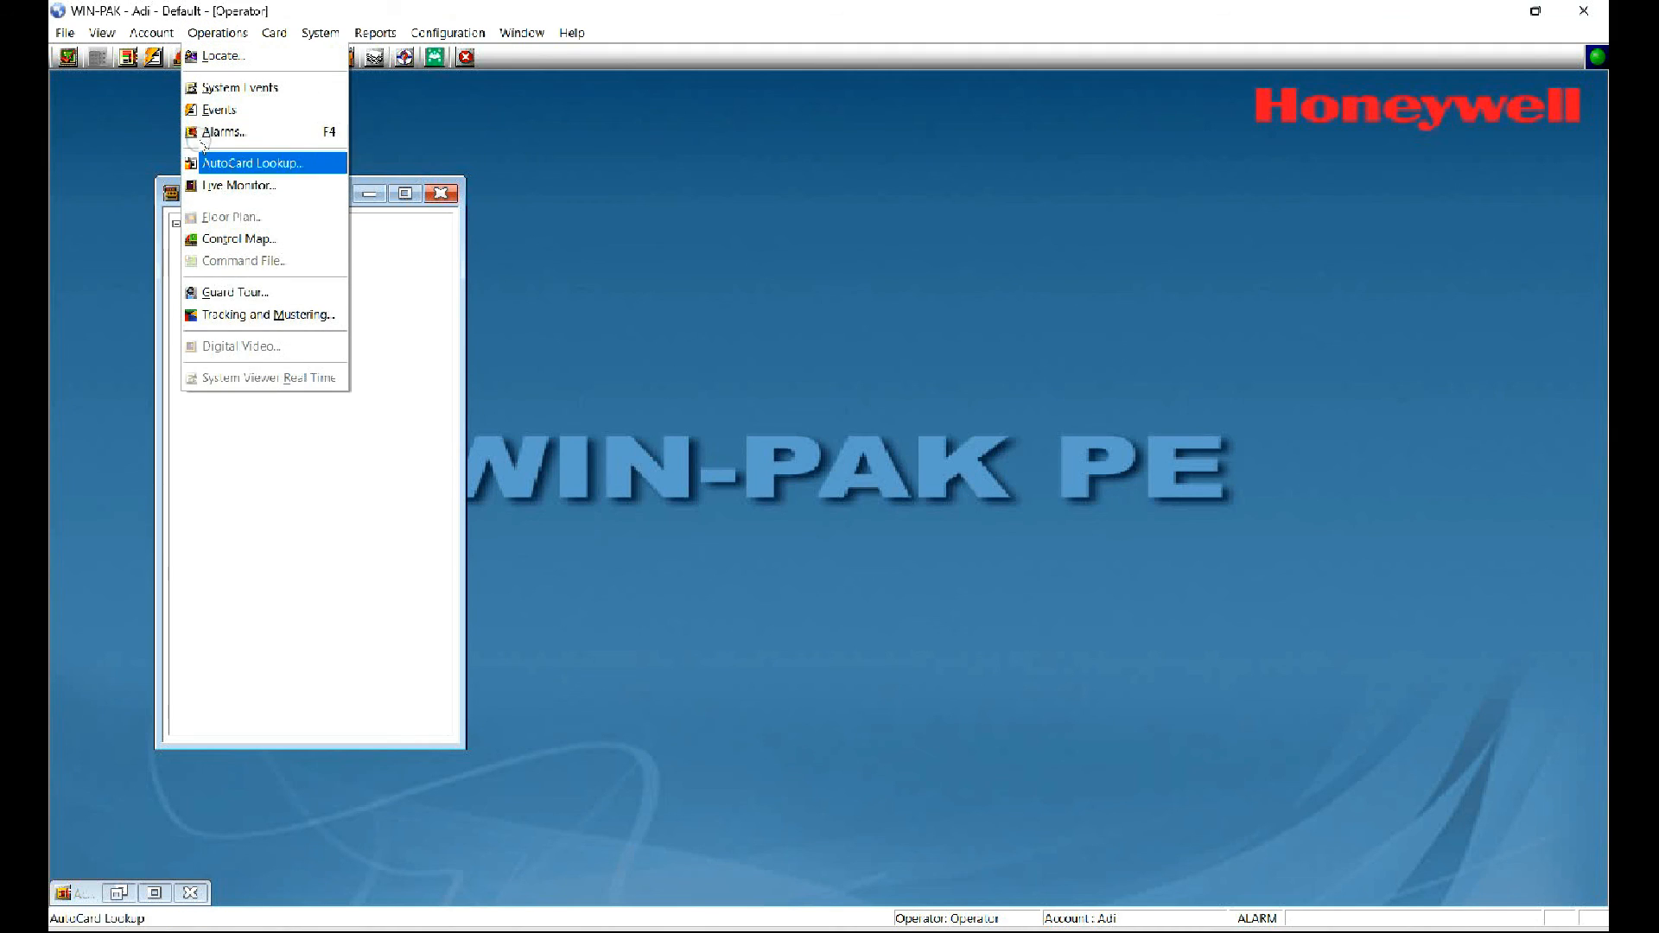
pyautogui.click(237, 238)
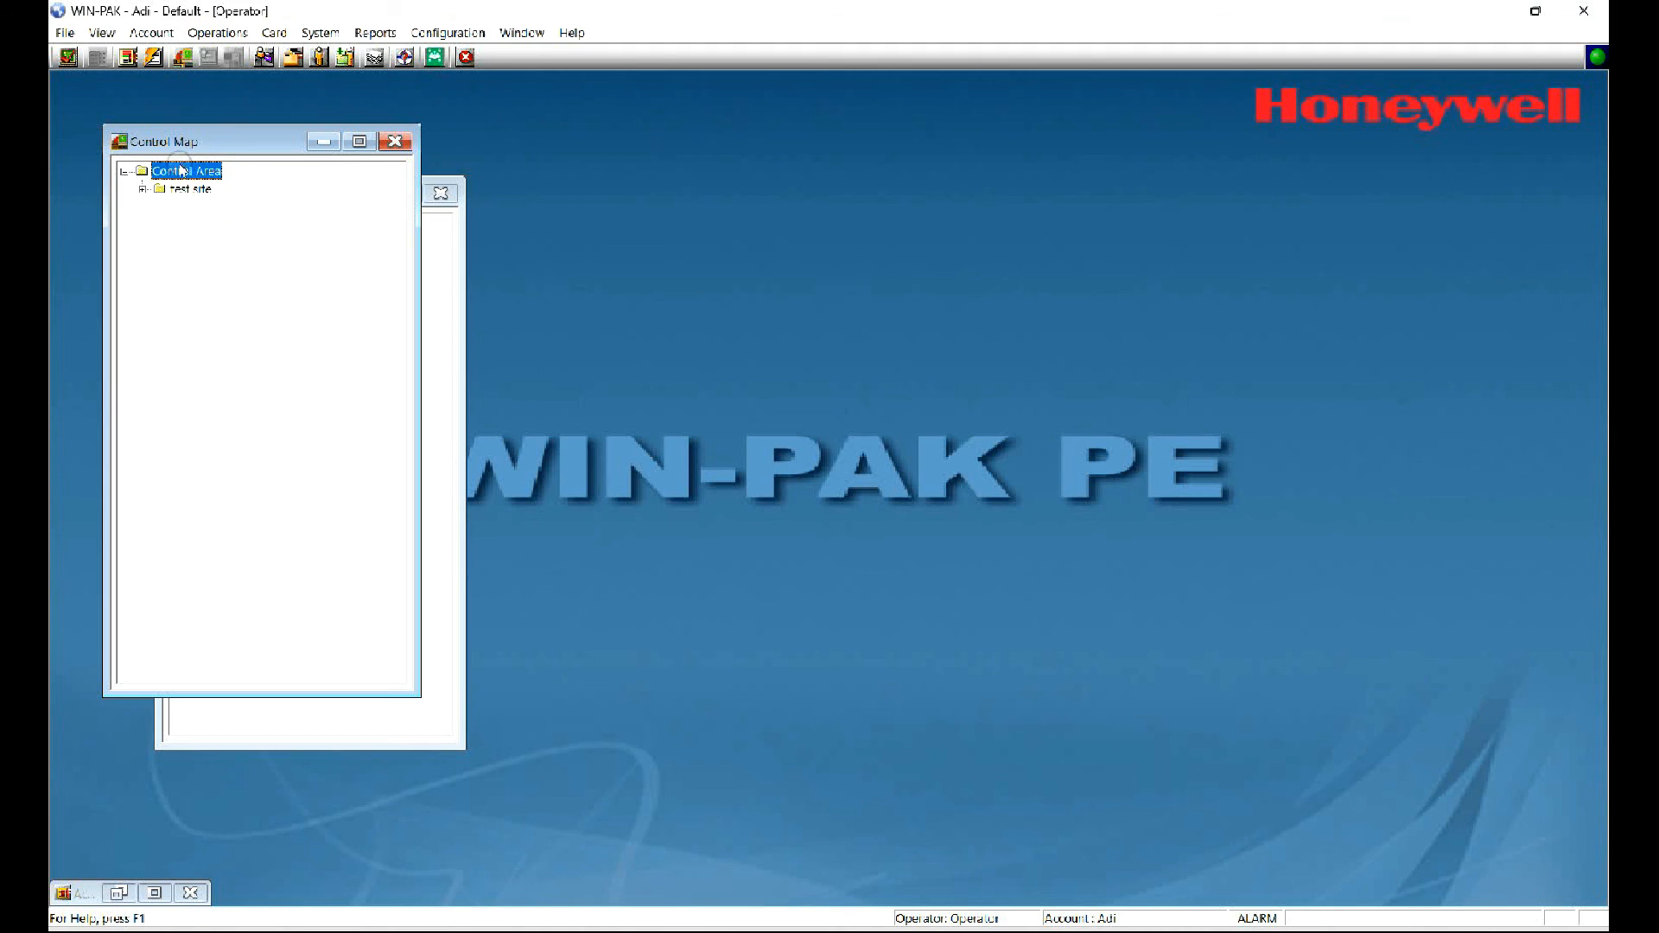
pyautogui.click(147, 188)
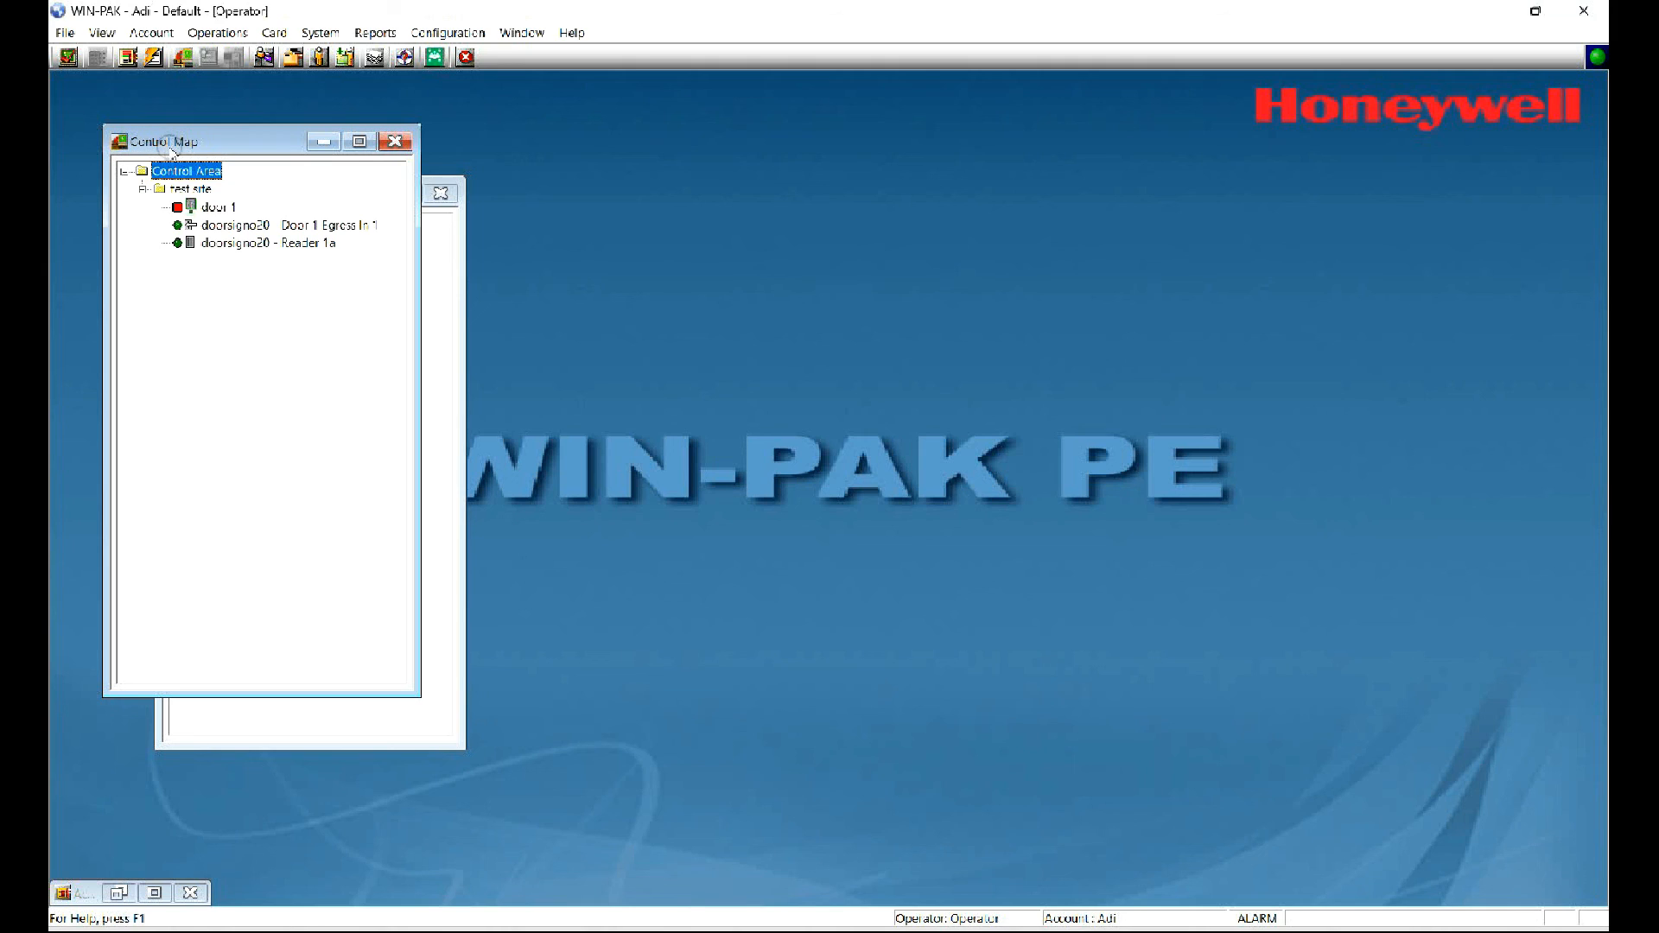
pyautogui.moveTo(190, 204)
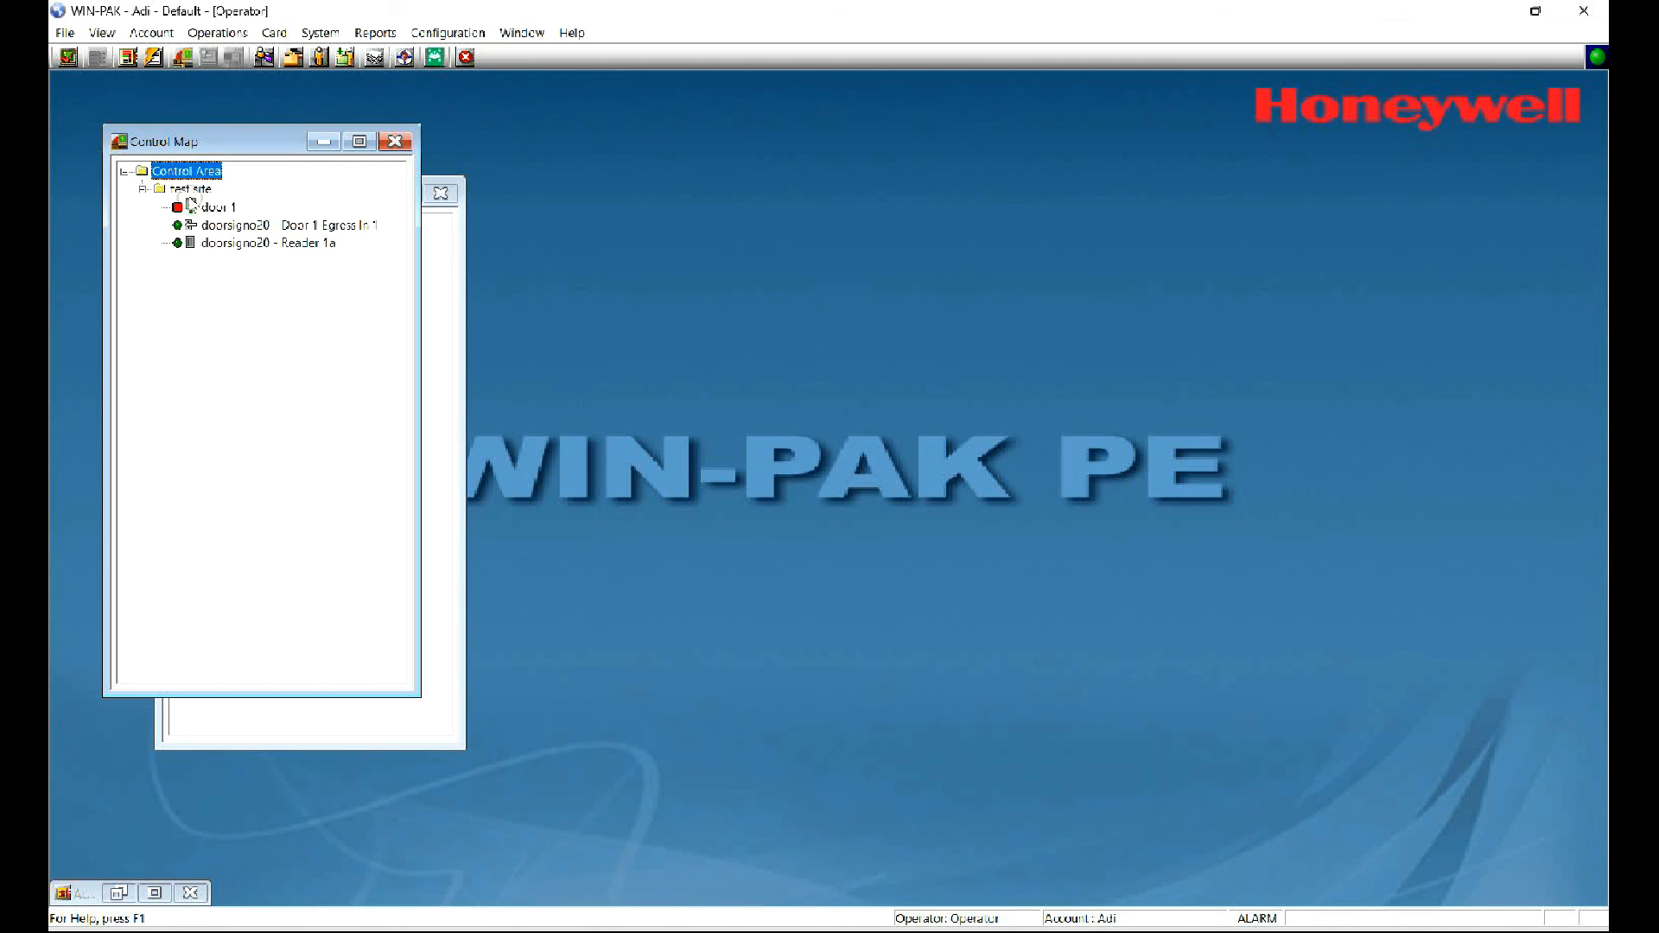
# Step: Initialize the door 1 panel with all initialization categories selected
pyautogui.rightClick(216, 206)
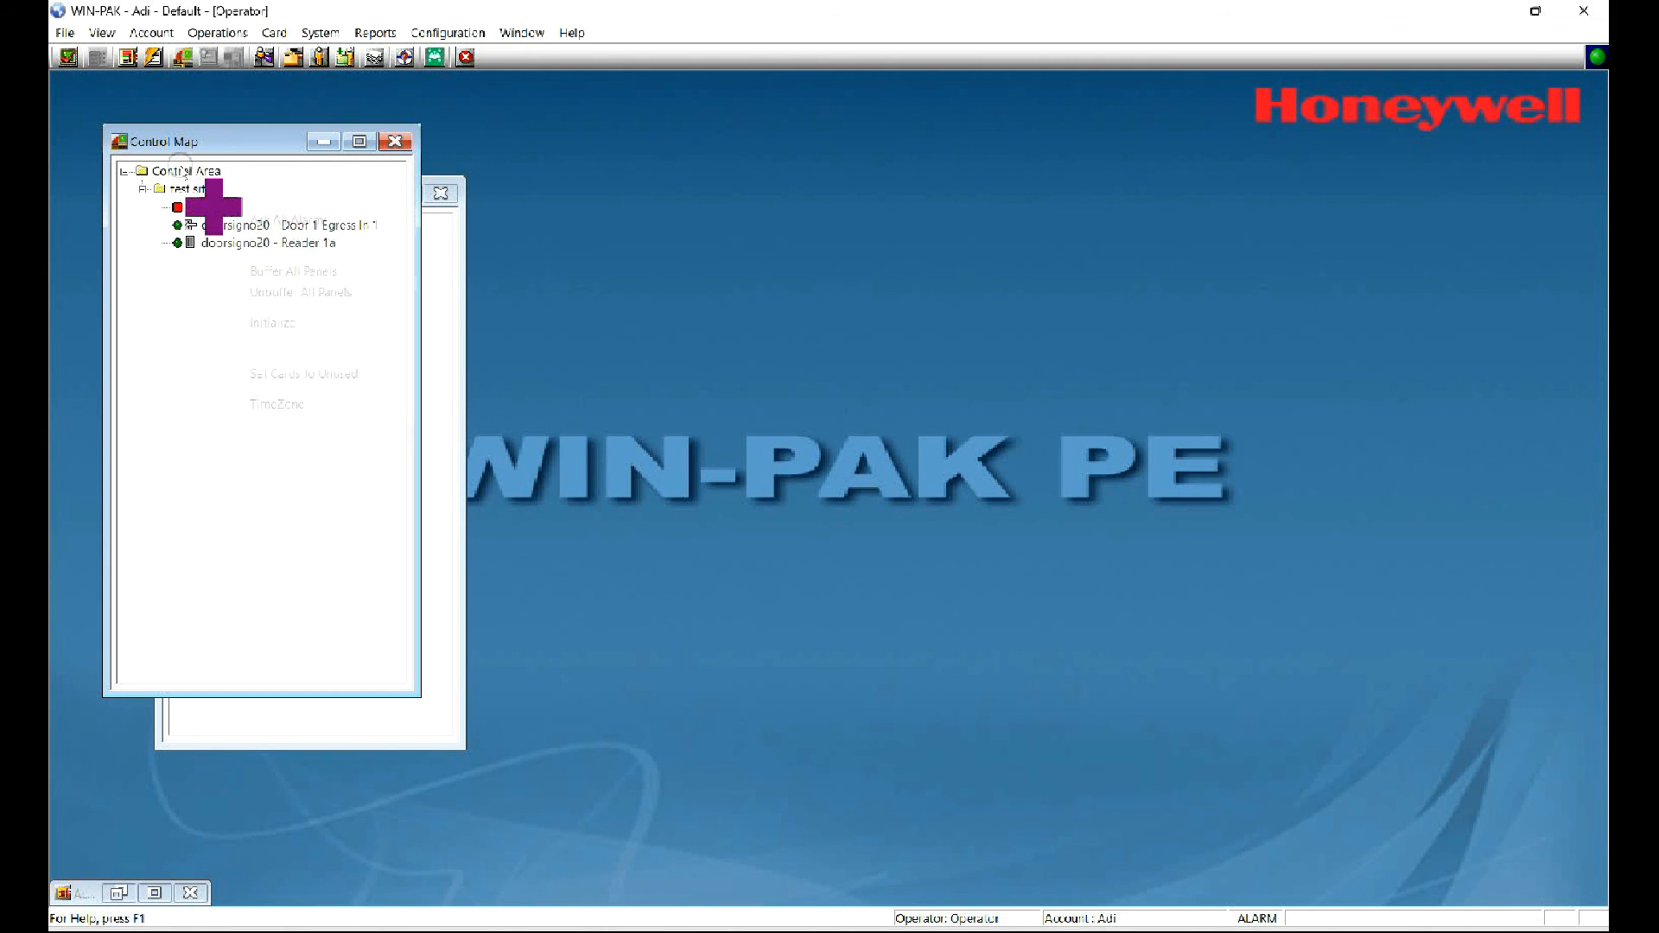
pyautogui.rightClick(206, 204)
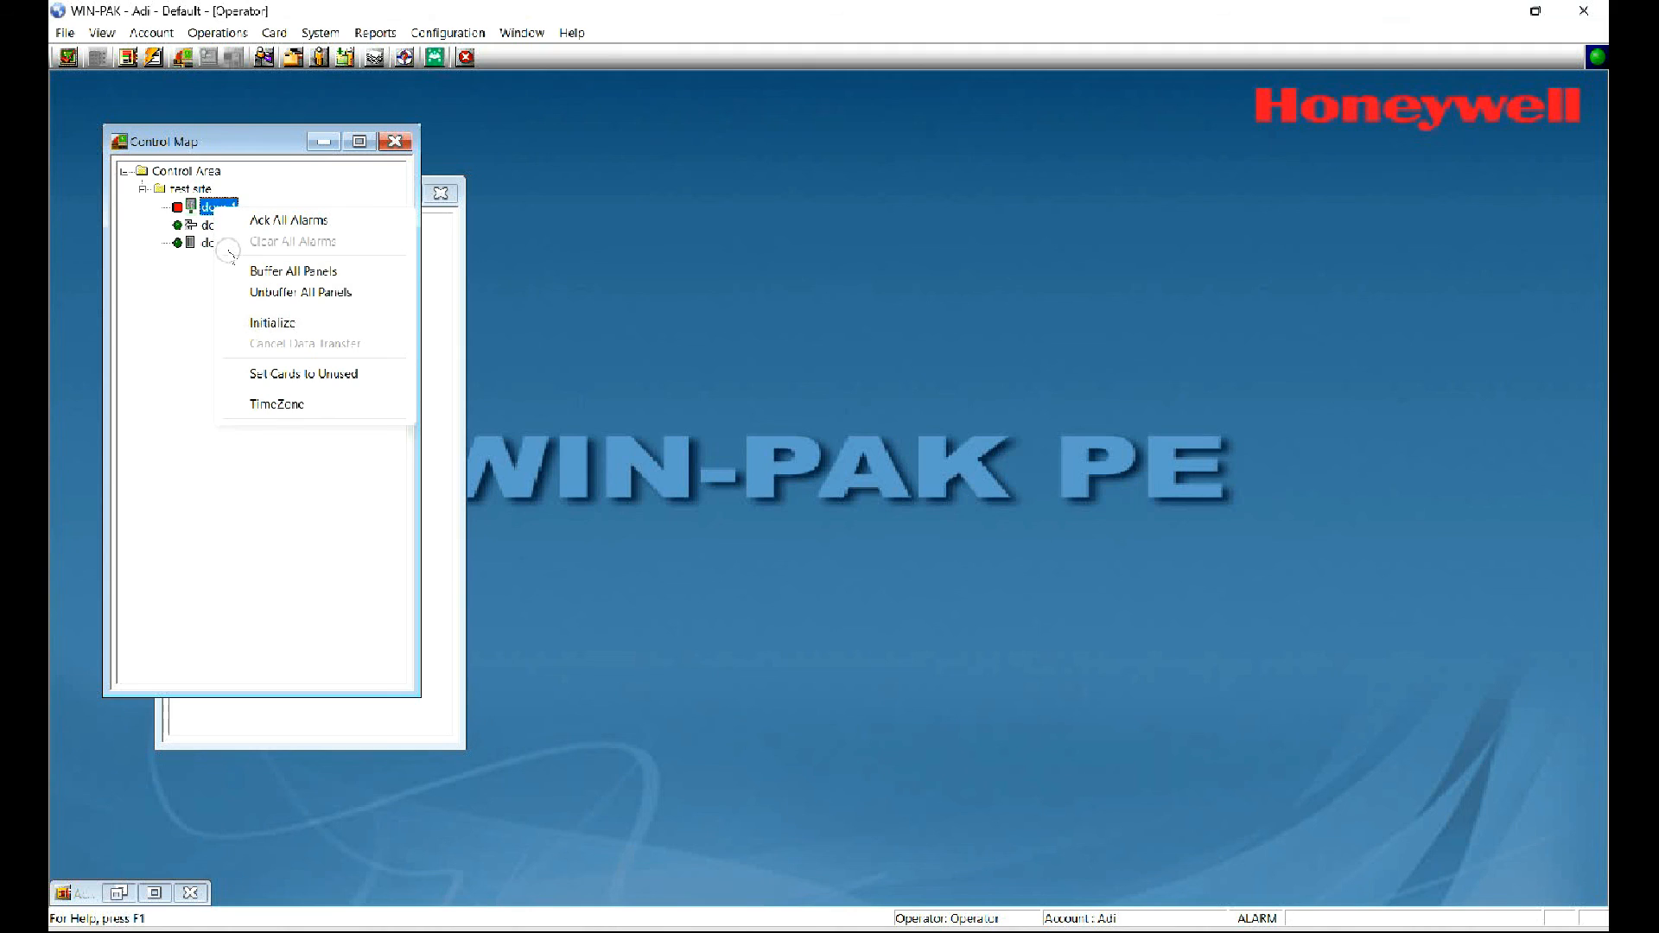
pyautogui.click(274, 321)
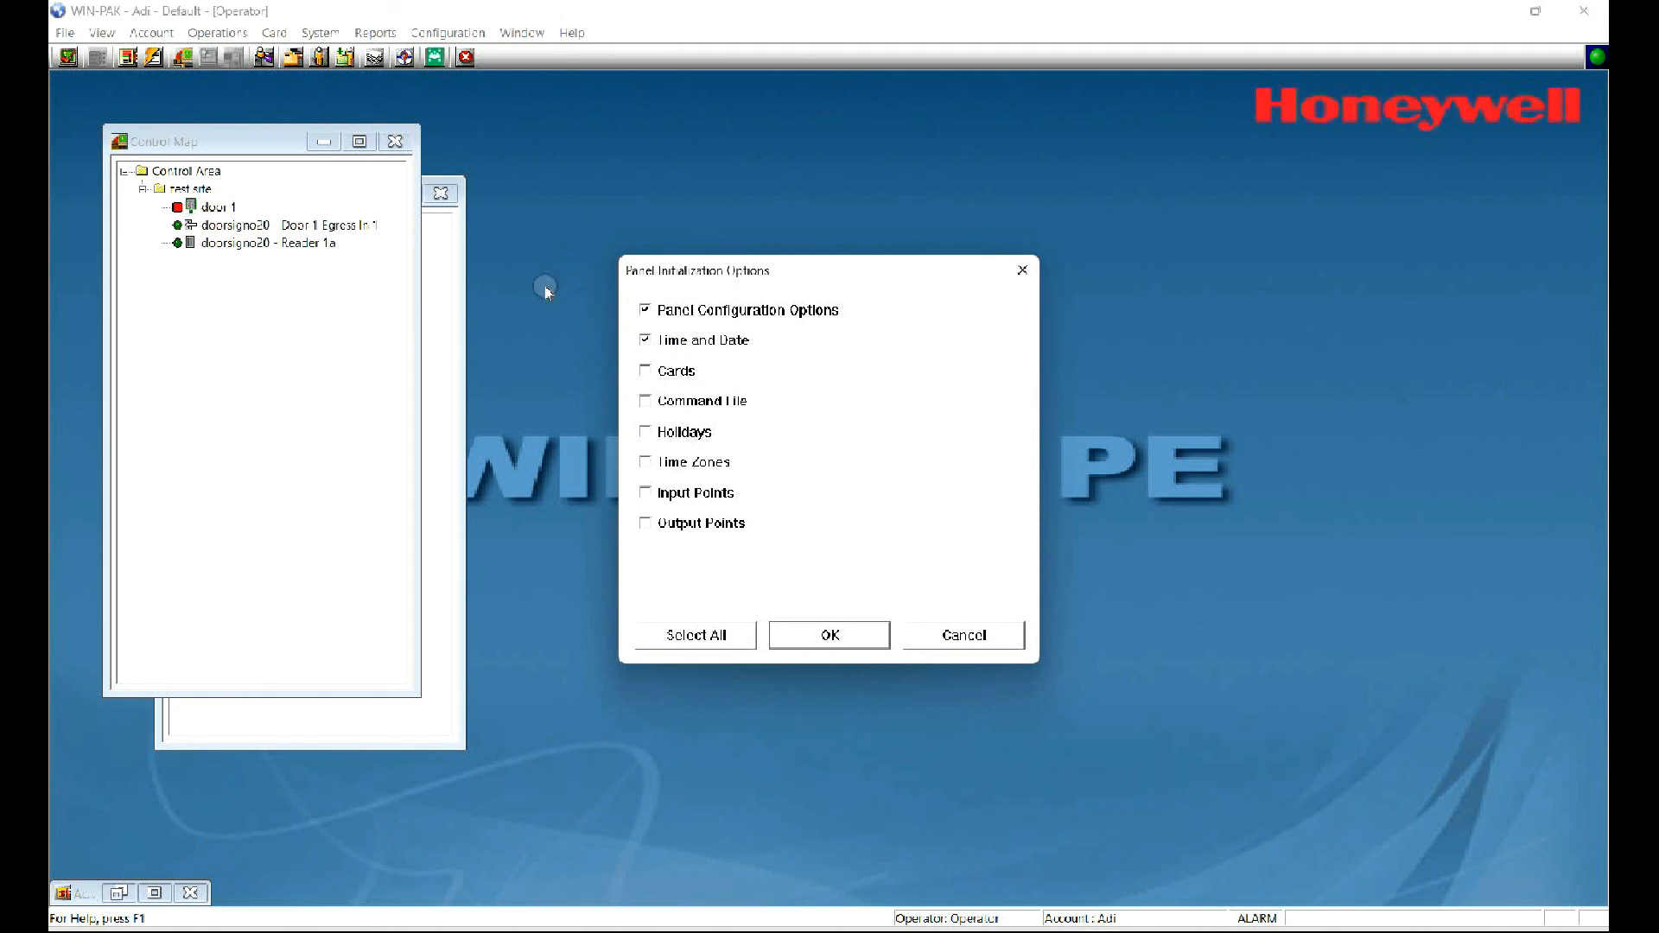
pyautogui.click(646, 371)
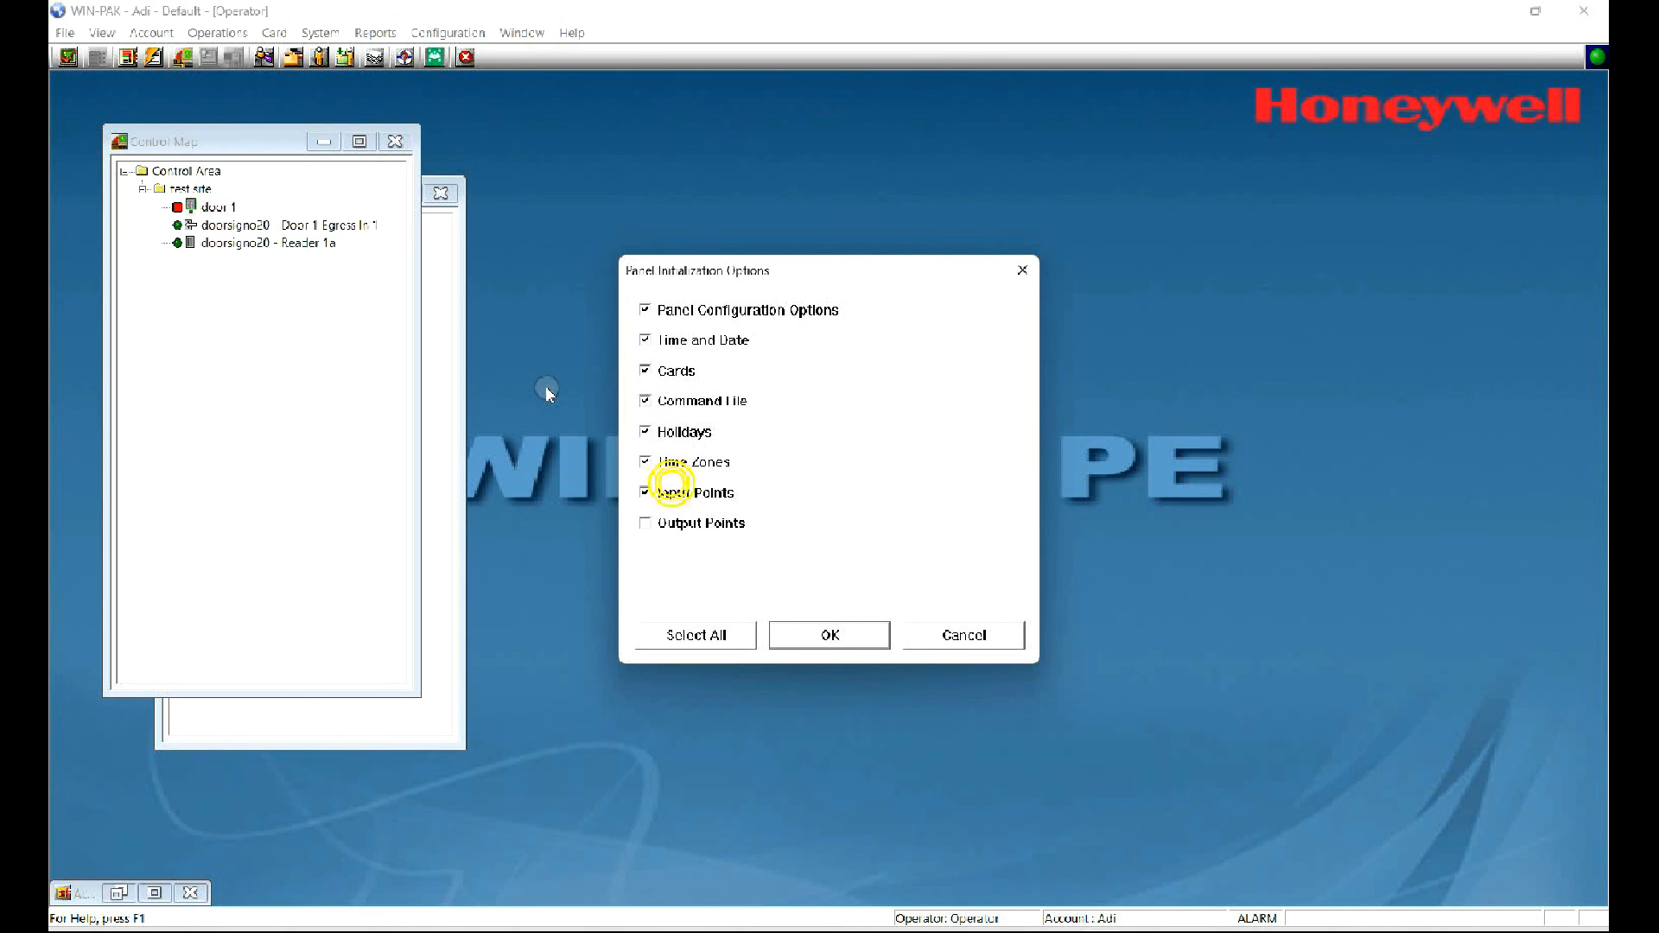
pyautogui.click(828, 633)
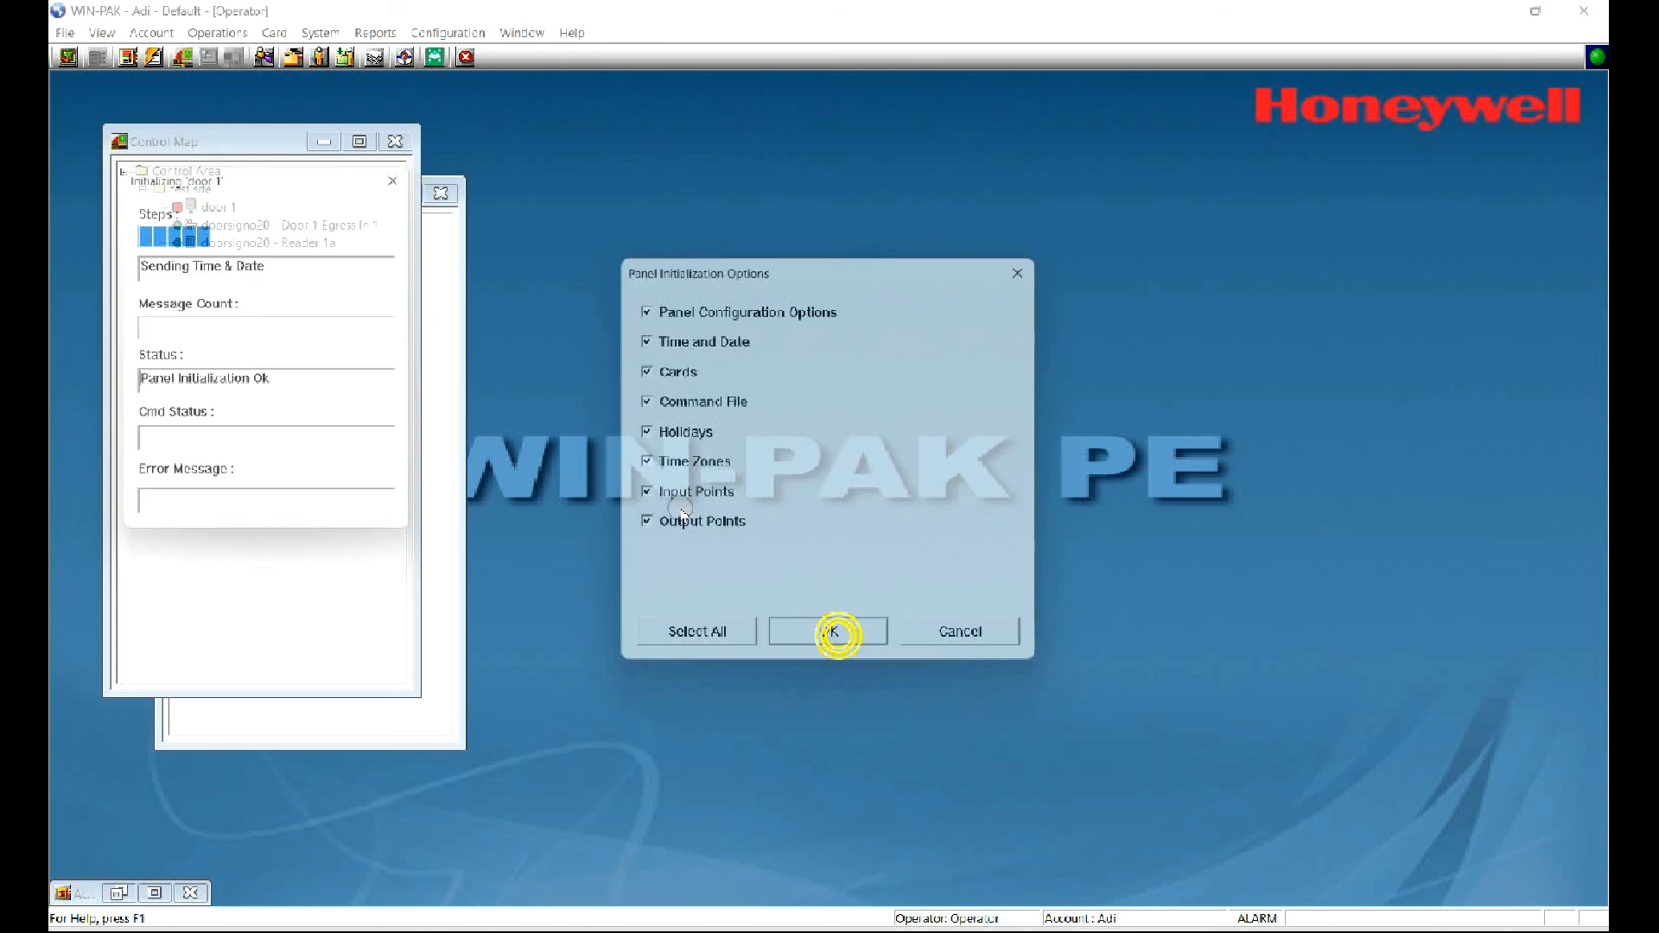
pyautogui.click(828, 631)
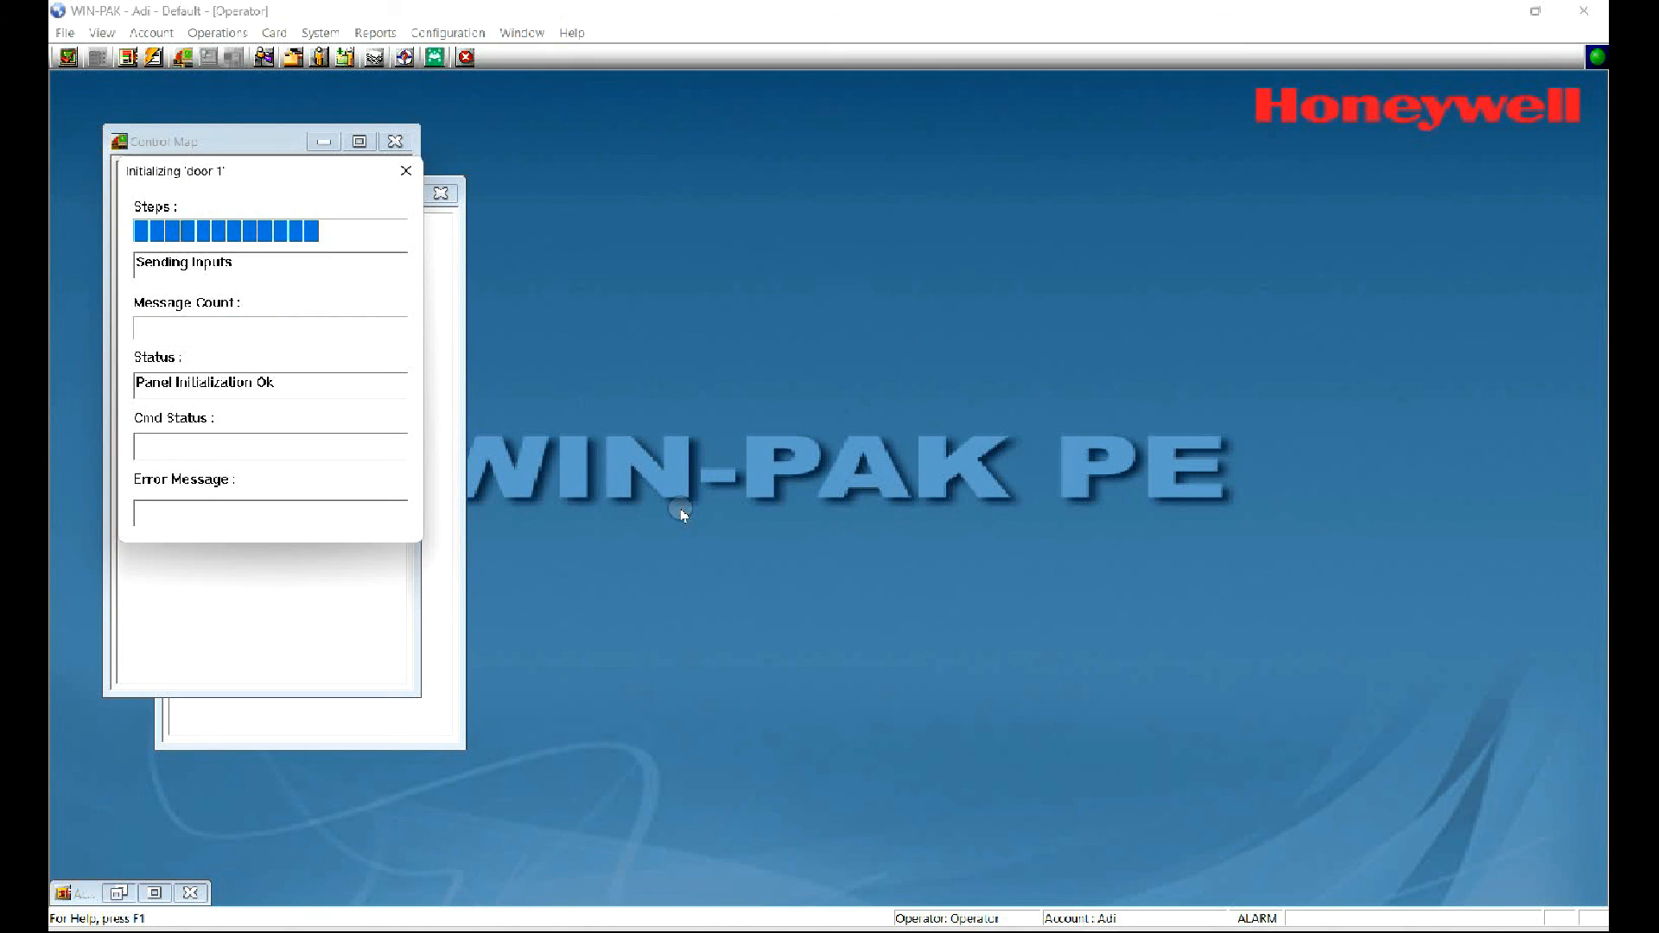